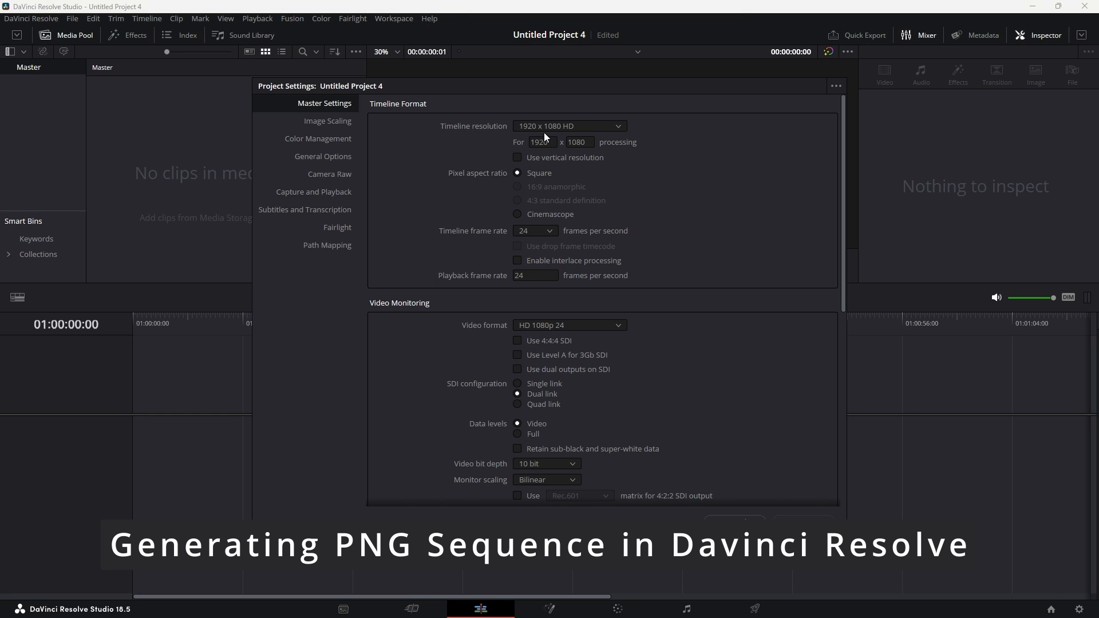
Enable vertical resolution 720×1280, set the timeline frame rate to 16 and save the settings
click(517, 157)
text(720)
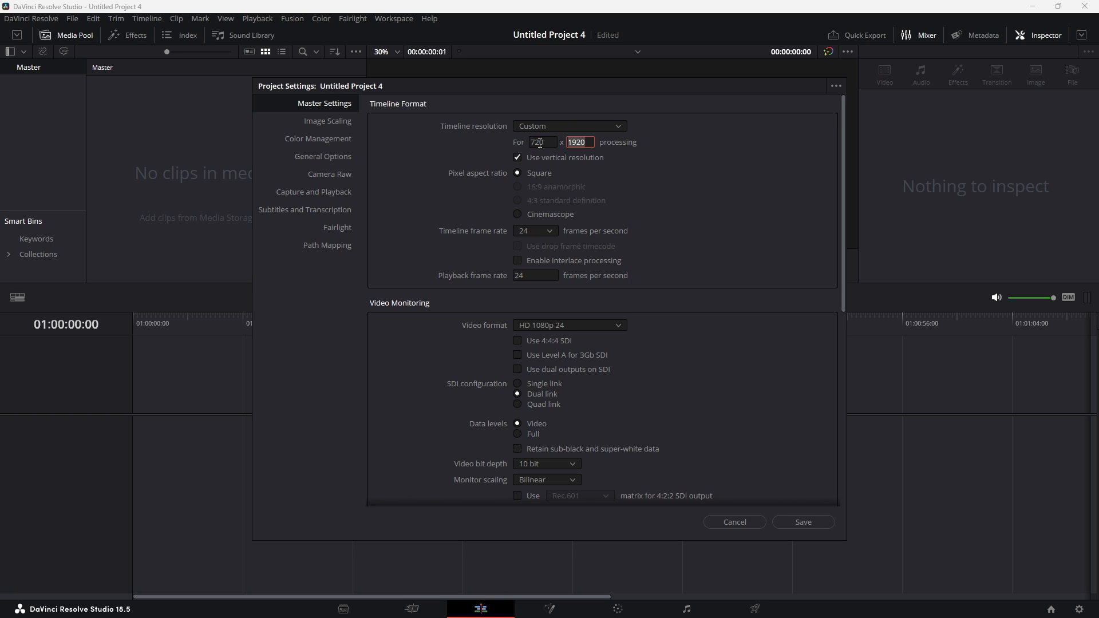
text(1280)
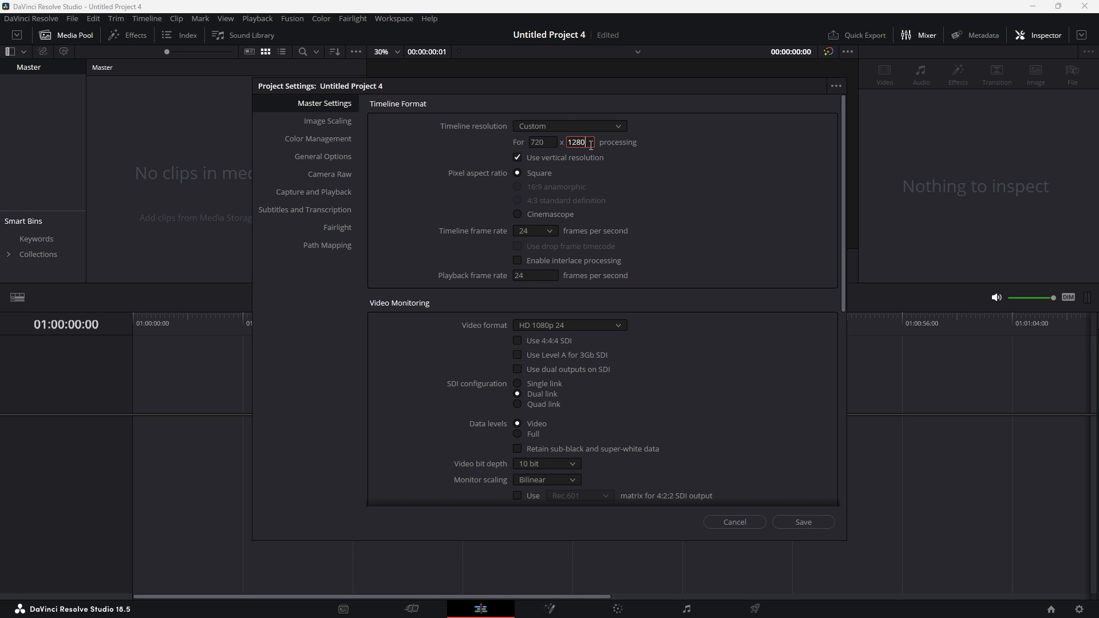
click(536, 231)
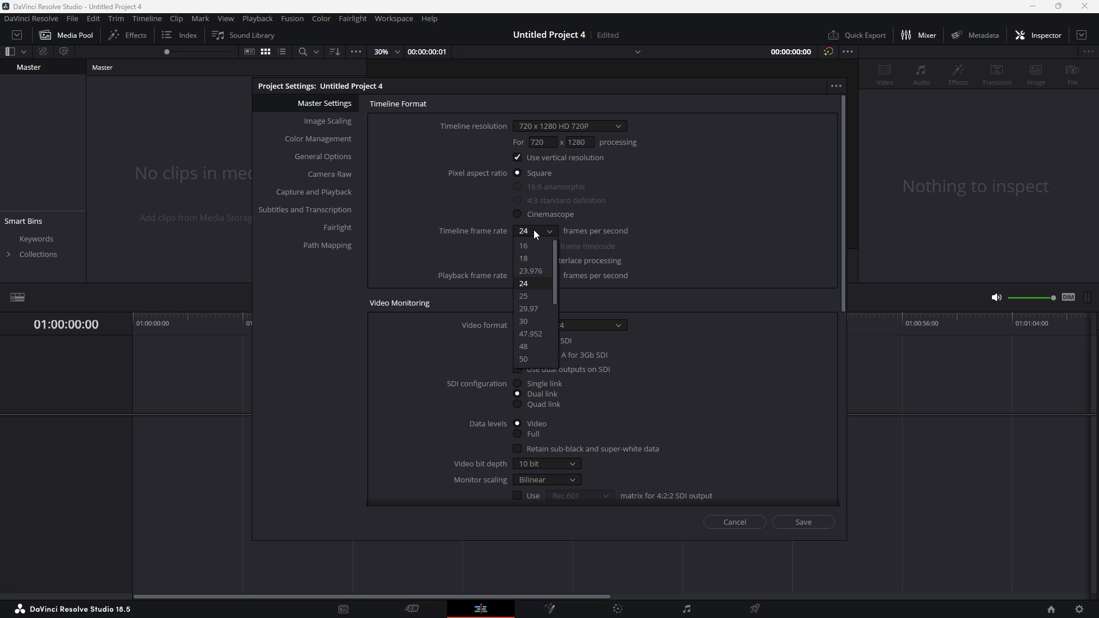
click(523, 246)
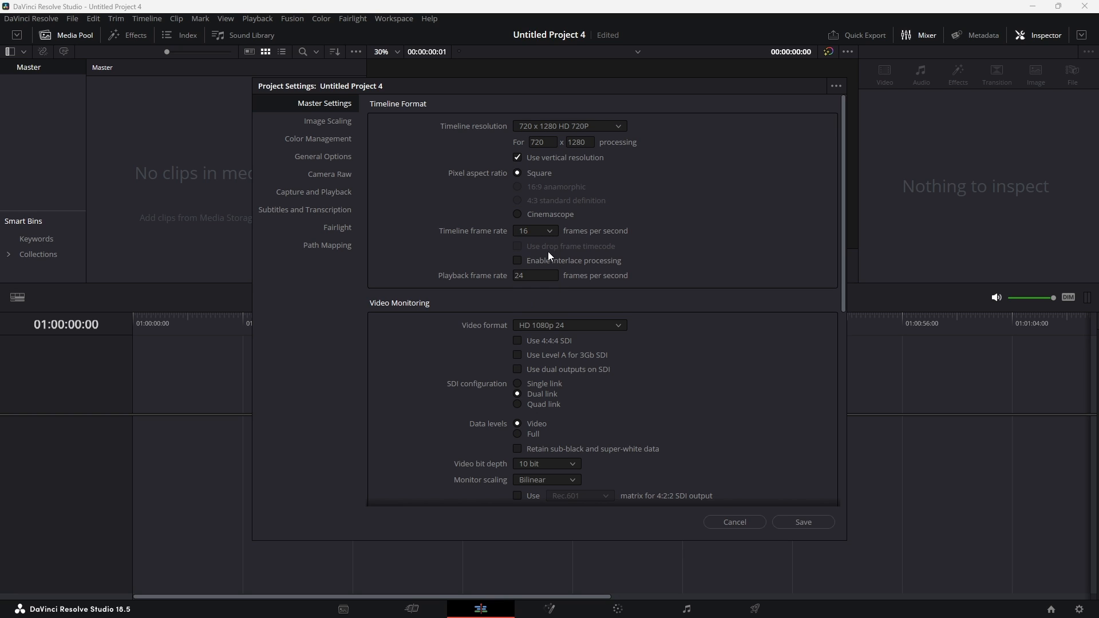
mouse_move(550, 257)
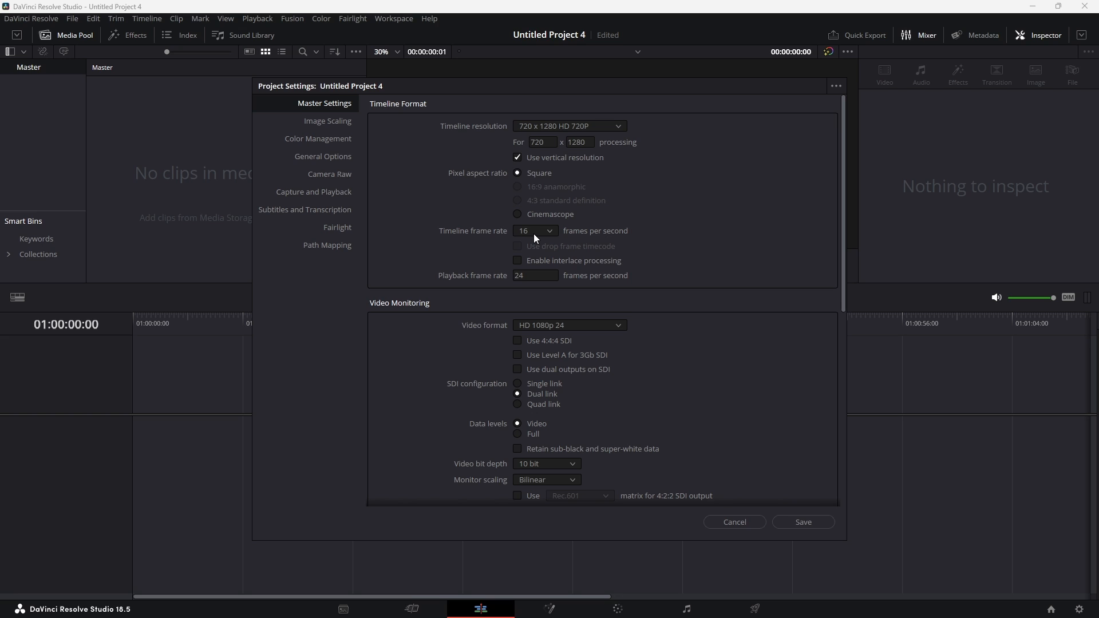
mouse_move(541, 204)
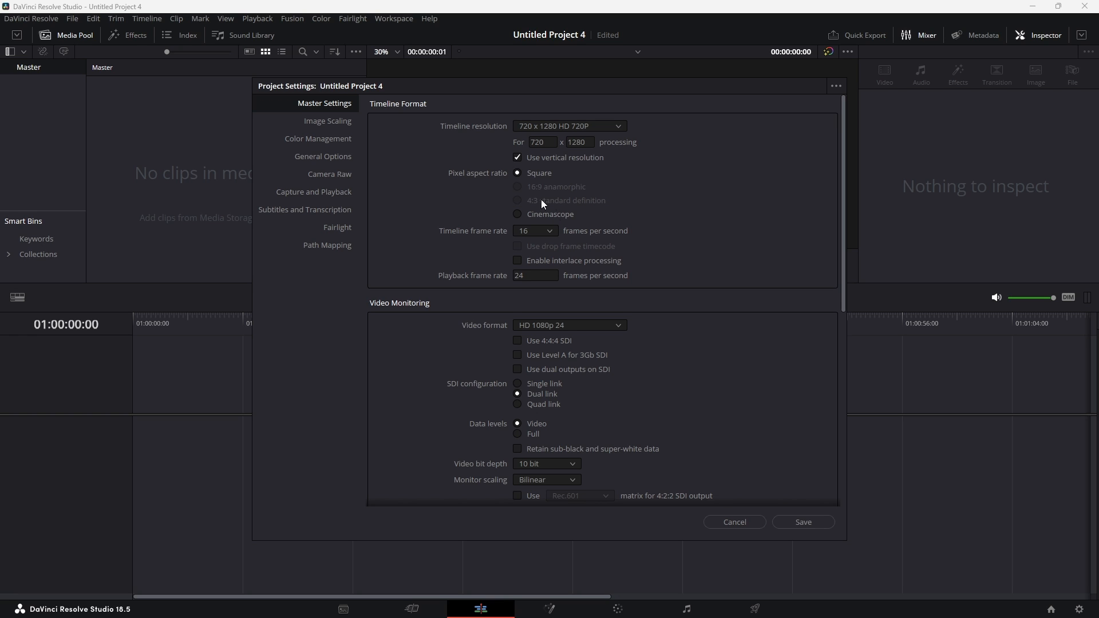
click(802, 522)
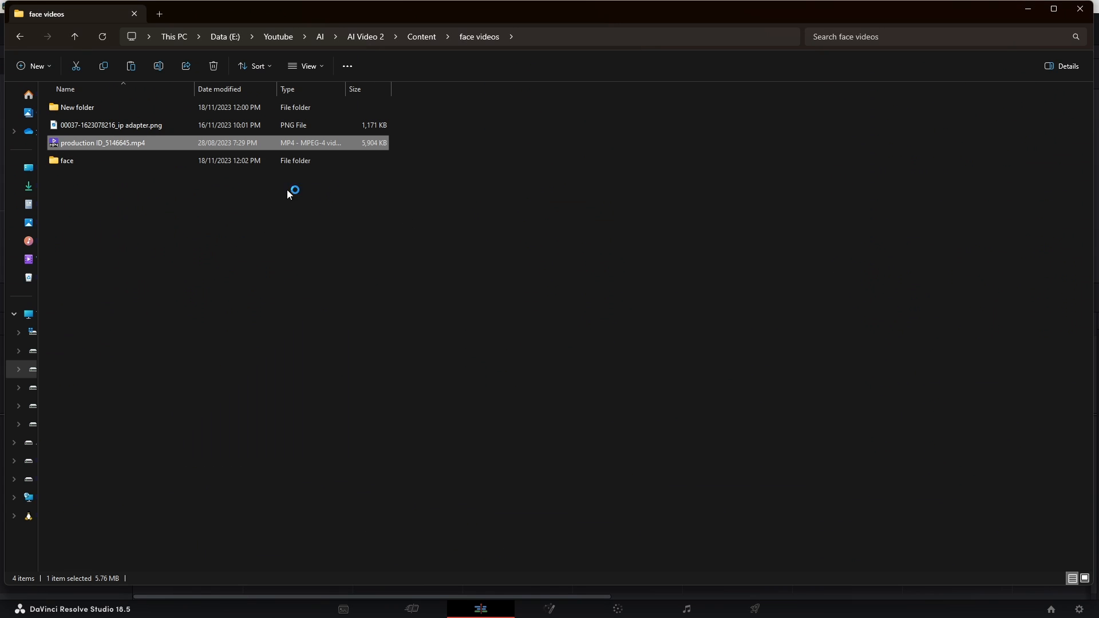
Review the production ID_5146645.mp4 clip's properties and dismiss the dialog
double_click(102, 142)
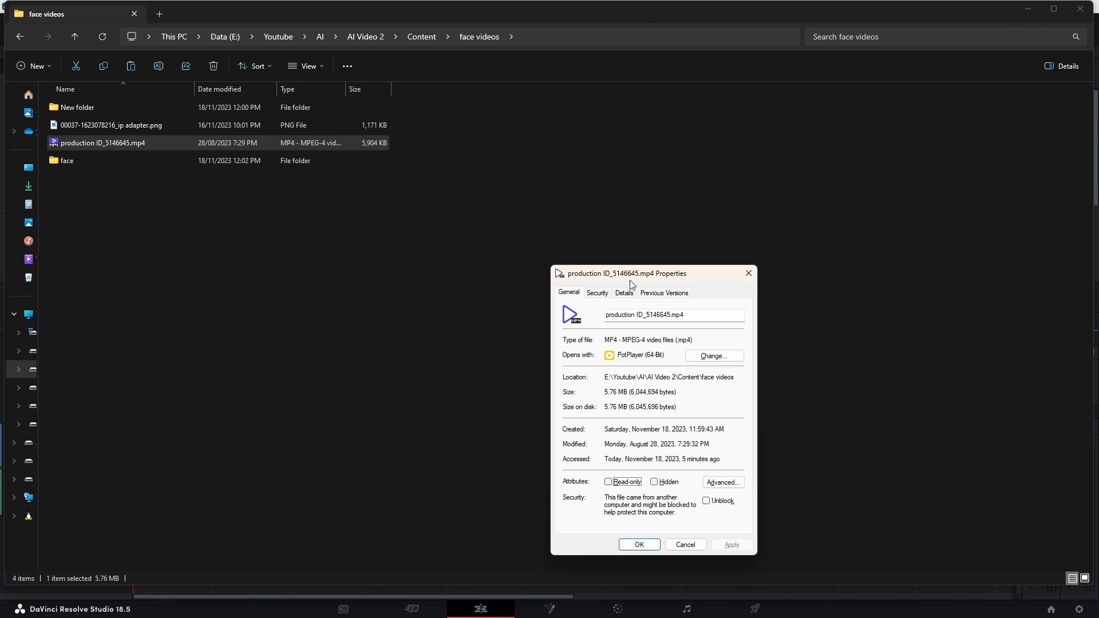
click(623, 292)
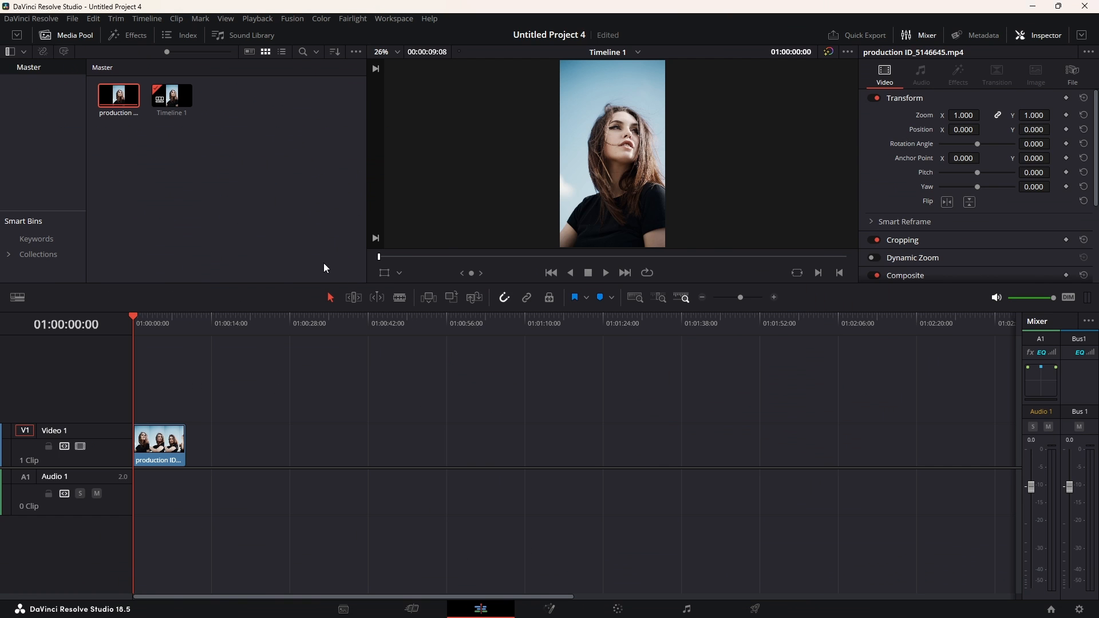
On the Deliver page choose PNG image-sequence format with compression level 3
click(158, 443)
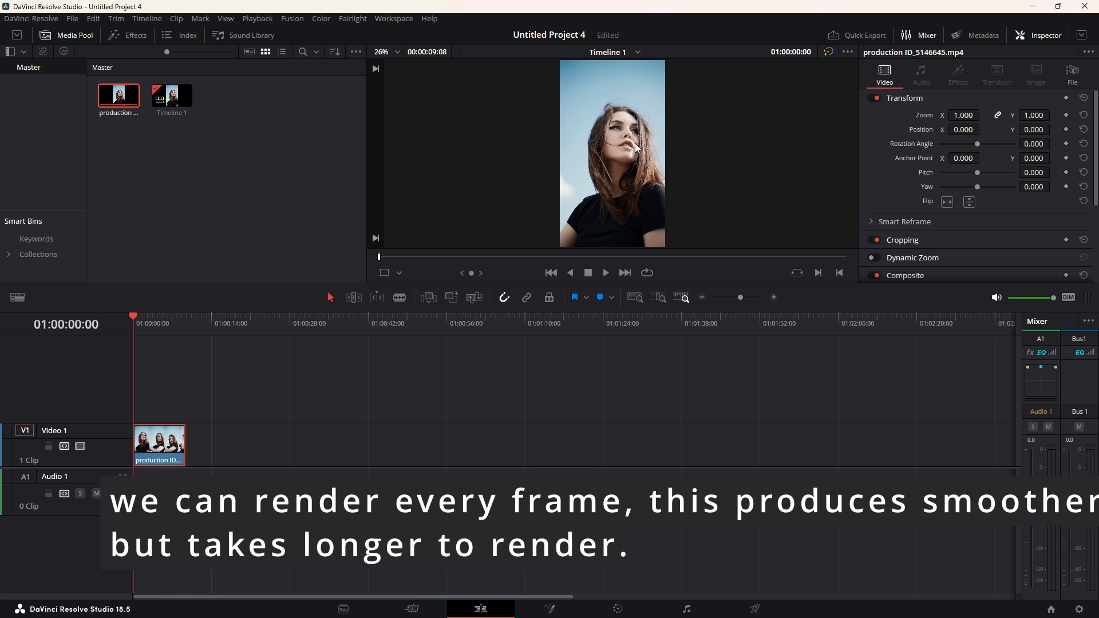
click(754, 608)
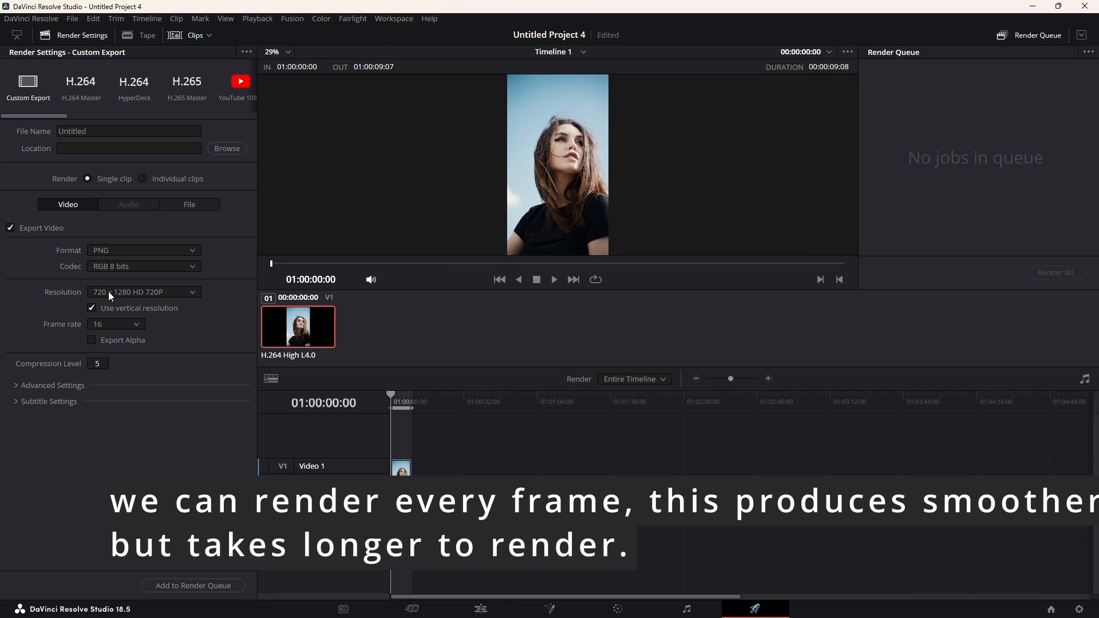
mouse_move(105, 299)
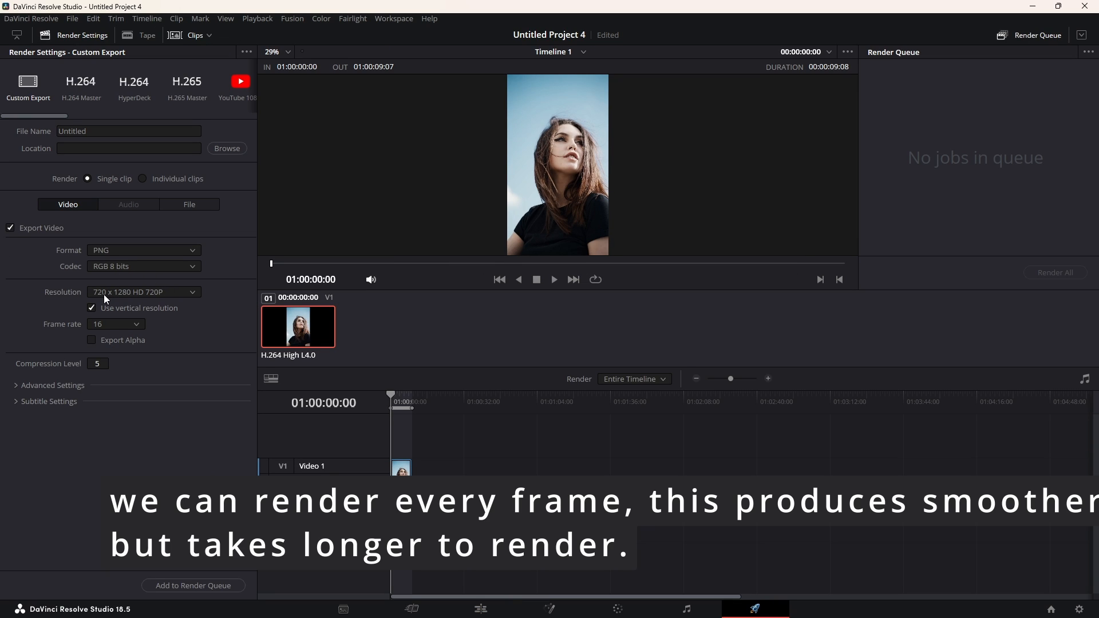
click(144, 250)
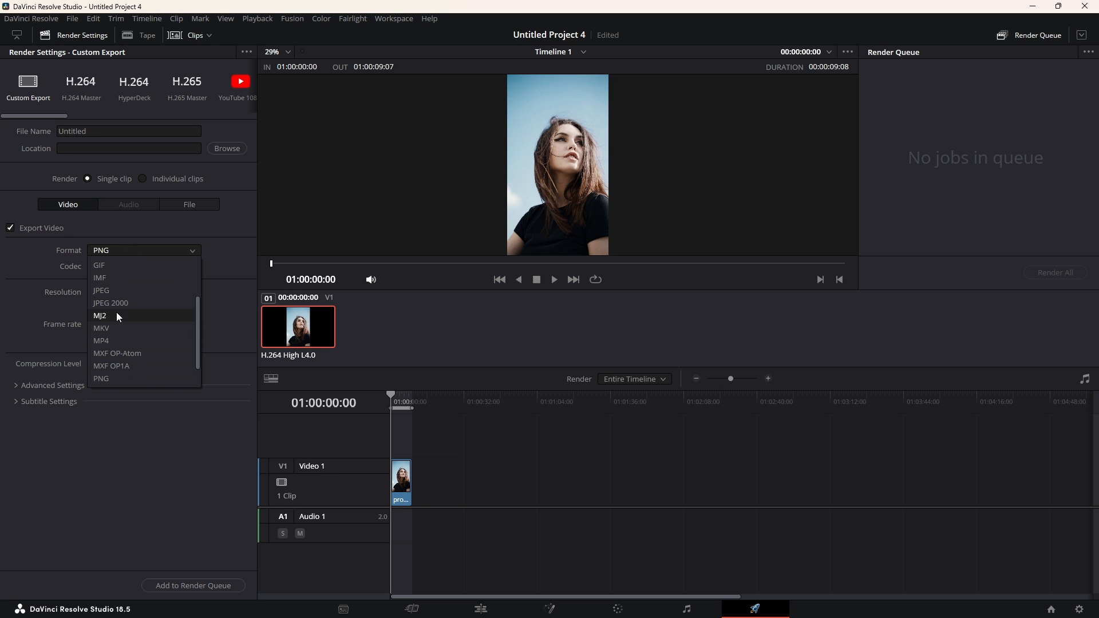
click(100, 379)
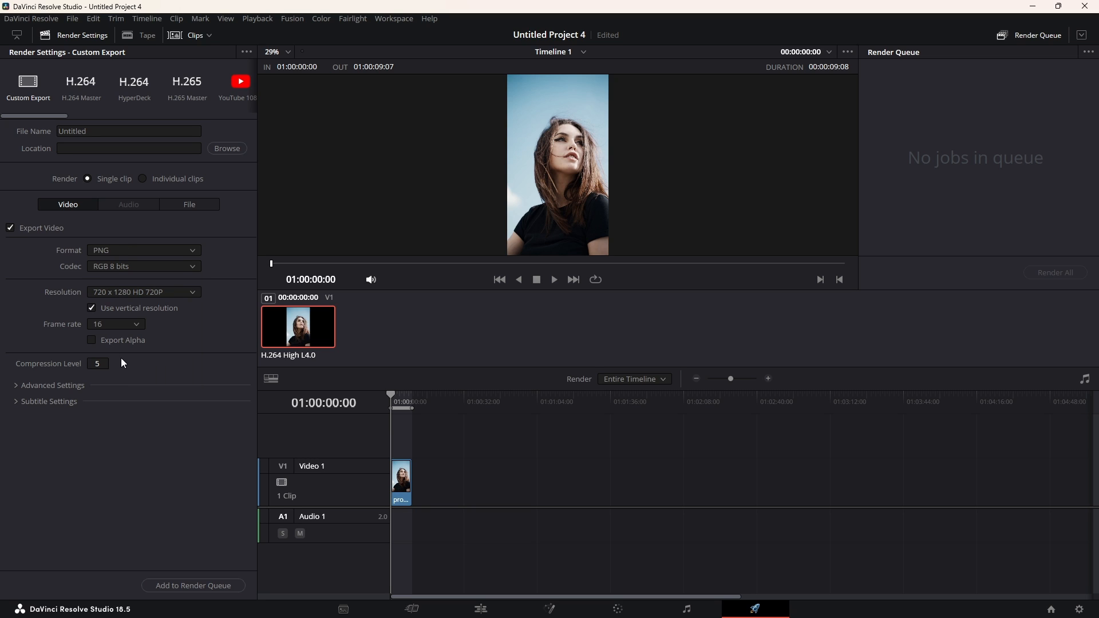
click(97, 363)
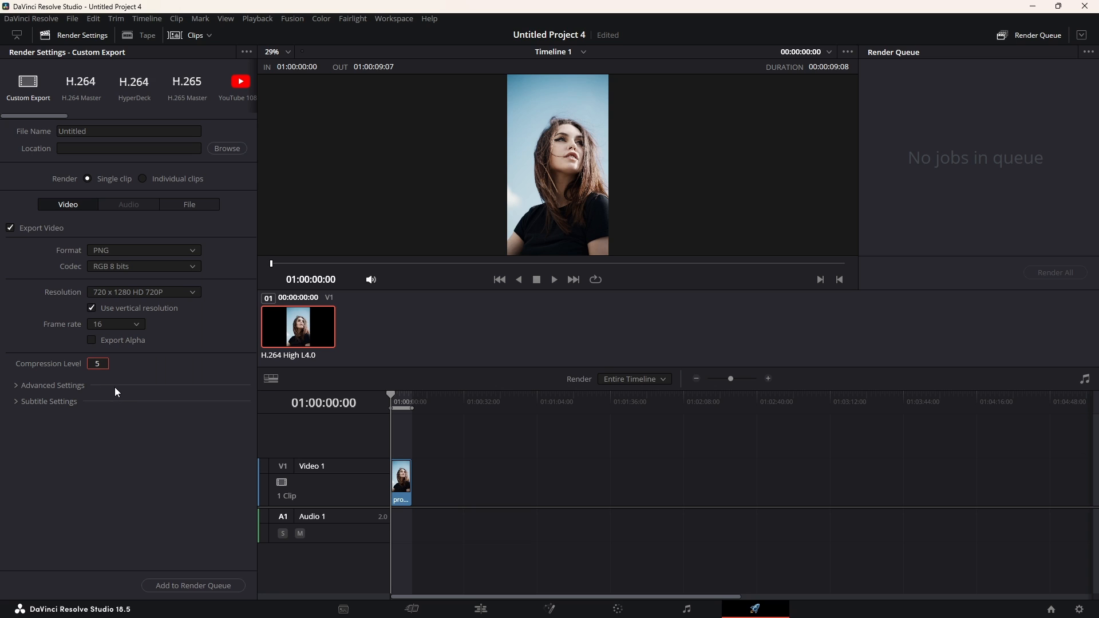
text(3)
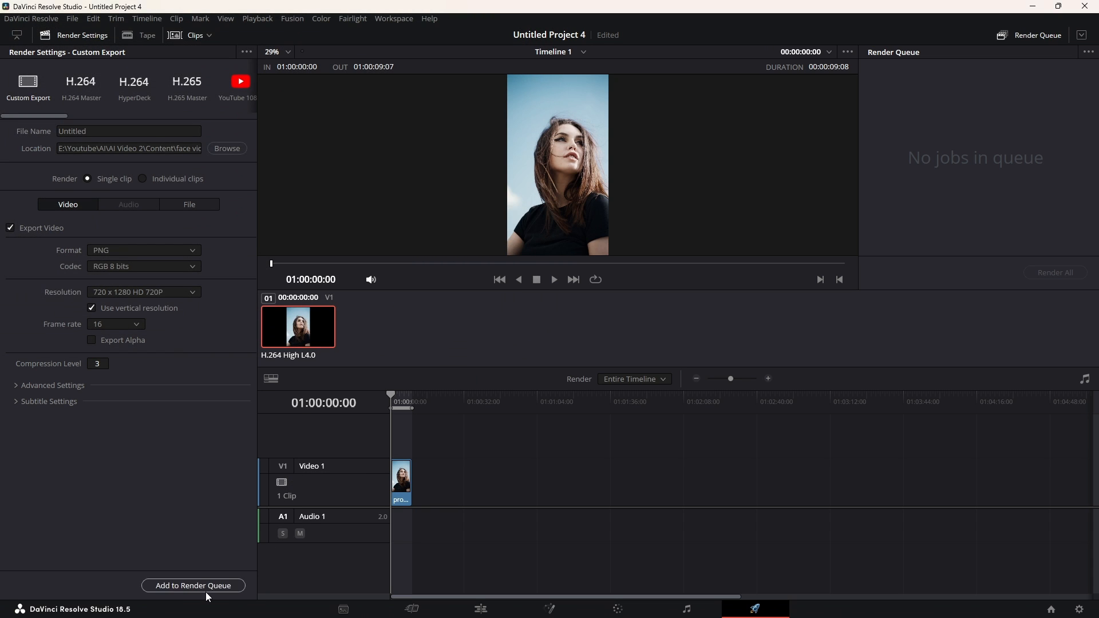
Queue the PNG export job and render it into the face folder
click(192, 585)
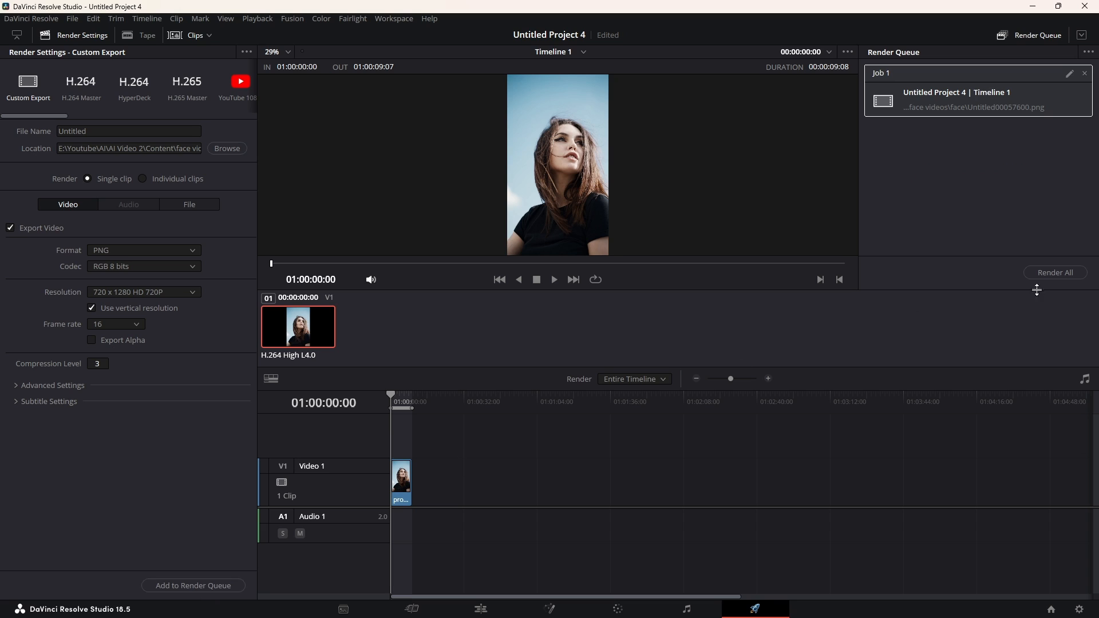
click(1055, 273)
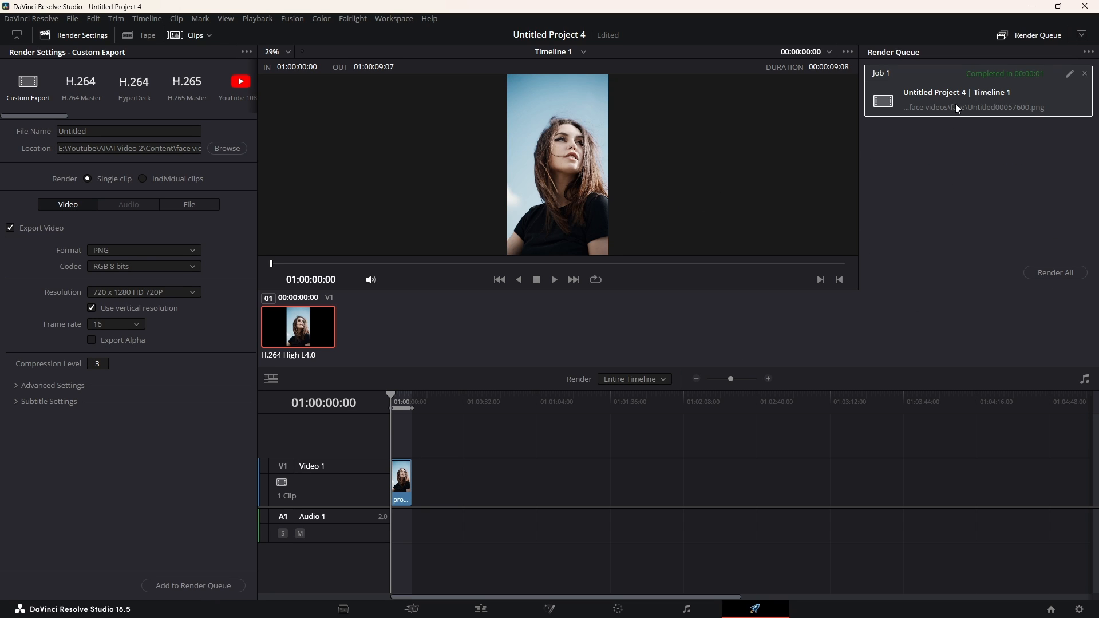
mouse_move(975, 111)
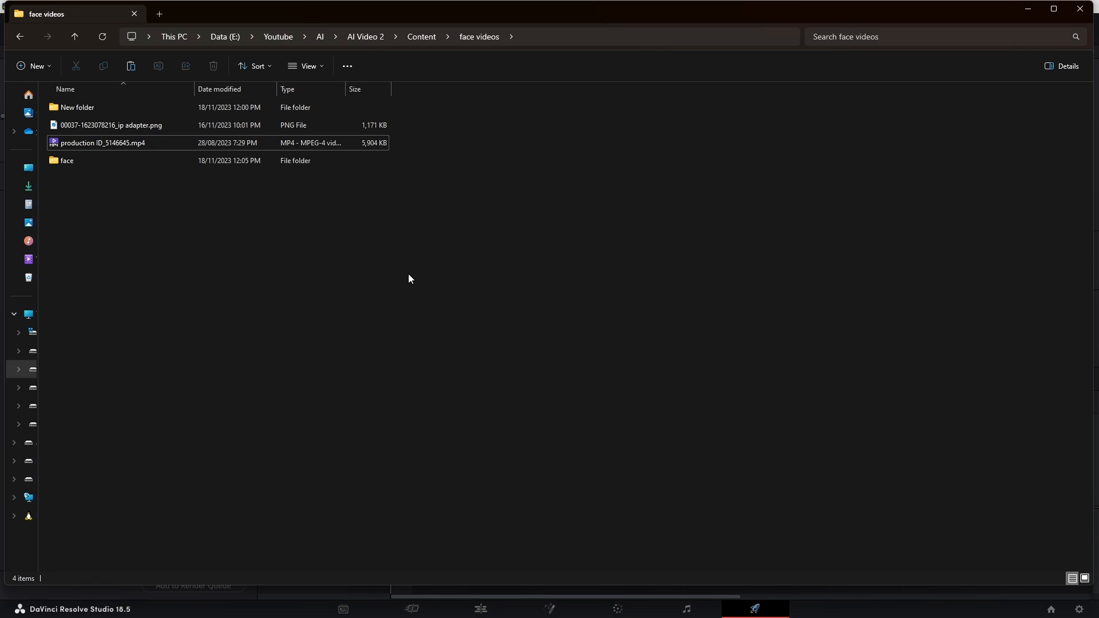
Open the face folder containing the rendered PNG frames
double_click(66, 160)
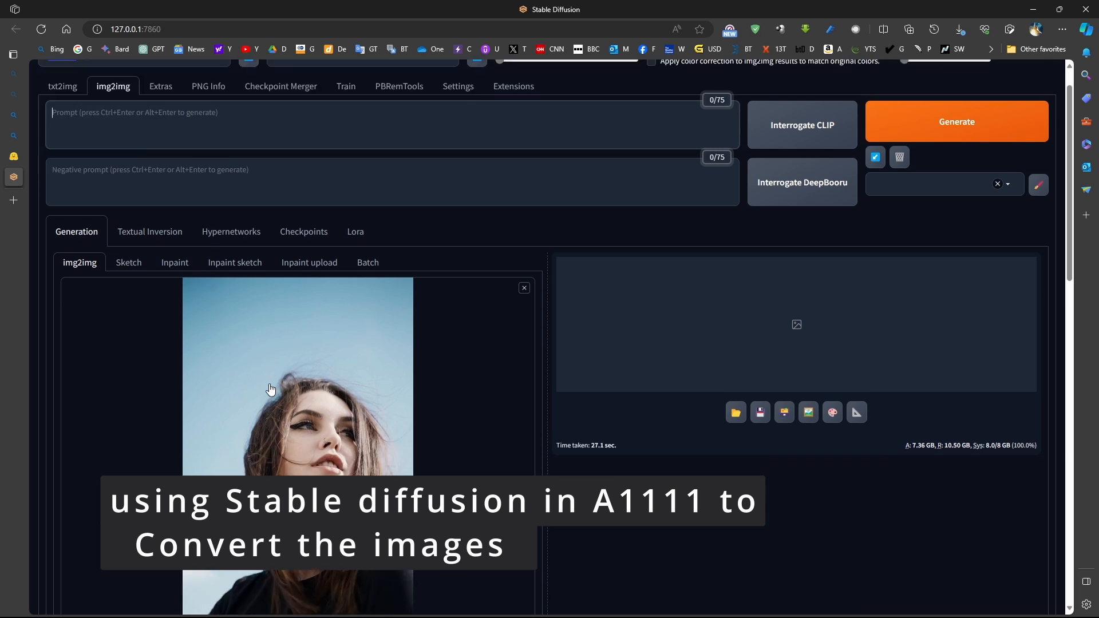
Interrogate the frame with DeepBooru and add the LCM_SD15 LoRA tag from the Lora library
scroll(down, 3)
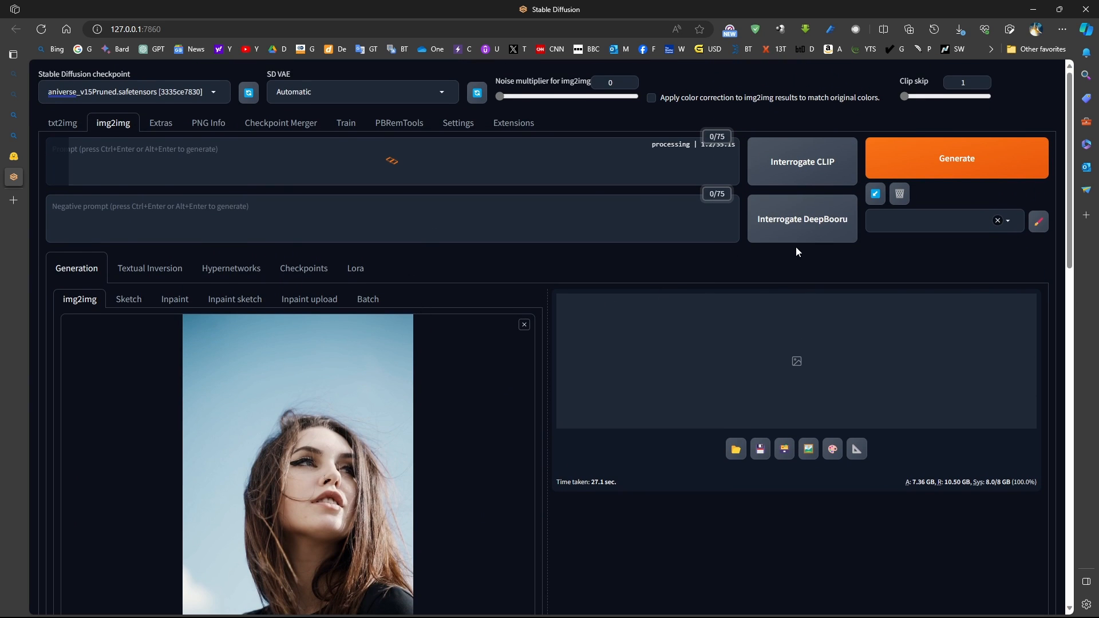
click(801, 161)
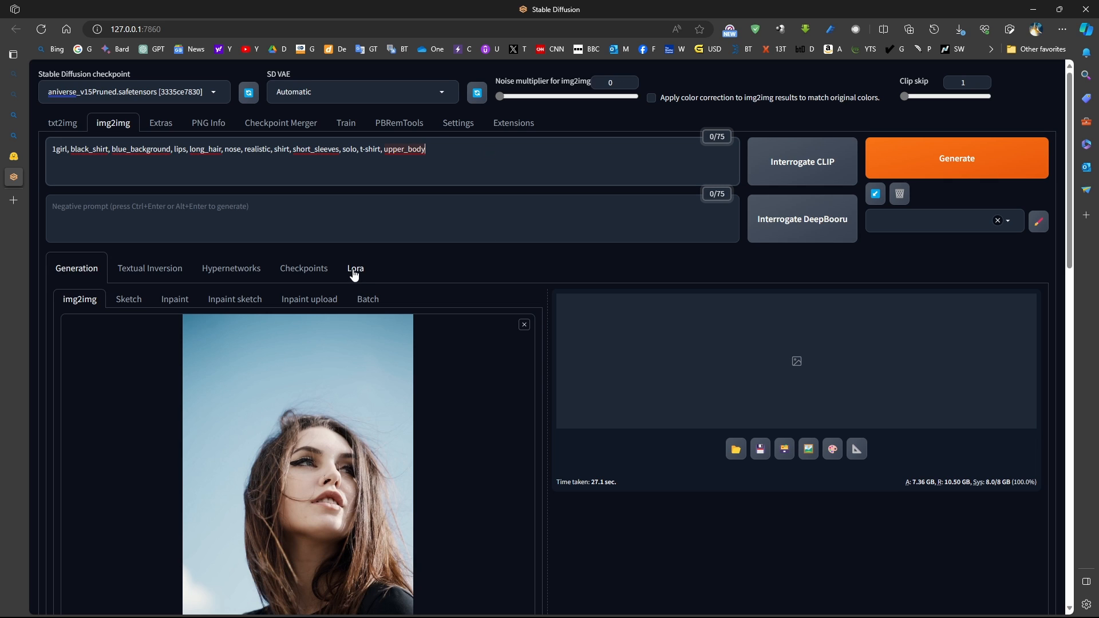
click(355, 268)
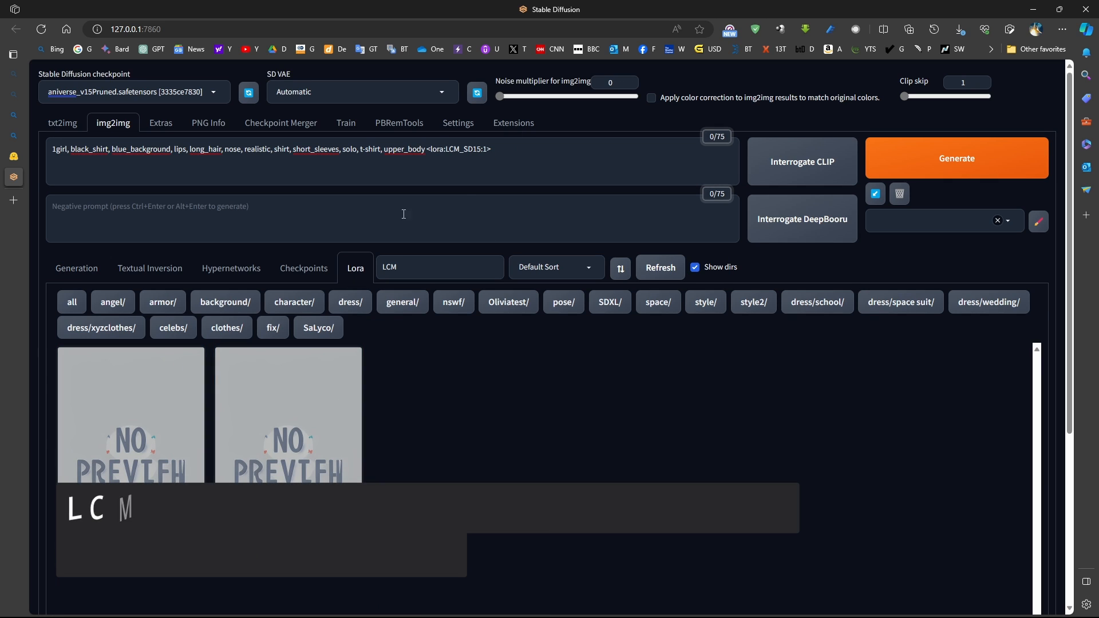
click(76, 268)
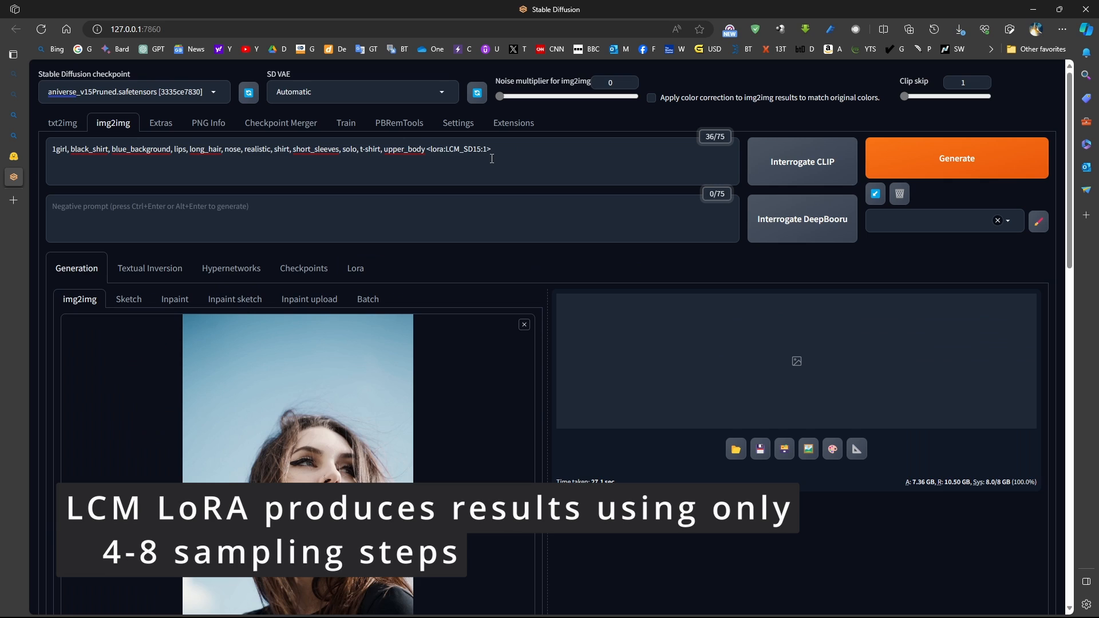
Insert 'masterpiece, best quality,' into the img2img prompt
drag(293, 149, 491, 149)
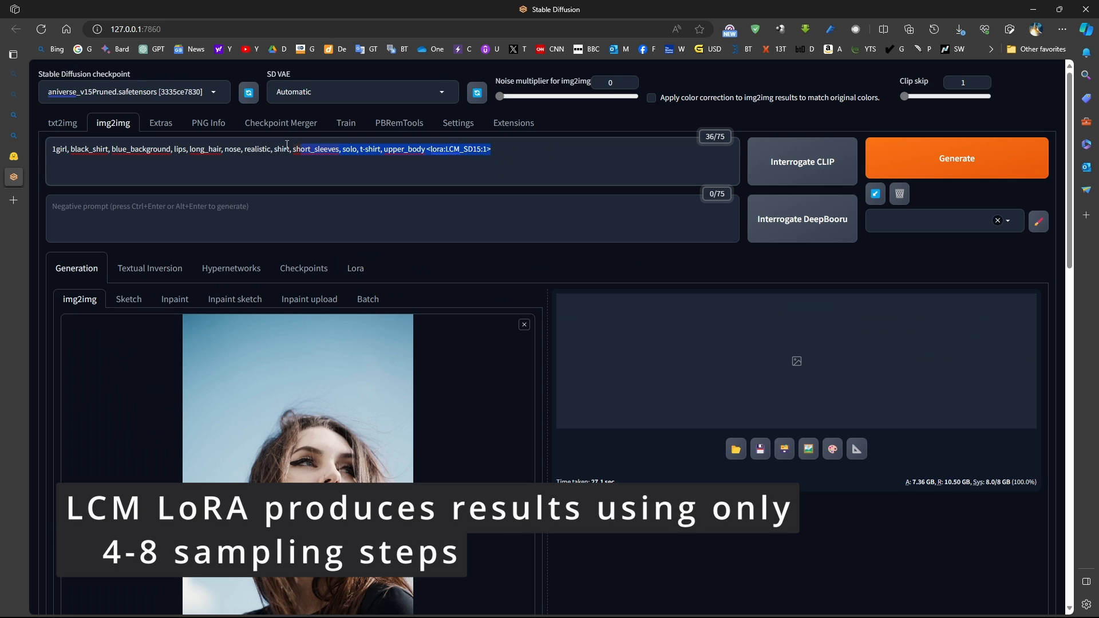
text(masterpiece, best quality,)
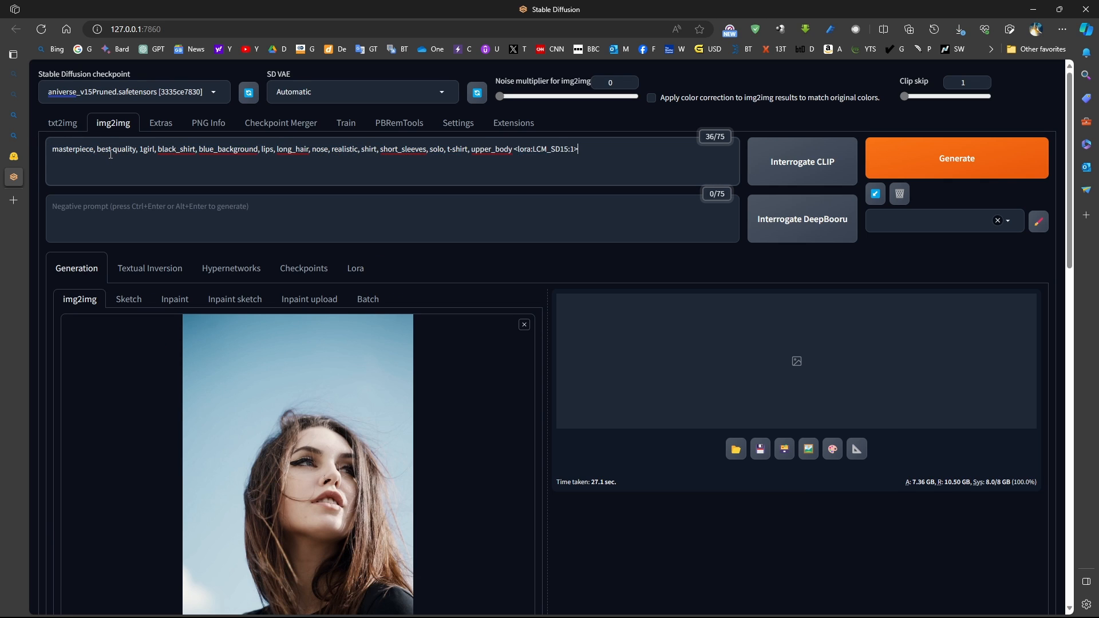
scroll(down, 3)
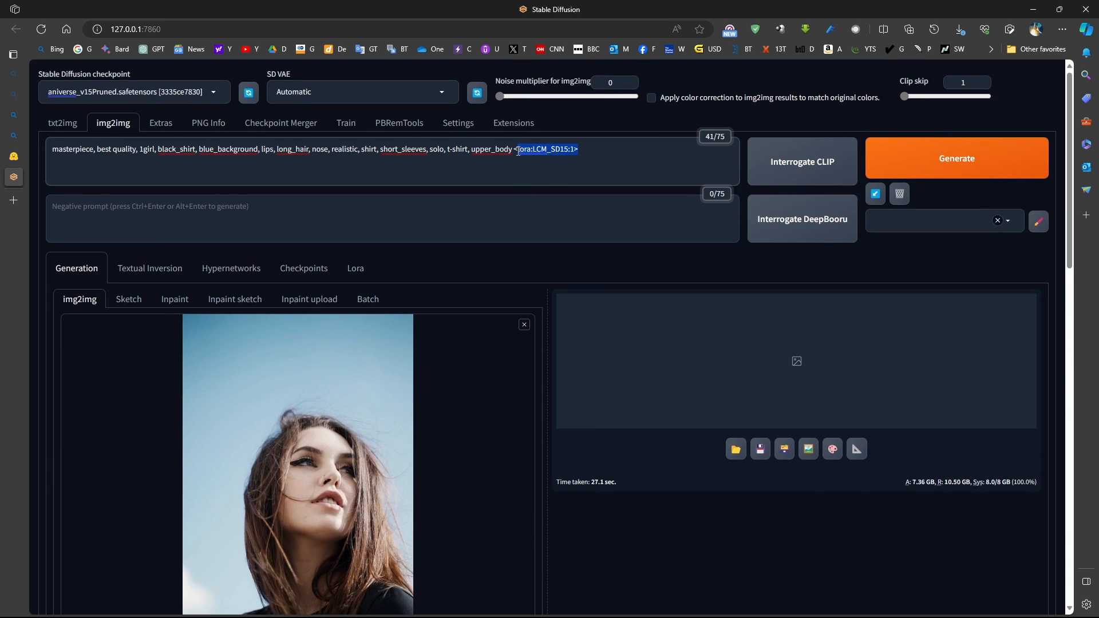
scroll(down, 3)
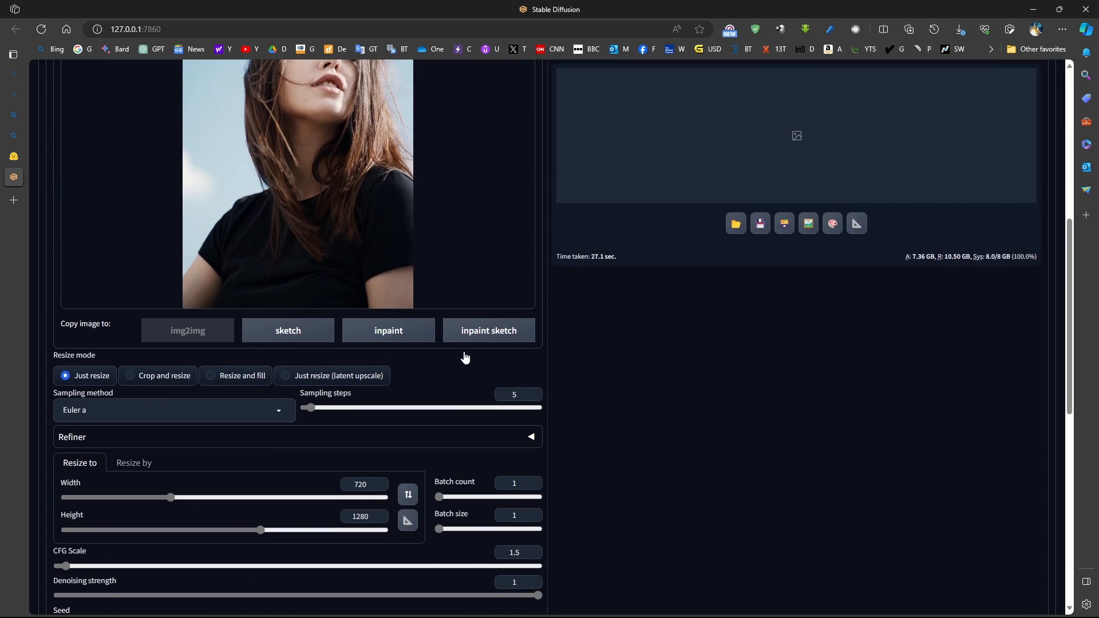
click(515, 393)
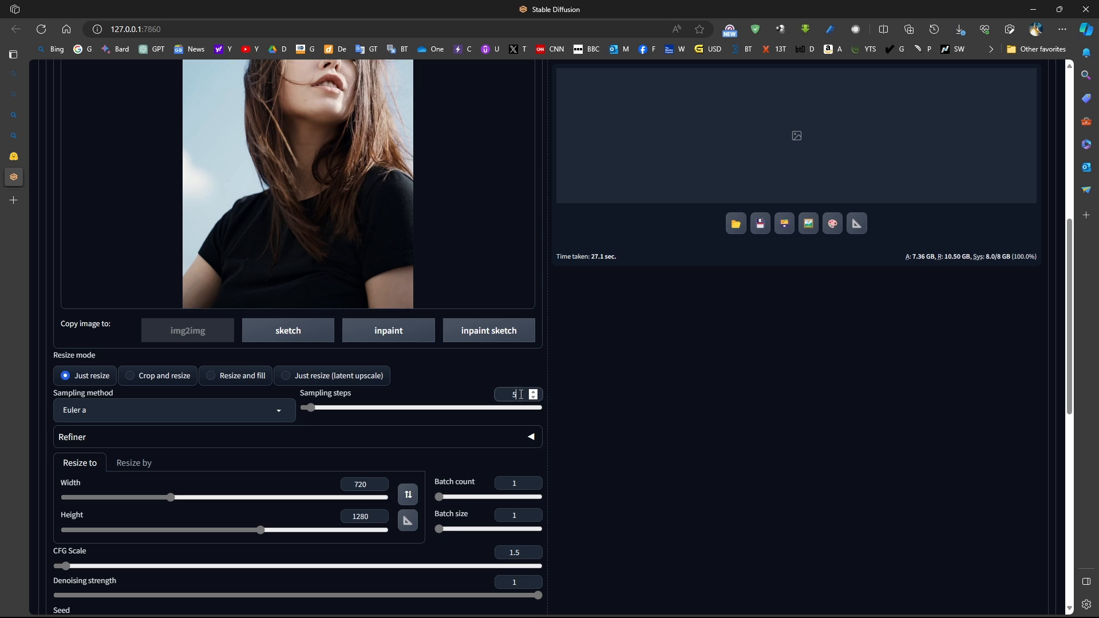
double_click(511, 395)
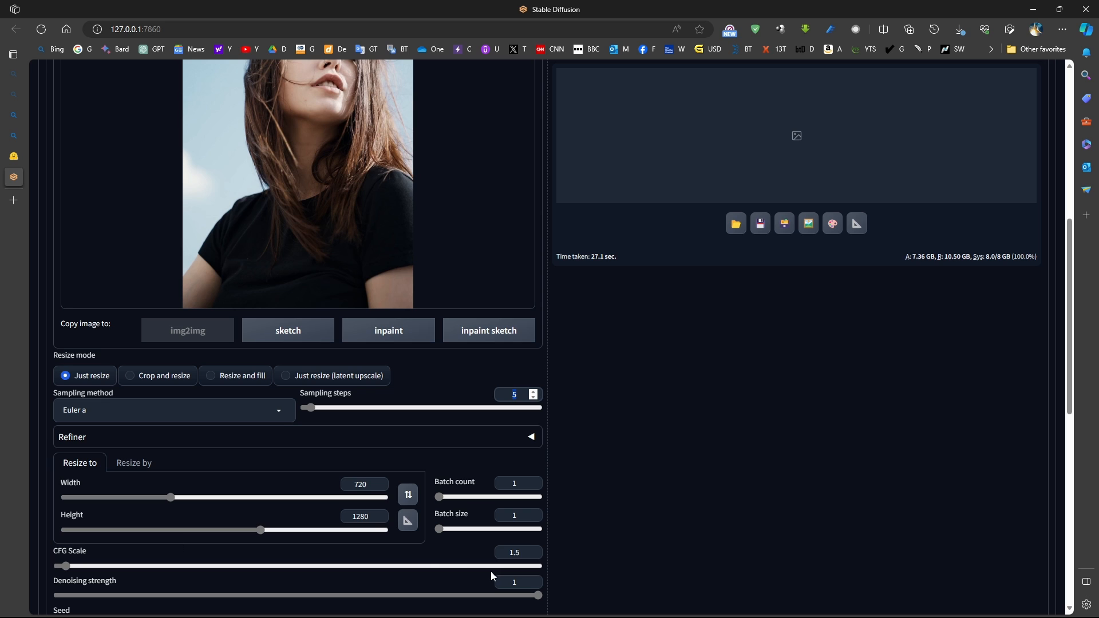
scroll(up, 3)
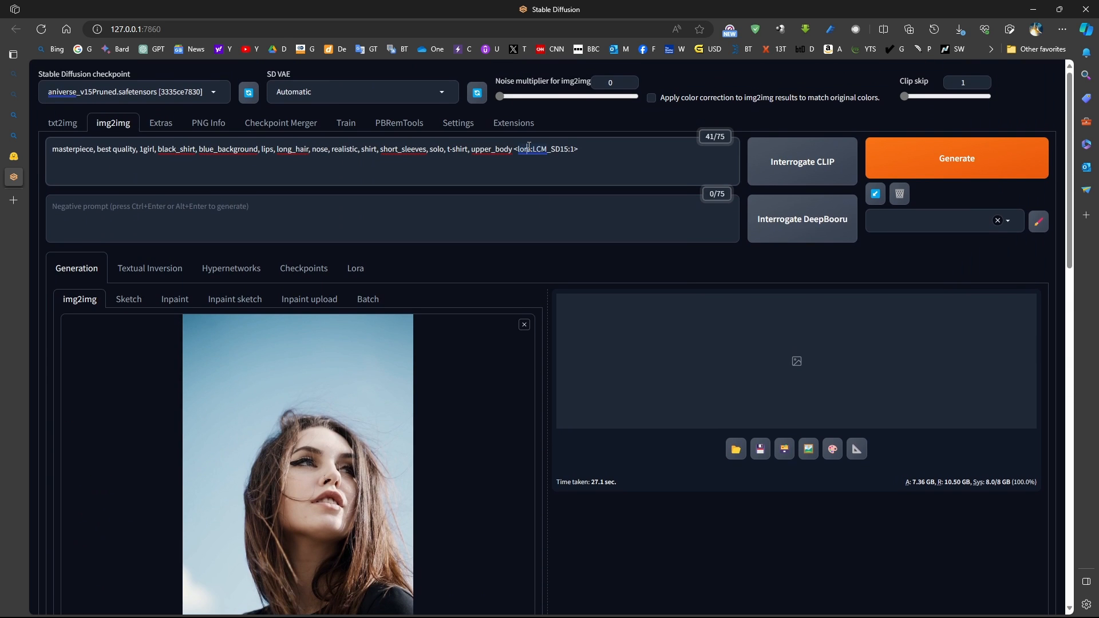
scroll(down, 3)
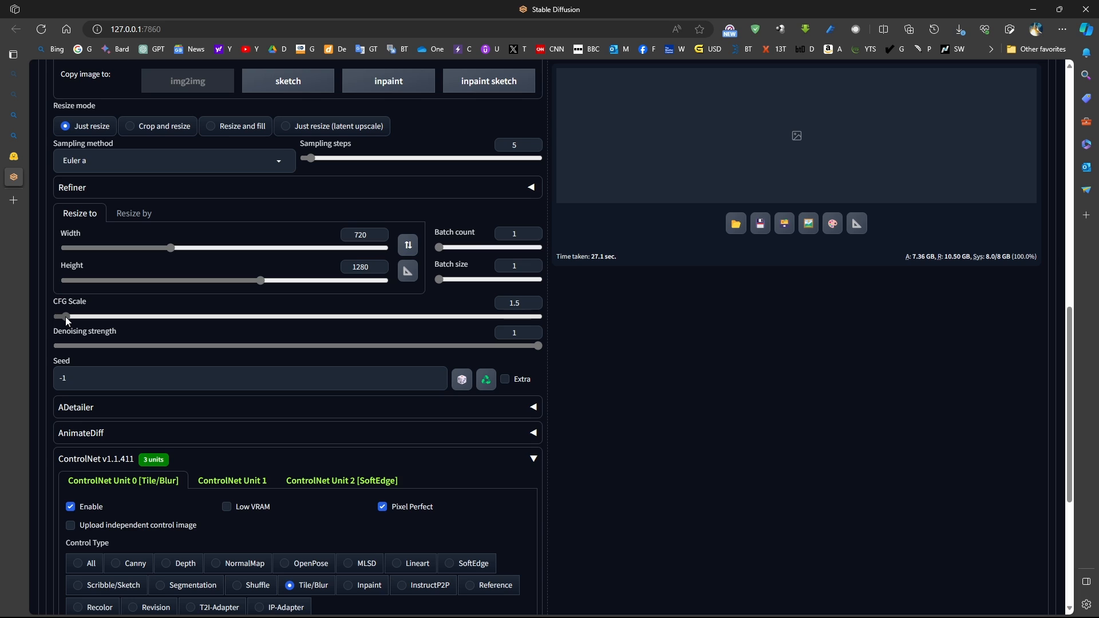
drag(65, 316, 76, 316)
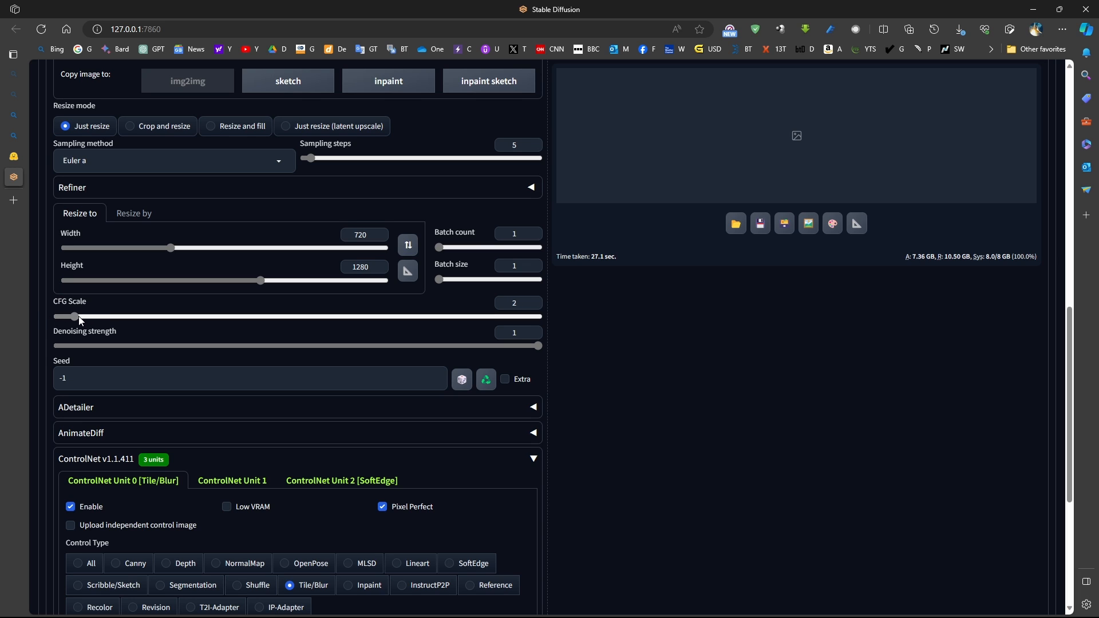
drag(76, 315, 68, 316)
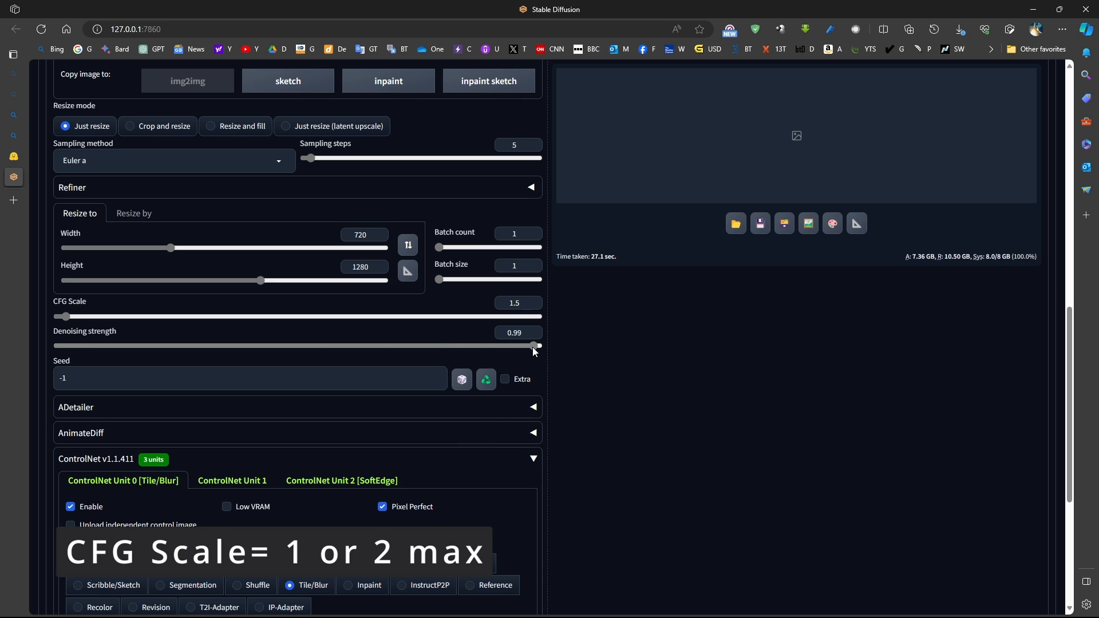
drag(535, 345, 541, 345)
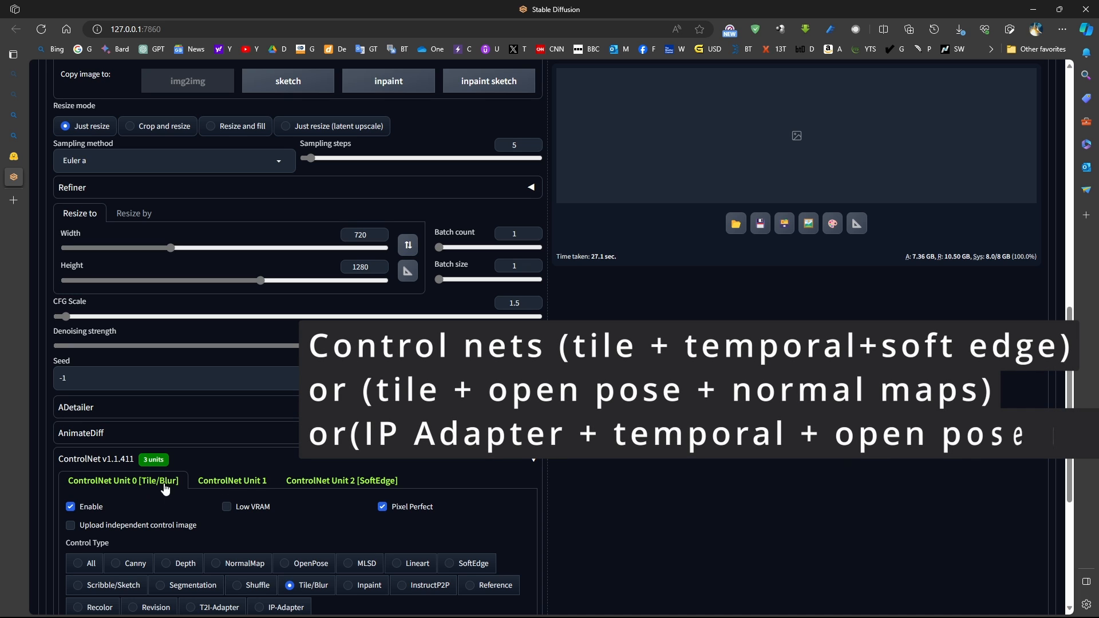
Enable ADetailer face fixing with the face_yolov8n.pt model, then collapse its panel
scroll(down, 3)
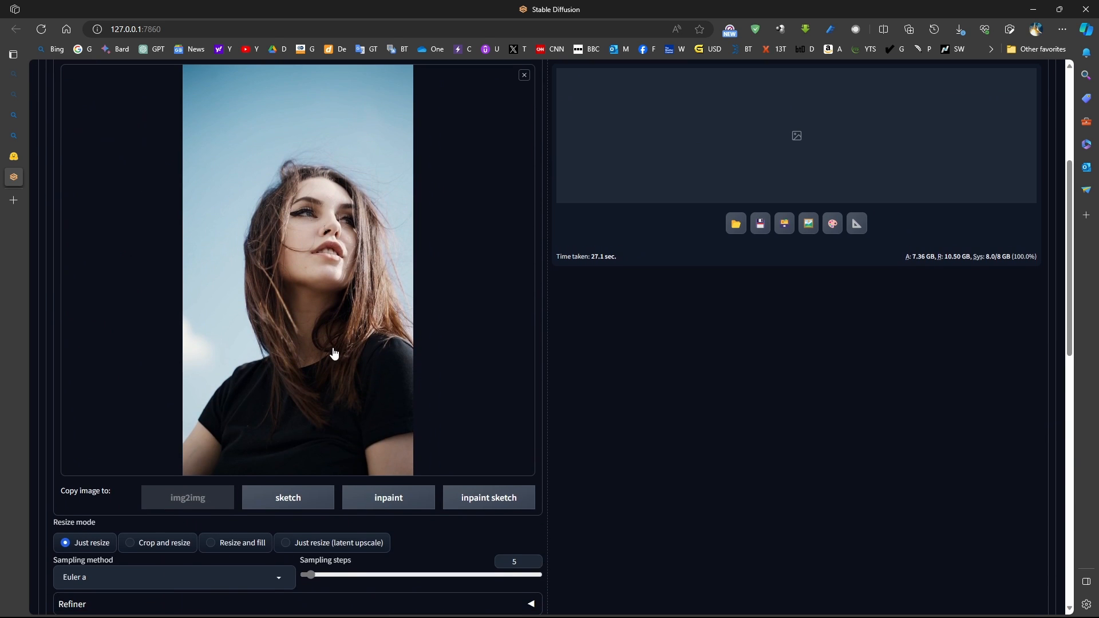
scroll(down, 3)
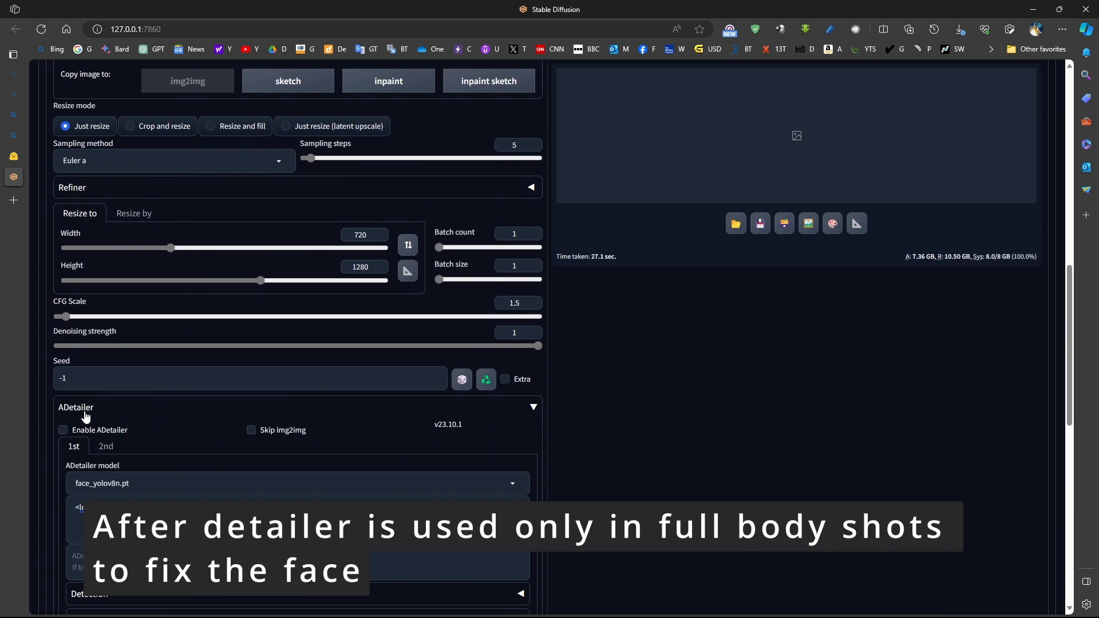
click(63, 429)
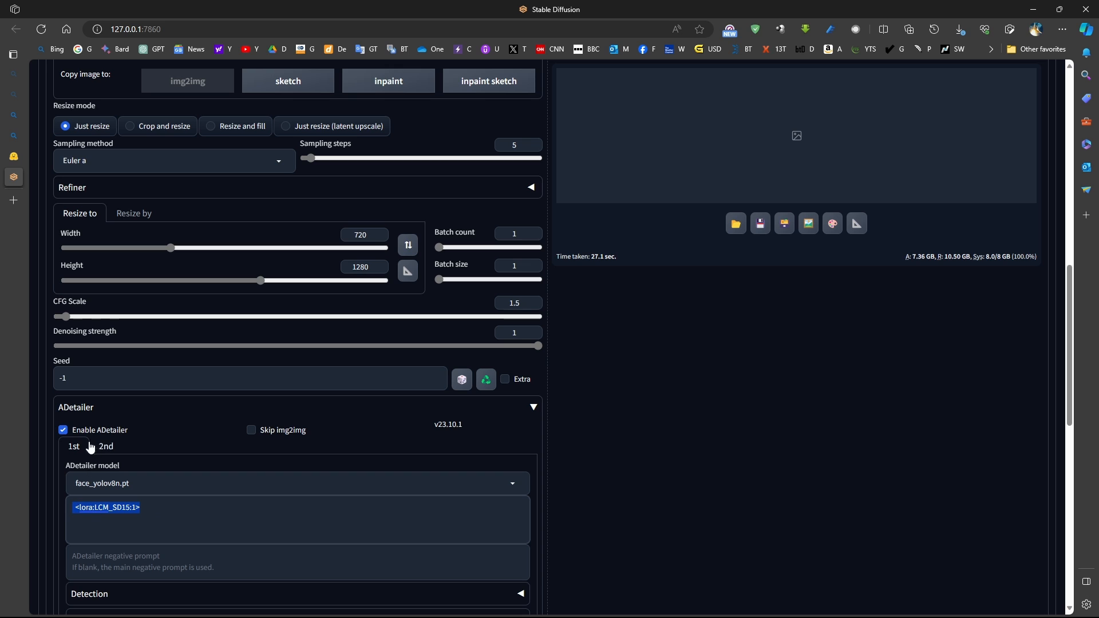
click(63, 431)
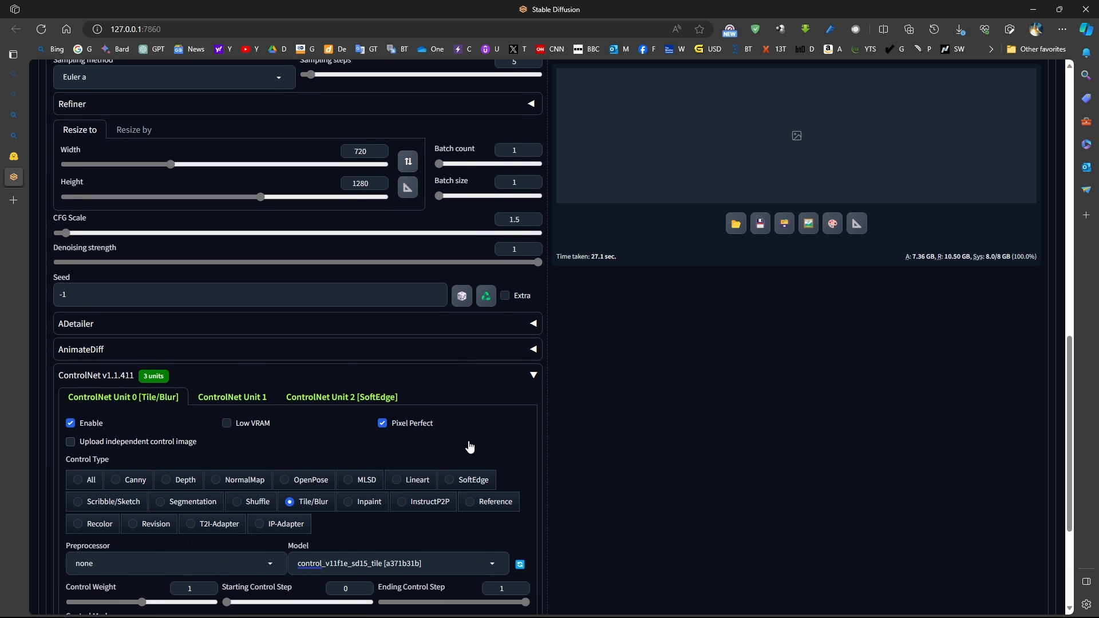
scroll(down, 3)
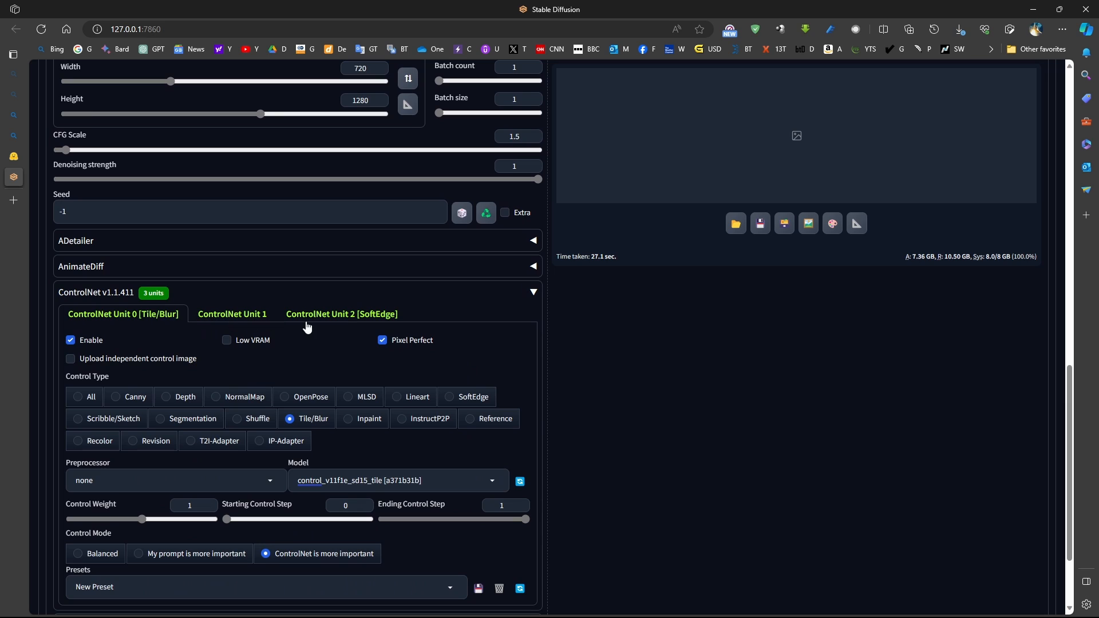
mouse_move(234, 485)
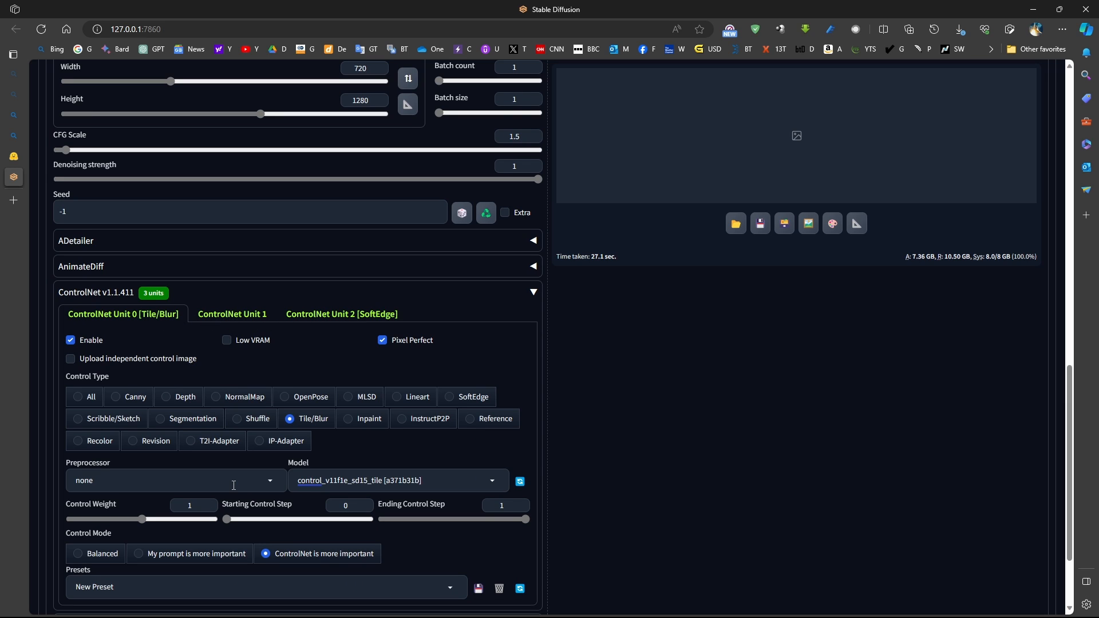
mouse_move(341, 448)
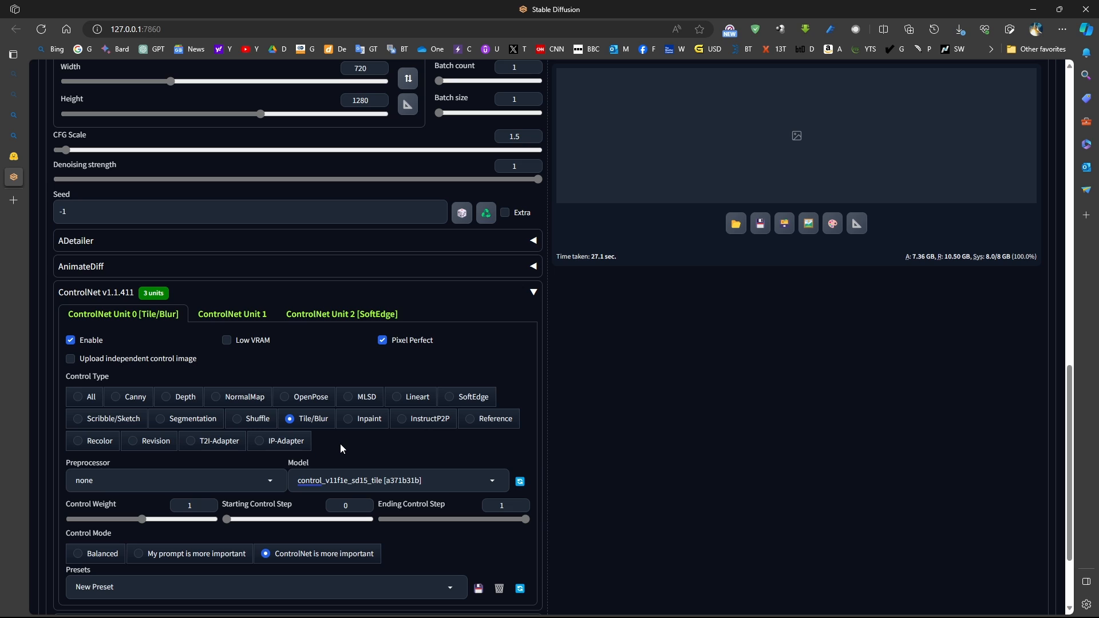
mouse_move(255, 480)
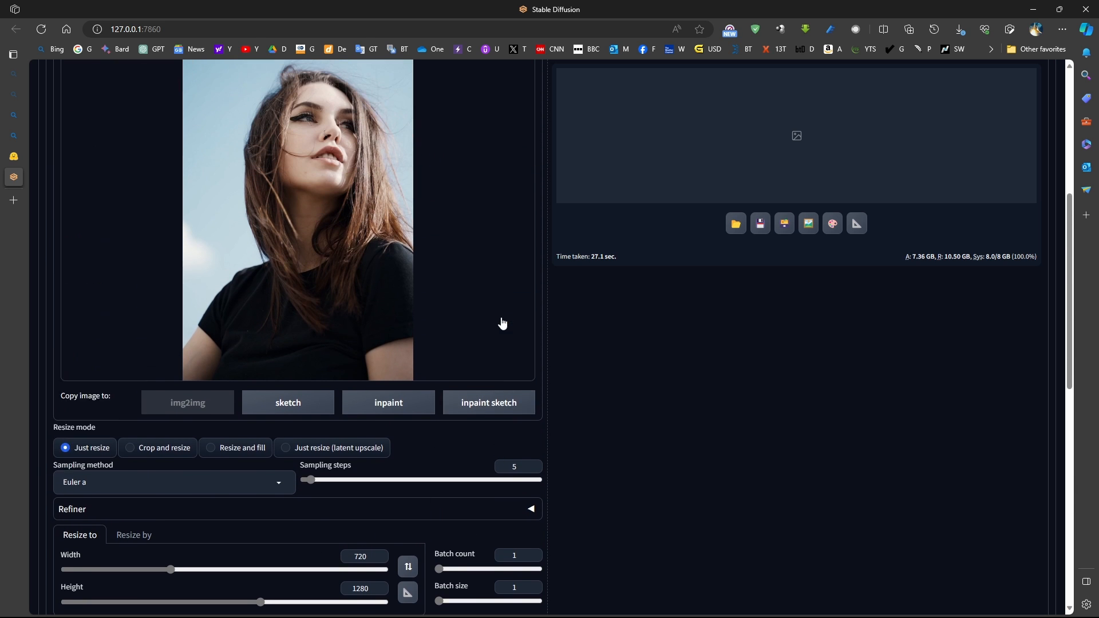
scroll(down, 3)
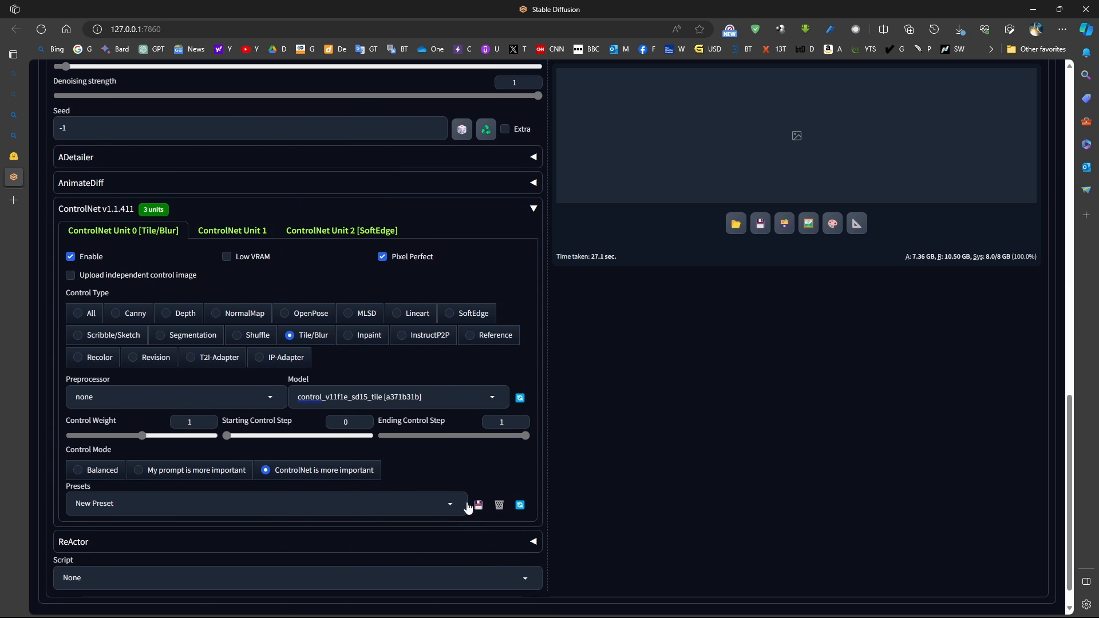
click(344, 421)
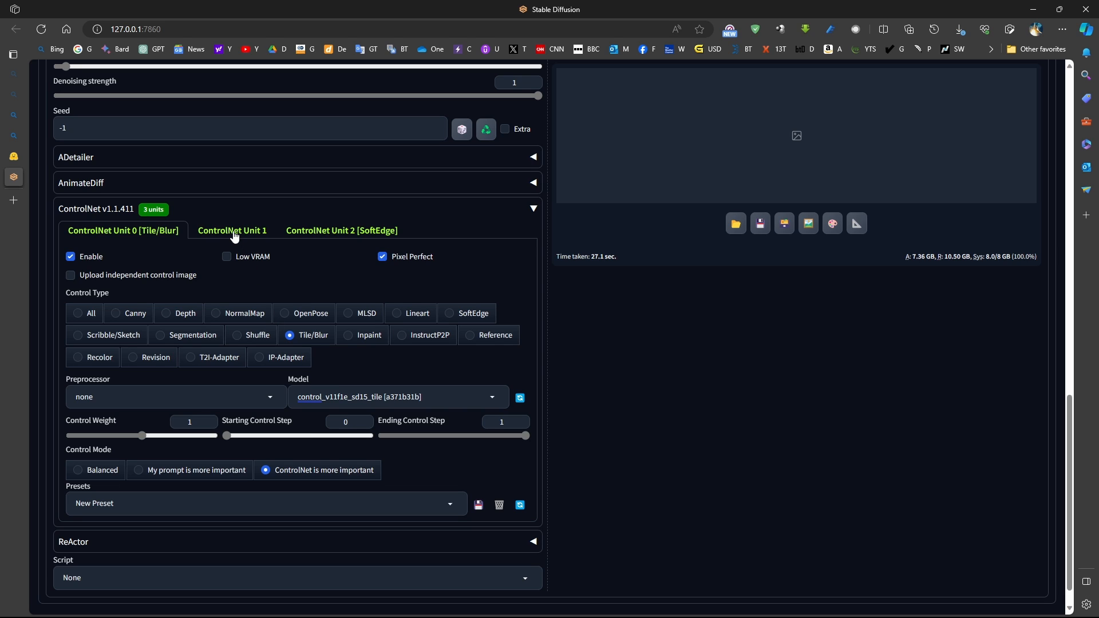
Review the SoftEdge ControlNet Unit 2, then show Unit 1 with the temporalnet model
click(232, 230)
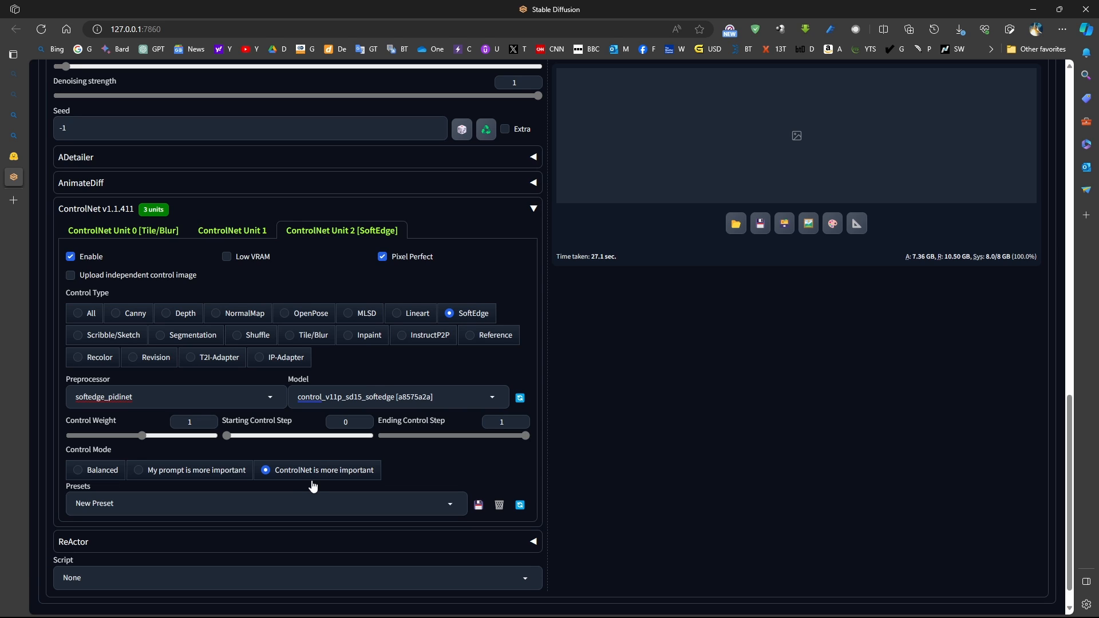
mouse_move(224, 234)
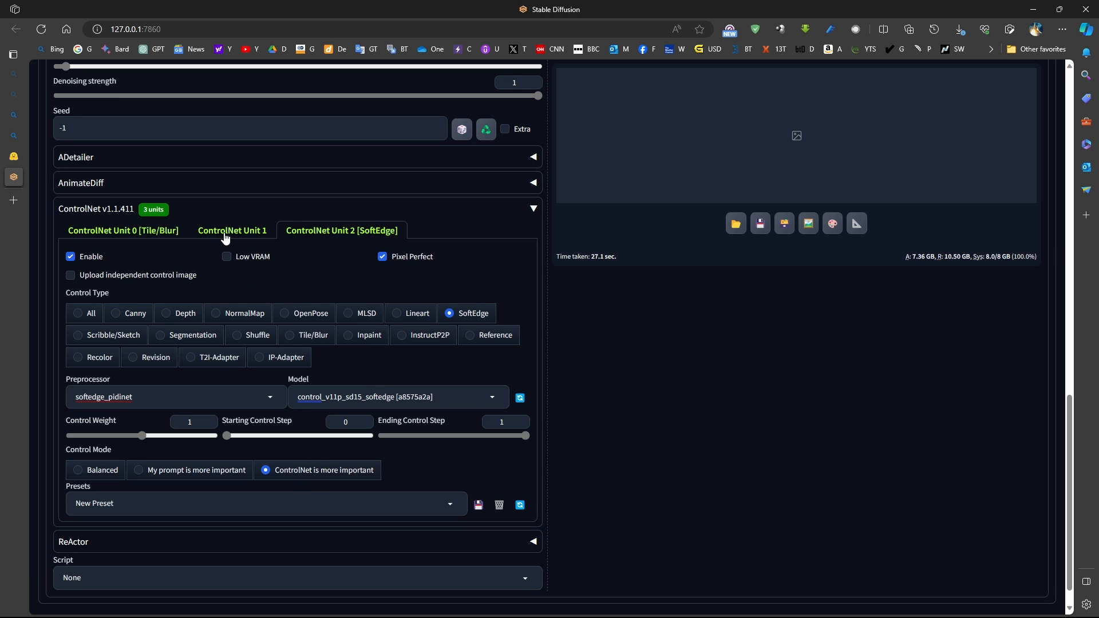
click(233, 230)
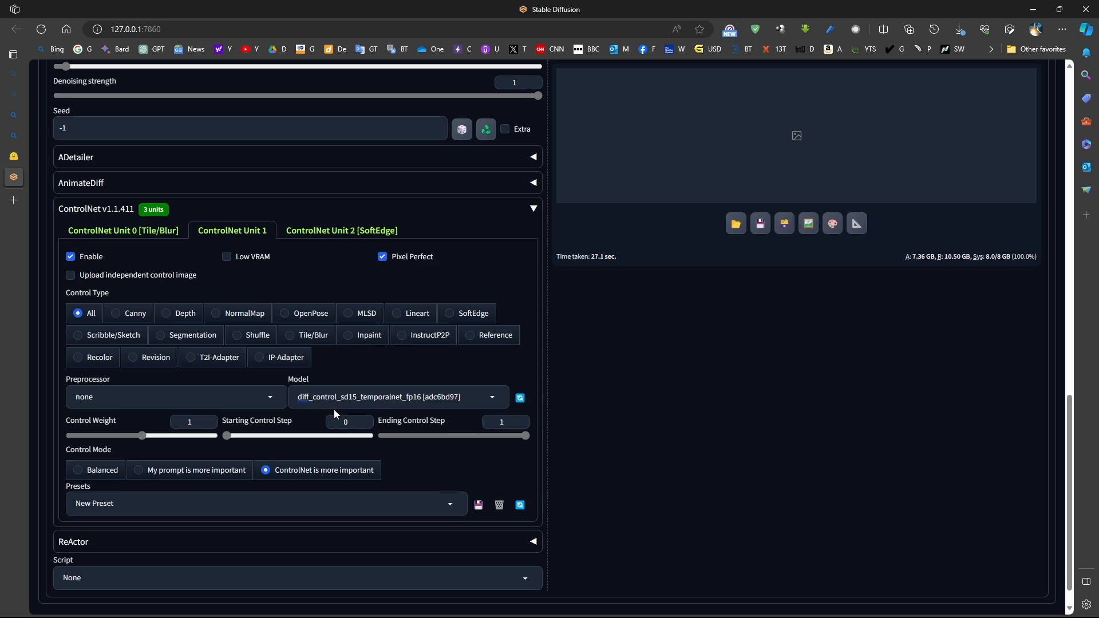
mouse_move(10, 124)
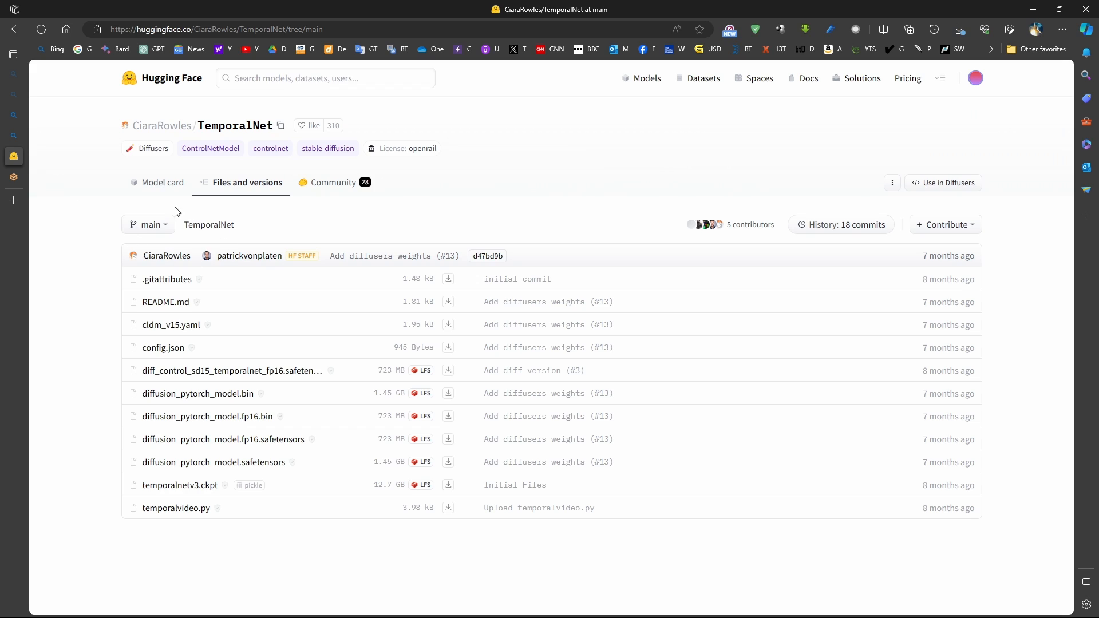
mouse_move(257, 344)
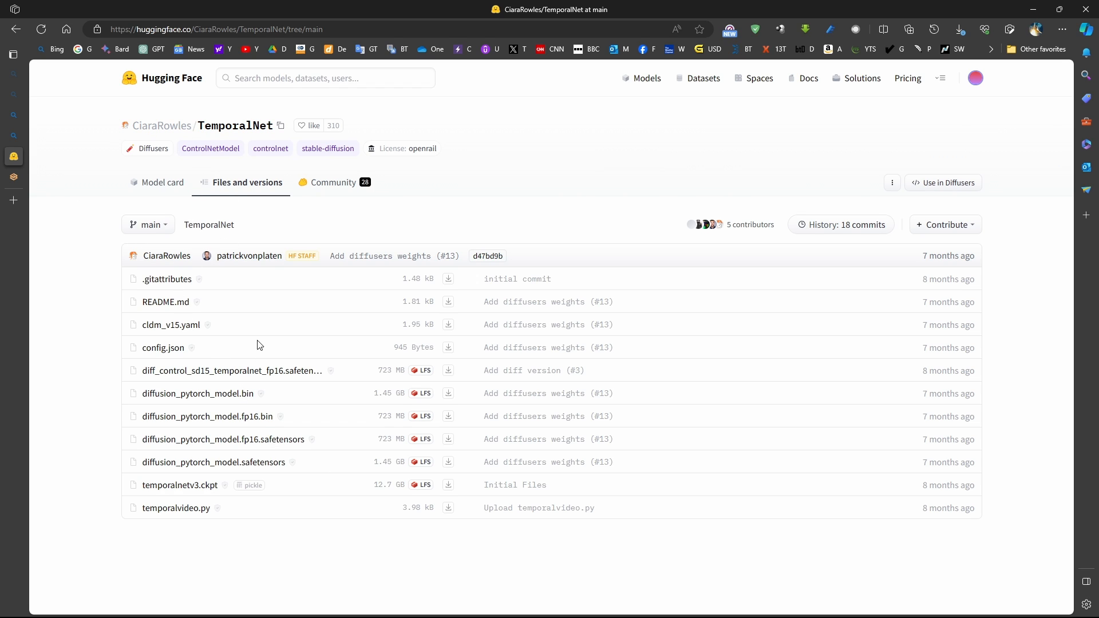
mouse_move(358, 496)
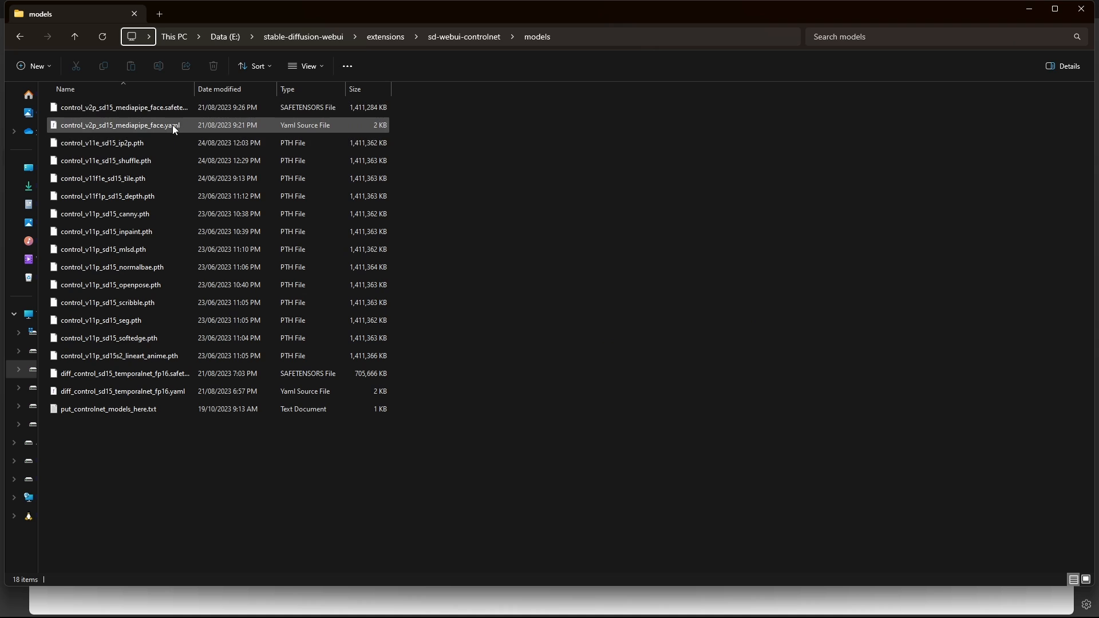
Browse the TemporalNet files on Hugging Face and the local sd-webui-controlnet models folder
click(108, 409)
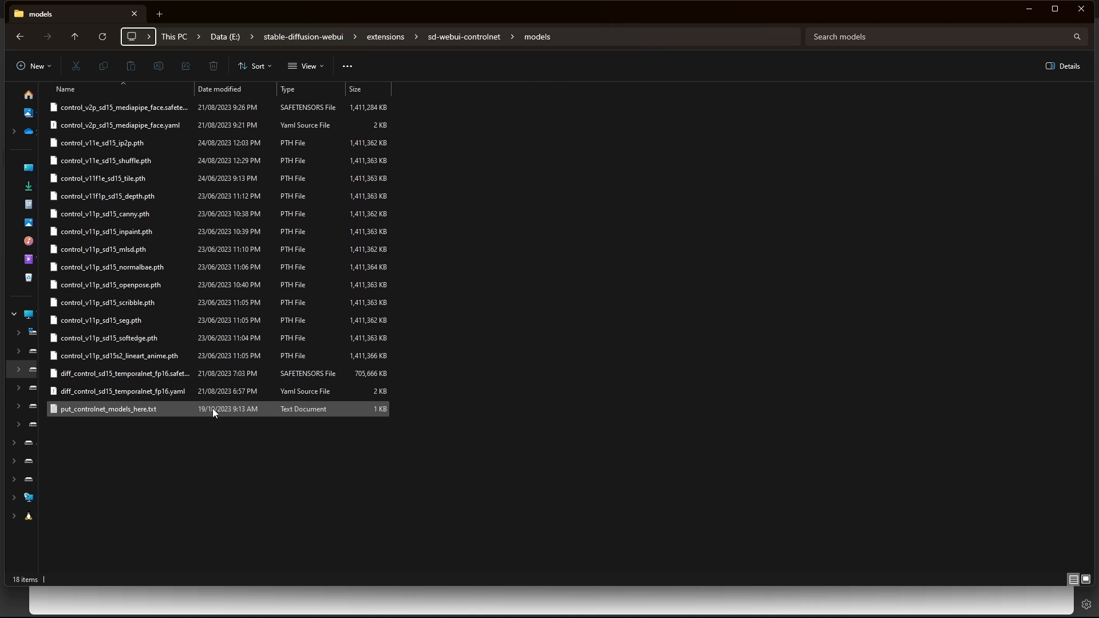
click(124, 392)
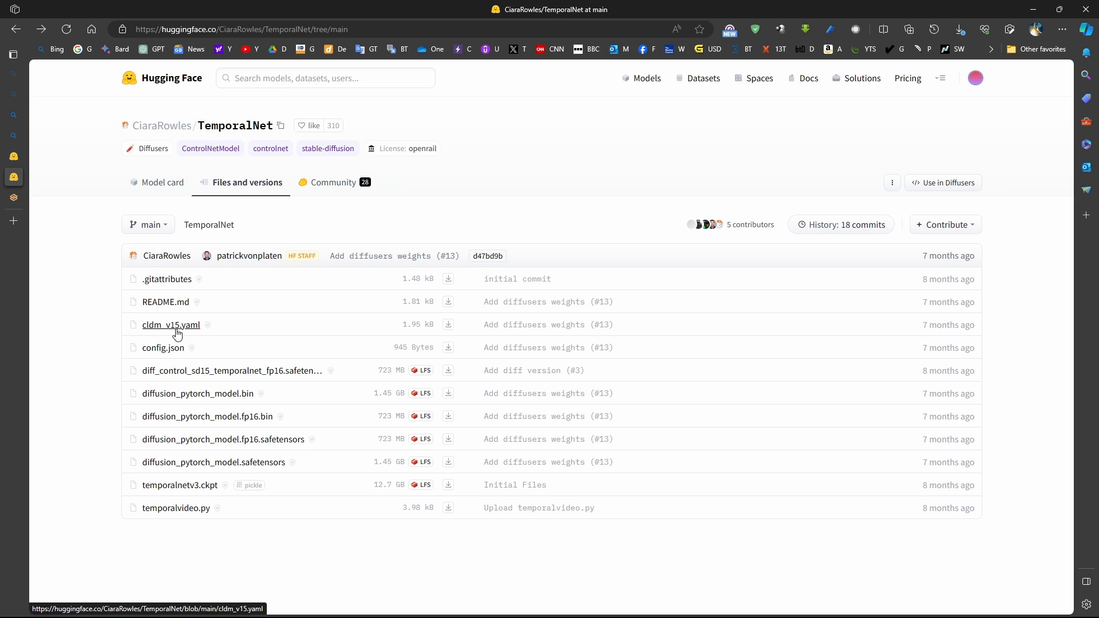
mouse_move(247, 379)
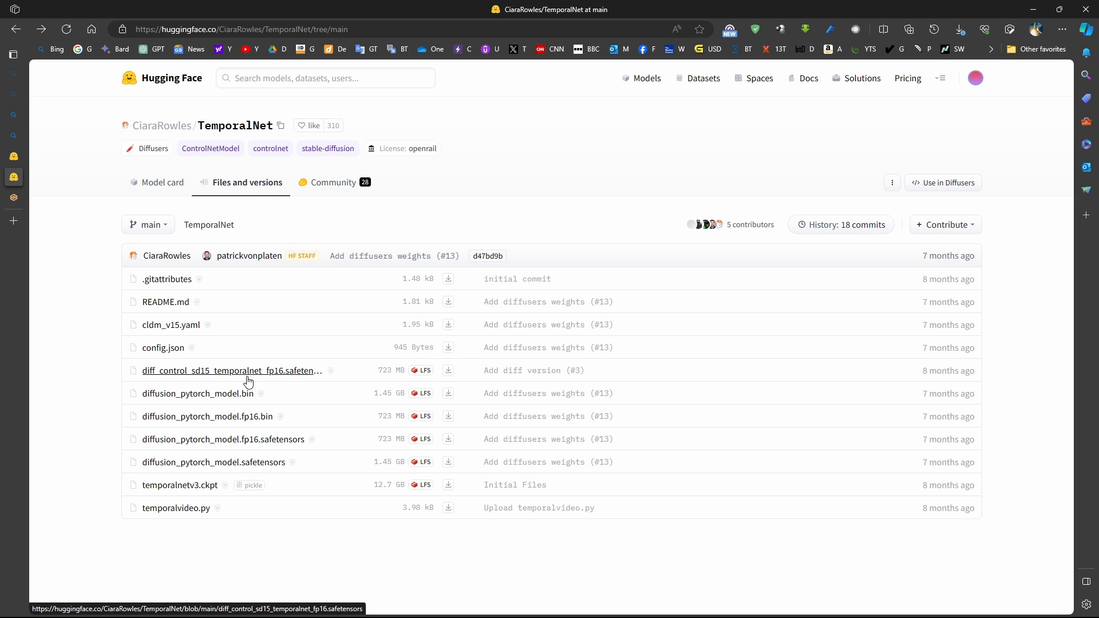
mouse_move(289, 382)
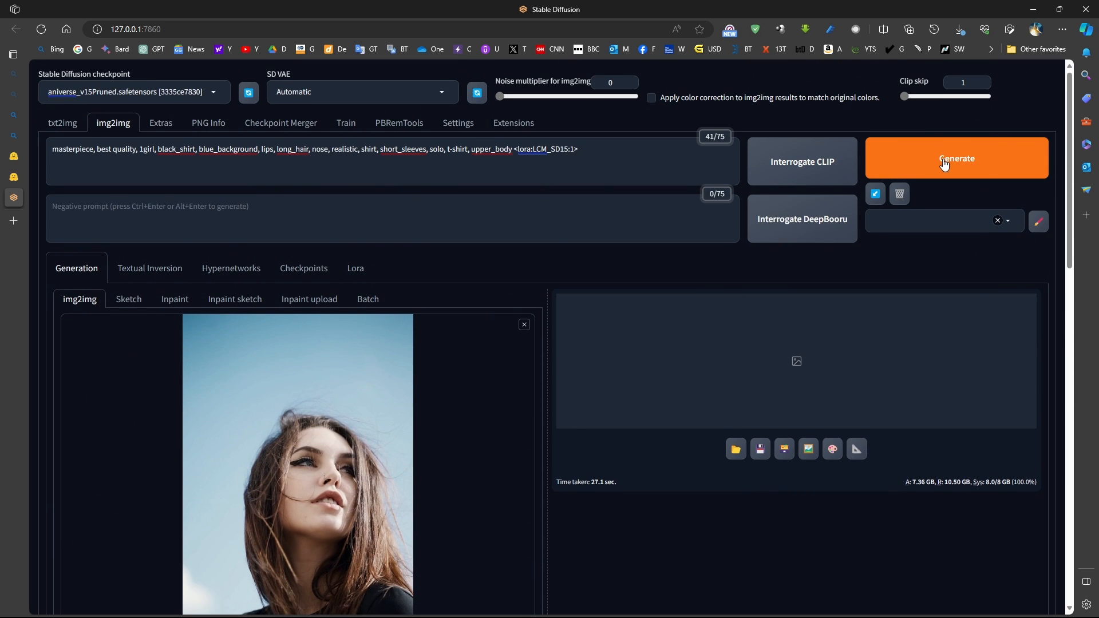
Generate the restyled portrait and minimize the console log window afterwards
scroll(down, 3)
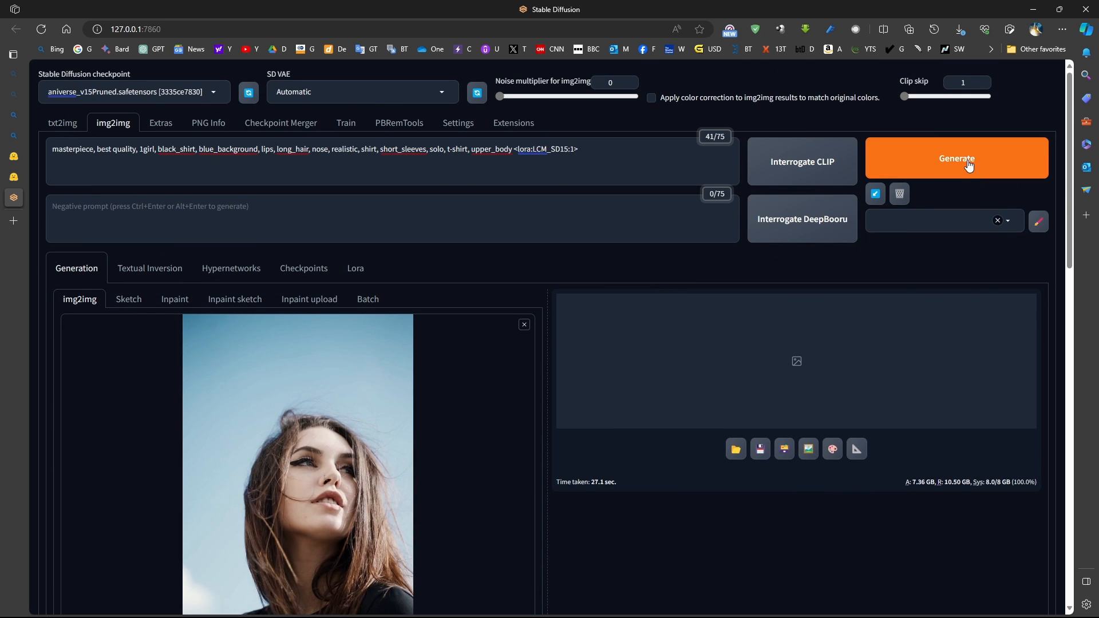
click(955, 158)
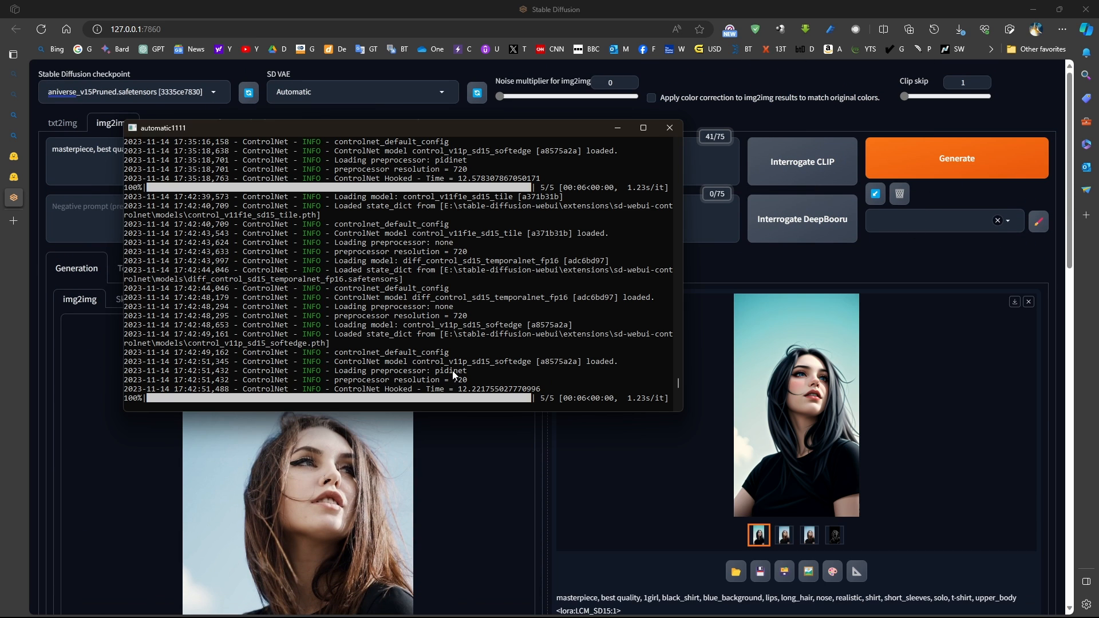
mouse_move(527, 413)
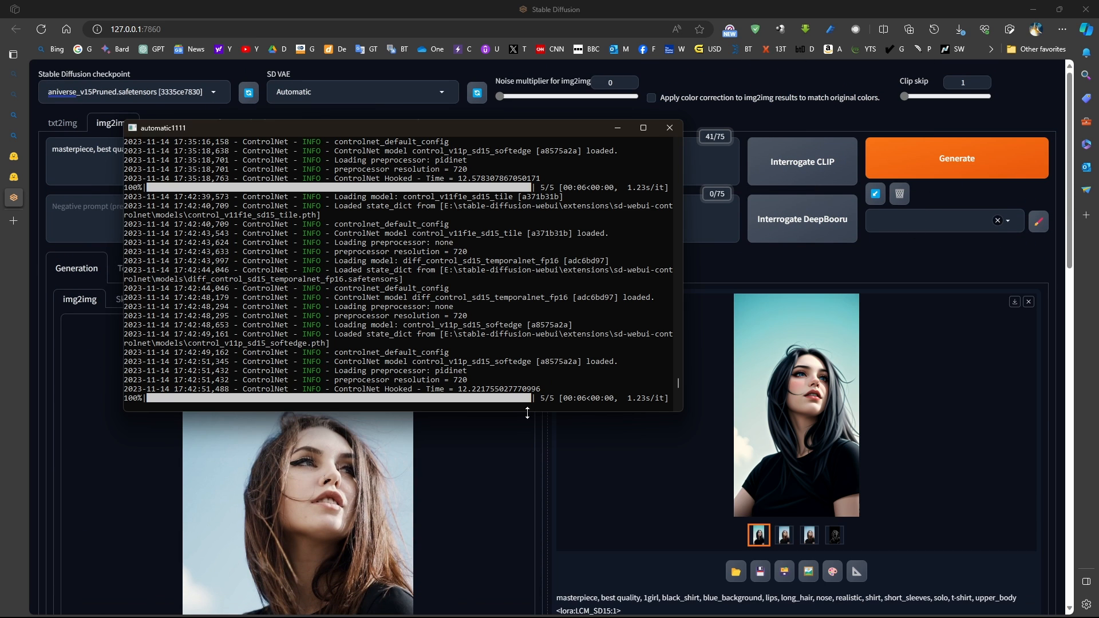
mouse_move(548, 405)
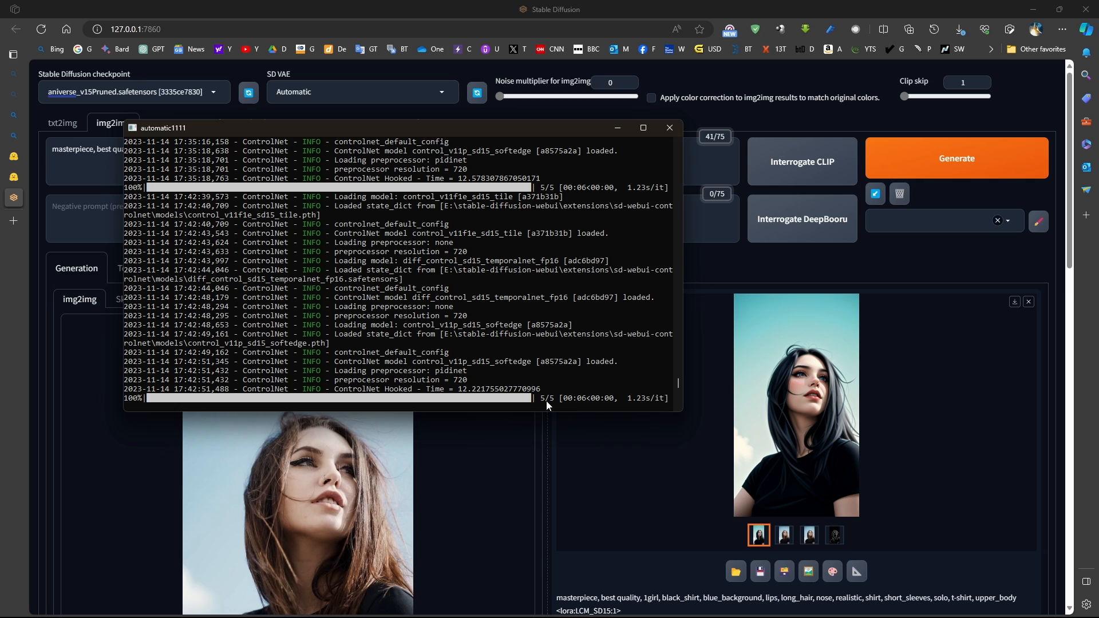
mouse_move(586, 407)
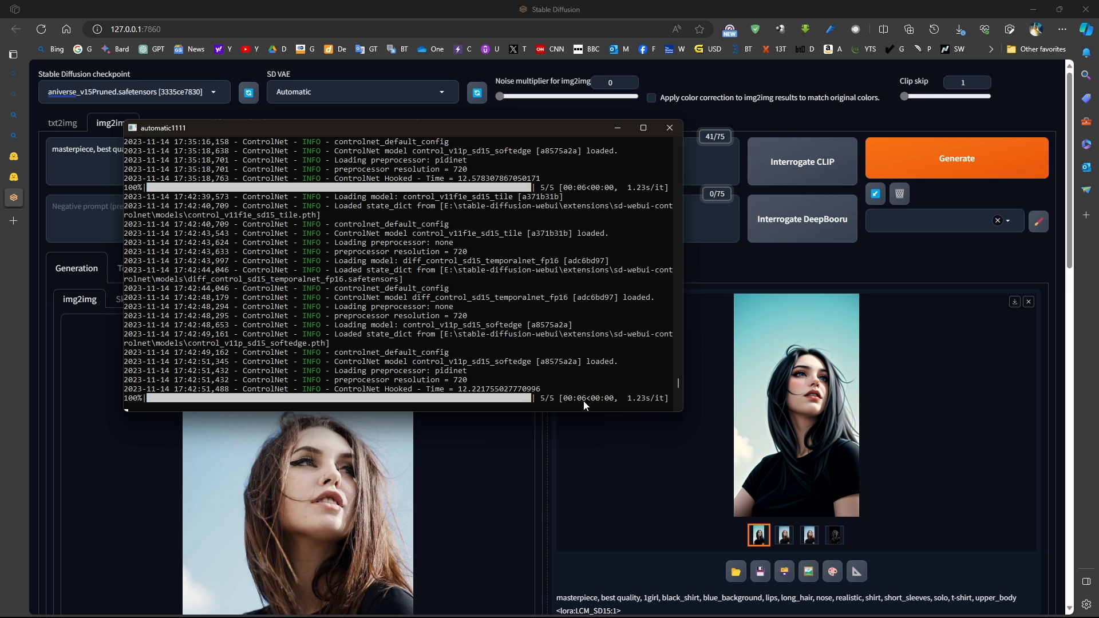
mouse_move(480, 366)
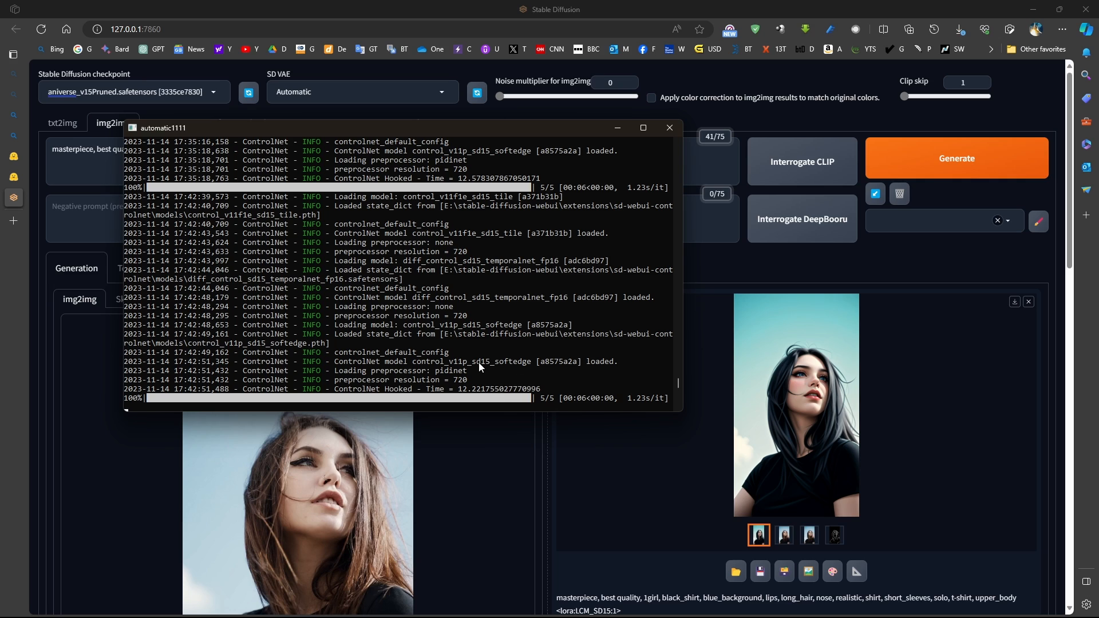
mouse_move(377, 226)
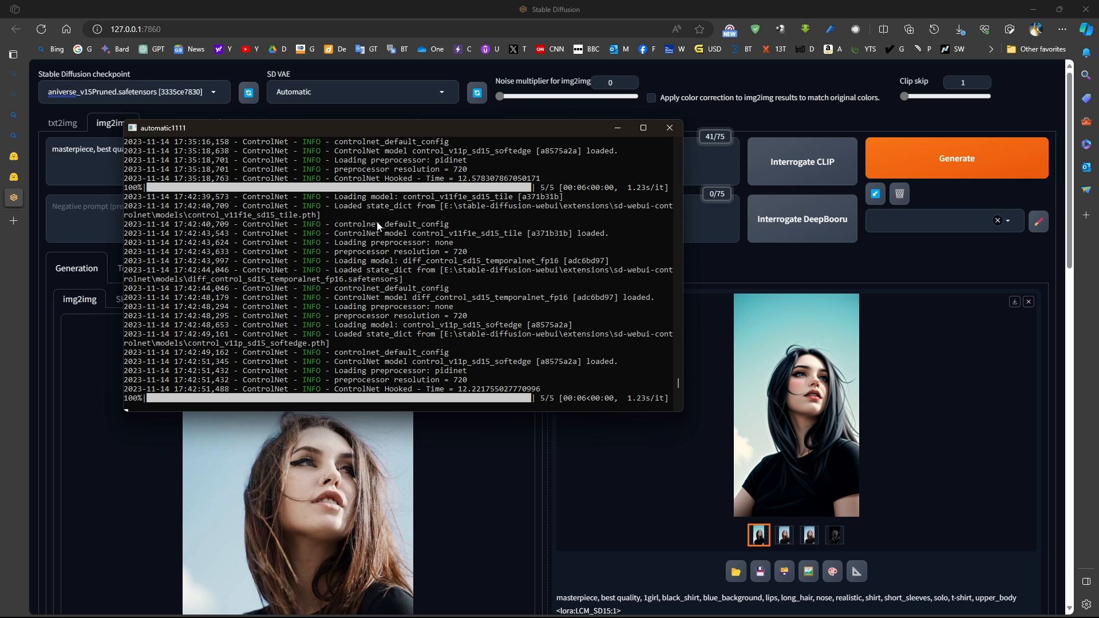
mouse_move(530, 335)
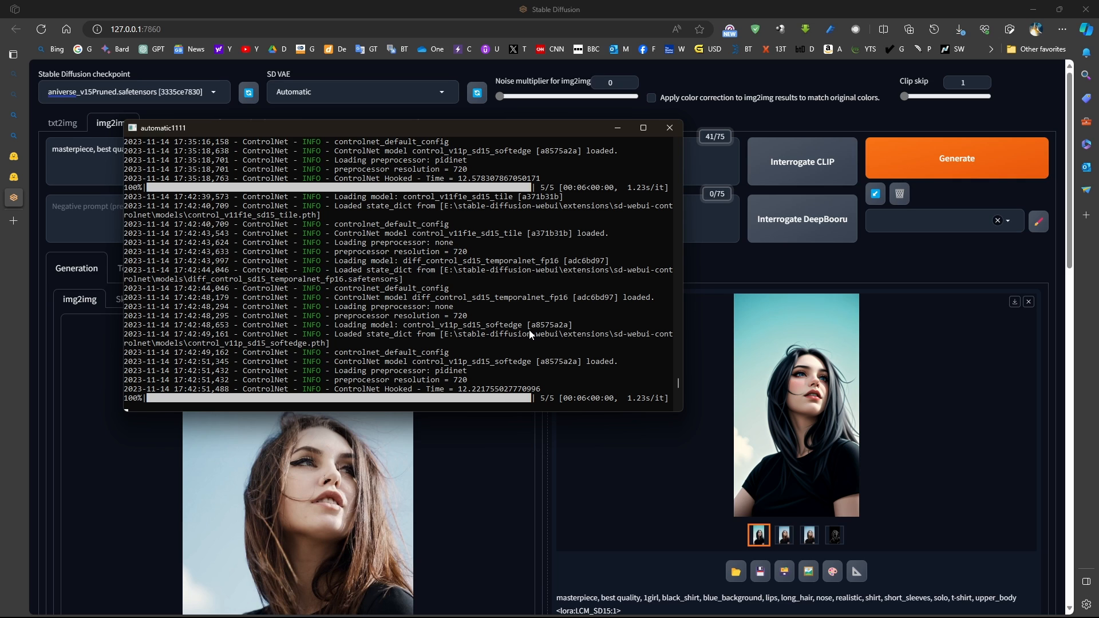
mouse_move(383, 274)
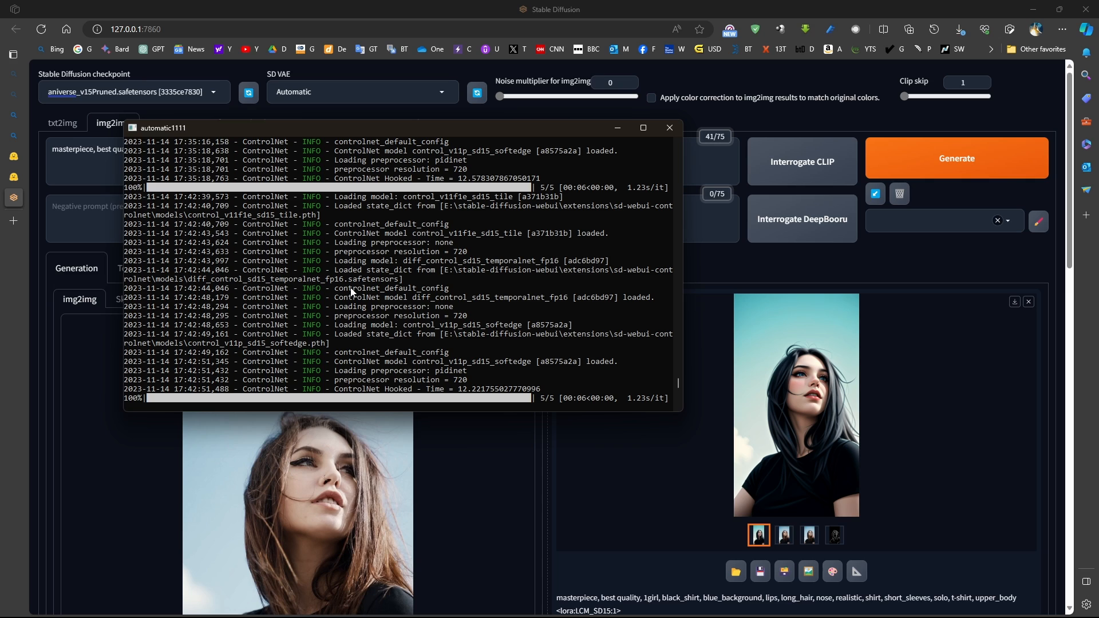
mouse_move(689, 5)
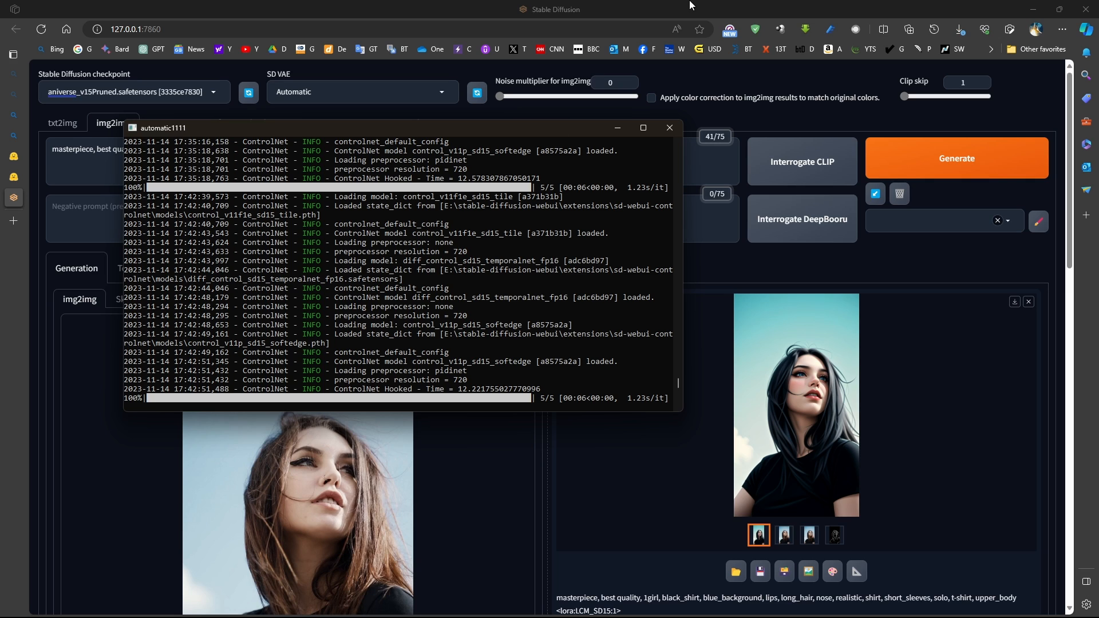
click(667, 127)
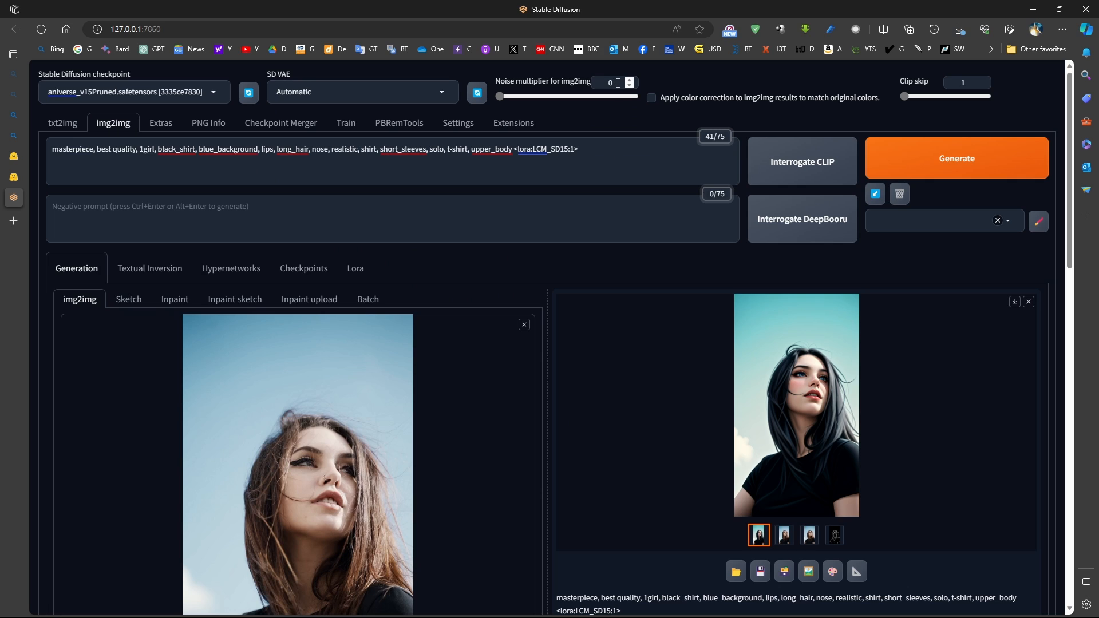
mouse_move(538, 309)
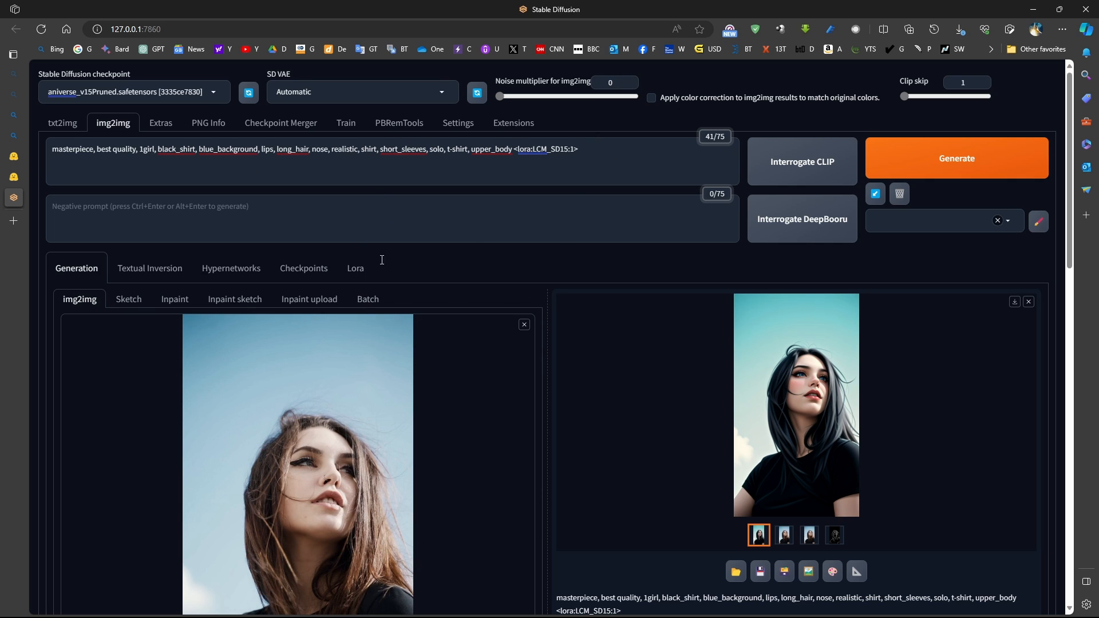
View the result full size, then inspect the Batch input face folder and output face output folder
click(796, 404)
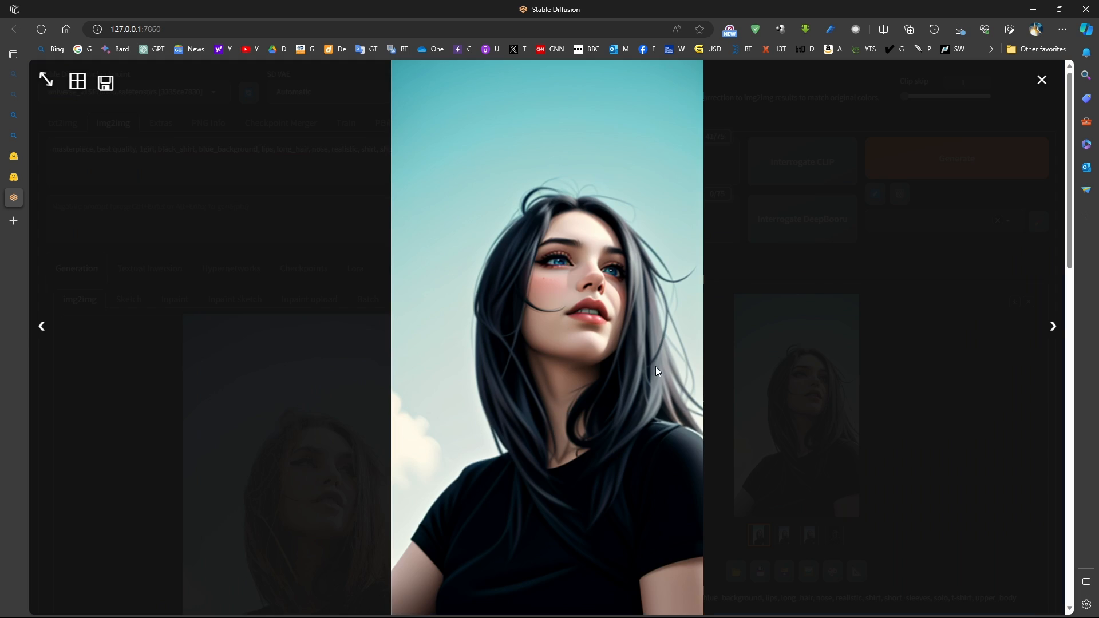
click(1041, 80)
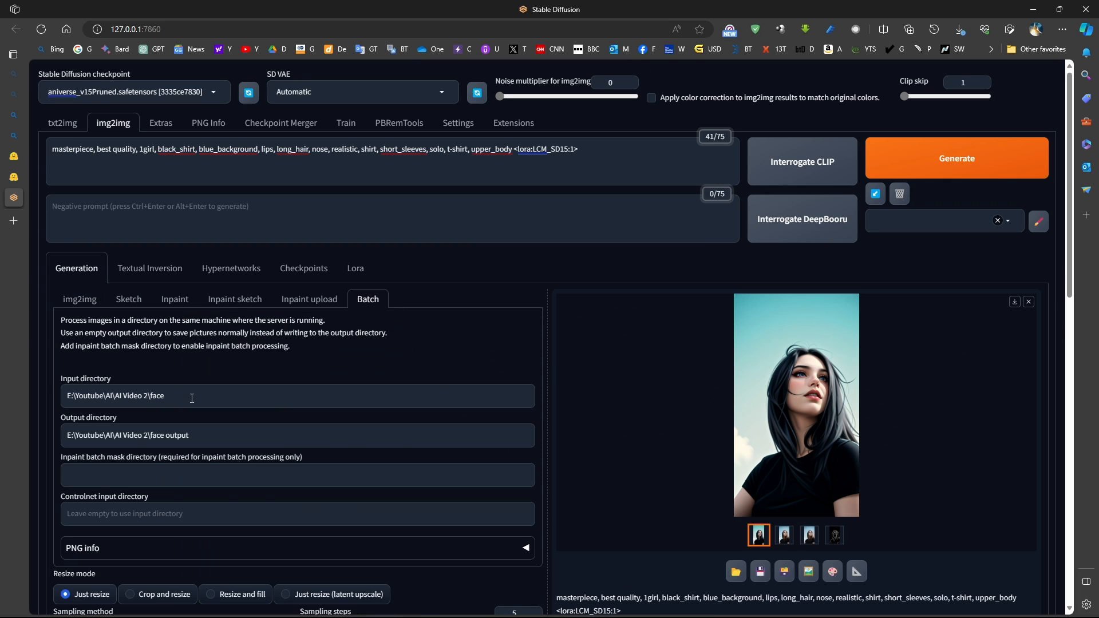
click(169, 395)
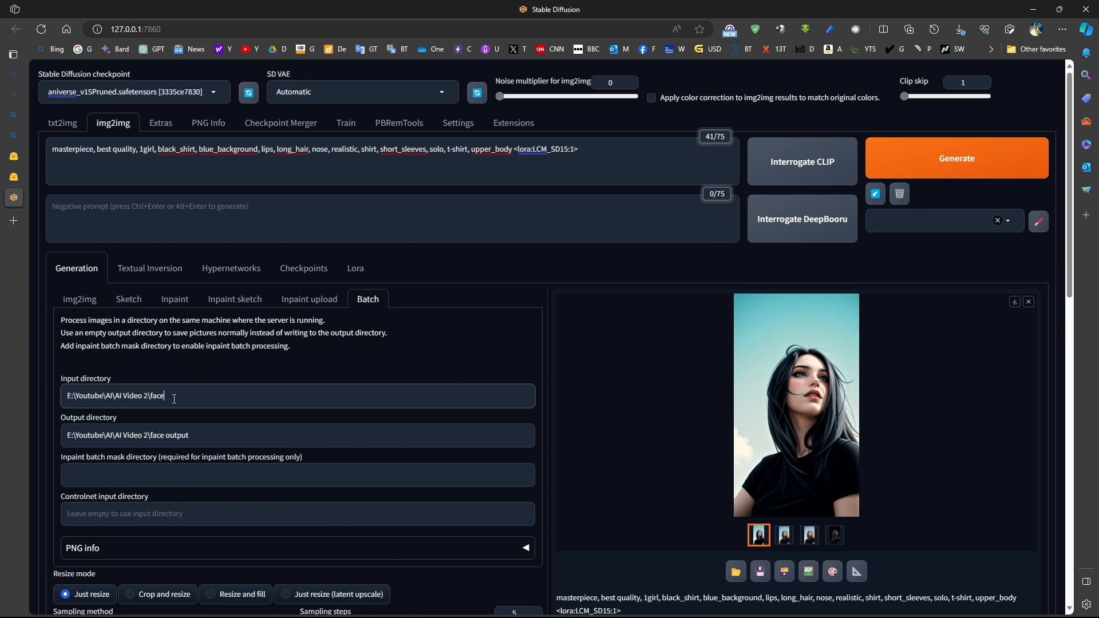
double_click(115, 396)
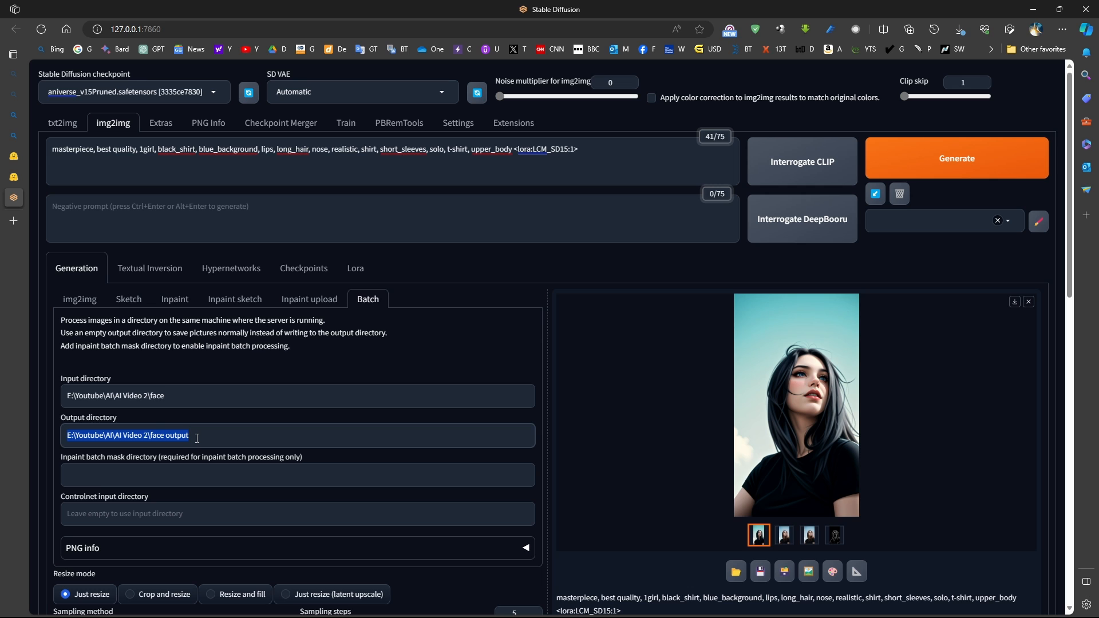
scroll(down, 3)
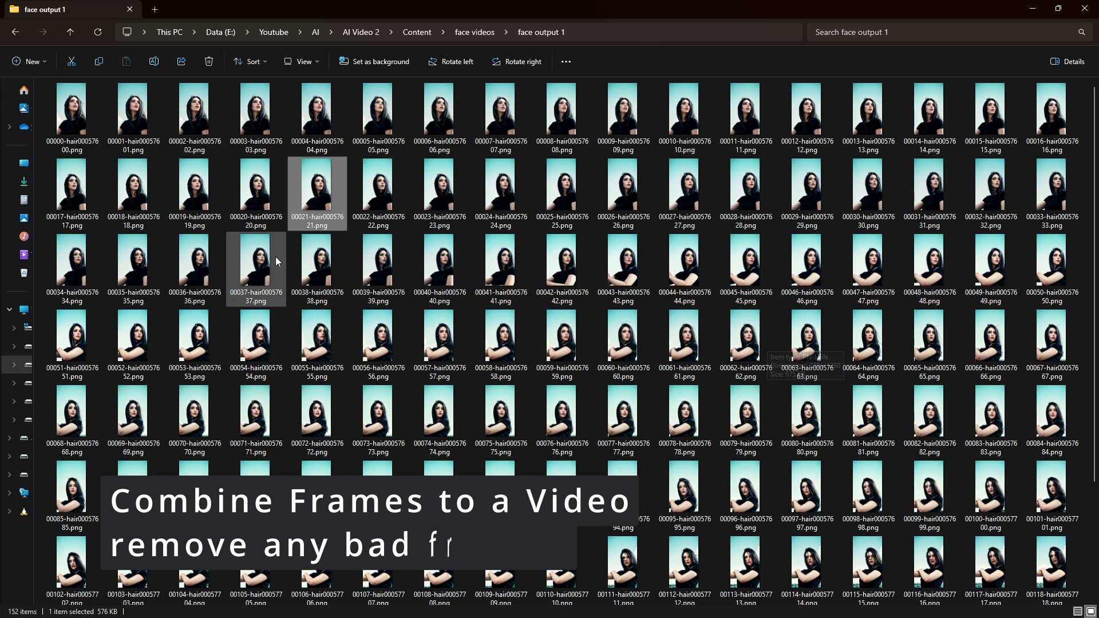
Preview generated frames in Photos, then send all 152 PNGs from face output 1 to Topaz Photo AI
double_click(71, 108)
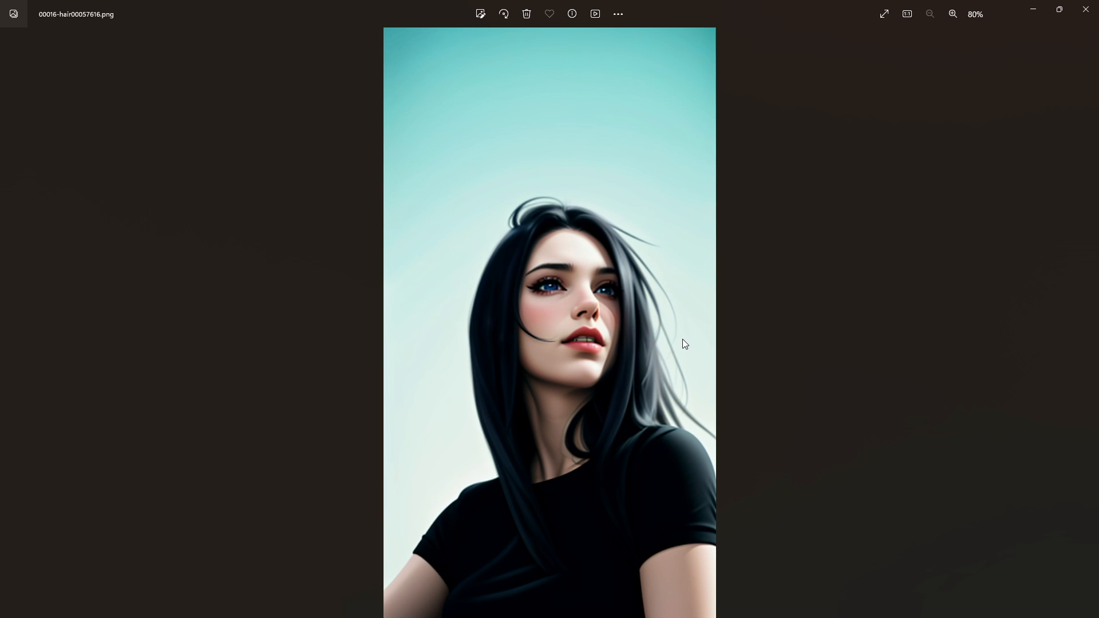
mouse_move(639, 274)
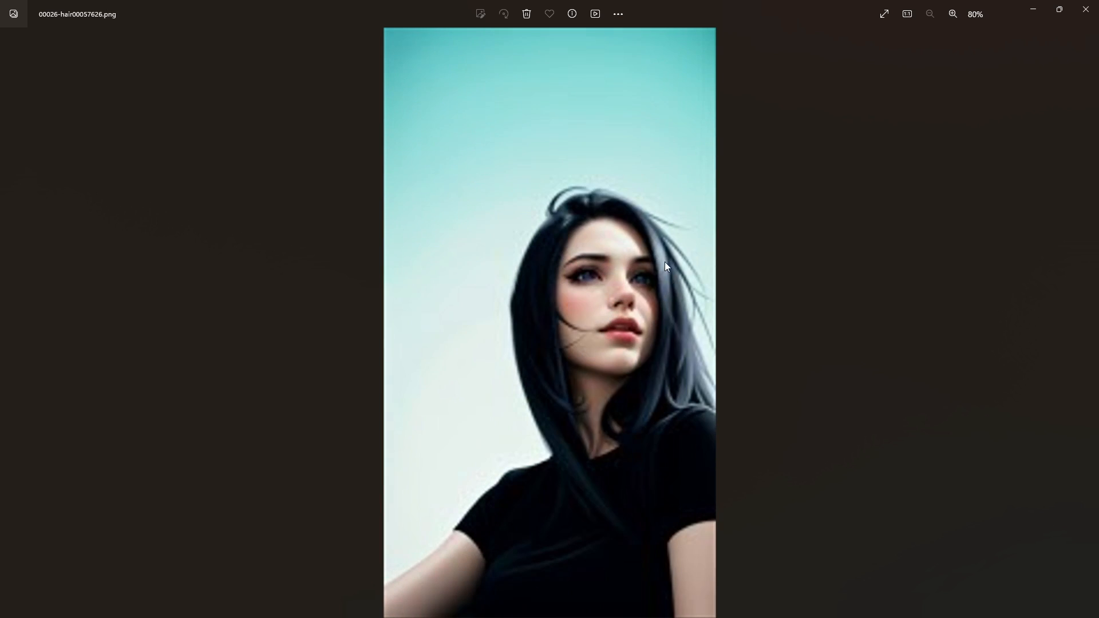
key(Right)
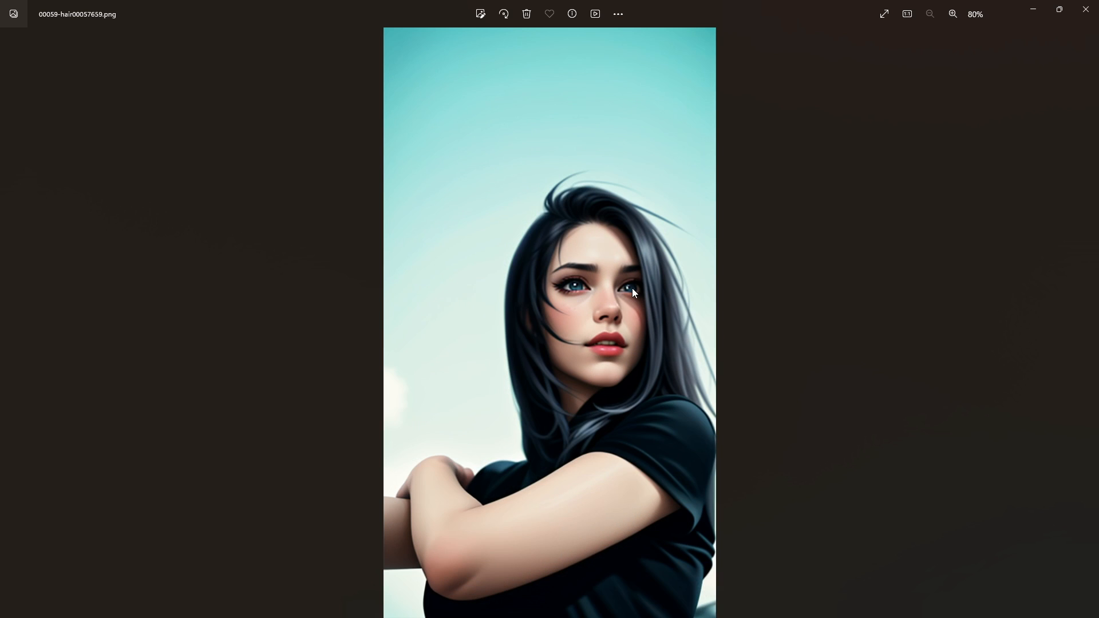
mouse_move(865, 180)
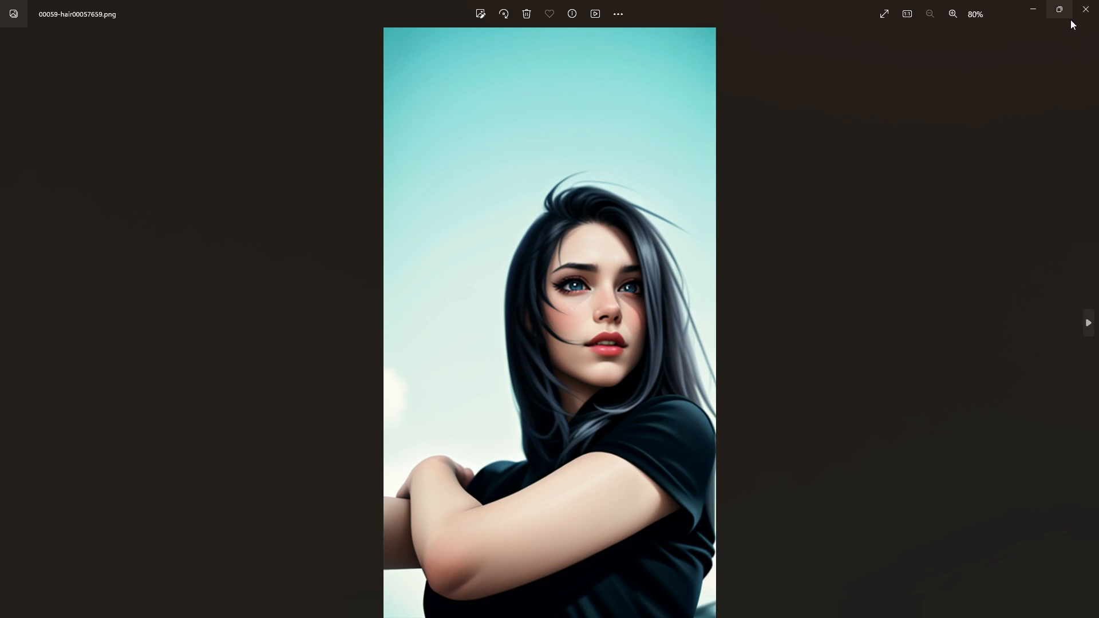
click(1085, 9)
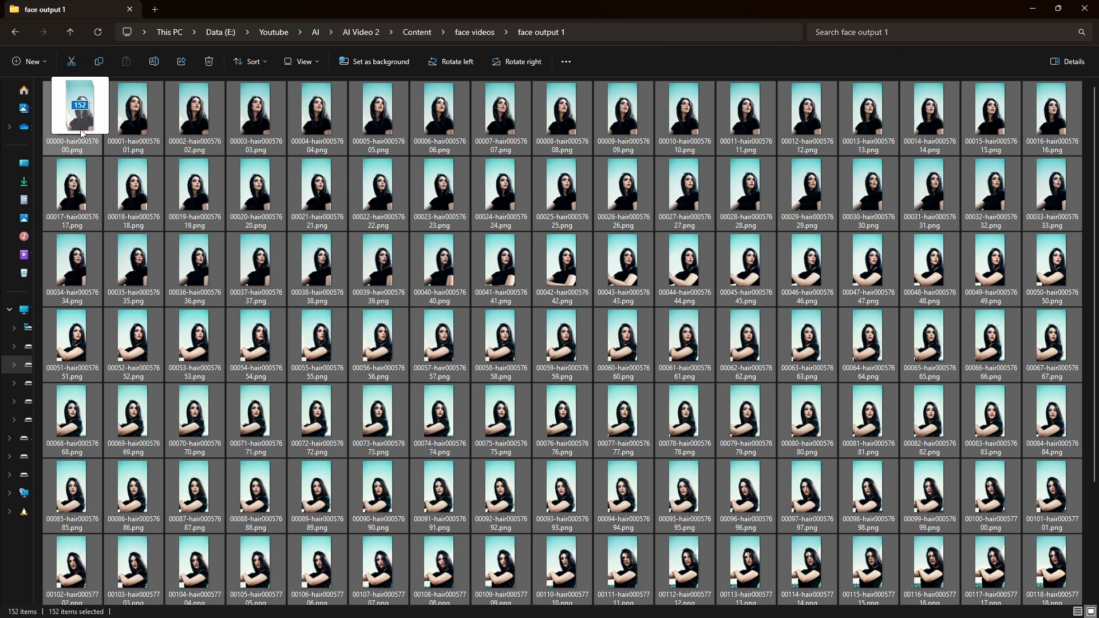
double_click(80, 105)
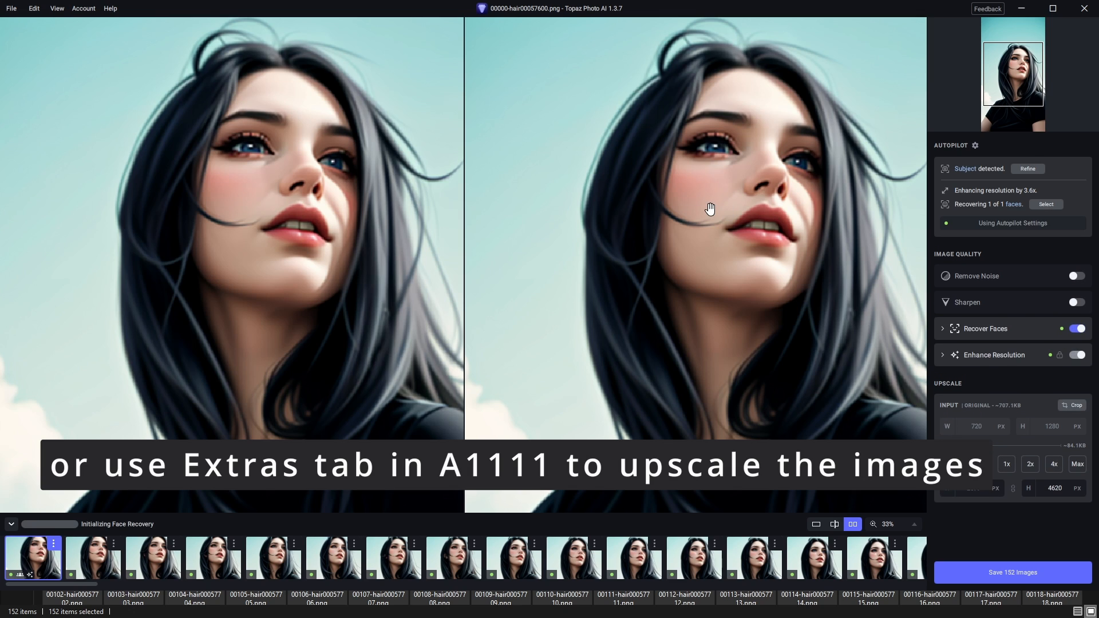
mouse_move(730, 204)
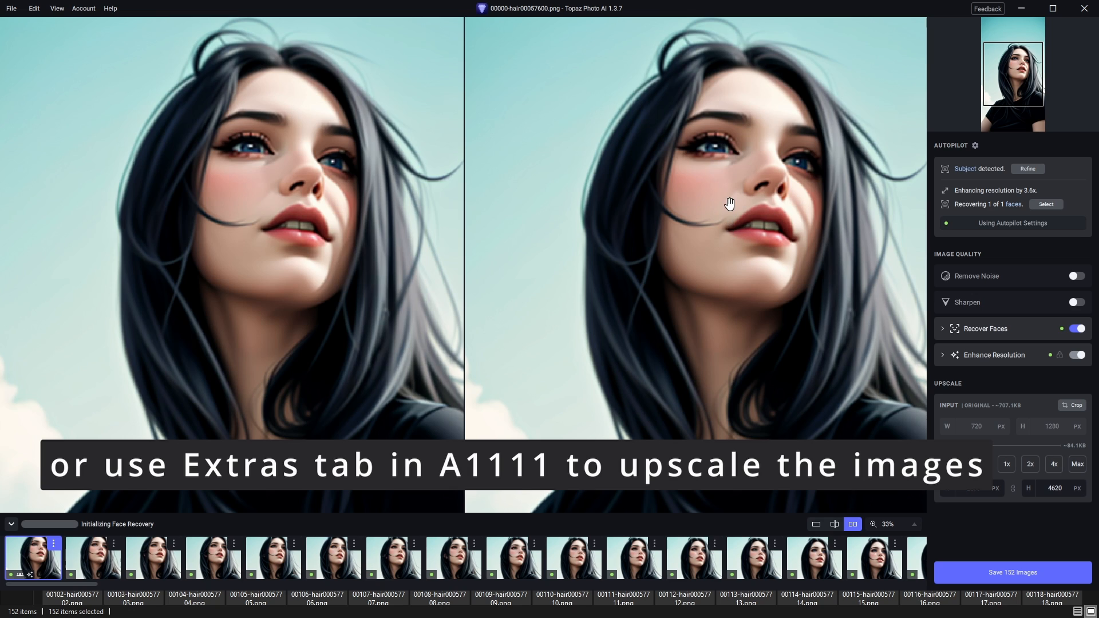
mouse_move(695, 250)
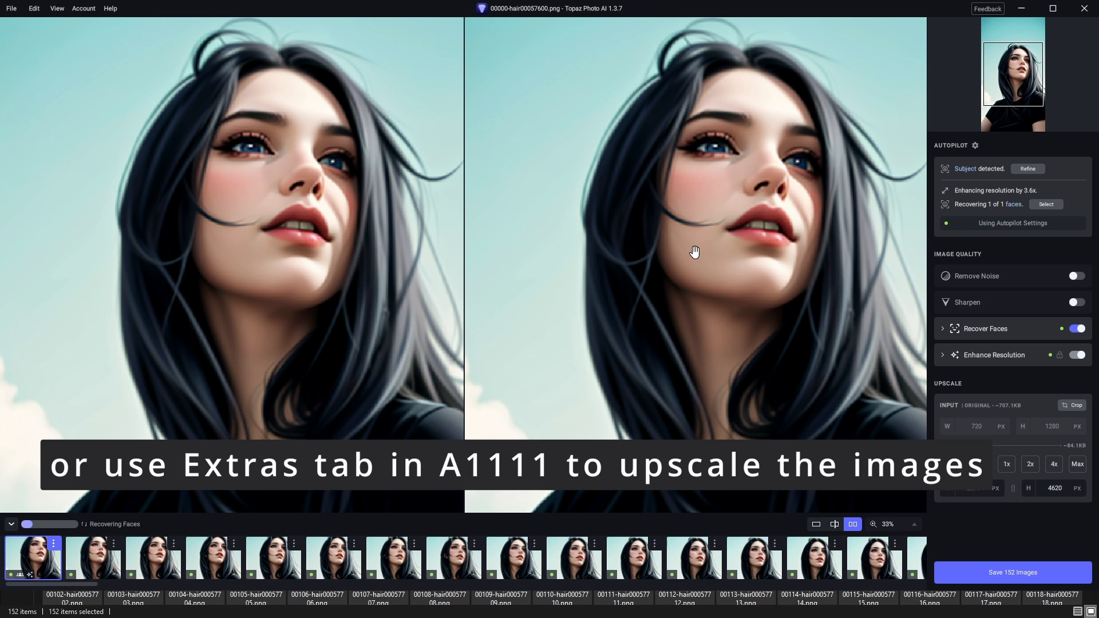
Enable Standard sharpening with Recover Faces and 1.5× upscale to 1080×1920, and save all 152 images
click(1078, 303)
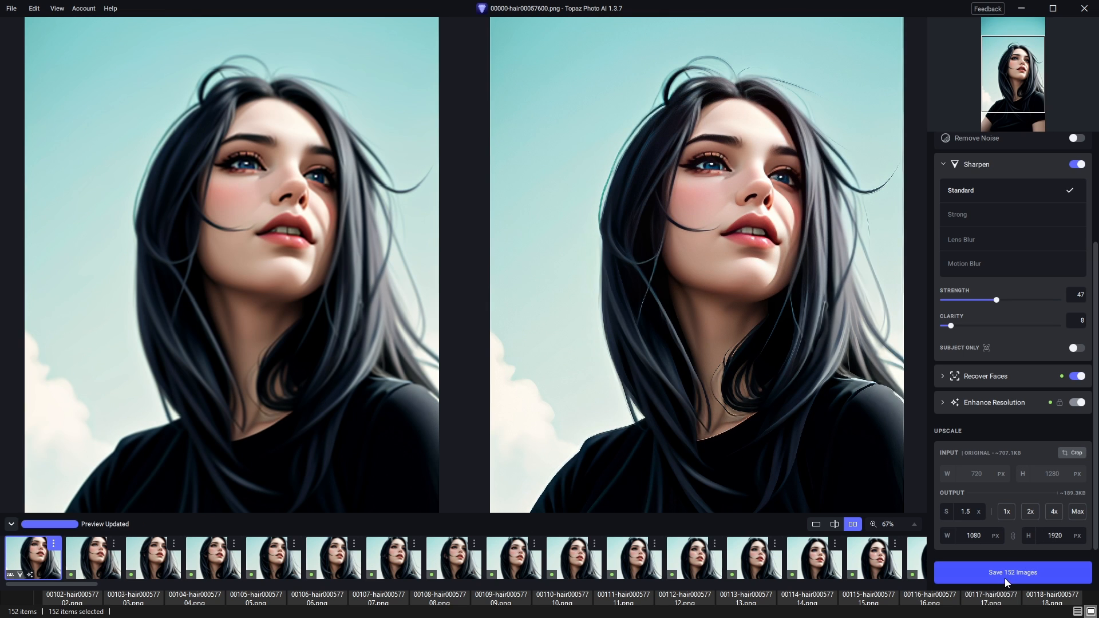
click(1010, 572)
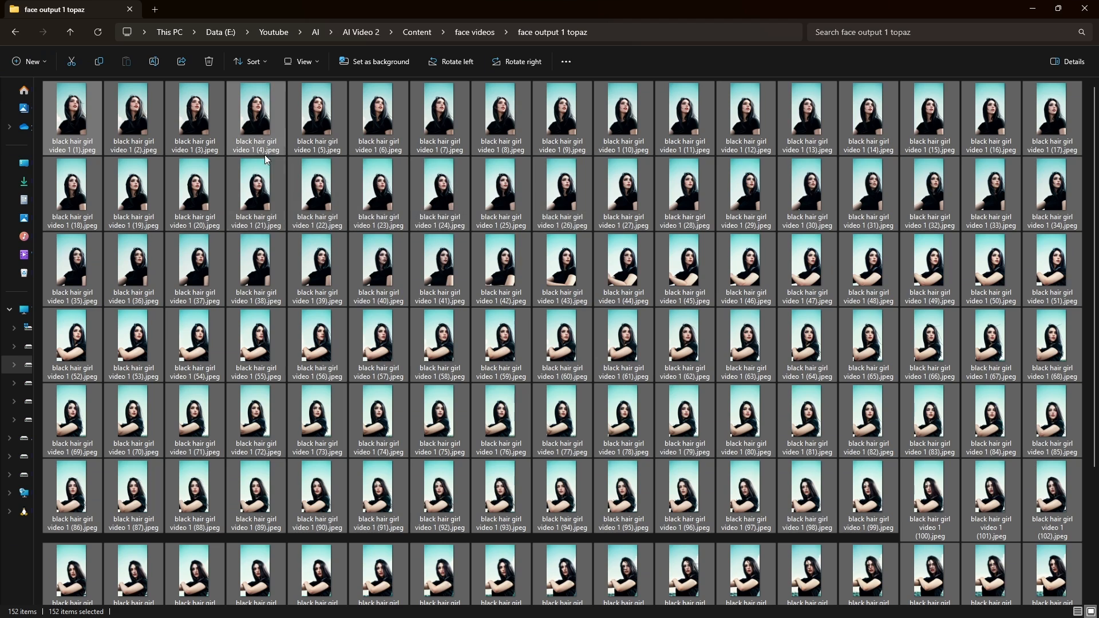
mouse_move(79, 135)
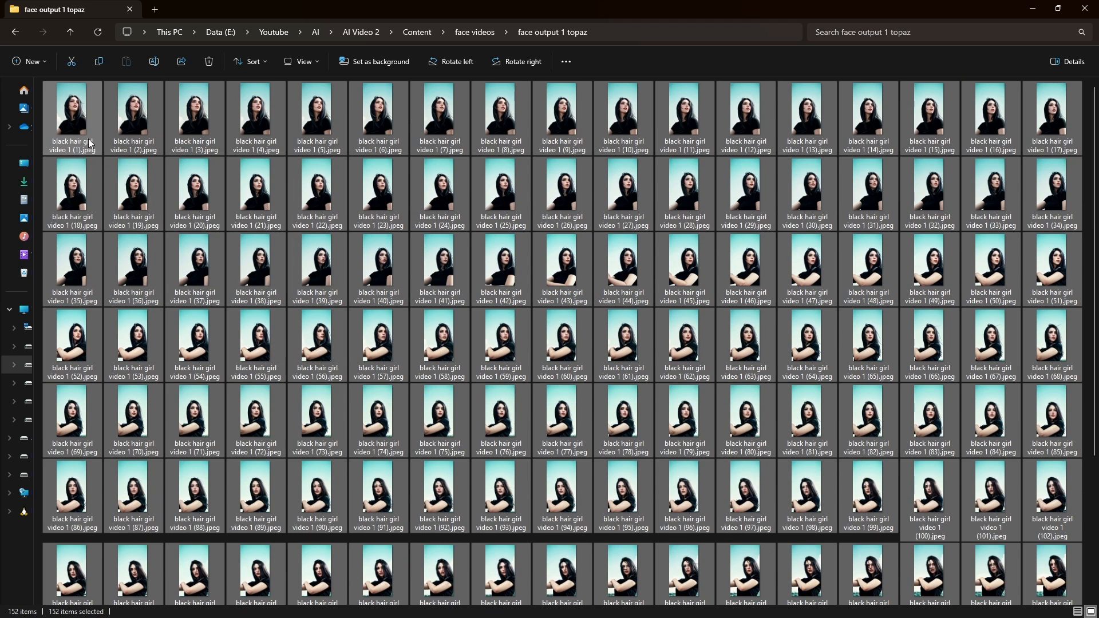
Browse the 152 upscaled JPEGs in face output 1 topaz and inspect frame 129 closely
click(71, 113)
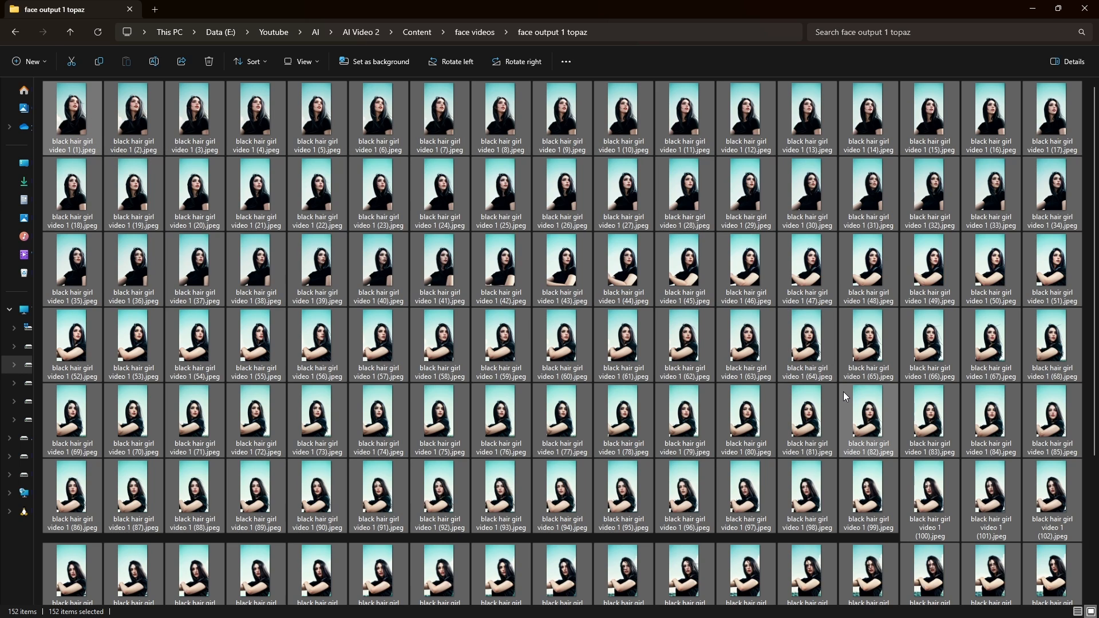
scroll(down, 3)
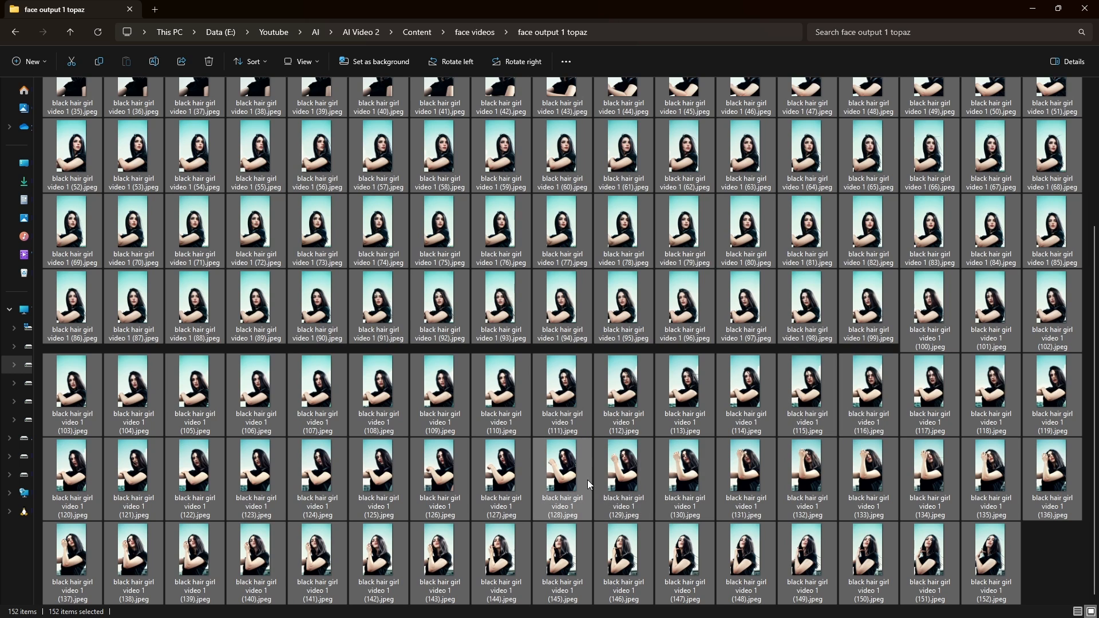
double_click(561, 480)
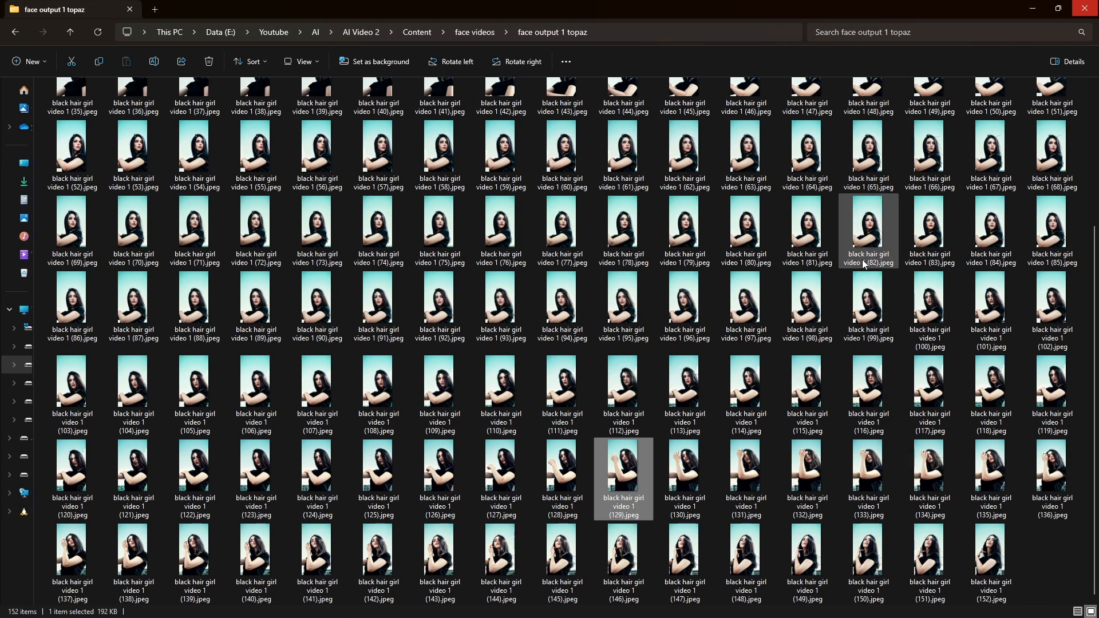
mouse_move(868, 297)
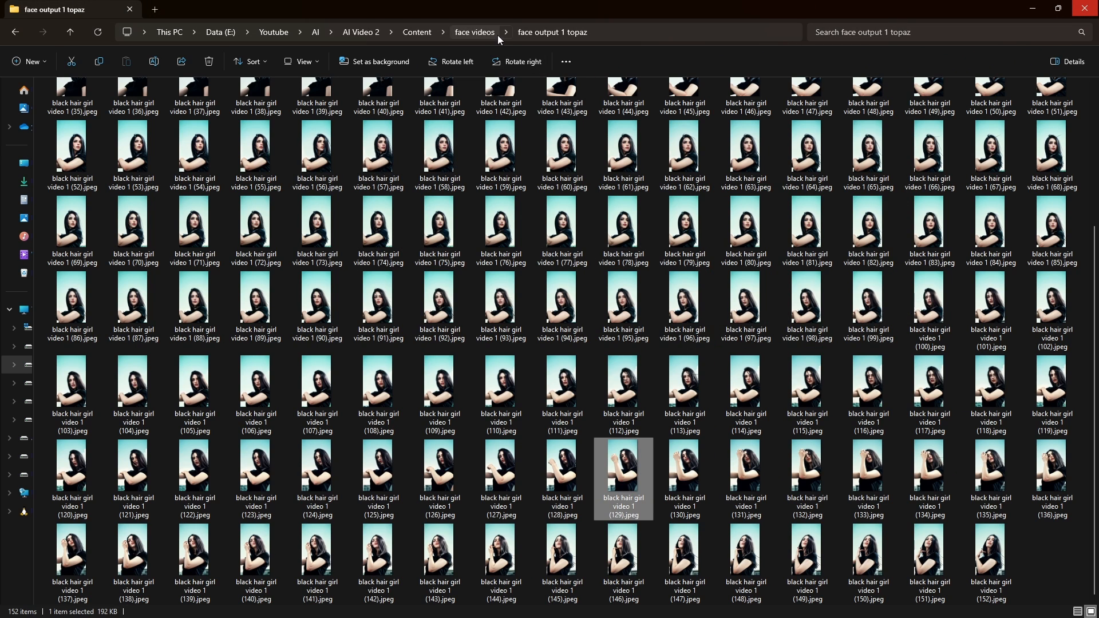
Place the black-hair-girl image sequence from the Media Pool onto Video 1, creating Timeline 1
click(474, 32)
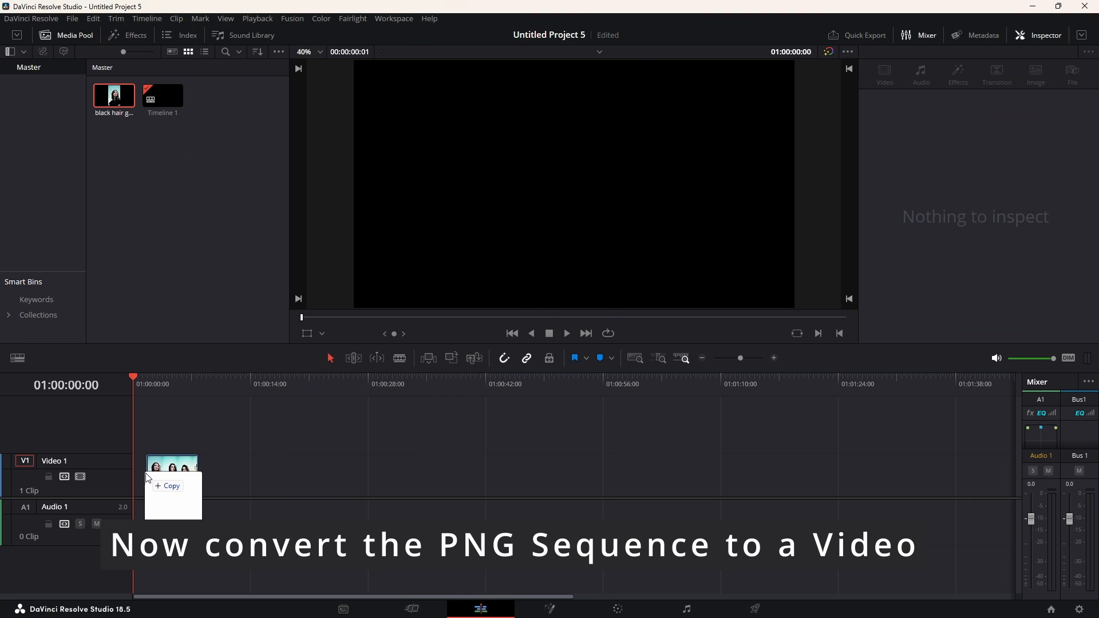
click(158, 470)
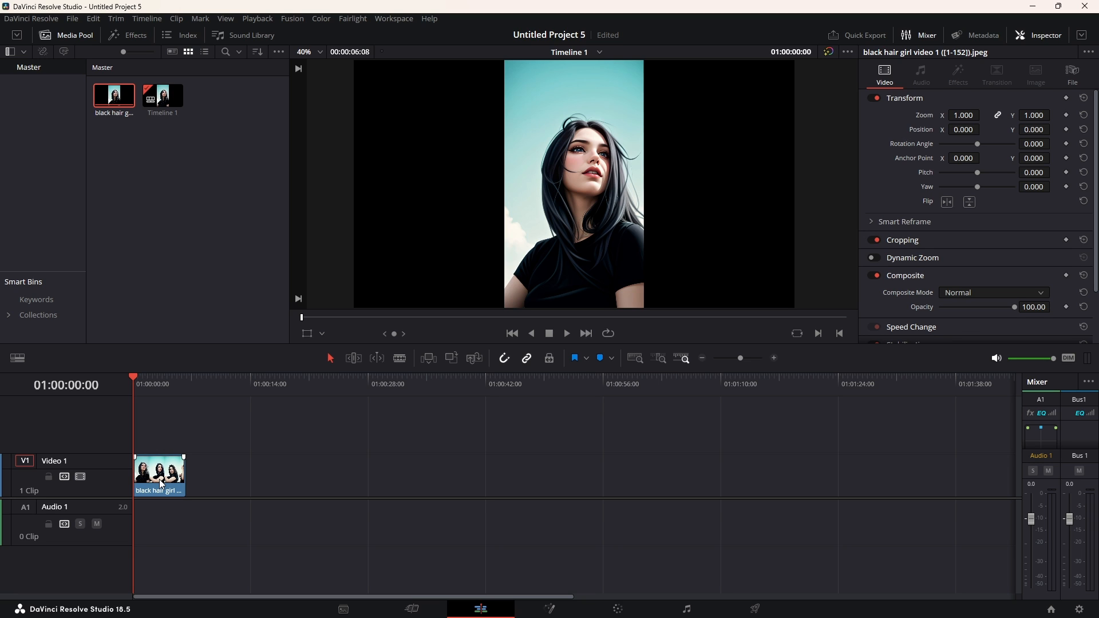
click(143, 379)
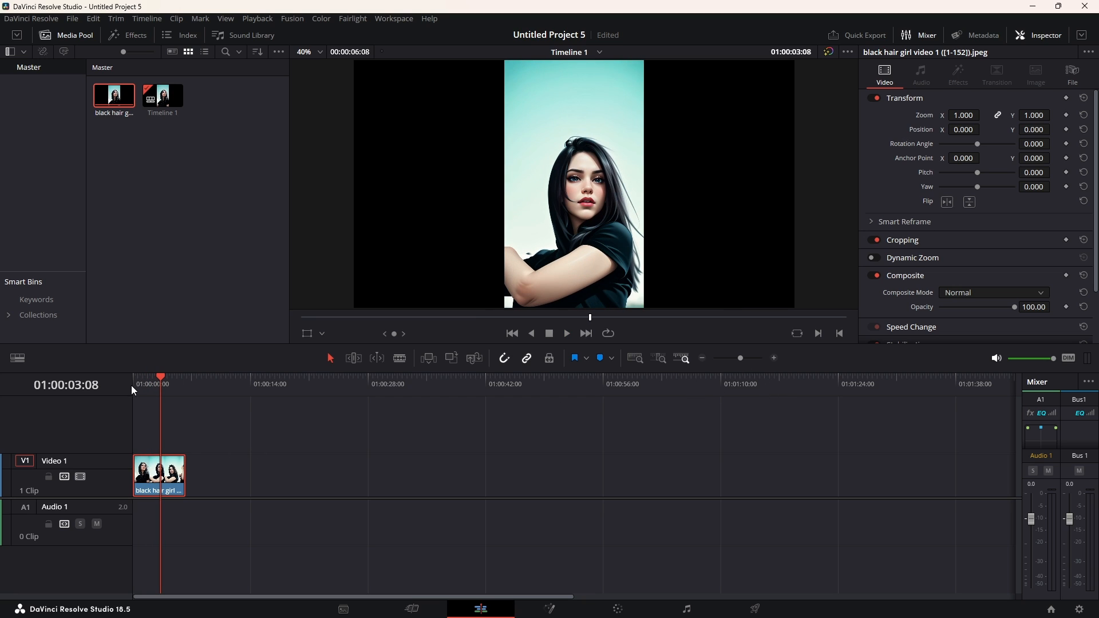
Retime the clip via the 75% preset, then set an exact clip speed of 70%
right_click(158, 475)
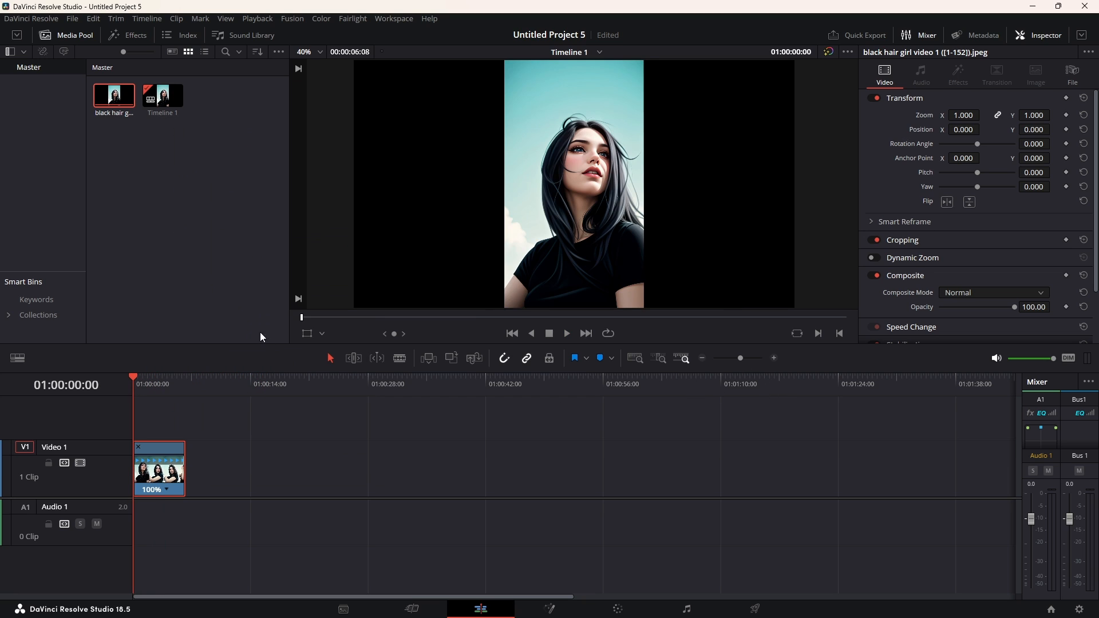
right_click(159, 469)
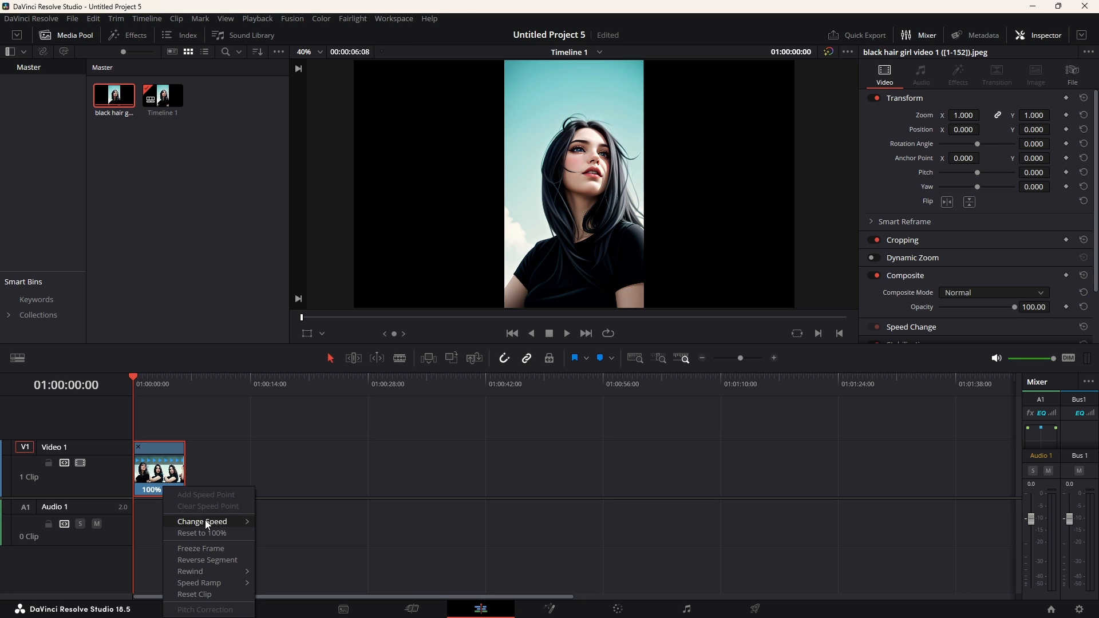
mouse_move(201, 521)
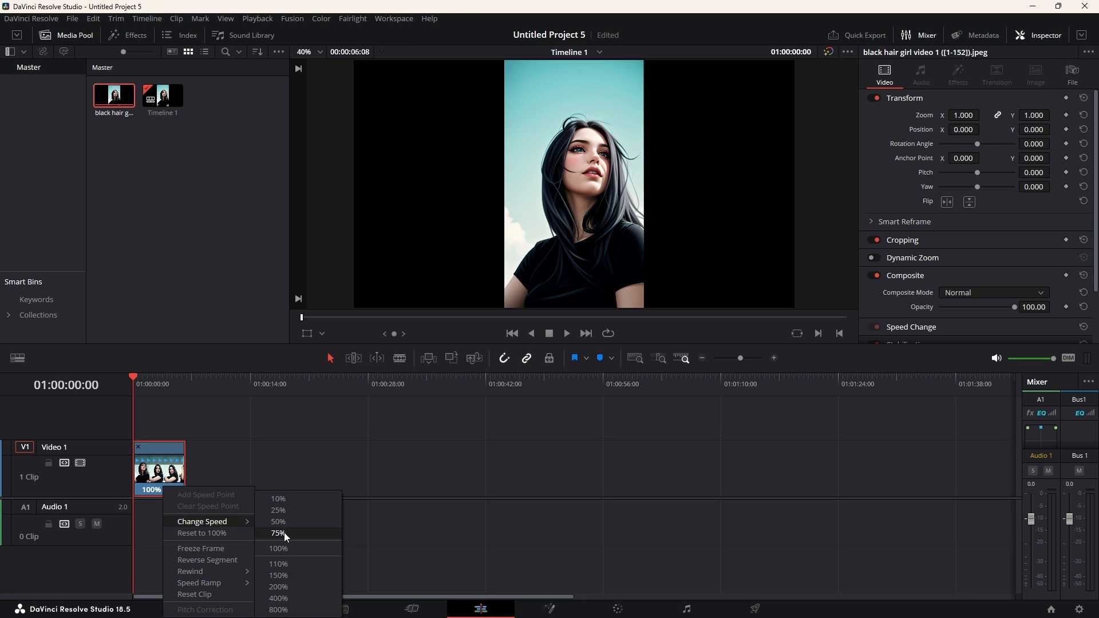
click(279, 533)
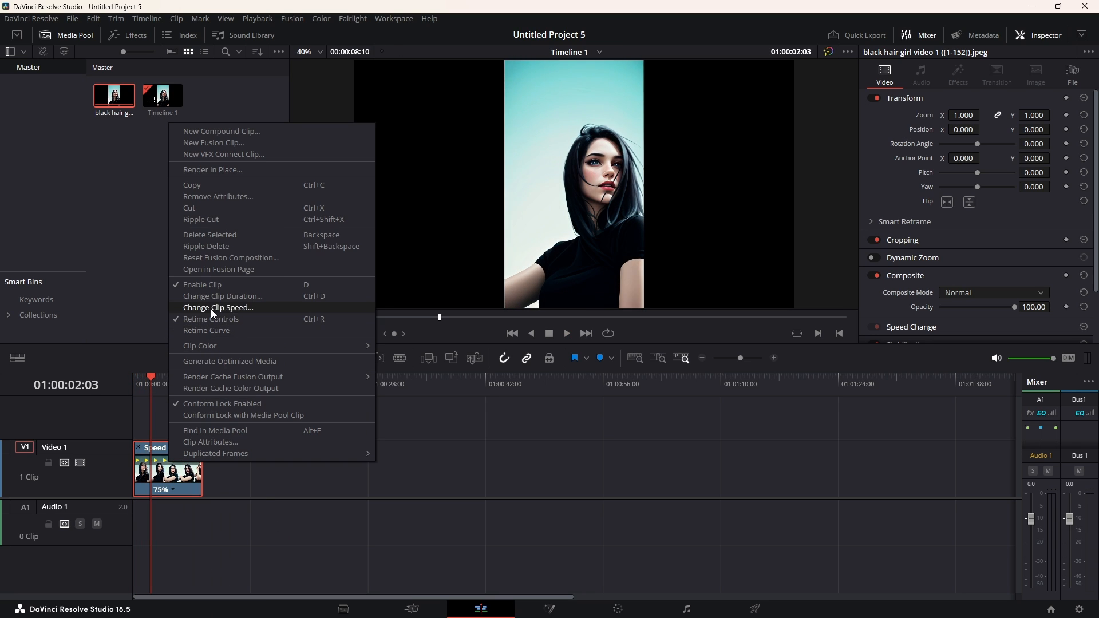
click(217, 307)
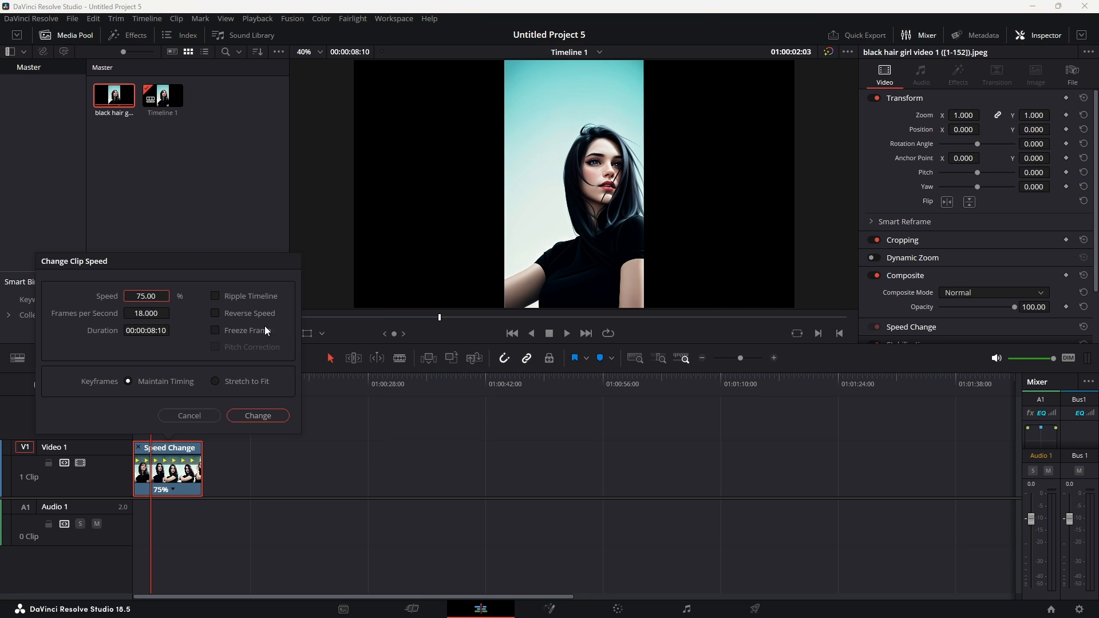
mouse_move(153, 310)
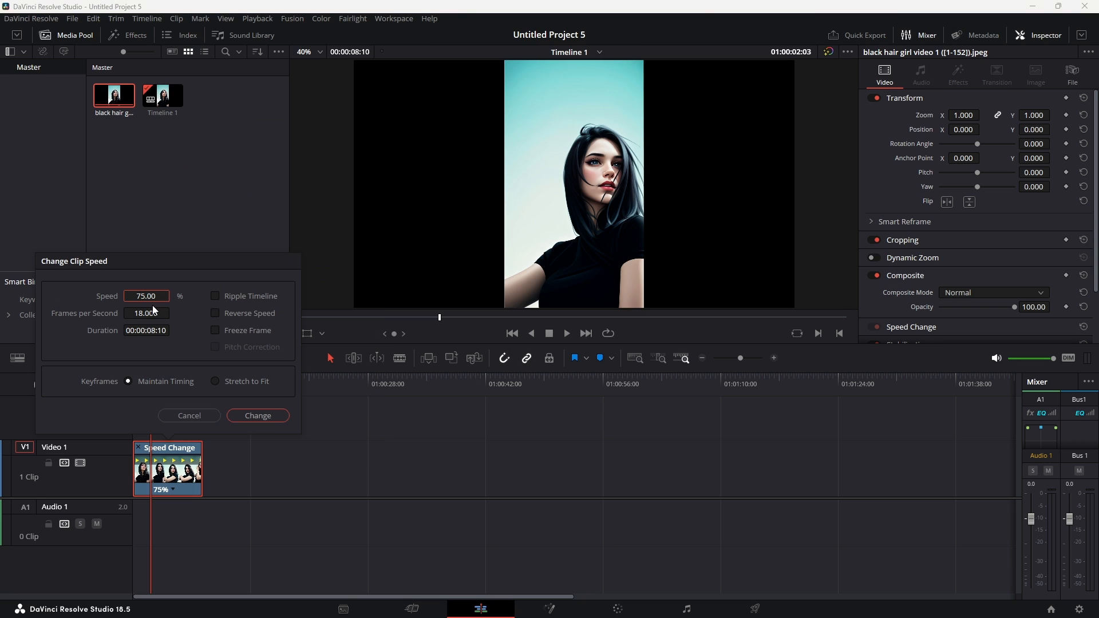
text(70)
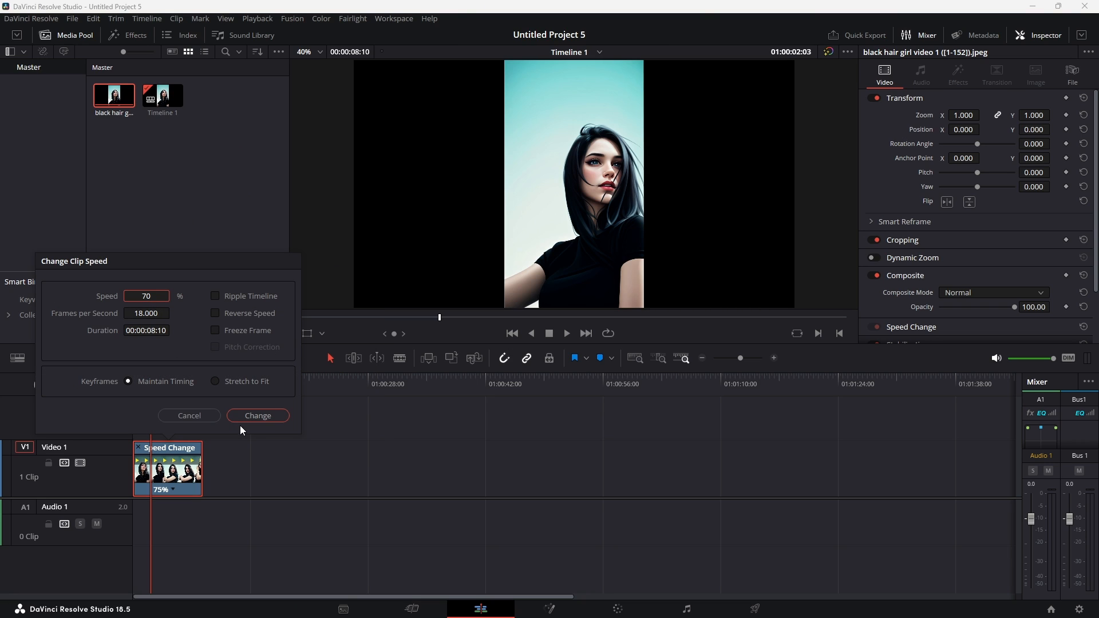
click(257, 414)
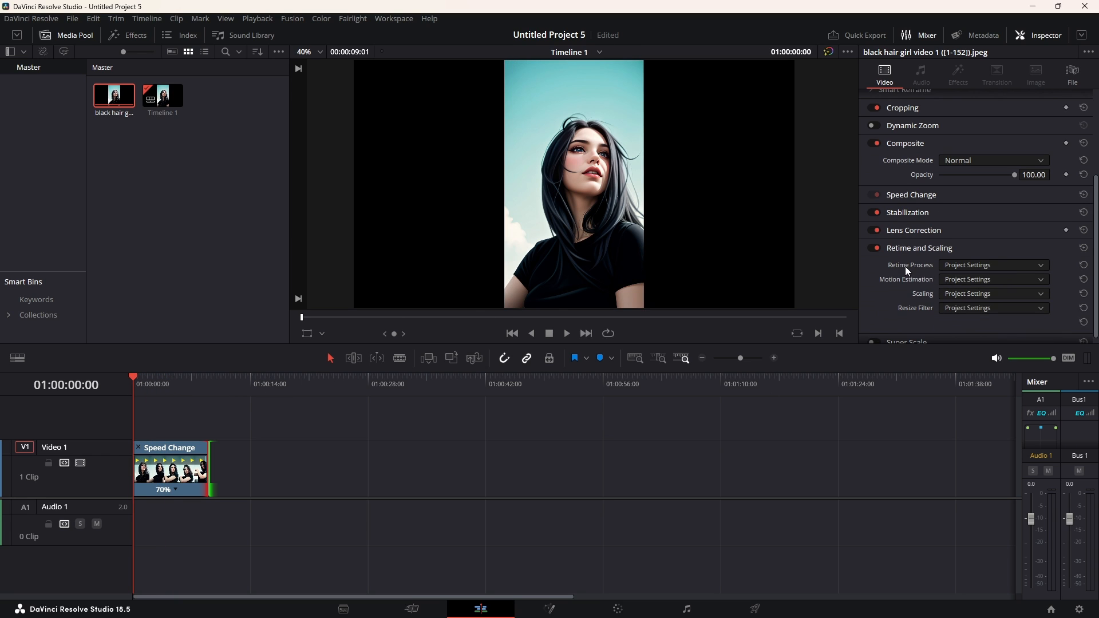
Set Retime Process to Optical Flow and Motion Estimation to Enhanced Better in the Inspector
click(990, 265)
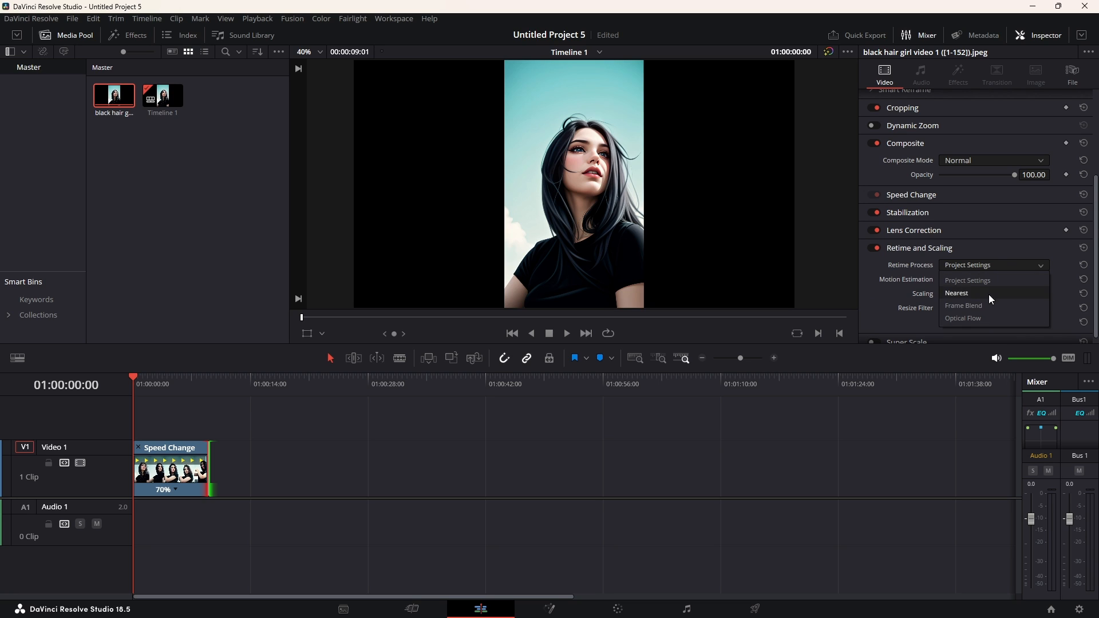
click(963, 317)
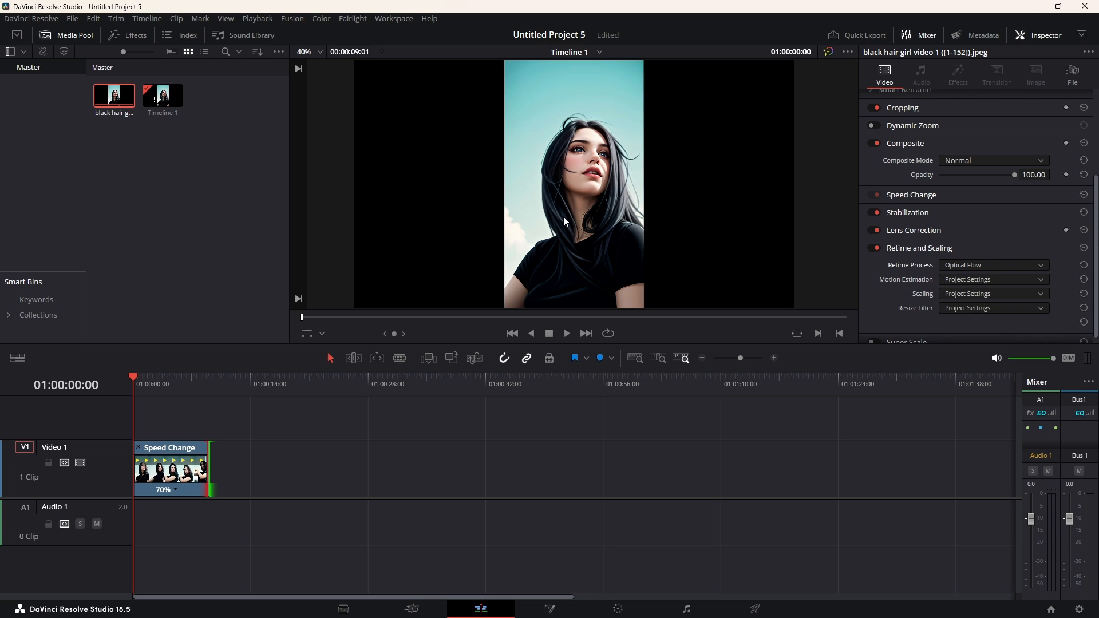
mouse_move(951, 296)
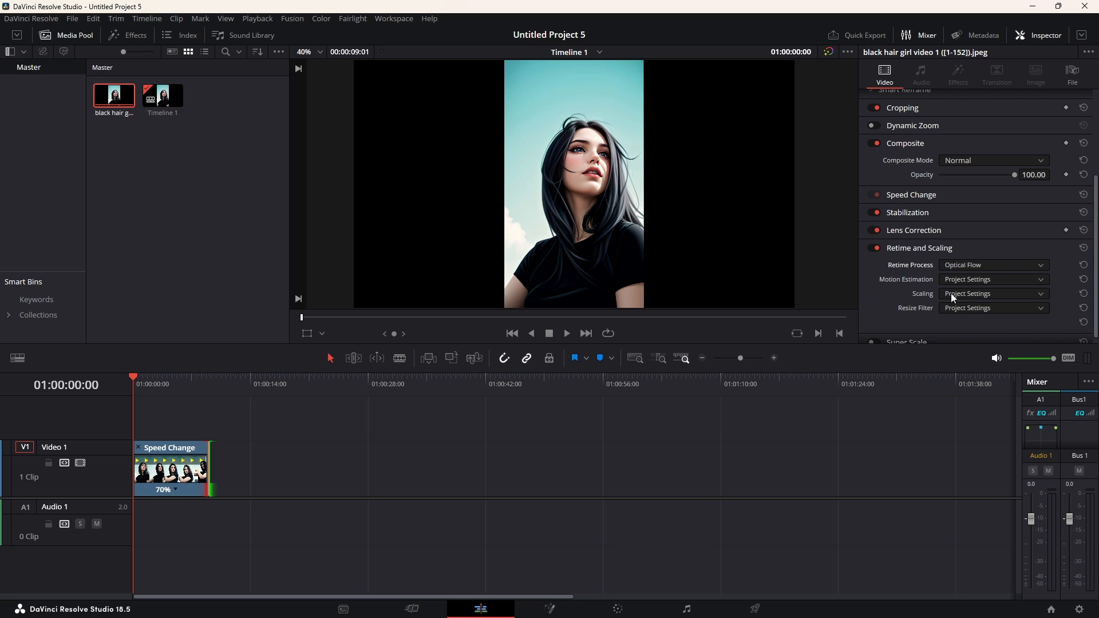
click(991, 279)
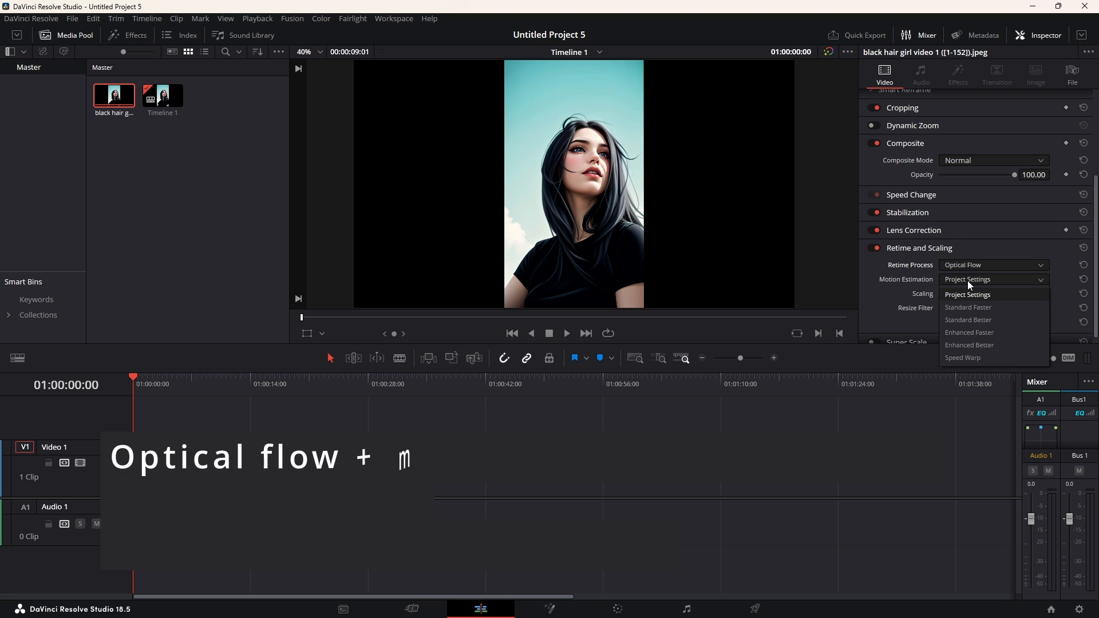
click(969, 345)
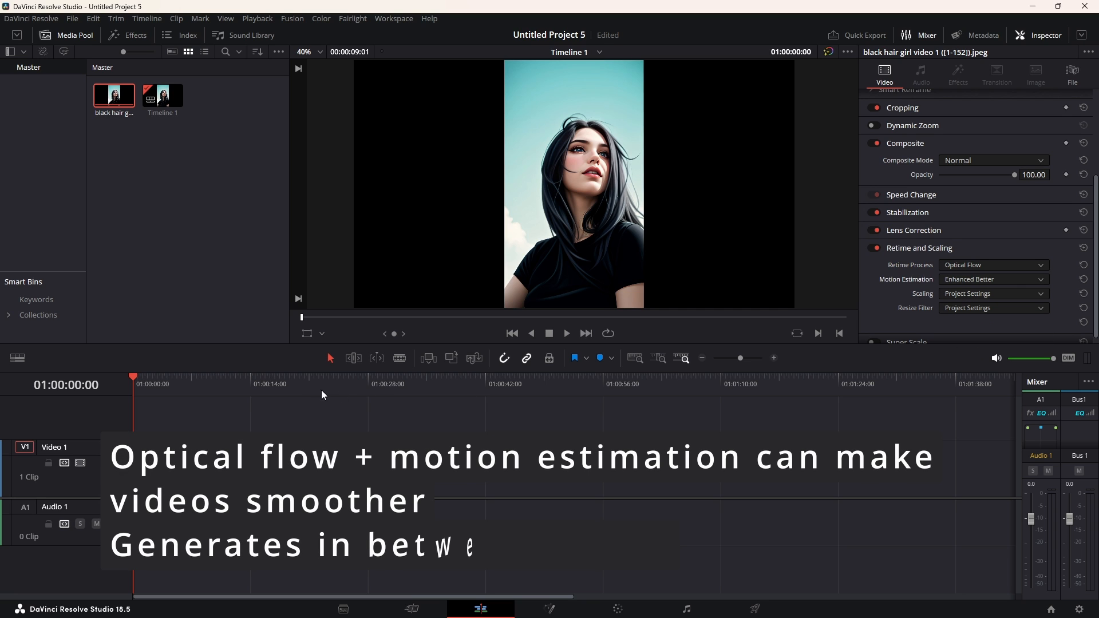
click(567, 333)
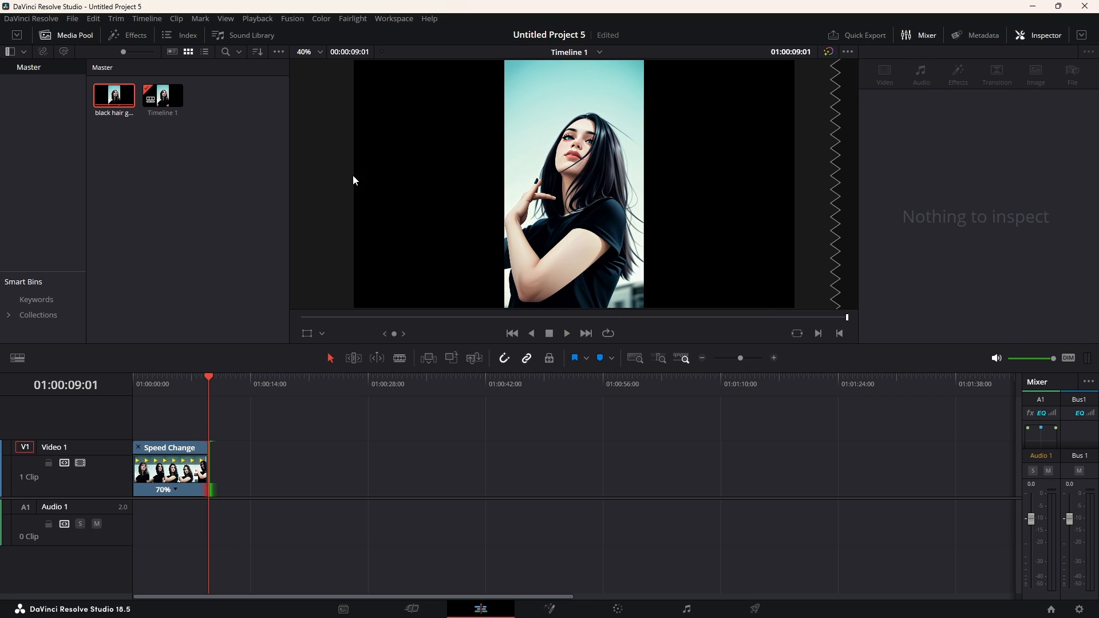
mouse_move(129, 40)
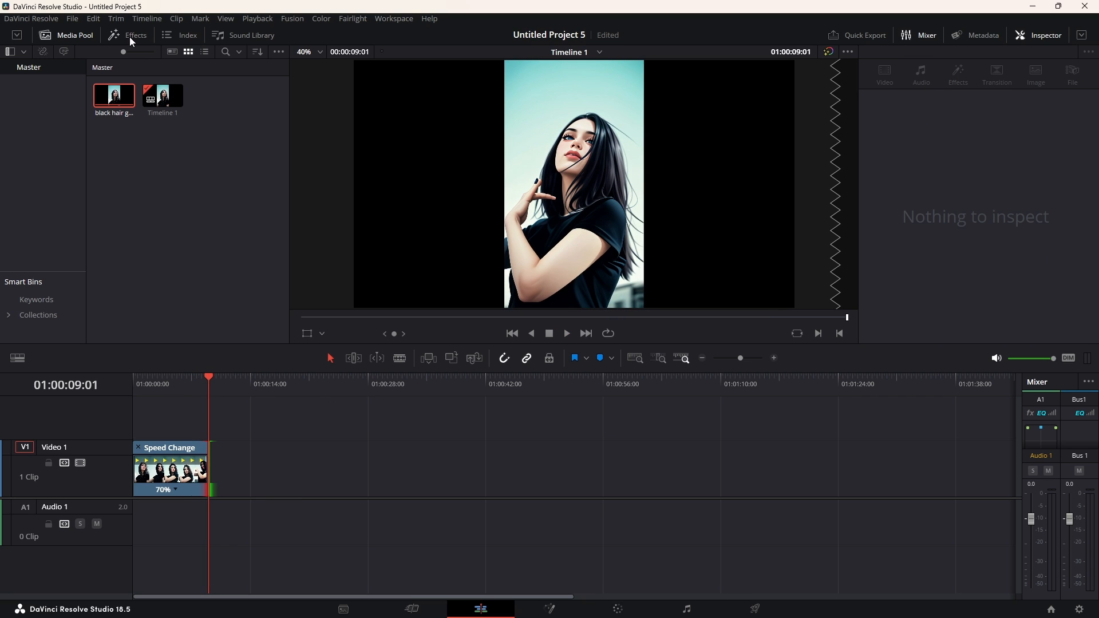
Find Deflicker in the Effects library by searching 'defli' and apply it to the clip
click(135, 35)
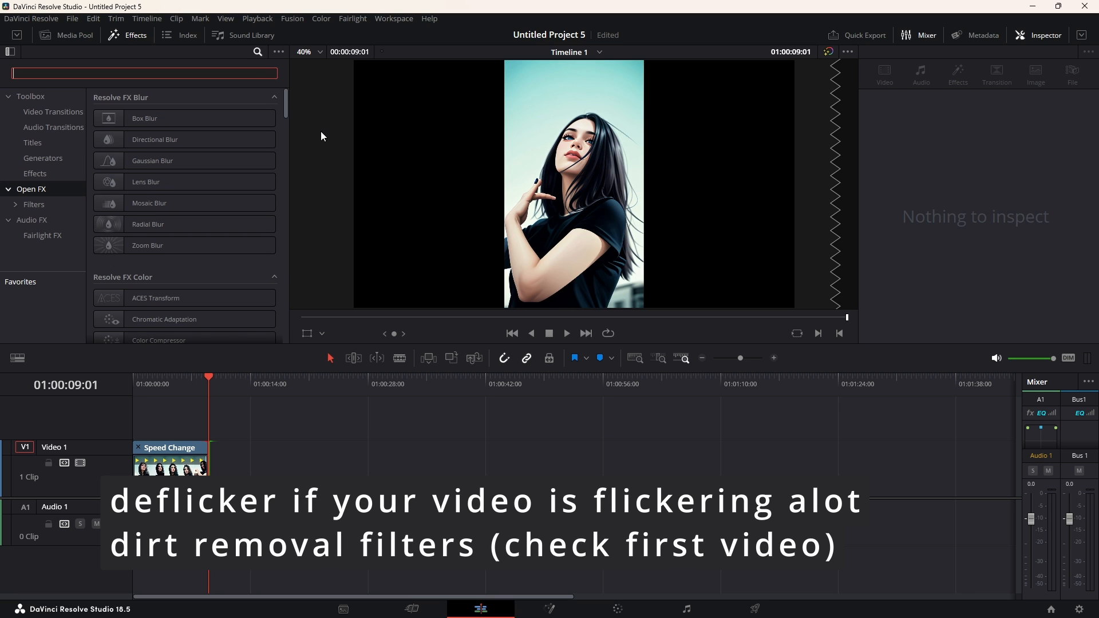
text(defli)
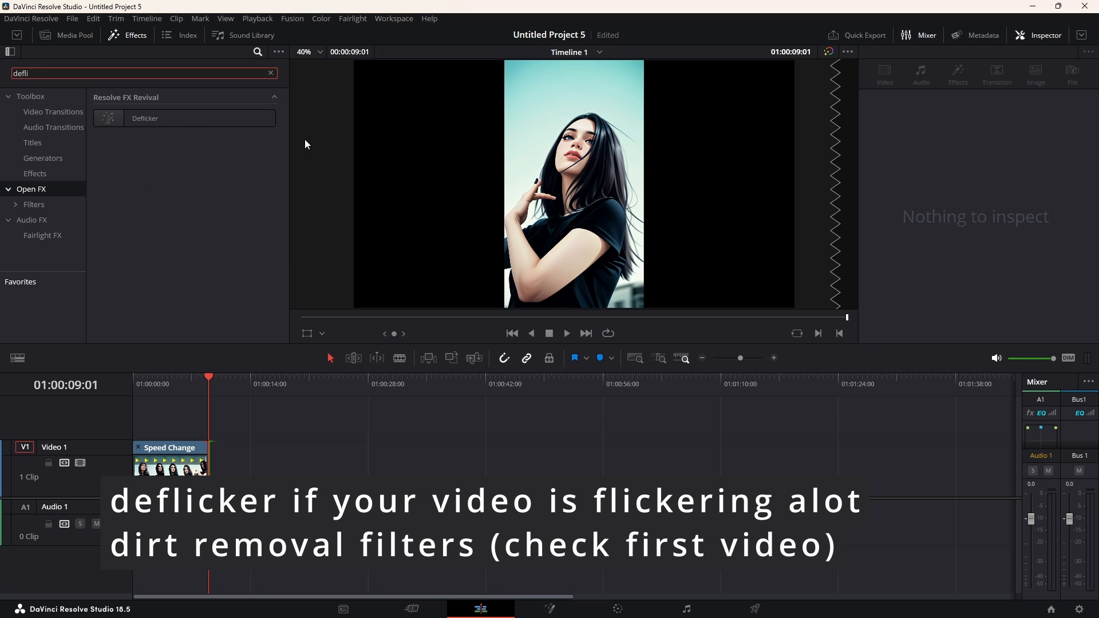
mouse_move(180, 155)
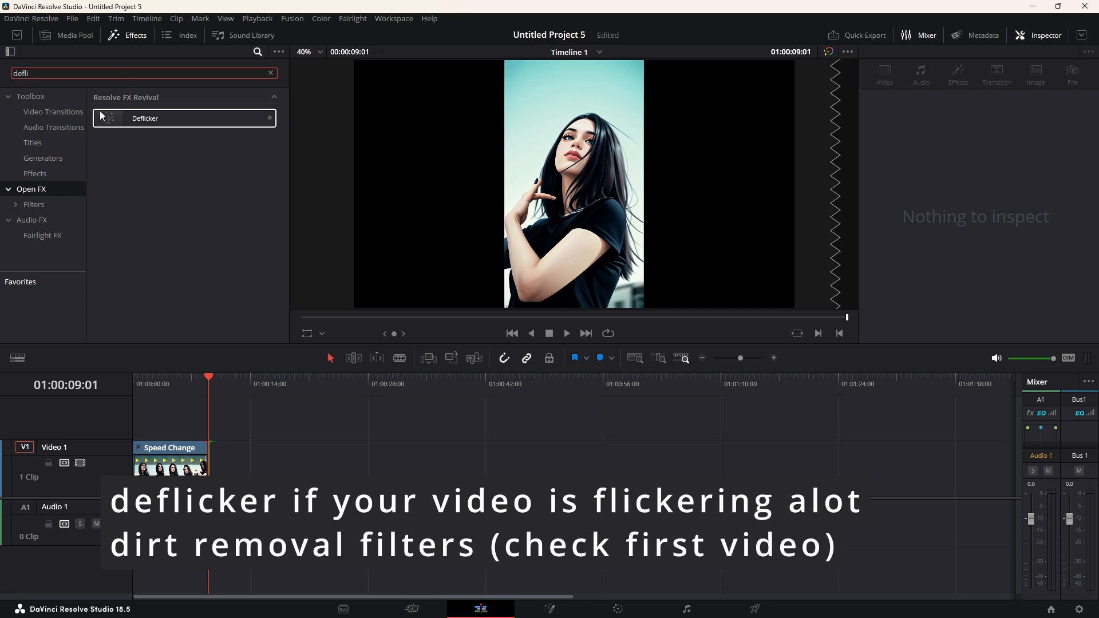
drag(144, 118, 168, 463)
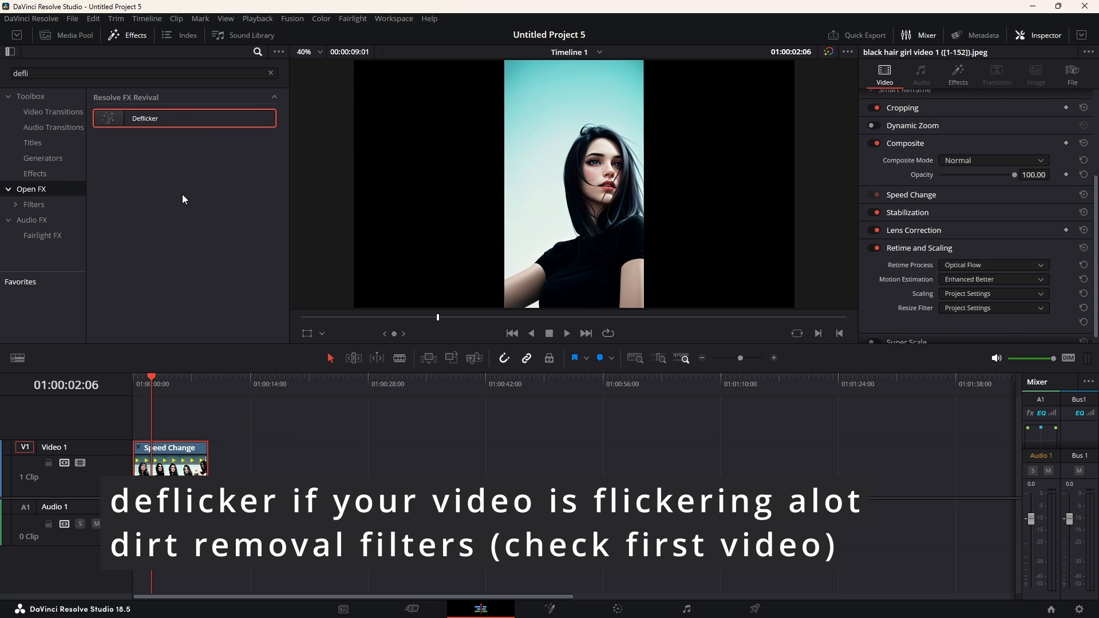
mouse_move(181, 196)
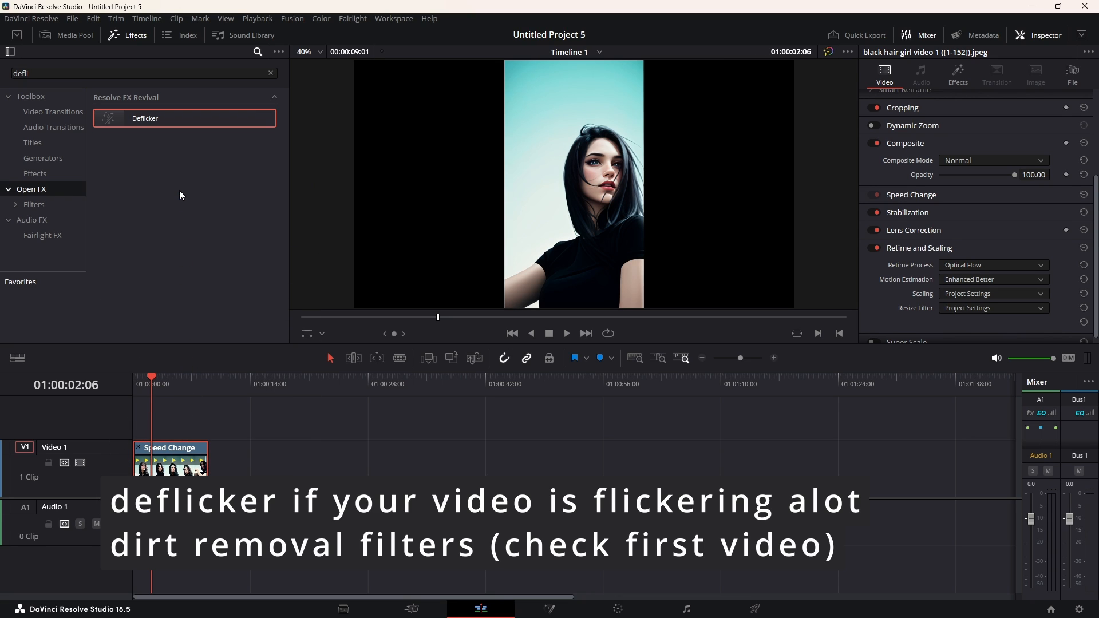
mouse_move(187, 433)
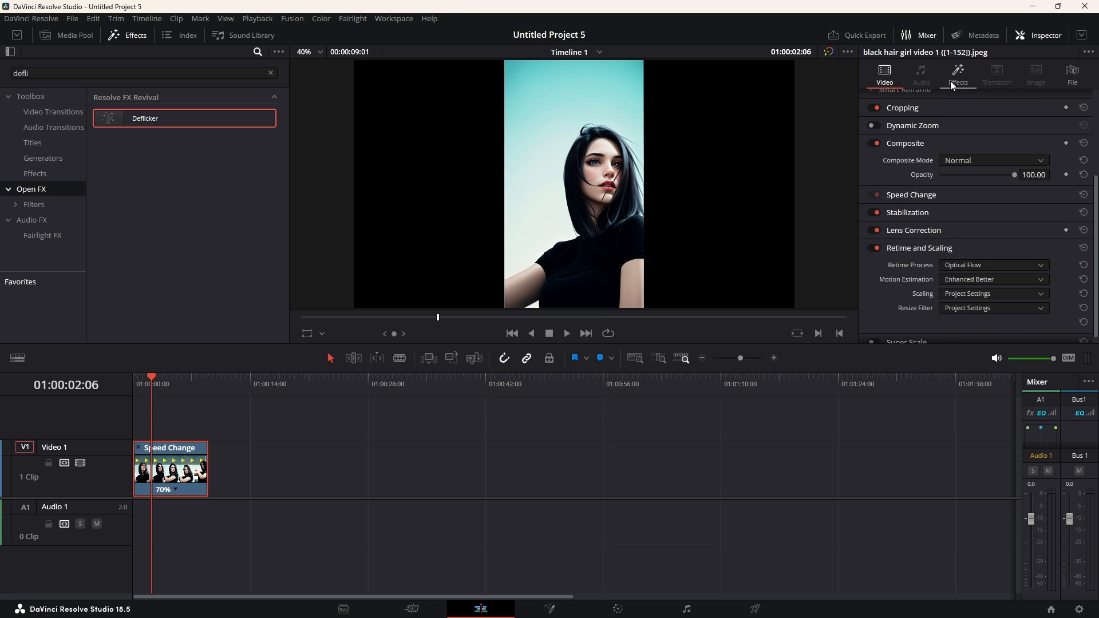
Adjust the Deflicker settings, trying the Fluoro Light preset, and play the clip to check the result
text(more filters, slower render)
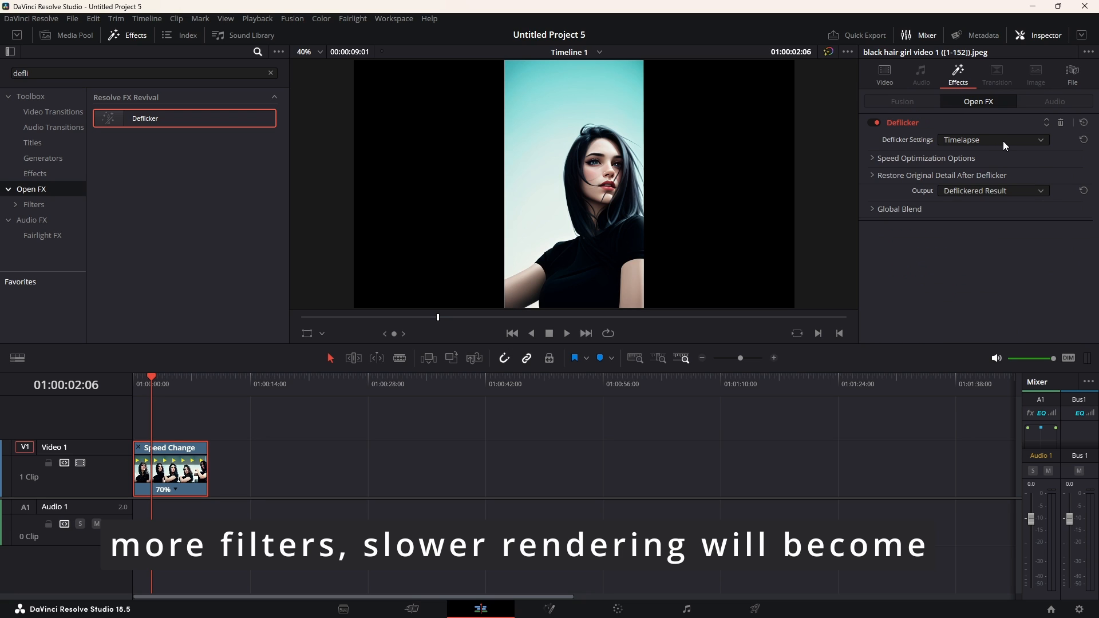
click(993, 140)
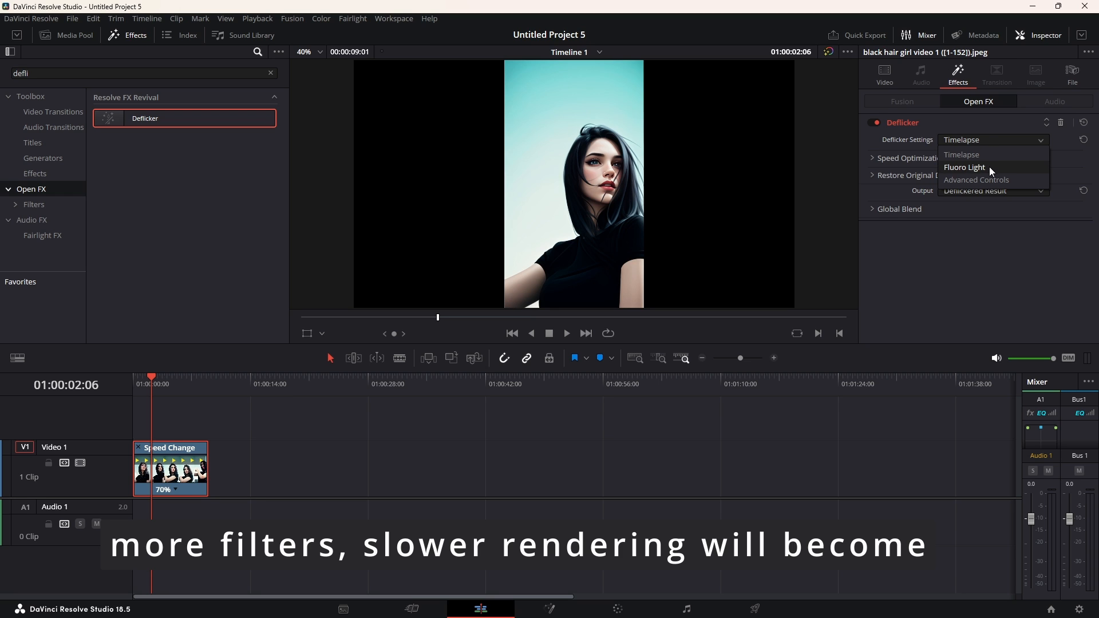
click(963, 168)
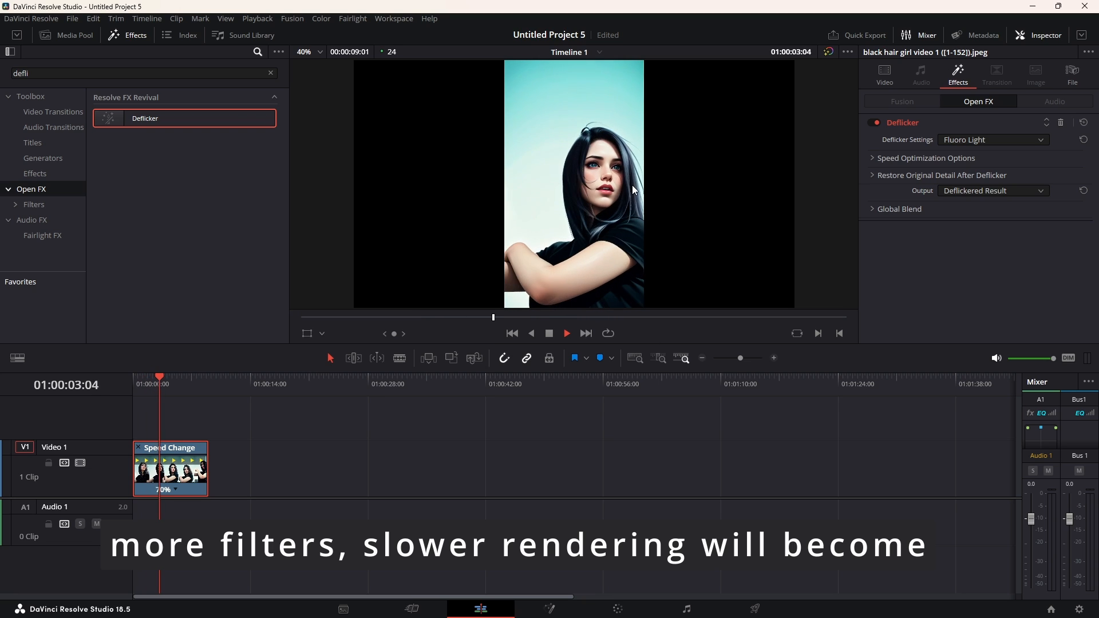
click(567, 333)
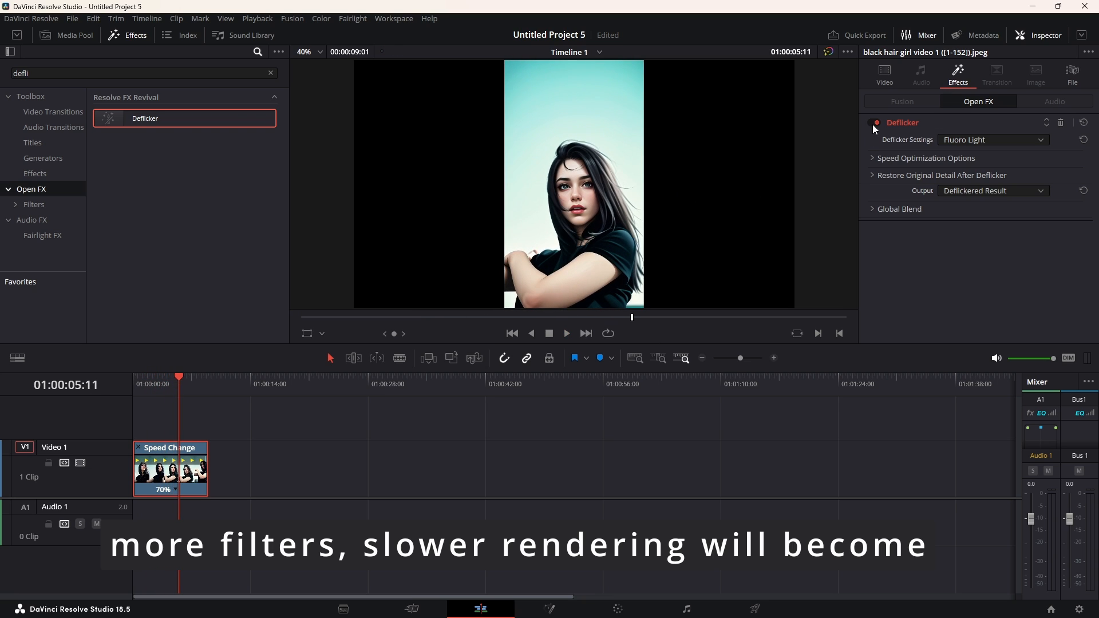
click(990, 140)
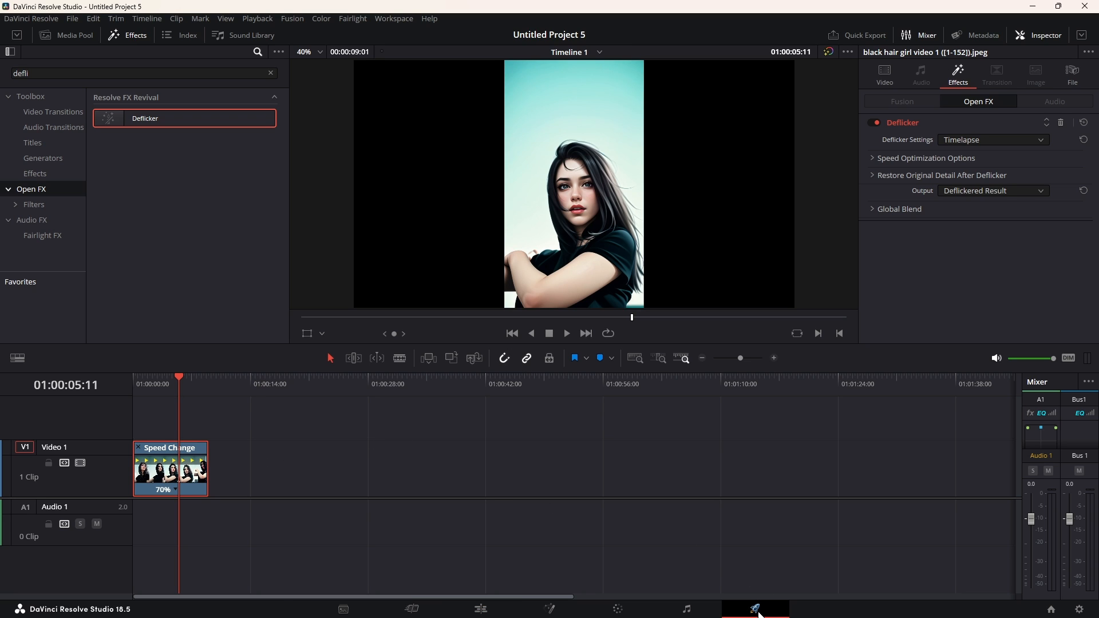
On the Deliver page choose MP4 format with vertical 1080×1920 resolution and save the project settings
click(755, 608)
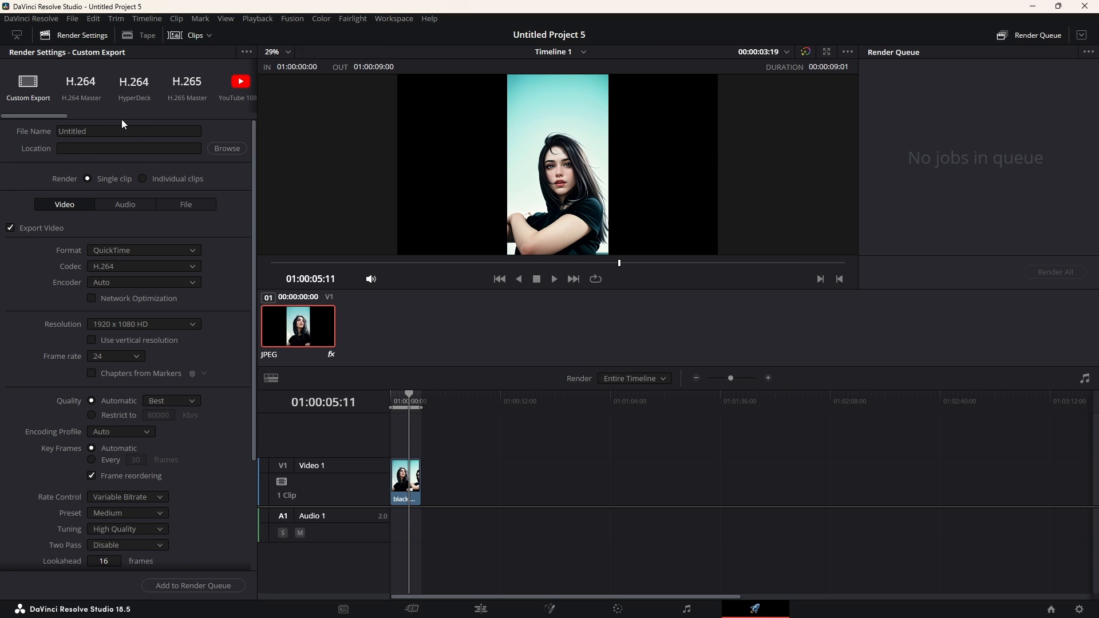
click(143, 251)
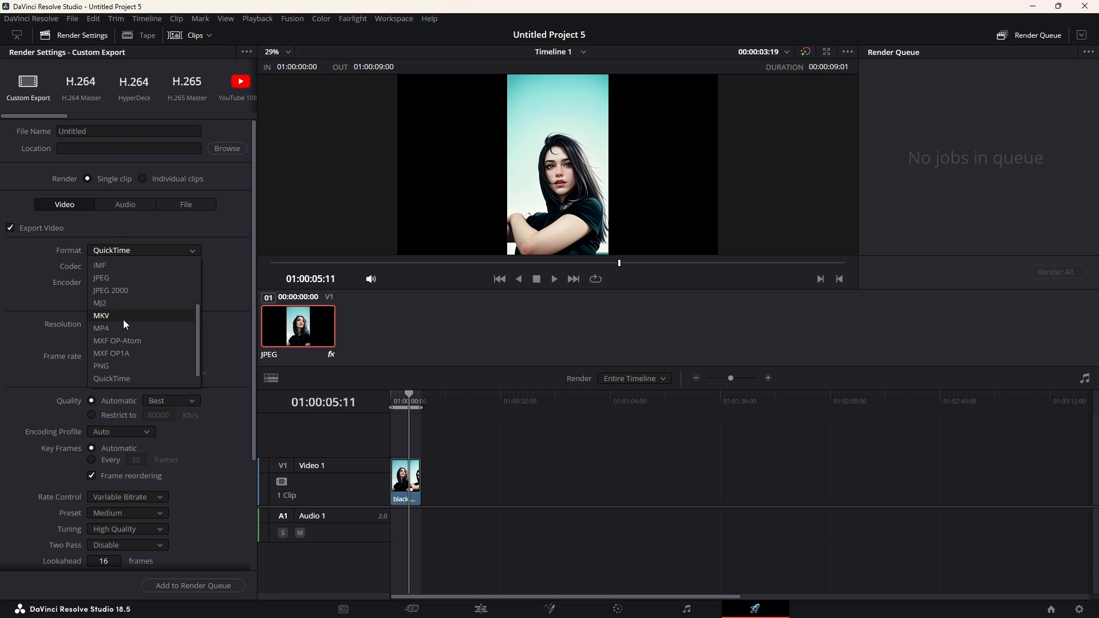
click(101, 329)
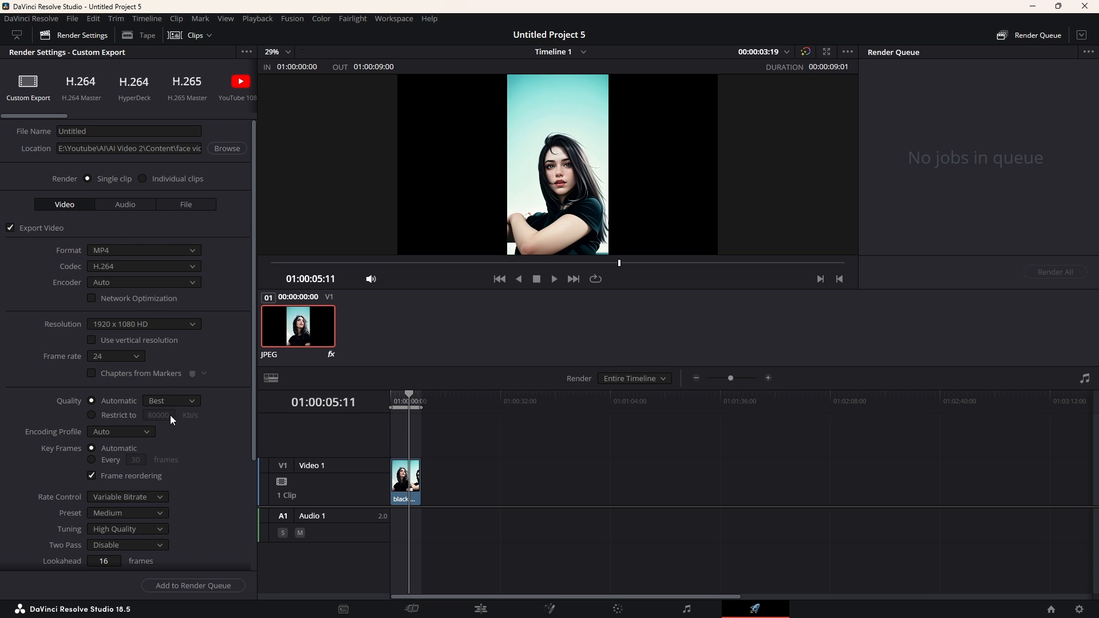
mouse_move(123, 343)
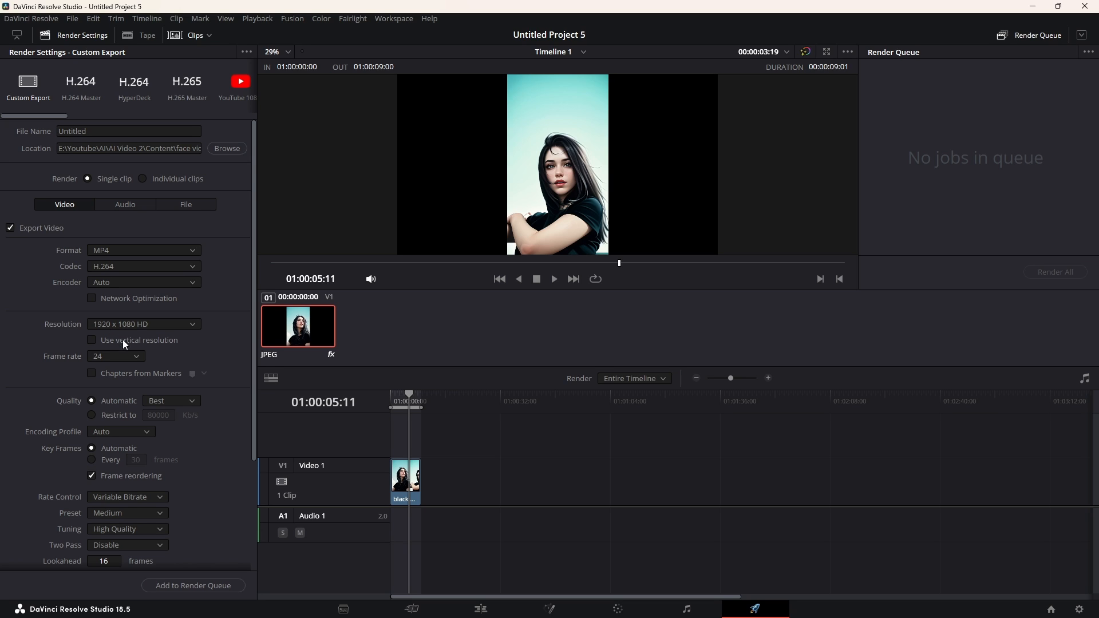
click(91, 340)
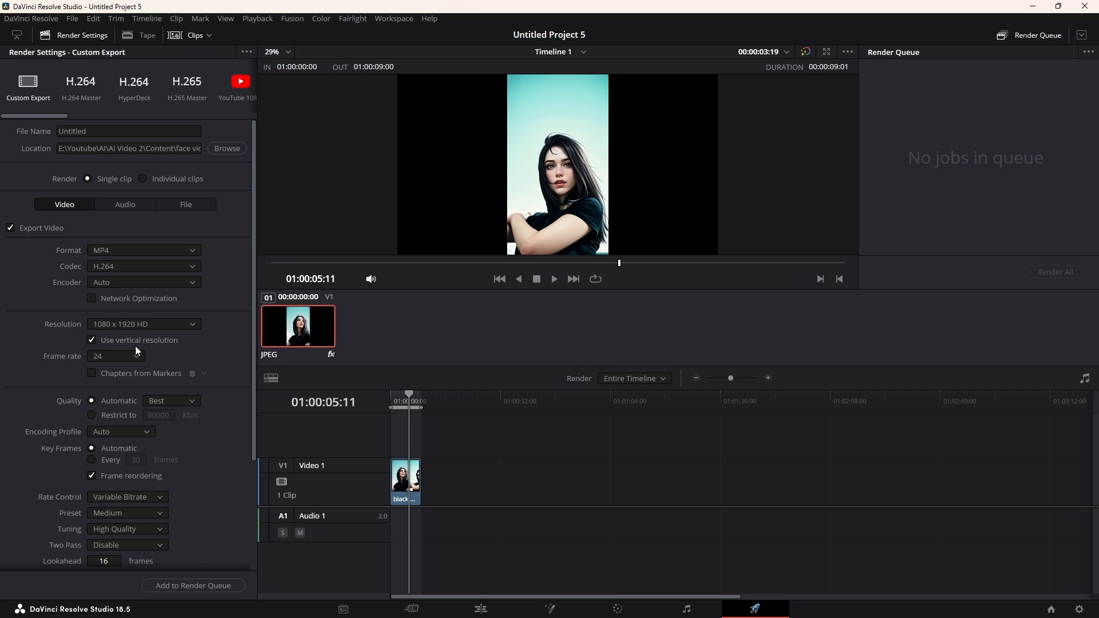
mouse_move(706, 565)
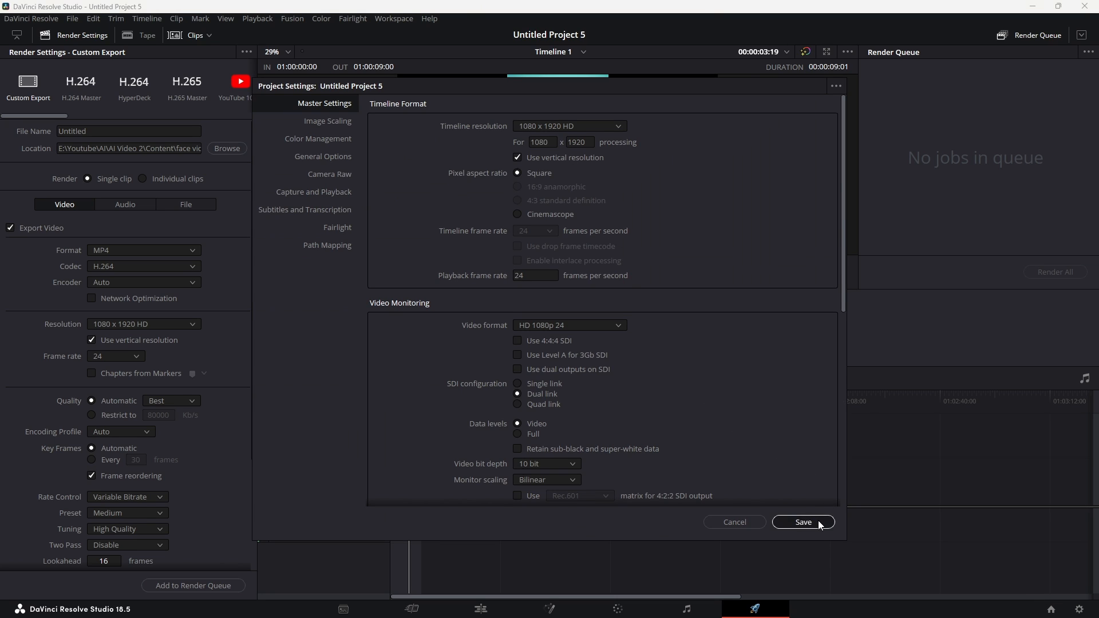
click(801, 522)
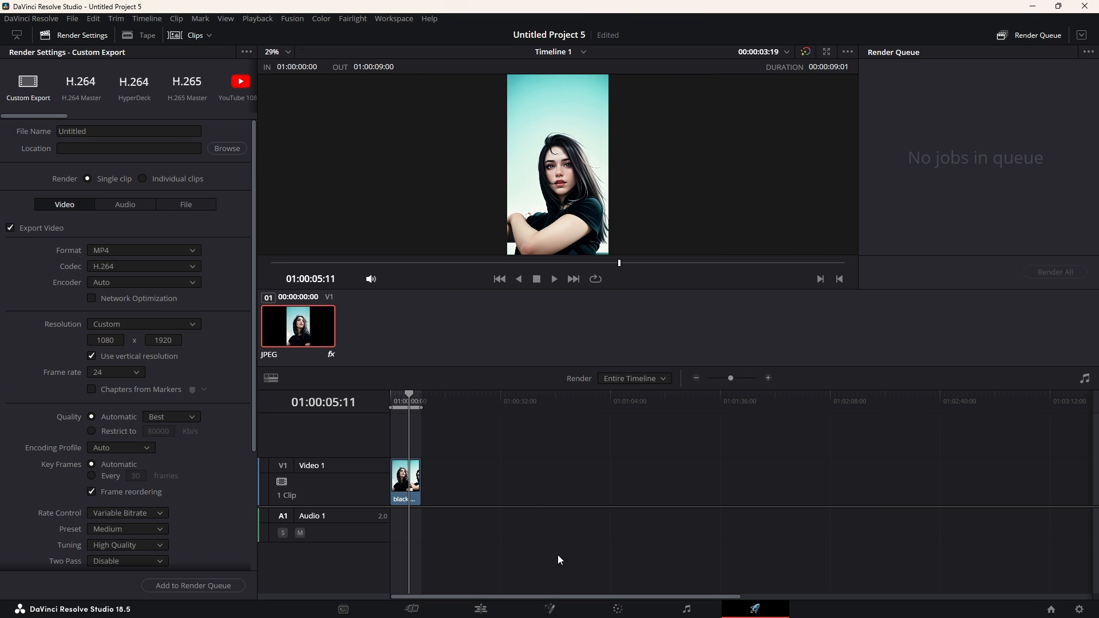
Add the timeline to the render queue and render it to the face videos output folder
click(479, 608)
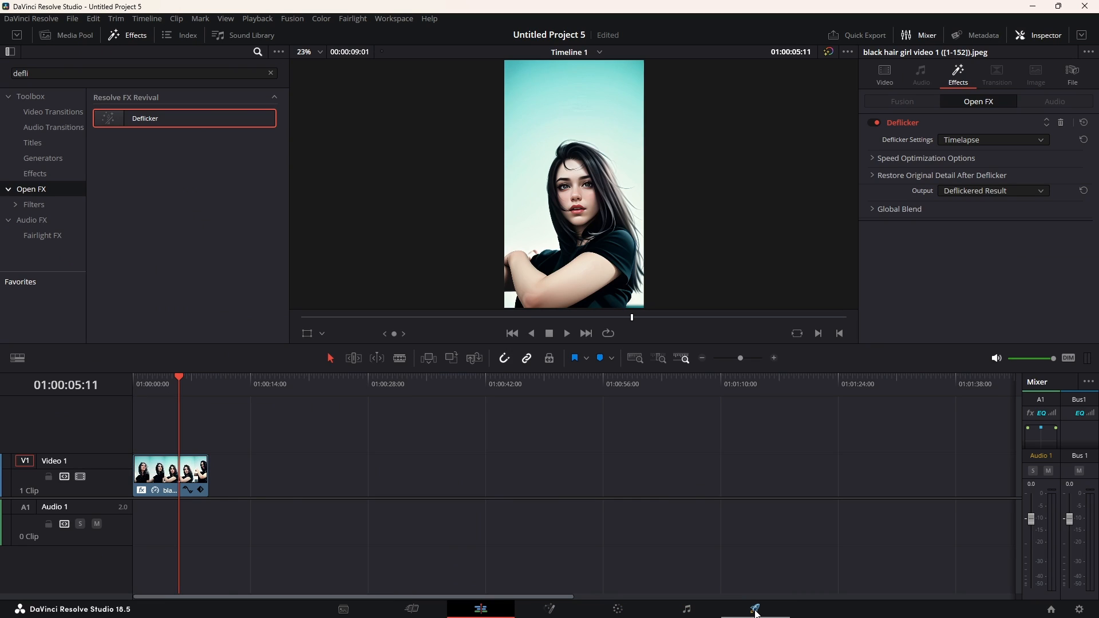
click(755, 608)
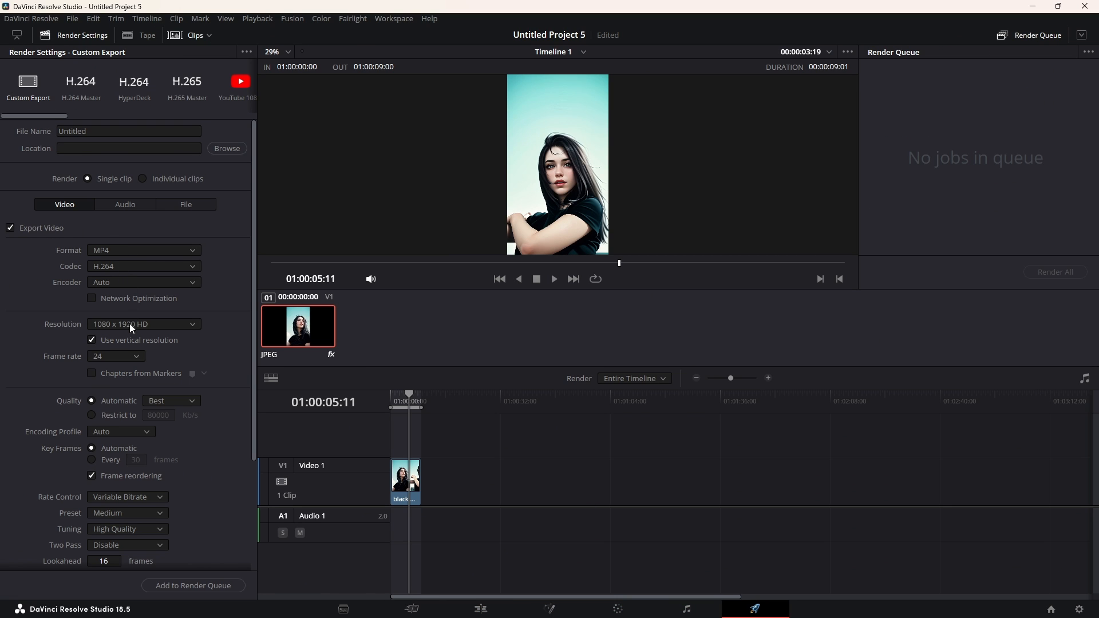
scroll(down, 3)
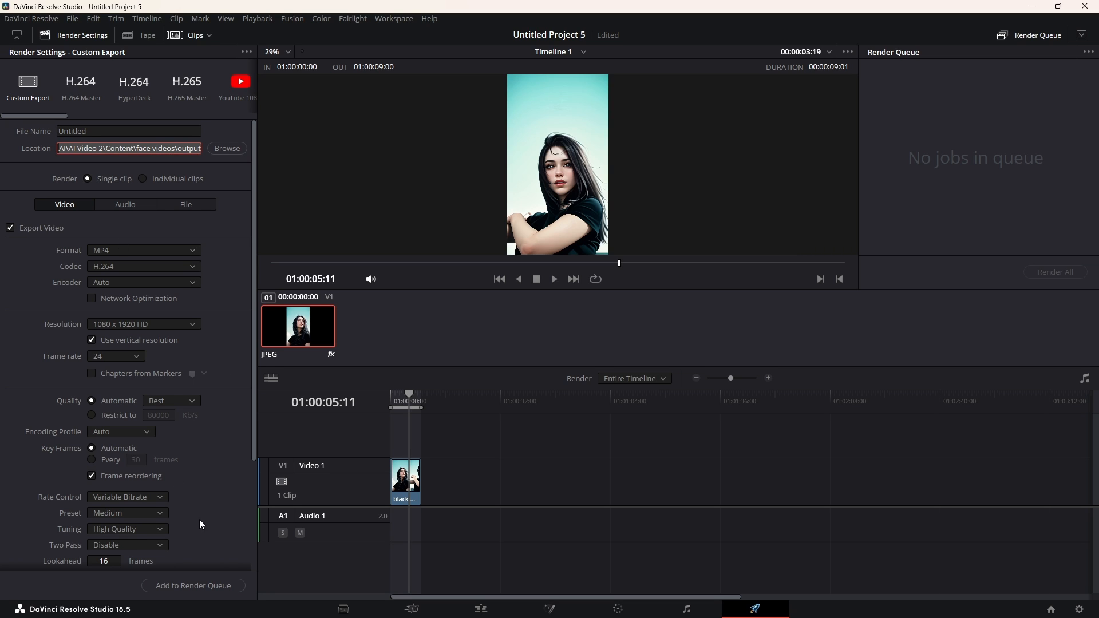
click(192, 585)
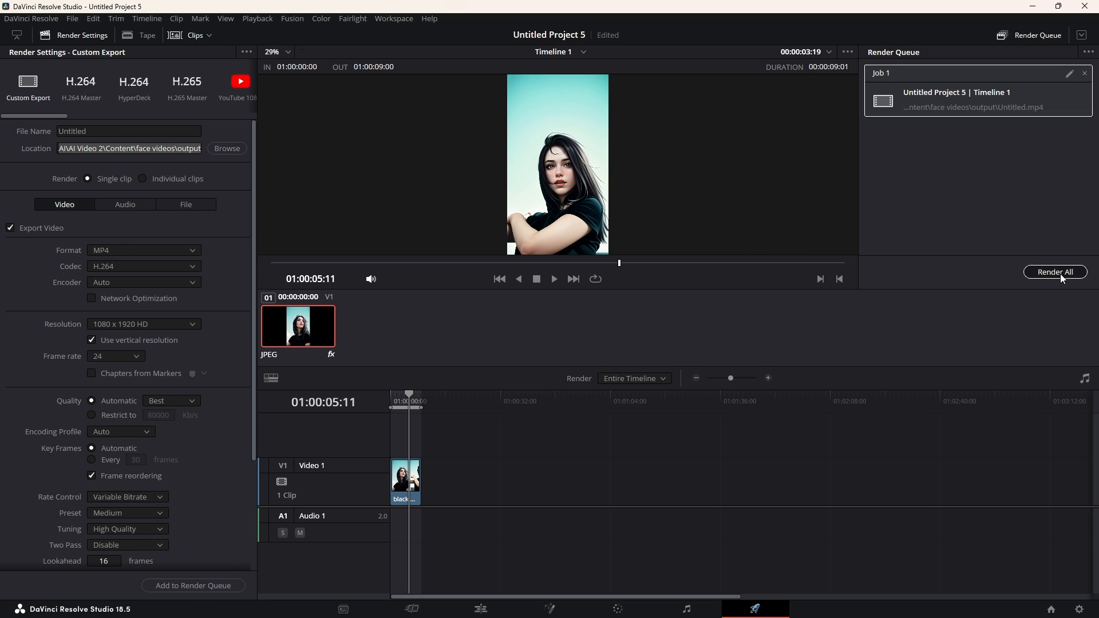
click(1054, 273)
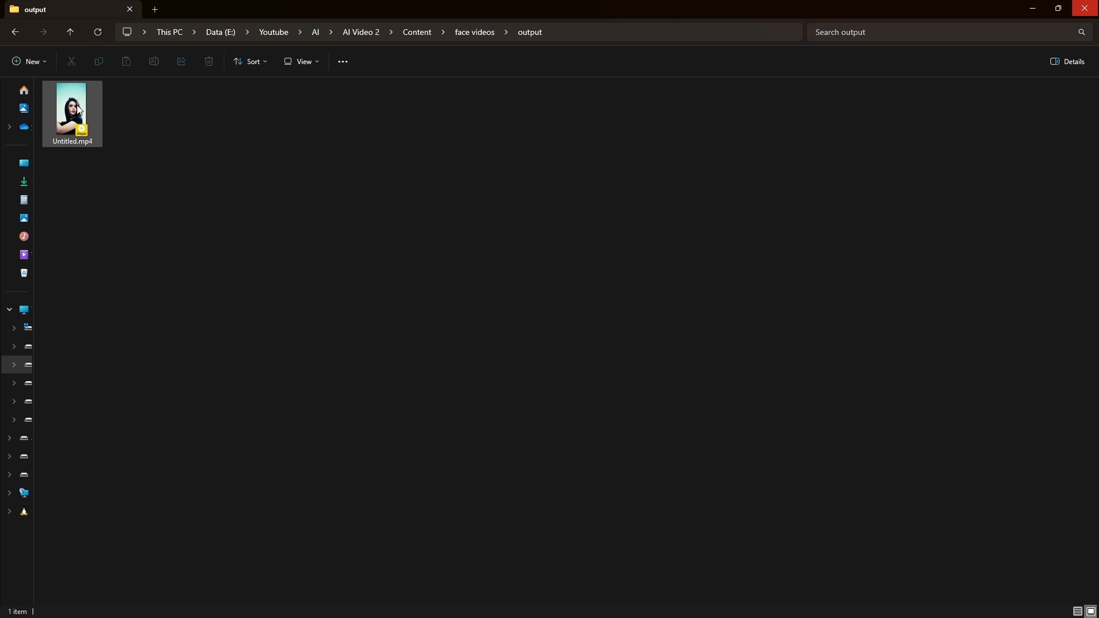
Play the rendered Untitled.mp4 in PotPlayer, then return to the Stable Diffusion img2img page
double_click(71, 108)
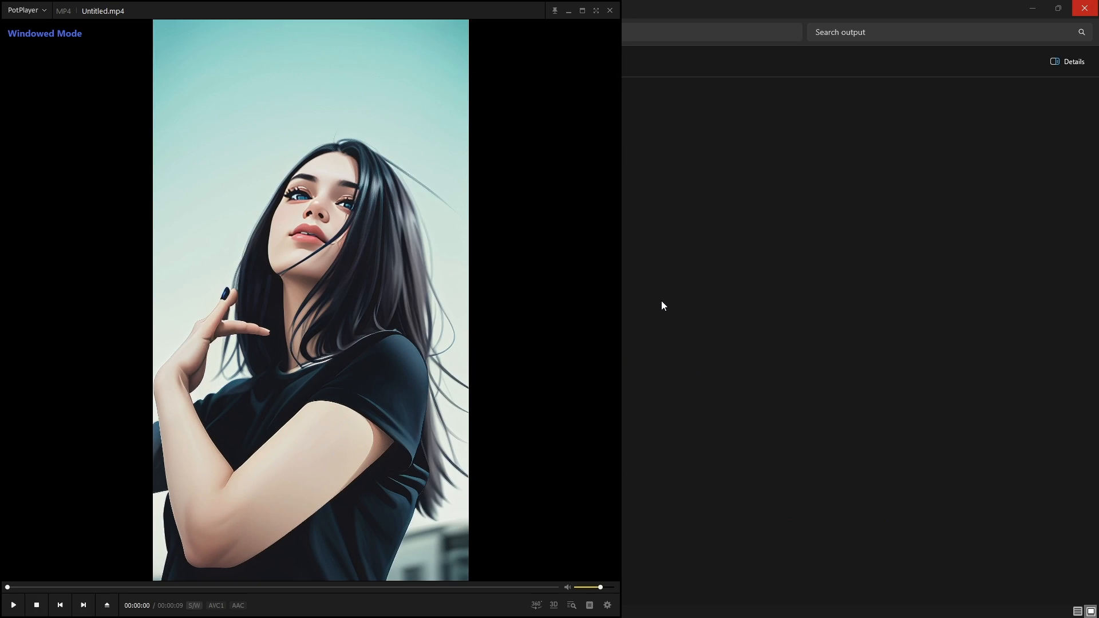
click(13, 604)
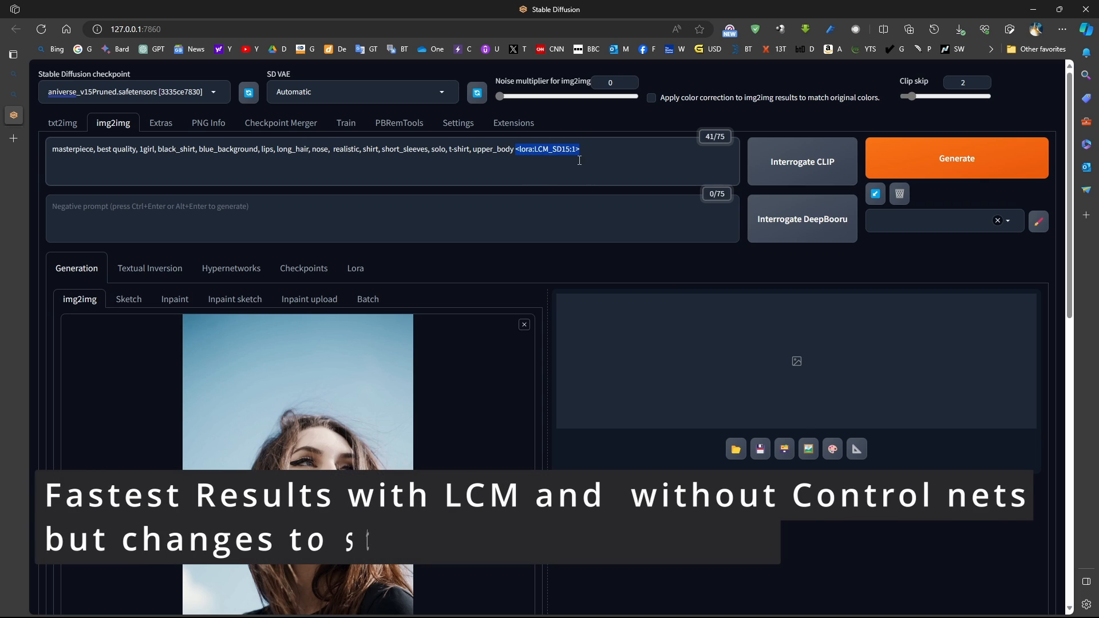
Set img2img sampling steps to 5 and, after testing the slider, keep denoising strength at 0.35
scroll(down, 3)
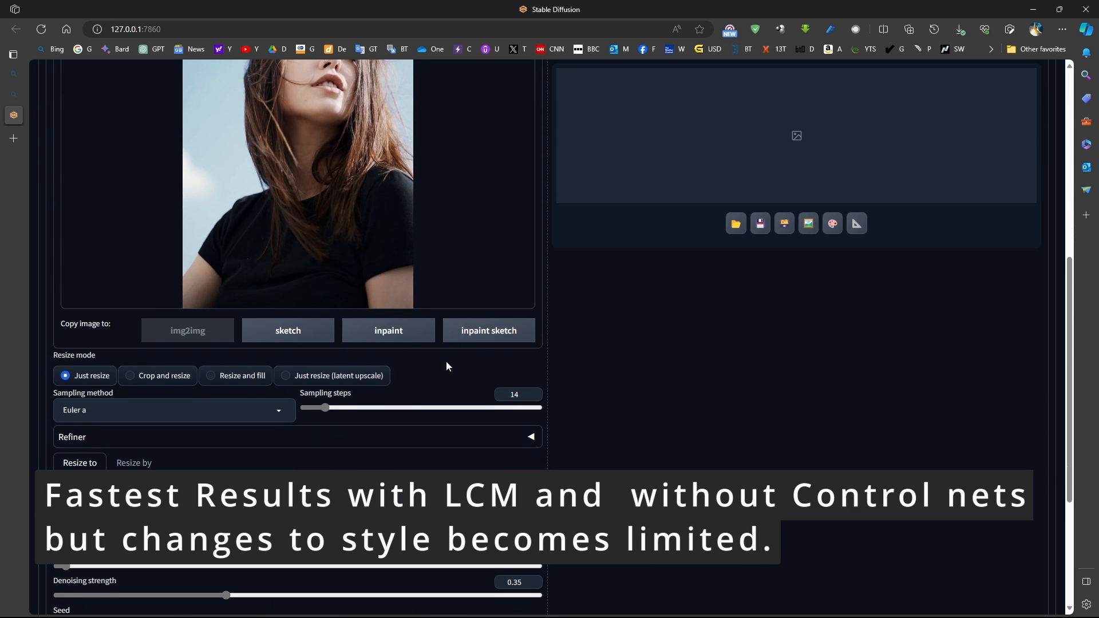
mouse_move(429, 424)
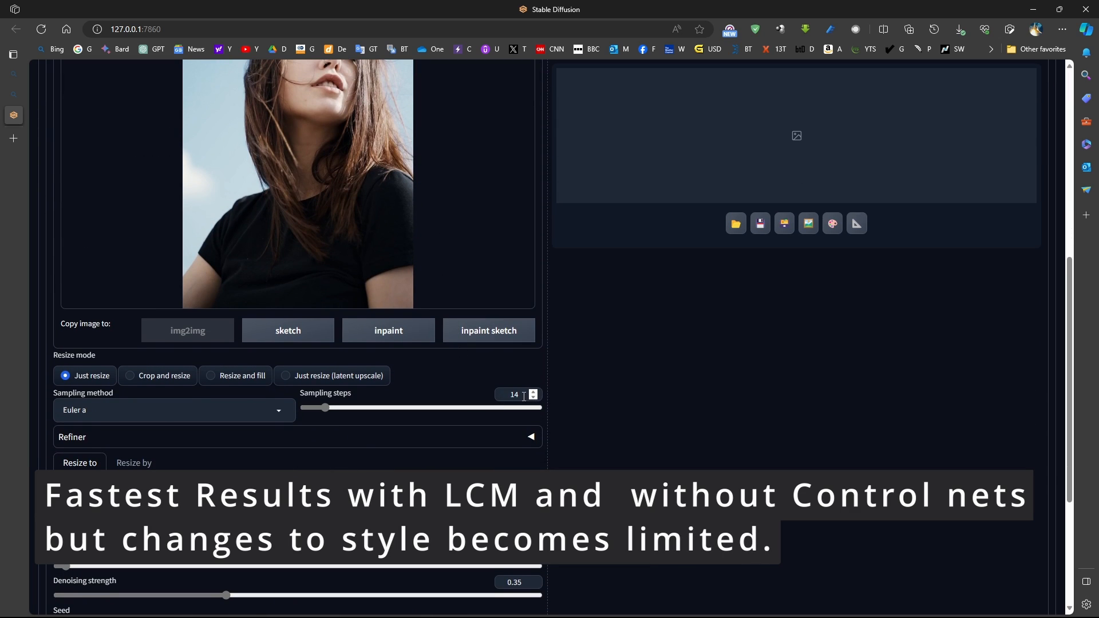
triple_click(514, 394)
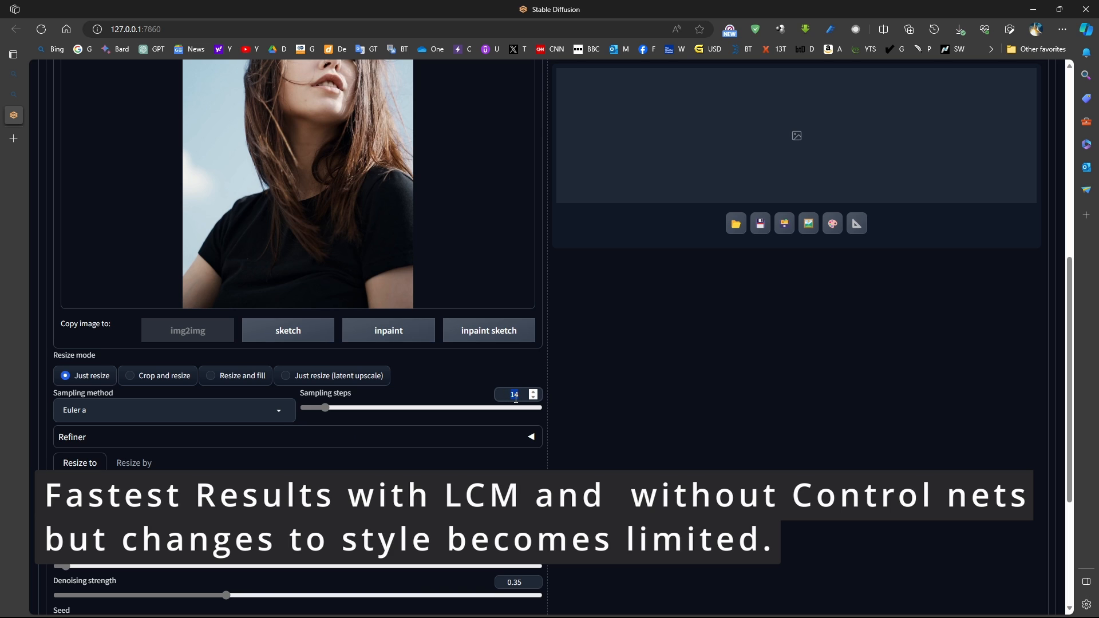
click(79, 464)
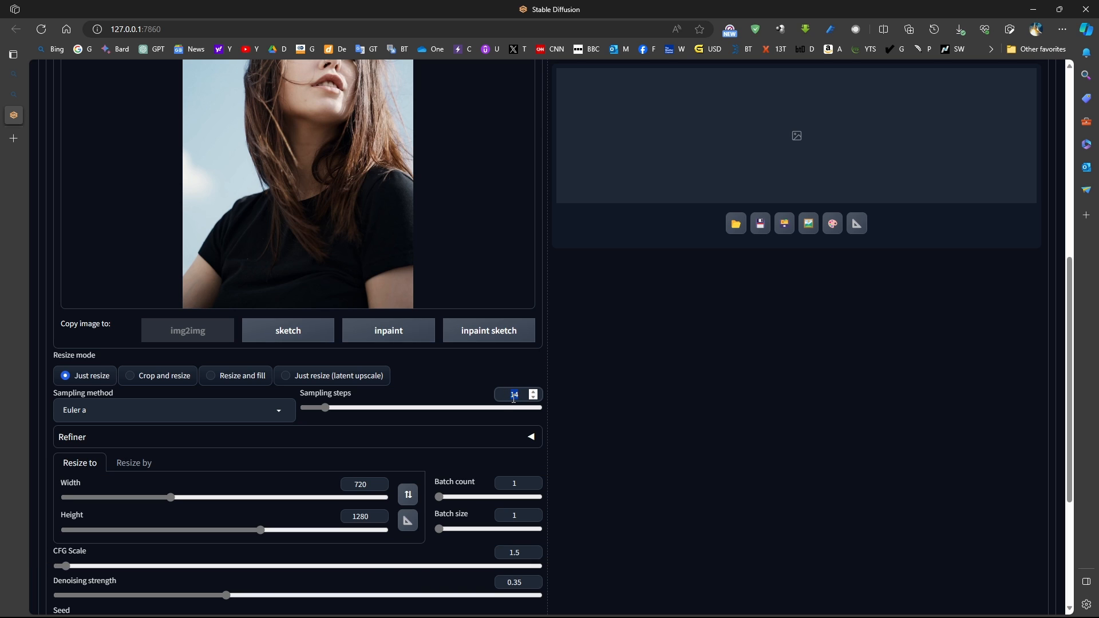
scroll(down, 3)
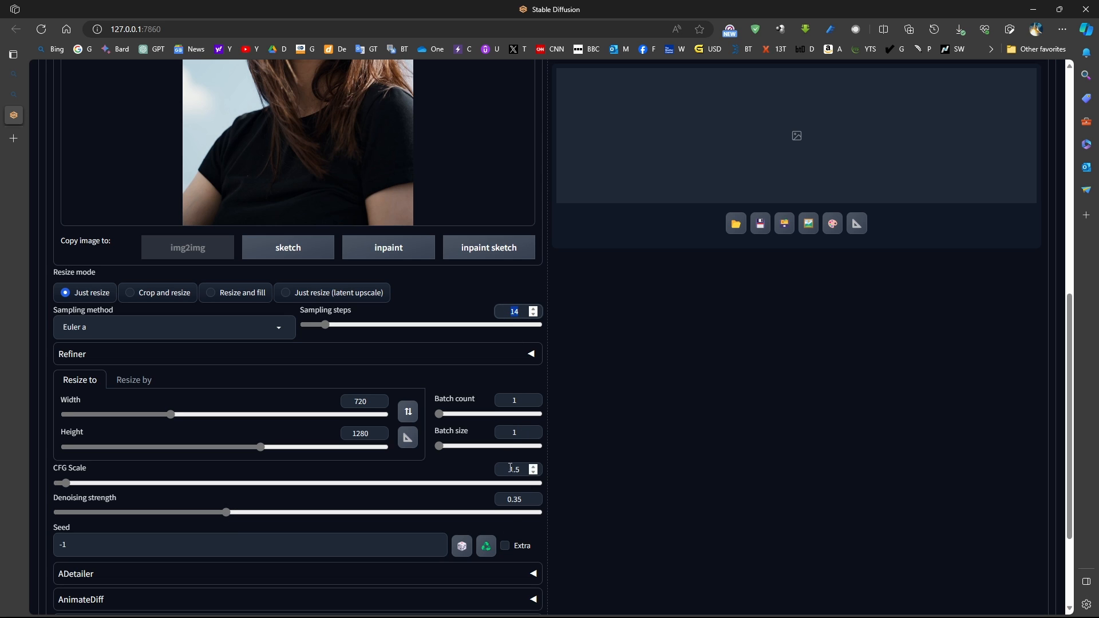
drag(226, 511, 514, 512)
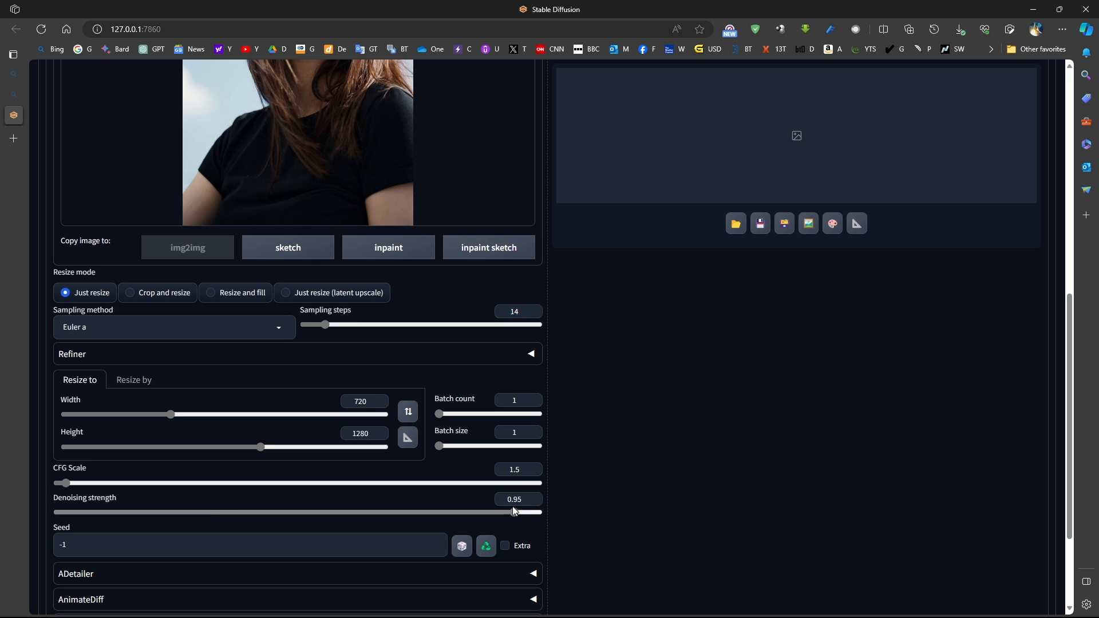
drag(516, 513, 539, 513)
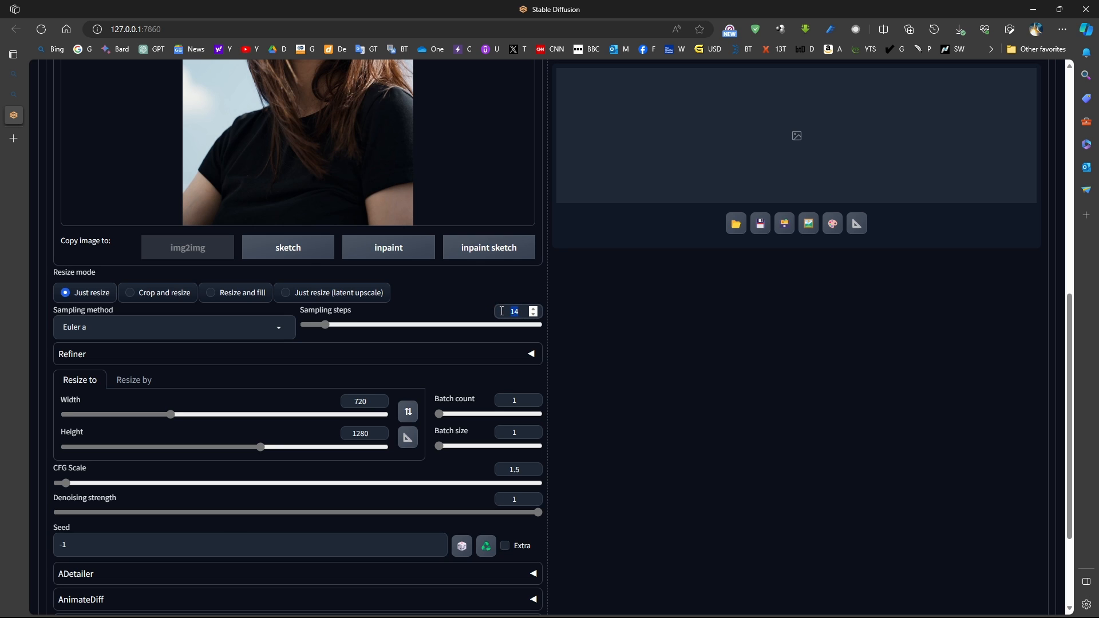
text(5)
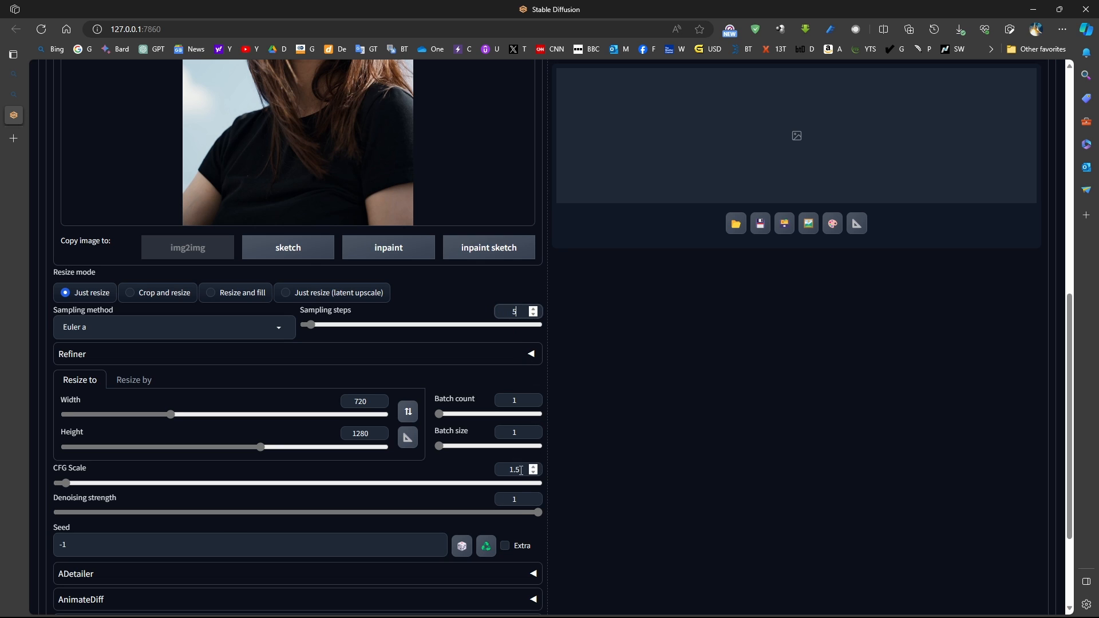
drag(538, 511, 224, 512)
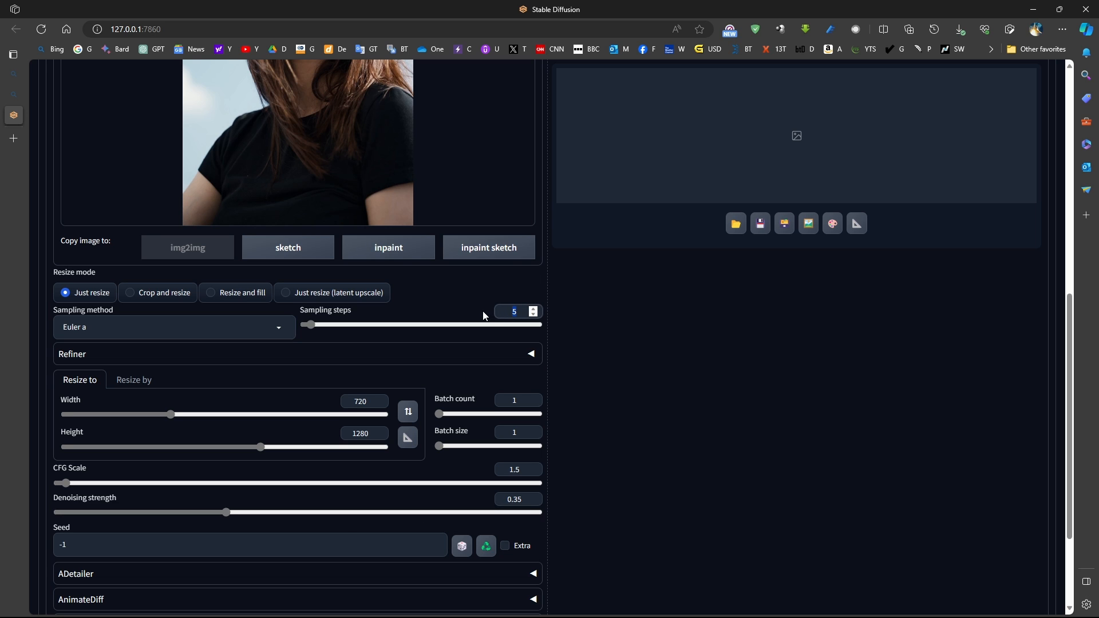
drag(308, 324, 324, 324)
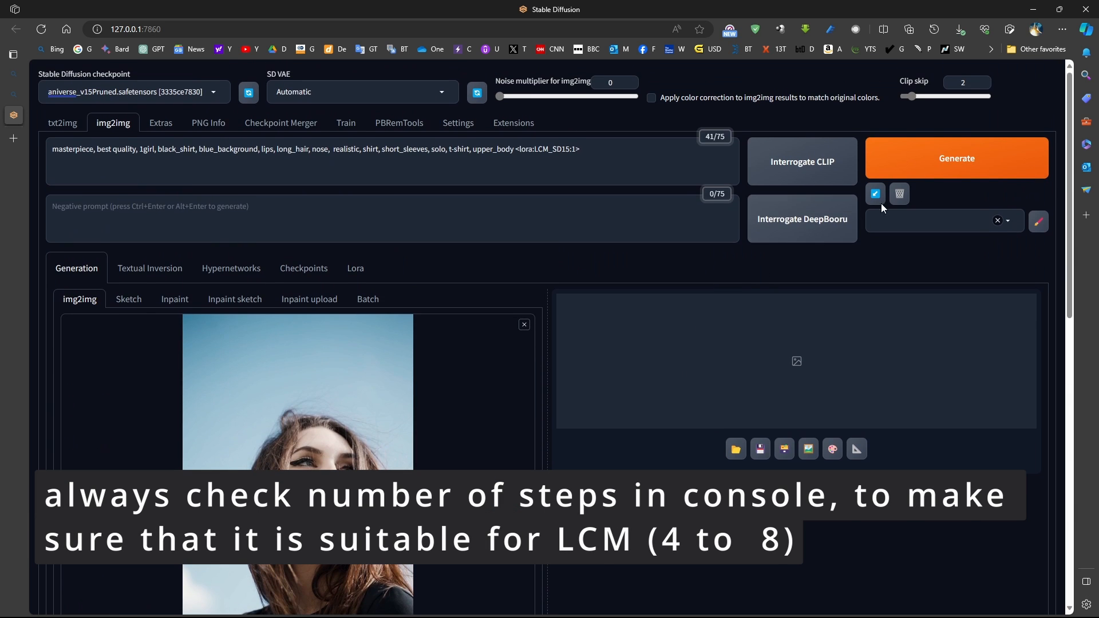
Scroll to the generated LCM portrait and the console log confirming a 5/5-step run
scroll(down, 3)
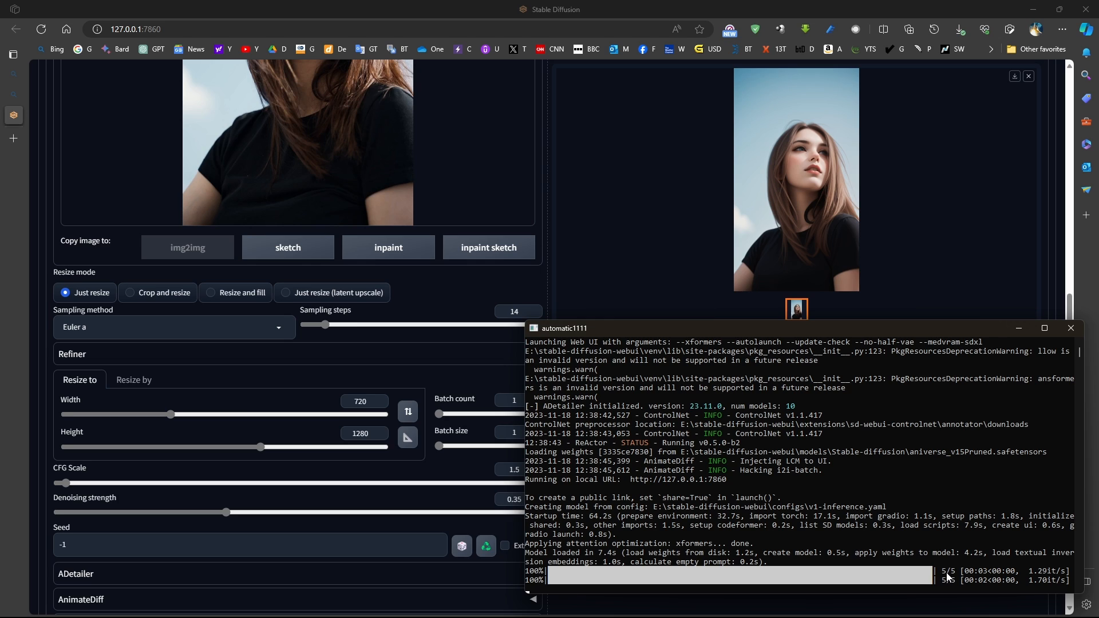
mouse_move(517, 445)
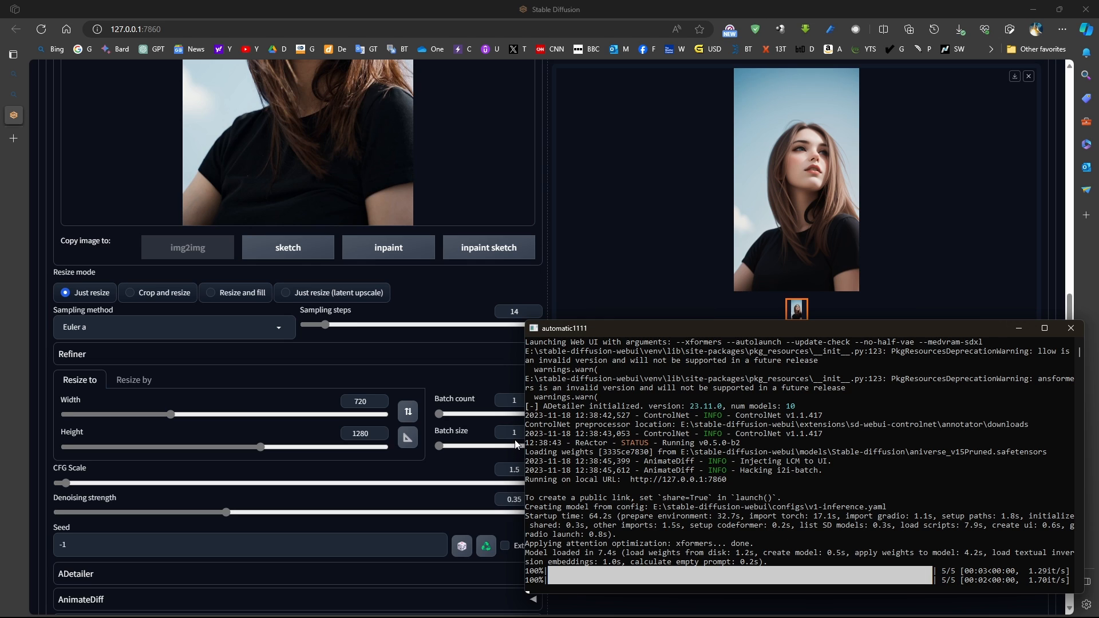
mouse_move(900, 268)
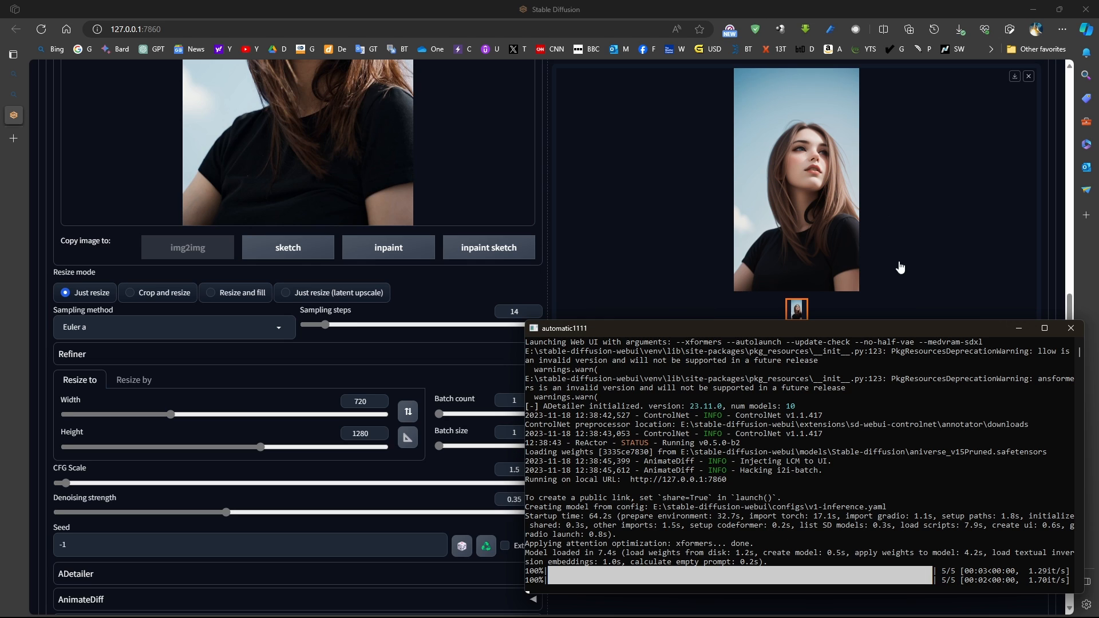
mouse_move(289, 431)
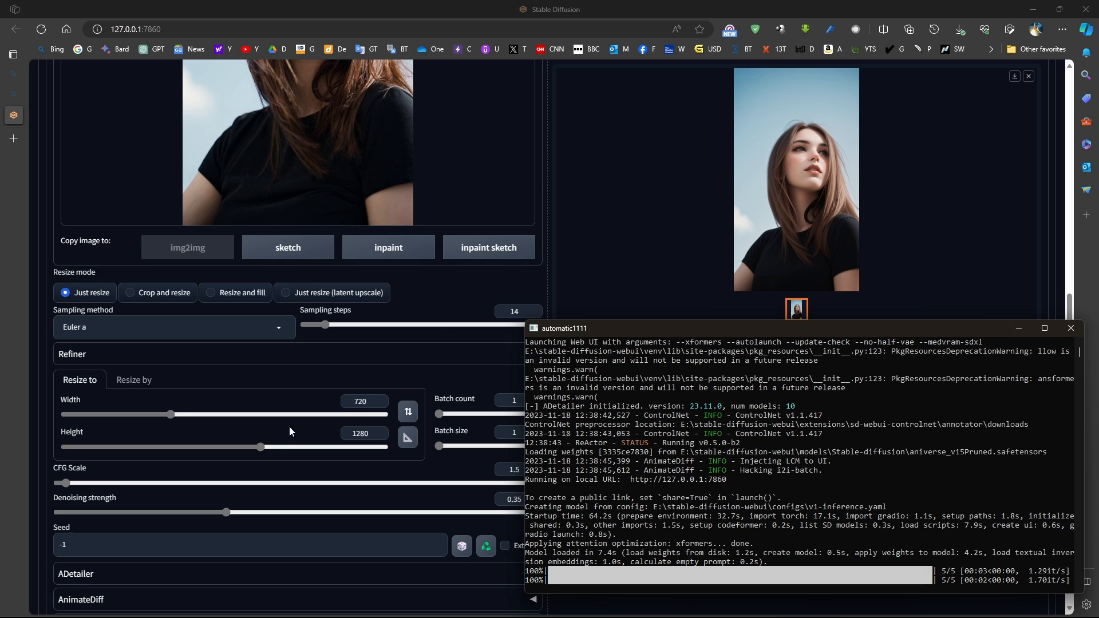
mouse_move(478, 408)
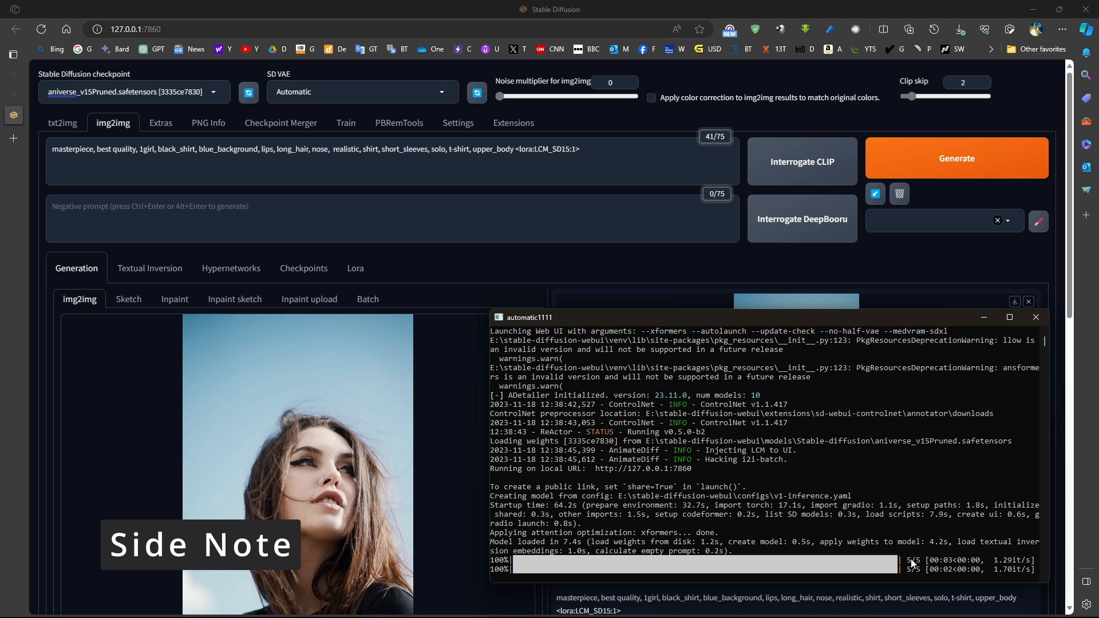
click(458, 123)
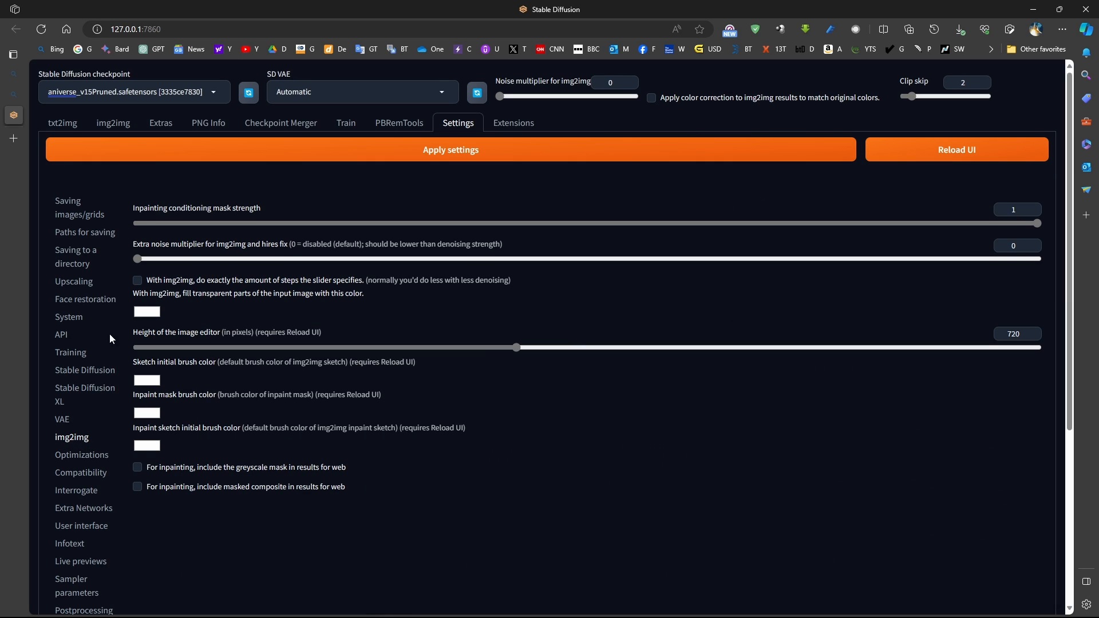
click(138, 279)
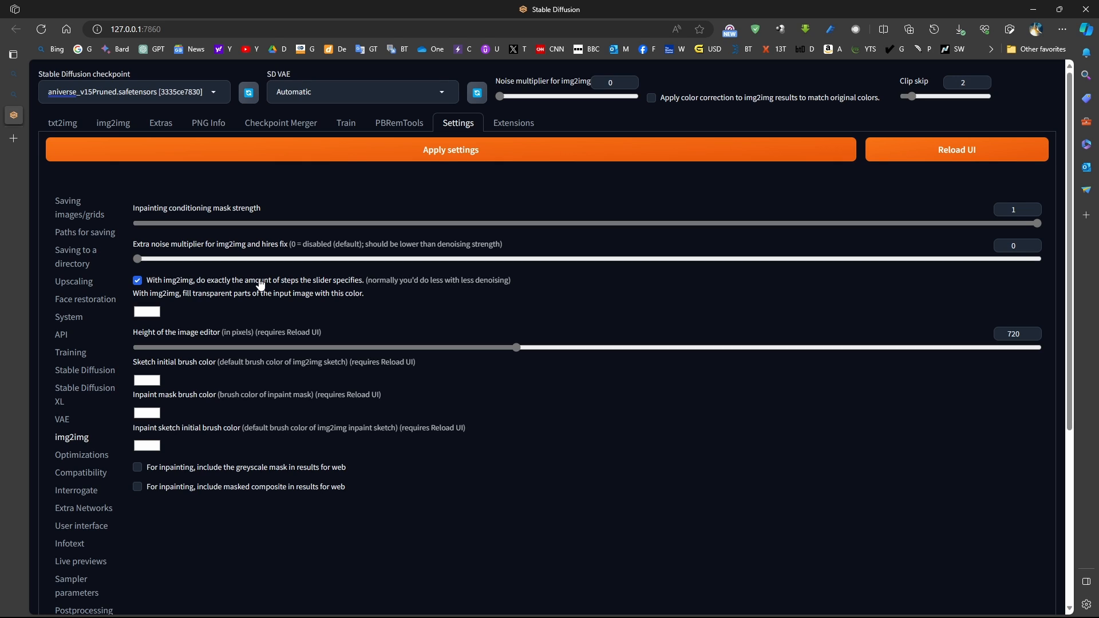
mouse_move(273, 285)
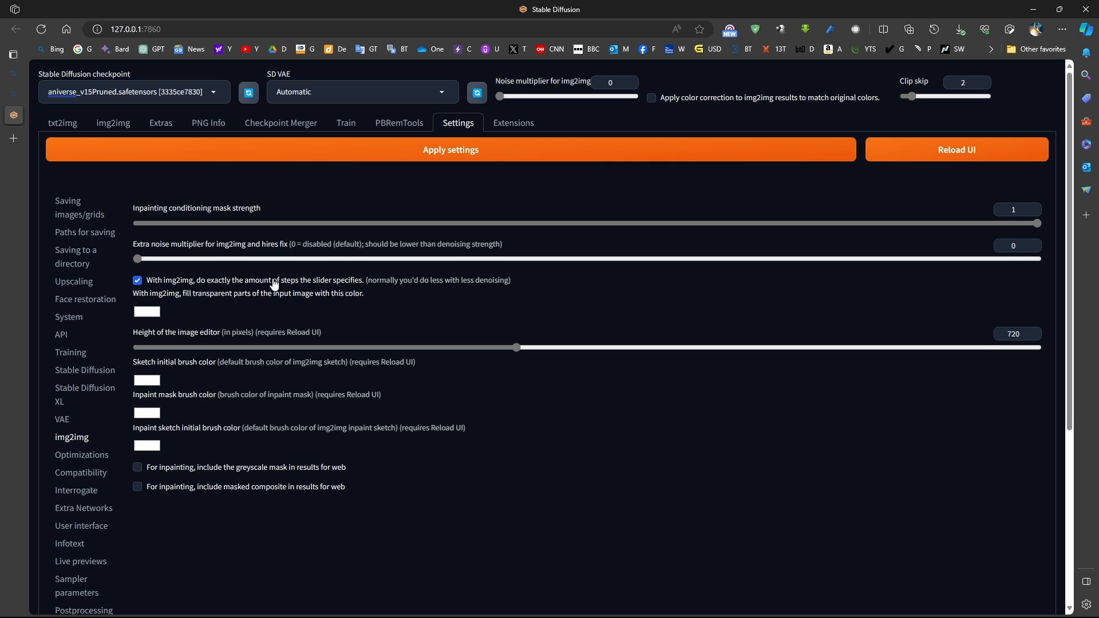
click(137, 281)
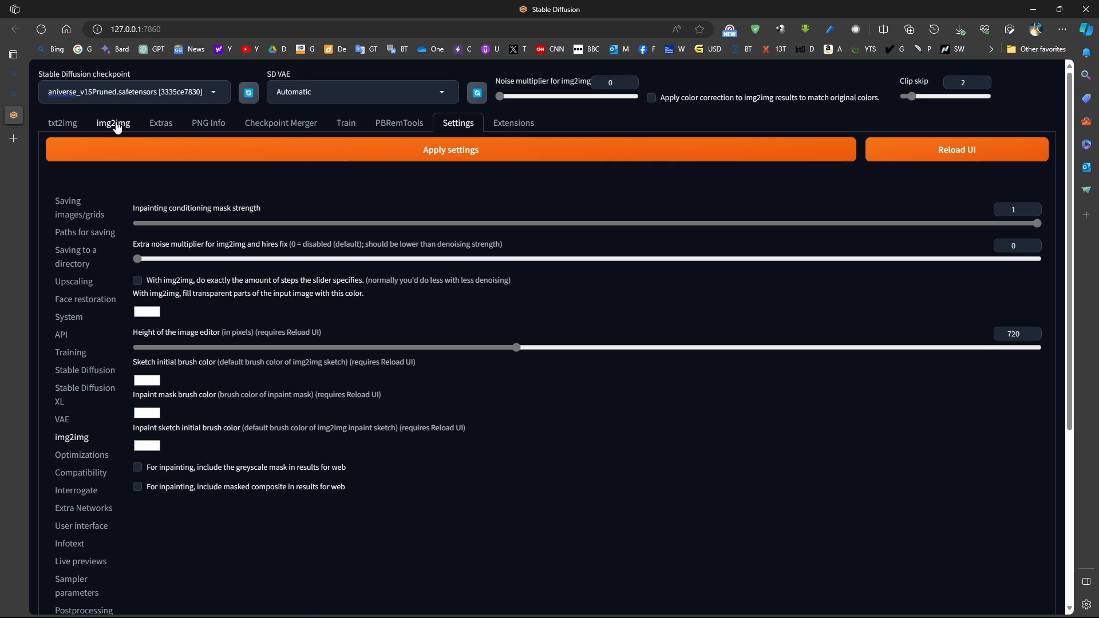
click(113, 122)
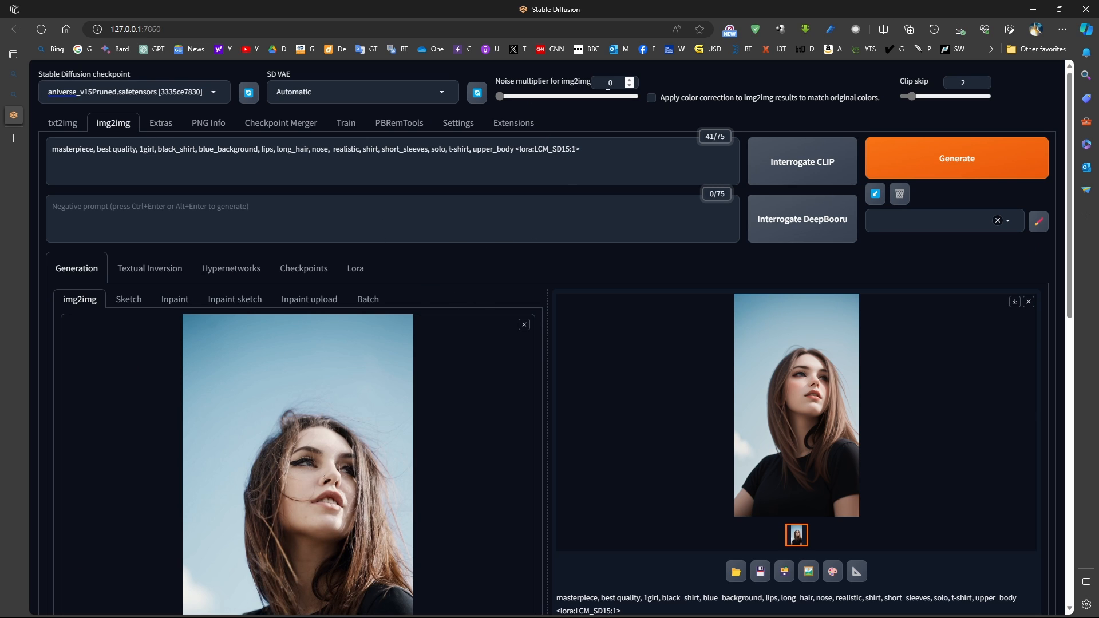
Bring up and dismiss the context menu on the noise multiplier field before editing the prompt
right_click(610, 83)
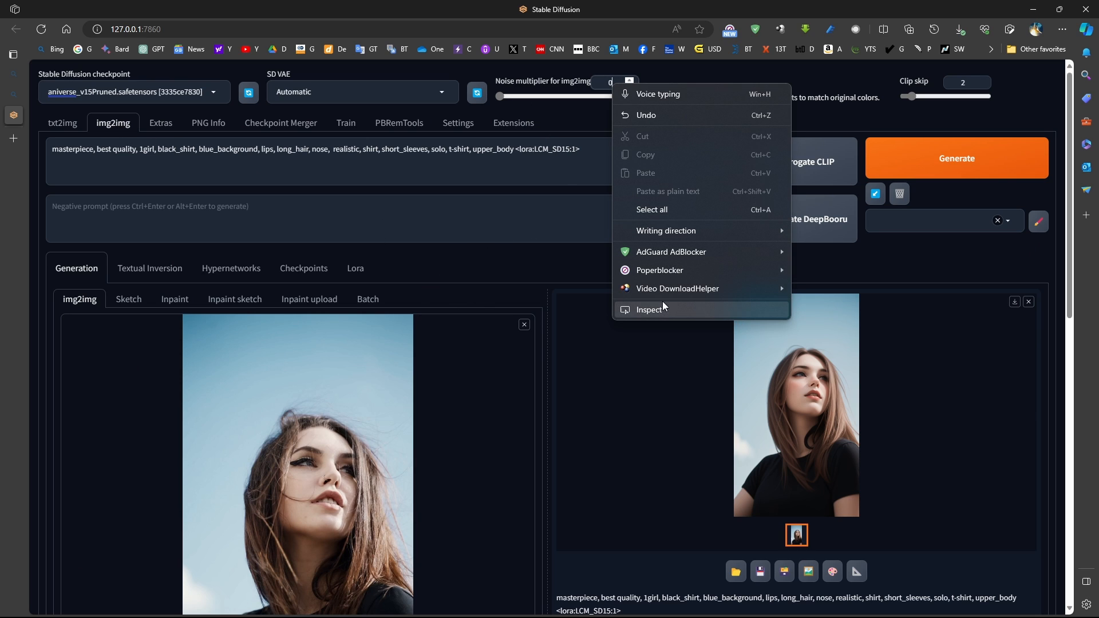
click(651, 309)
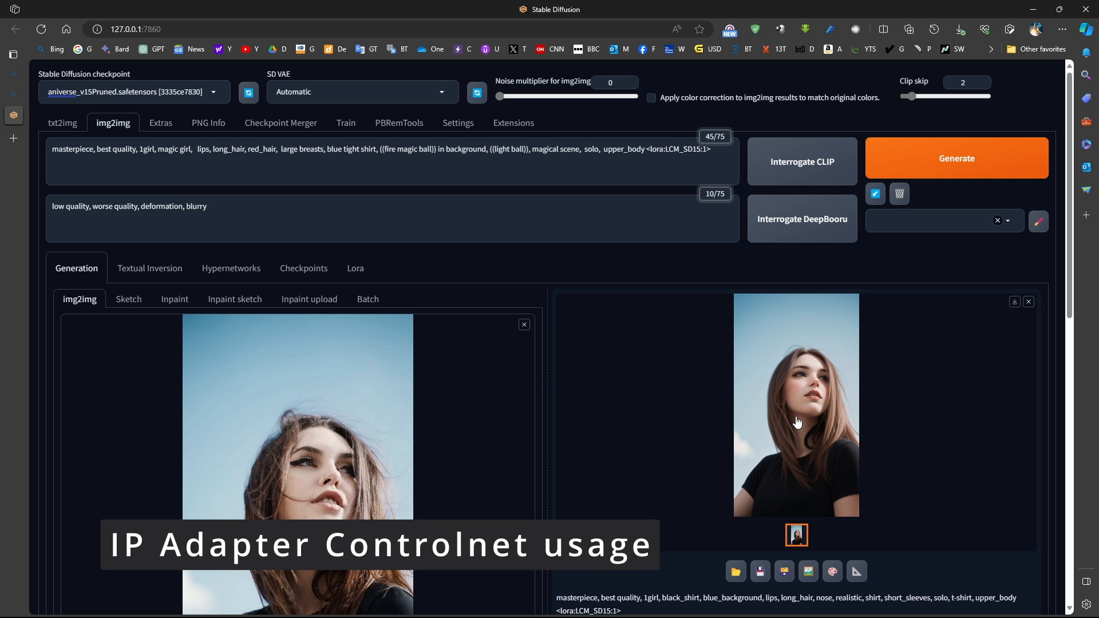
mouse_move(809, 385)
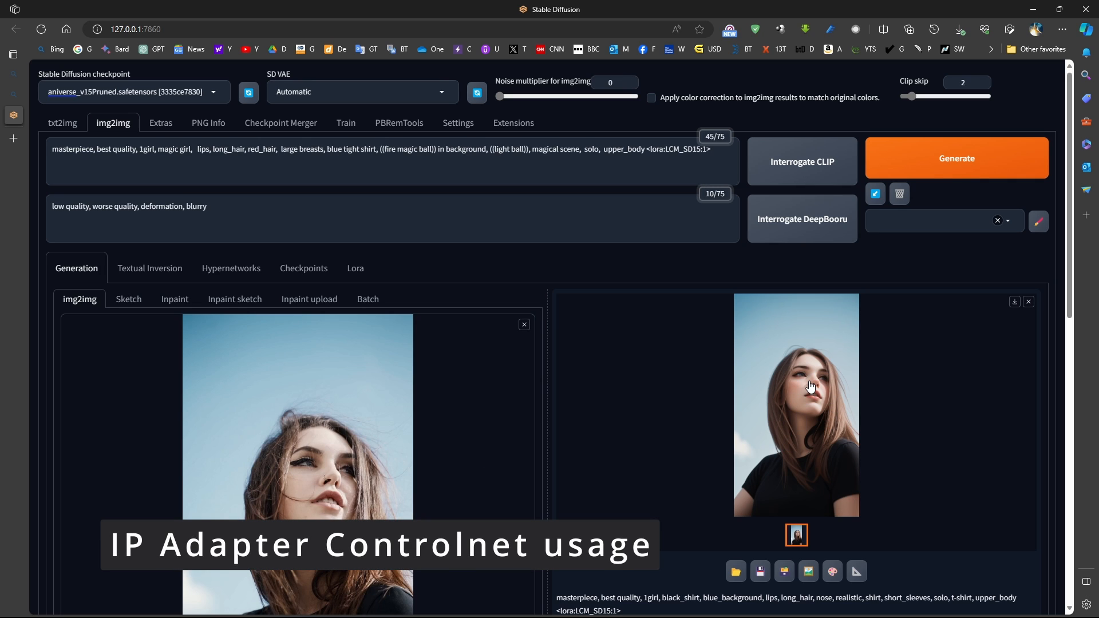
click(62, 123)
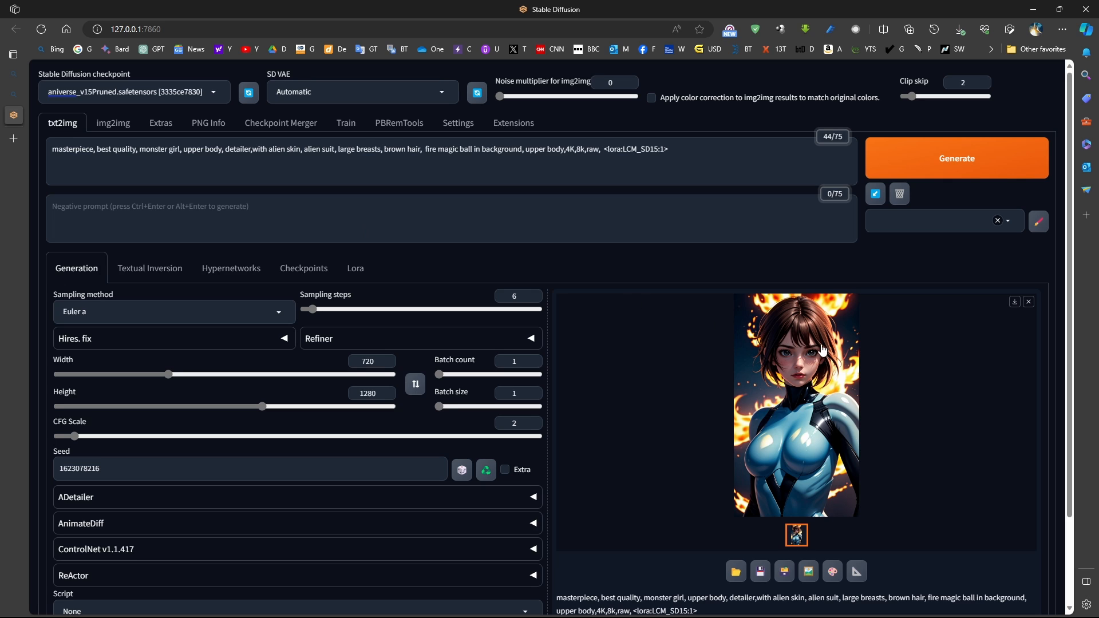
mouse_move(821, 354)
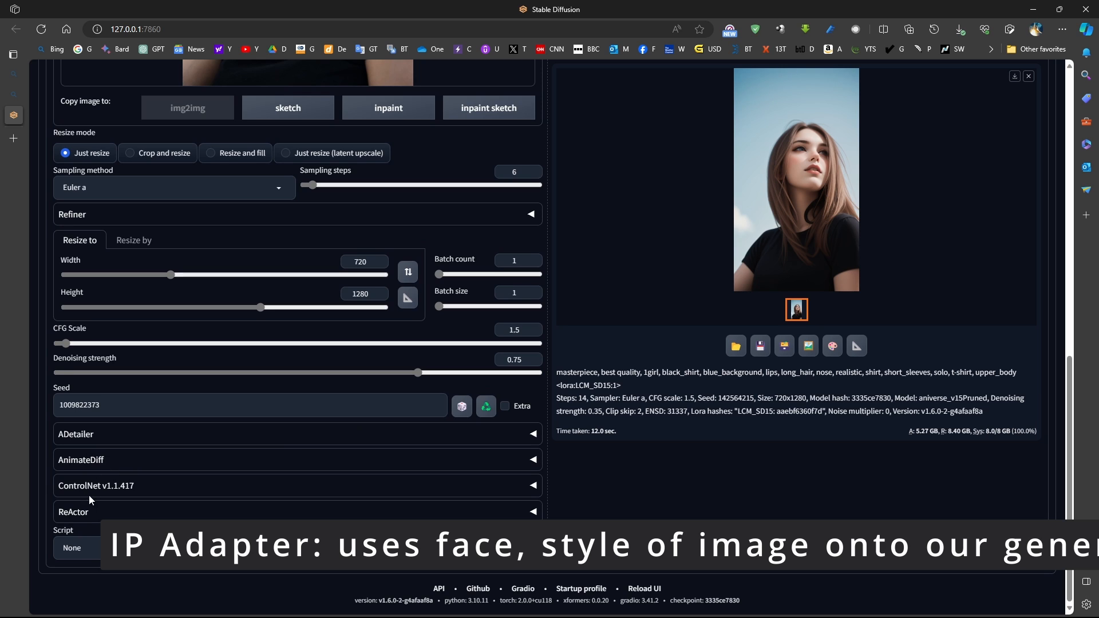
Set ControlNet Unit 0 to IP-Adapter with the ip-adapter_sd15_plus model
click(298, 485)
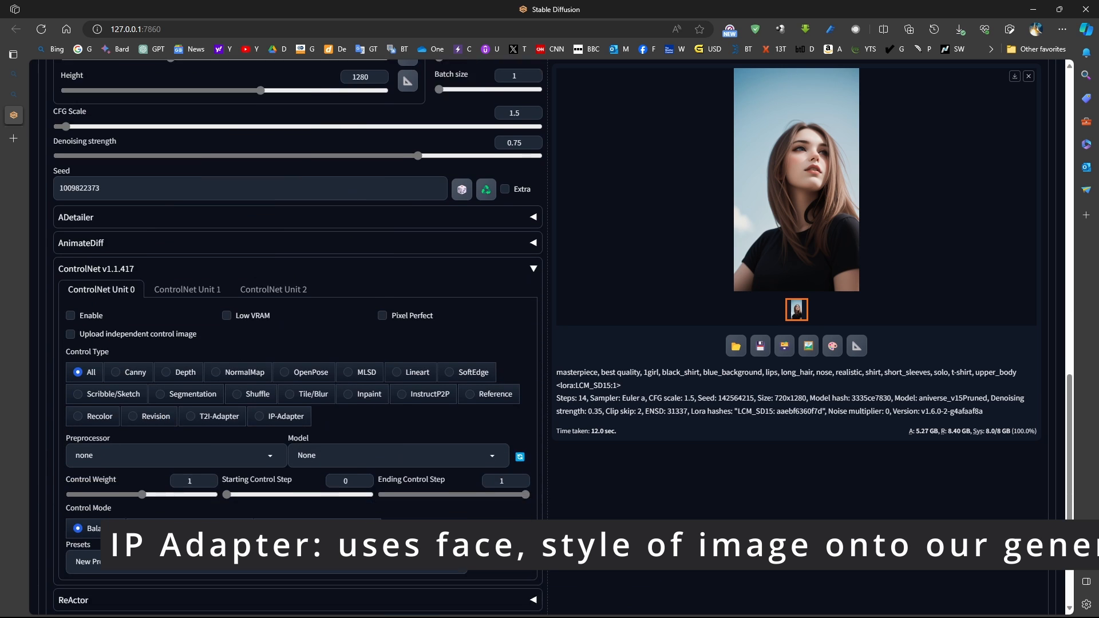
scroll(down, 3)
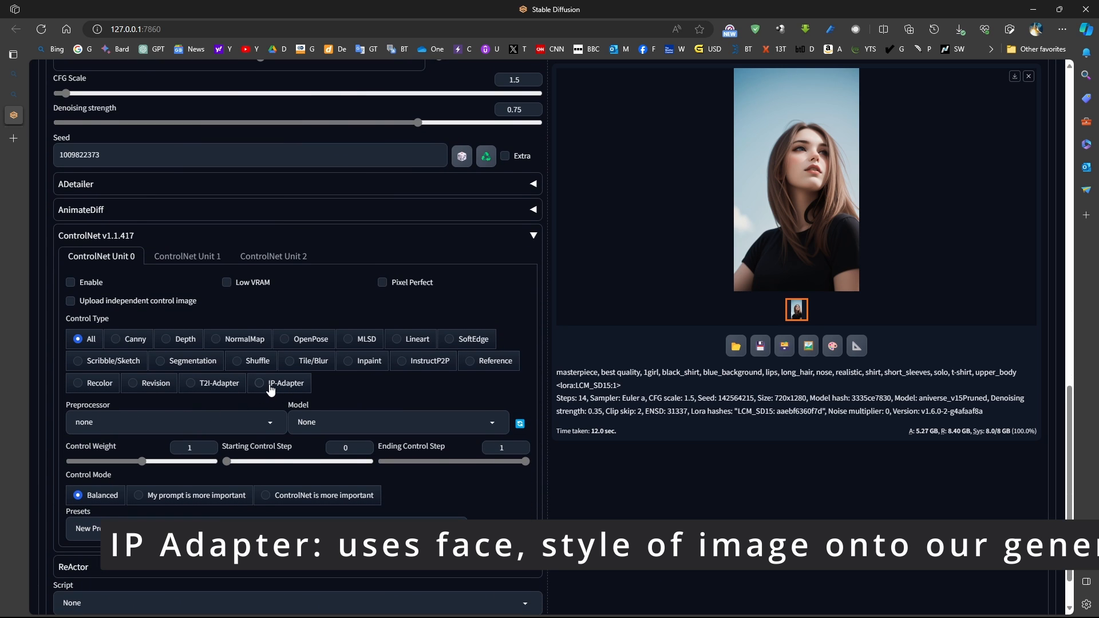
click(286, 382)
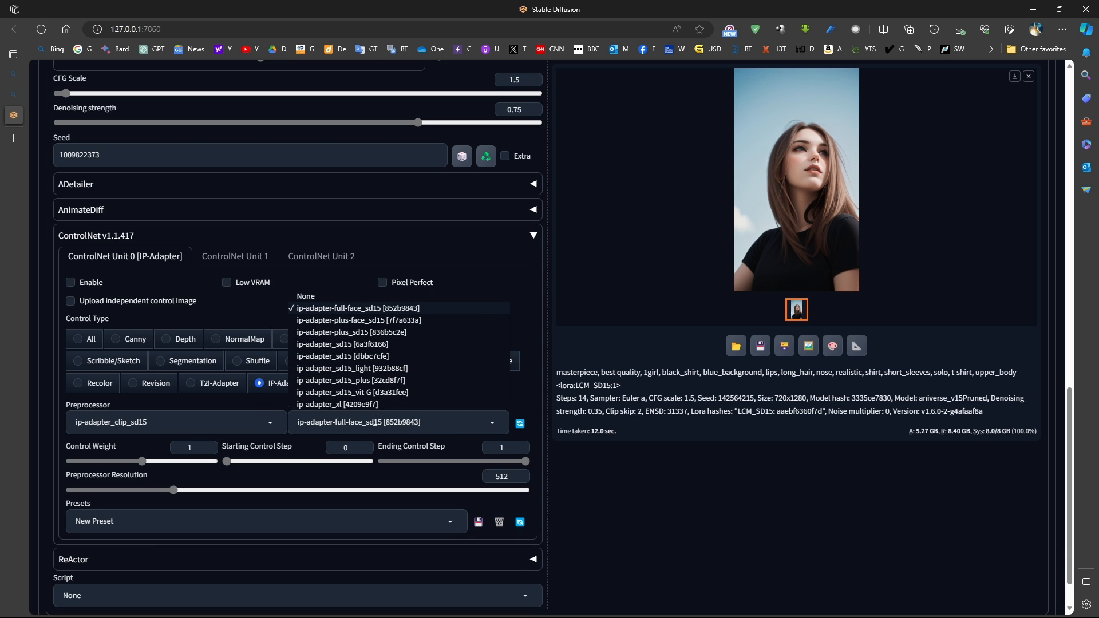
click(356, 380)
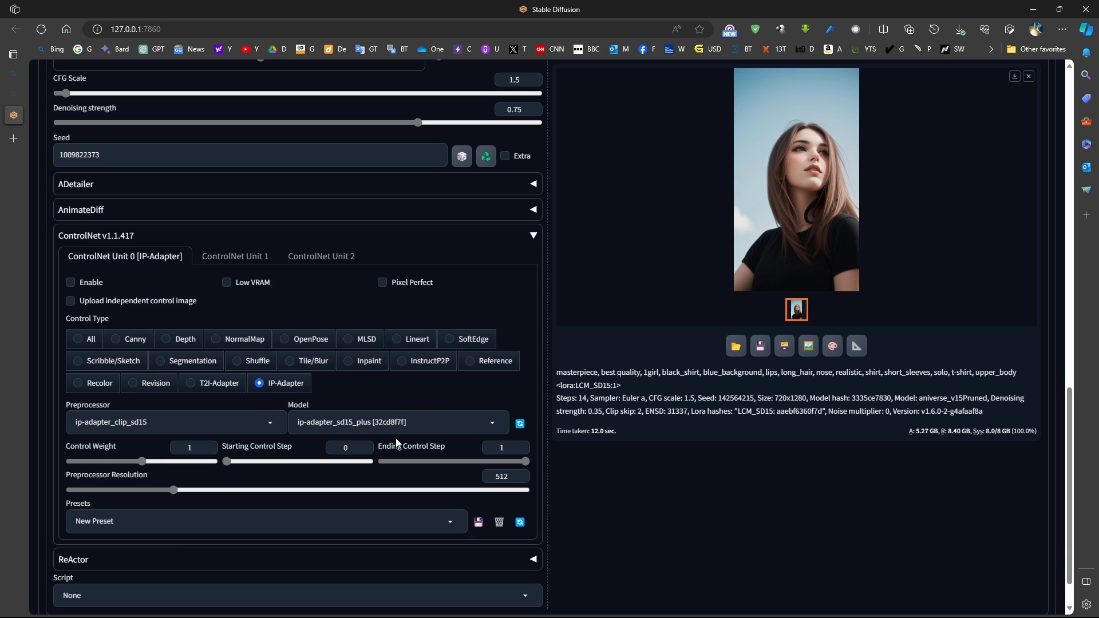
Allow an independent control image, enable Unit 0, and move to Unit 1
scroll(down, 3)
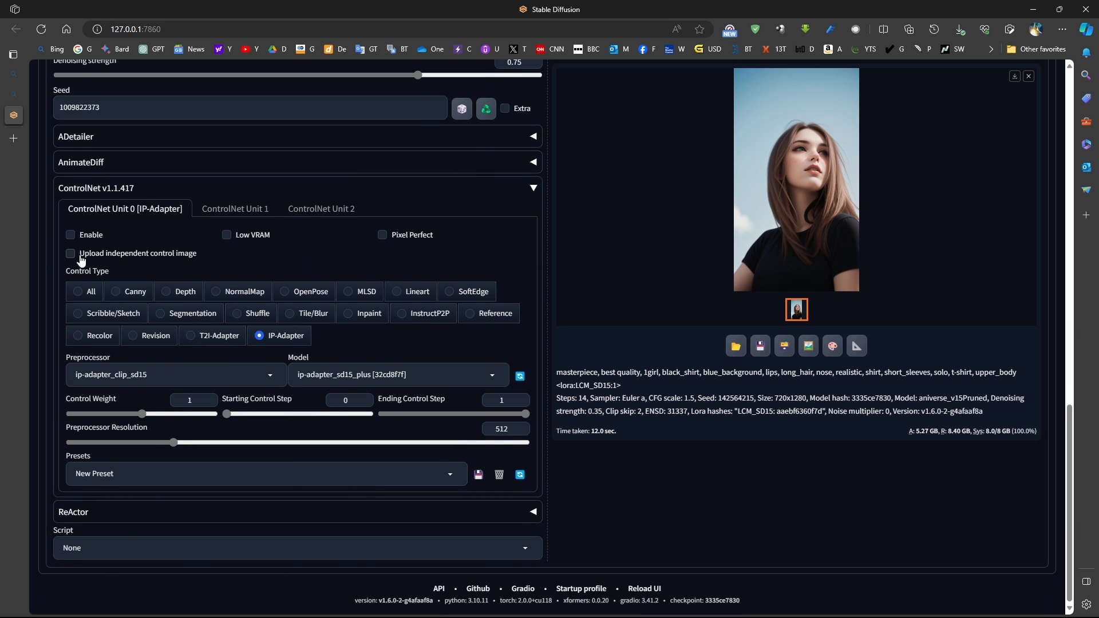
click(70, 253)
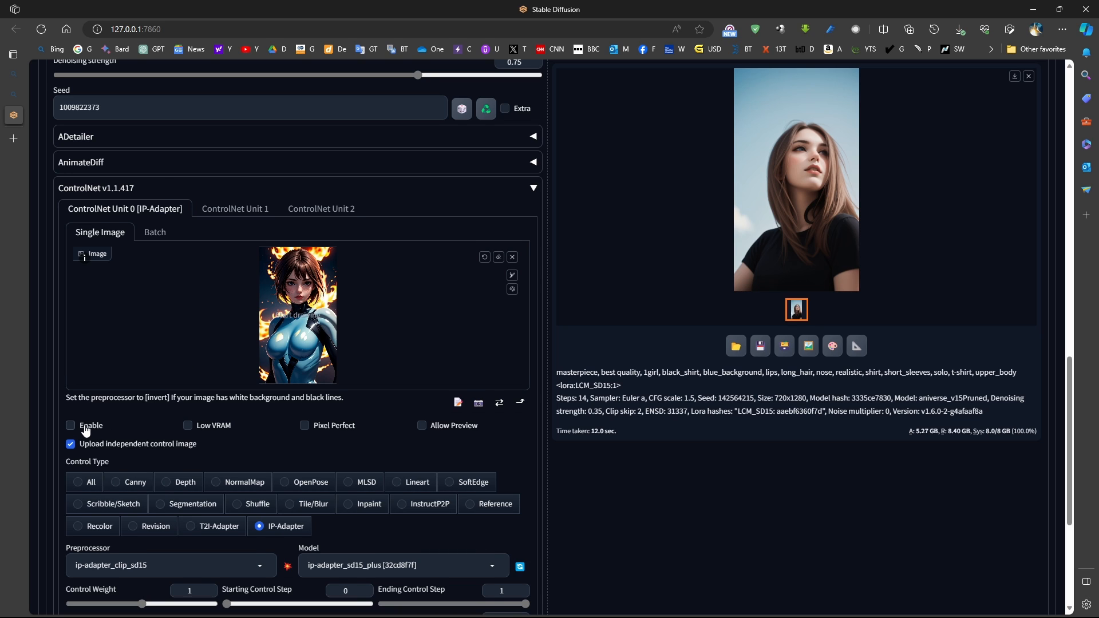
click(70, 426)
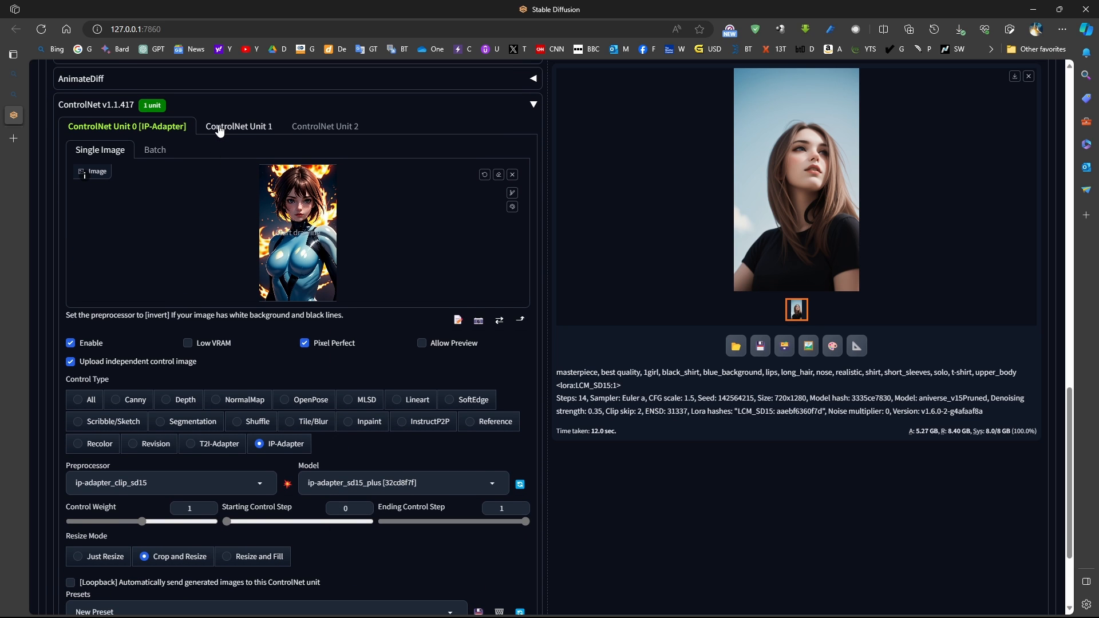
click(238, 126)
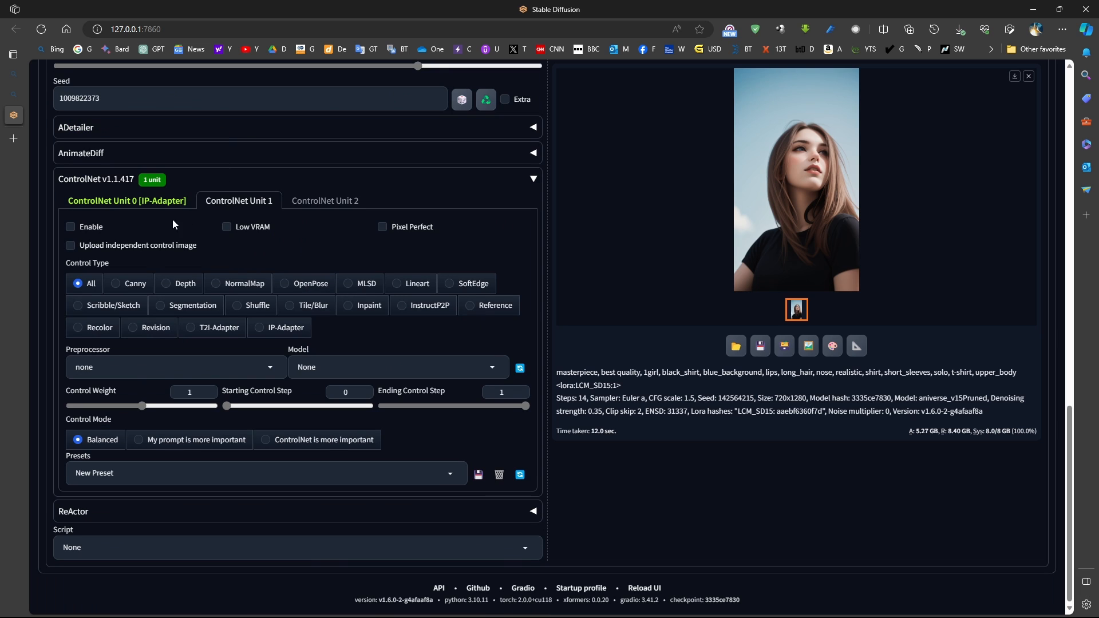
Enable ControlNet Unit 1 and set Unit 2's control type, trying SoftEdge before switching to OpenPose
click(70, 227)
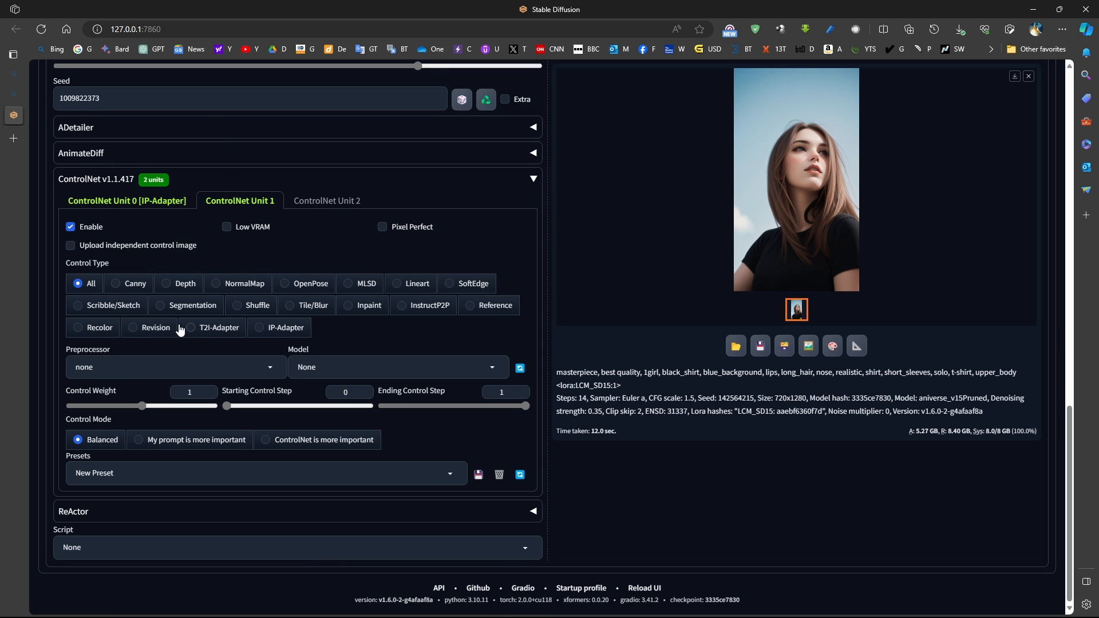
click(396, 366)
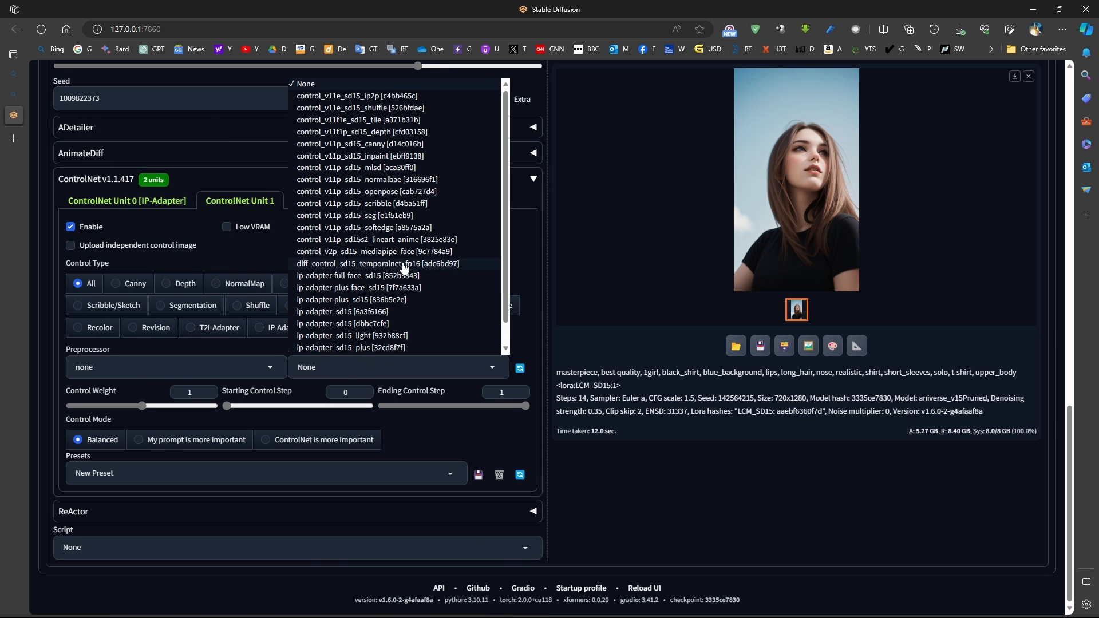
click(326, 201)
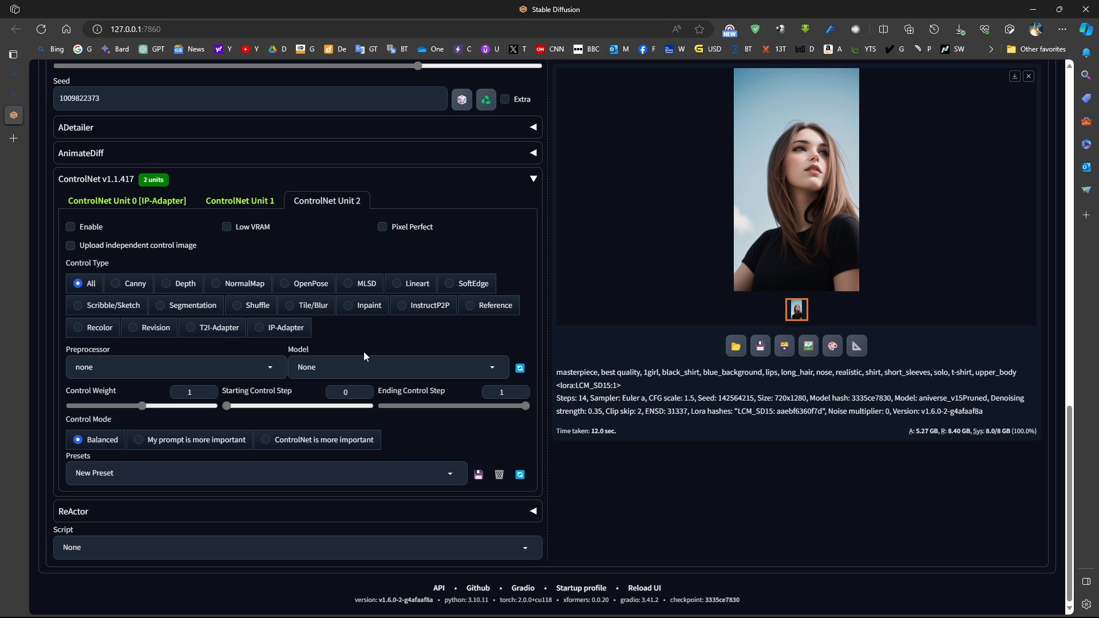
click(451, 283)
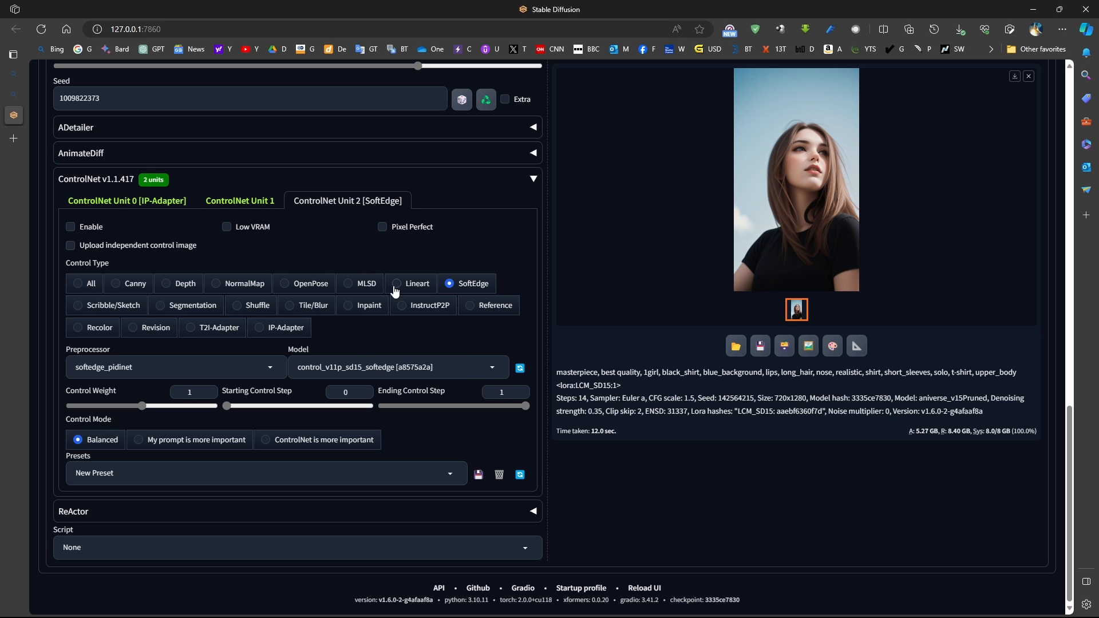
click(306, 283)
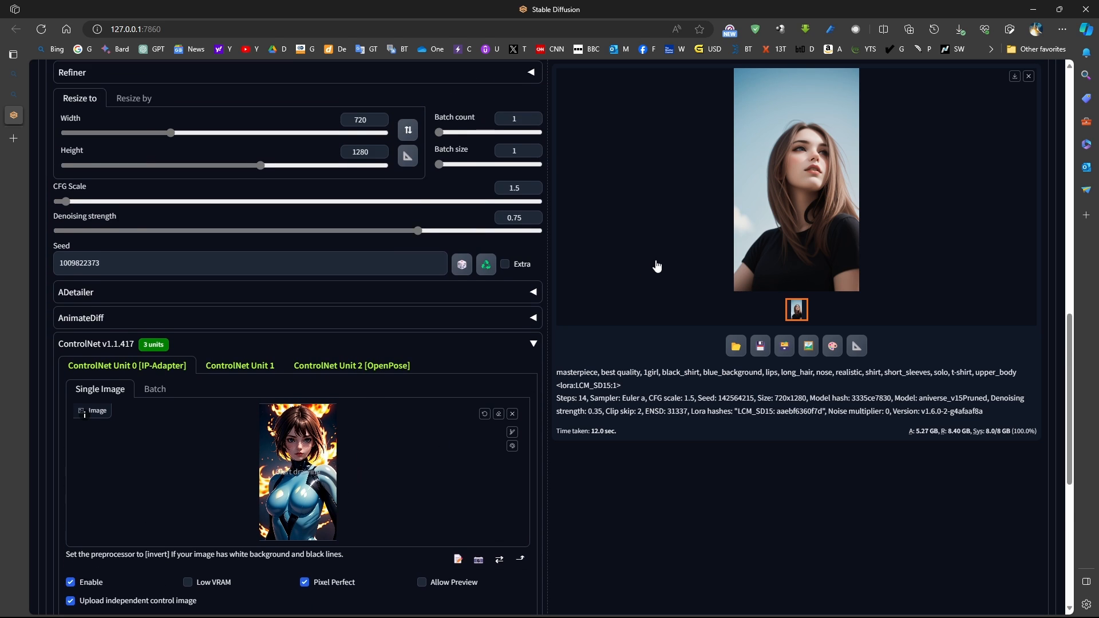
Try denoising strengths of 0.18 and 0.26, then restore it to about 0.75
scroll(down, 3)
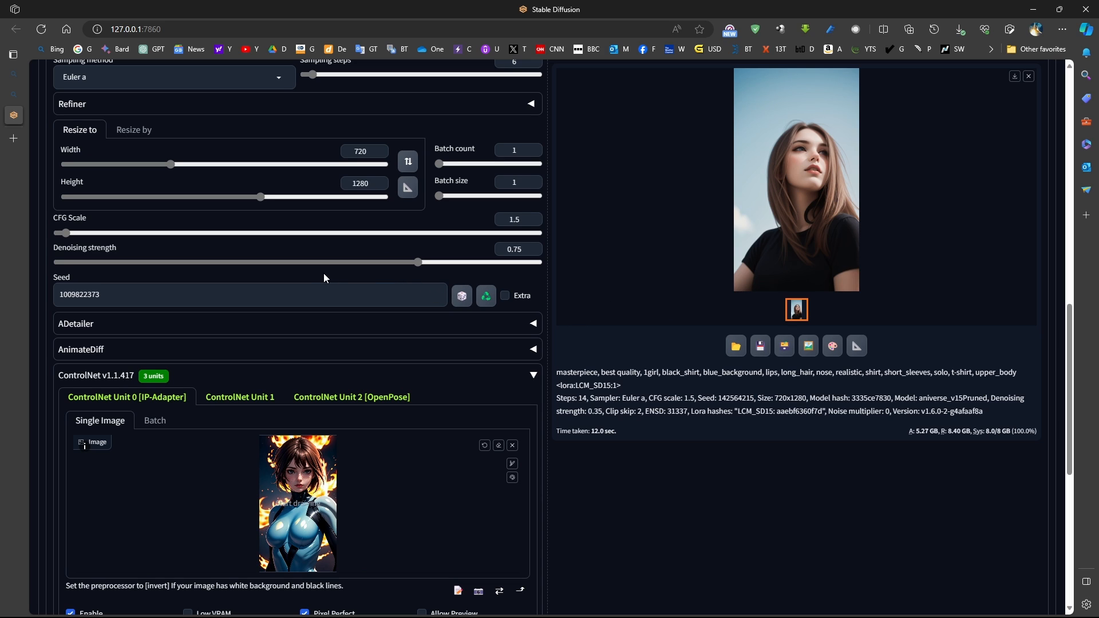
mouse_move(163, 404)
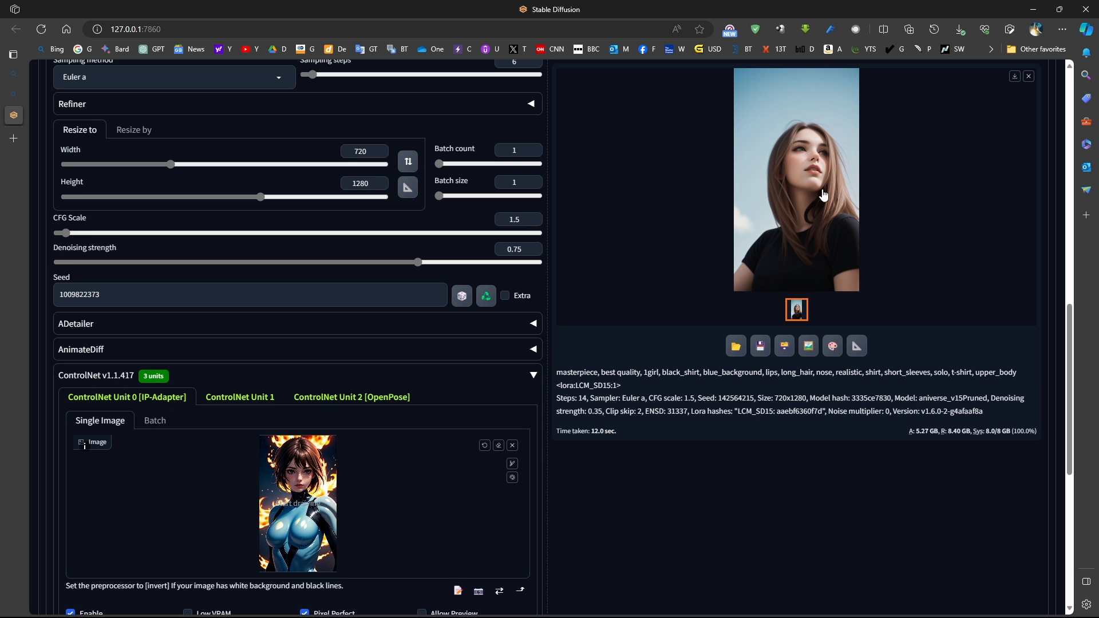
mouse_move(807, 176)
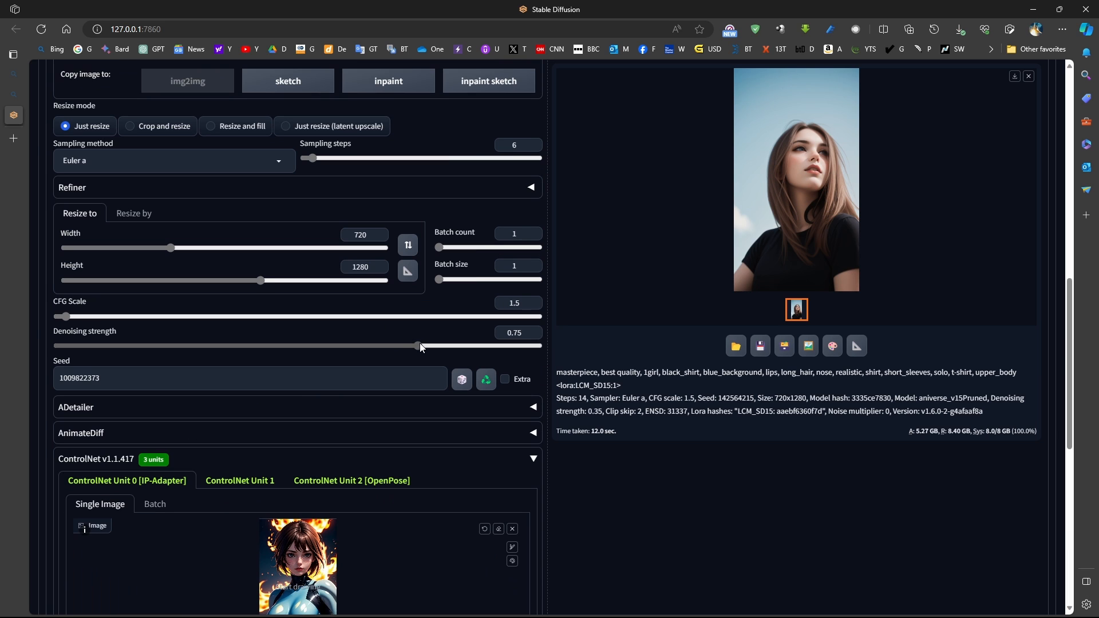
mouse_move(418, 350)
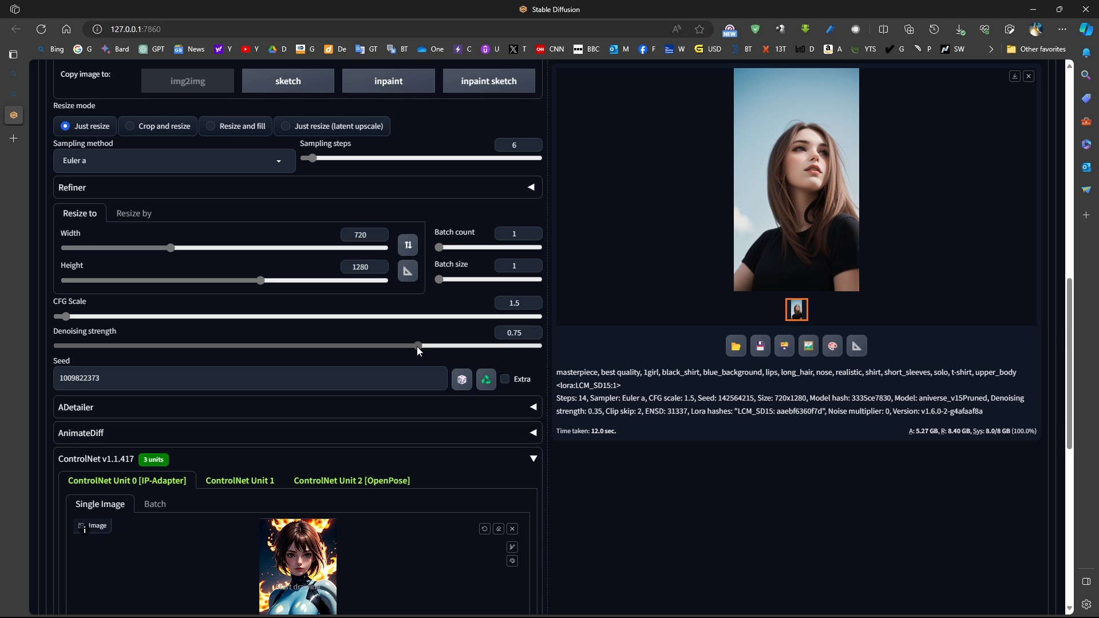
drag(418, 344, 145, 344)
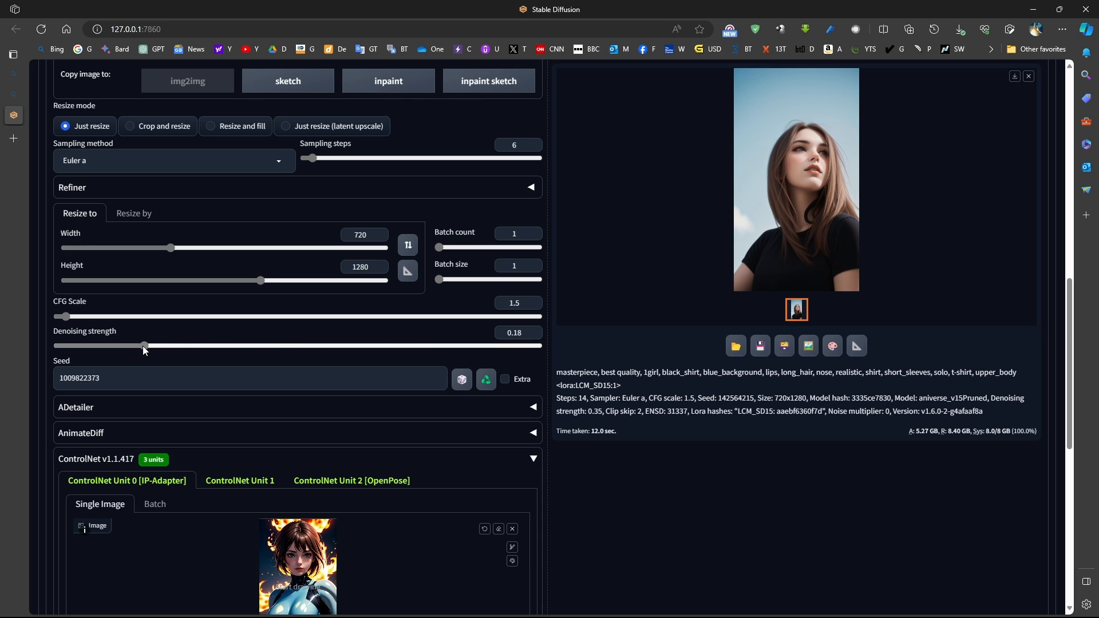
drag(145, 346, 183, 345)
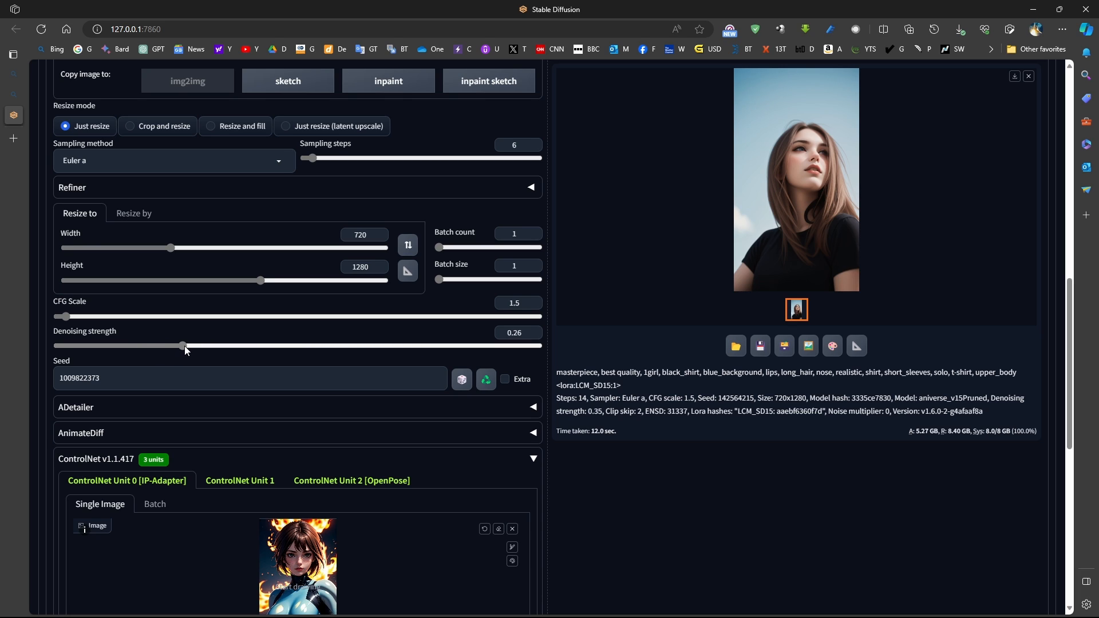
drag(185, 346, 138, 346)
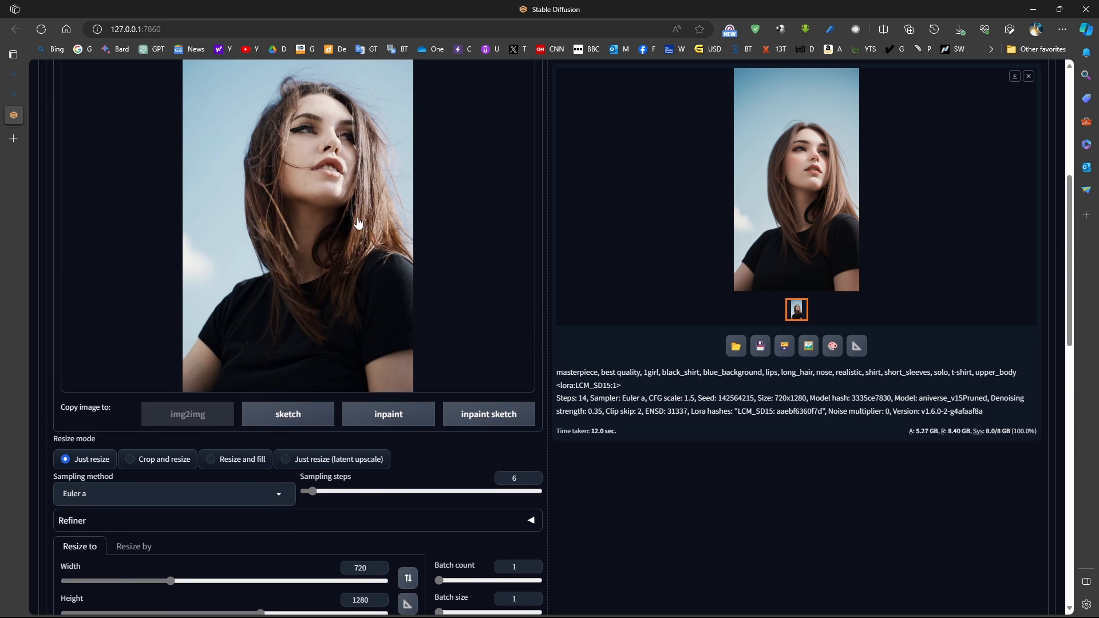
scroll(down, 3)
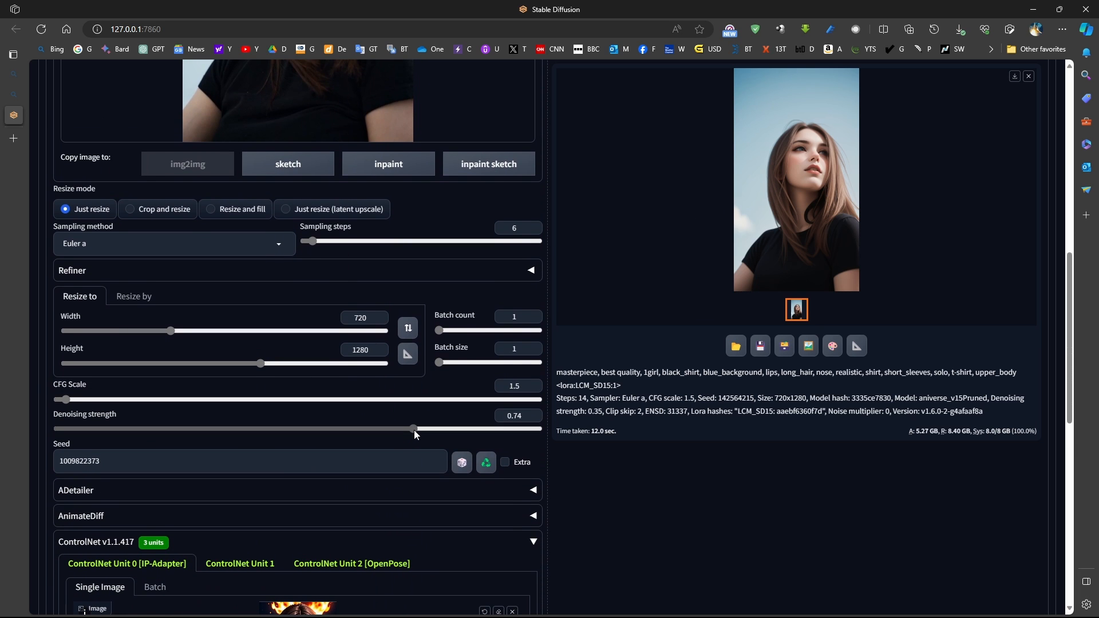
drag(414, 430, 416, 430)
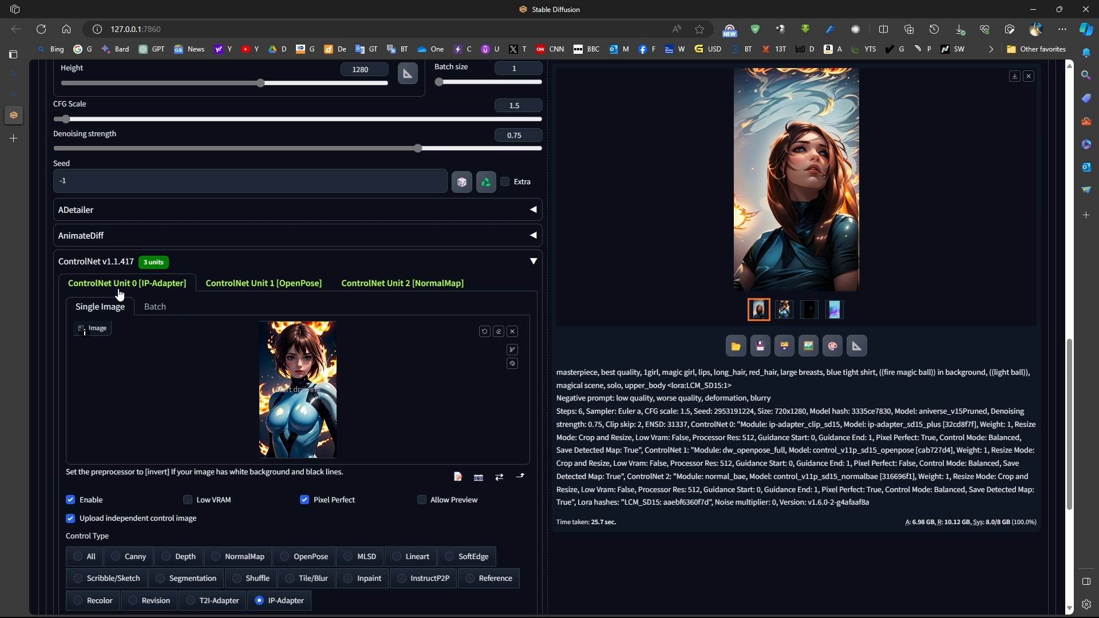
mouse_move(157, 292)
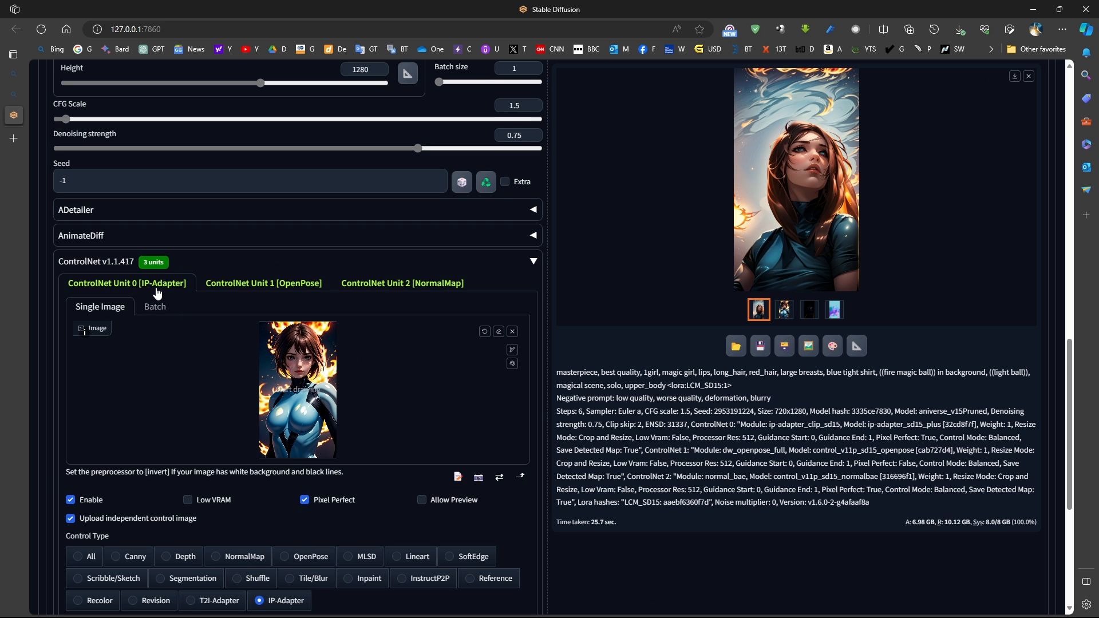
Review the OpenPose and NormalMap (normal_bae) ControlNet unit settings
click(263, 283)
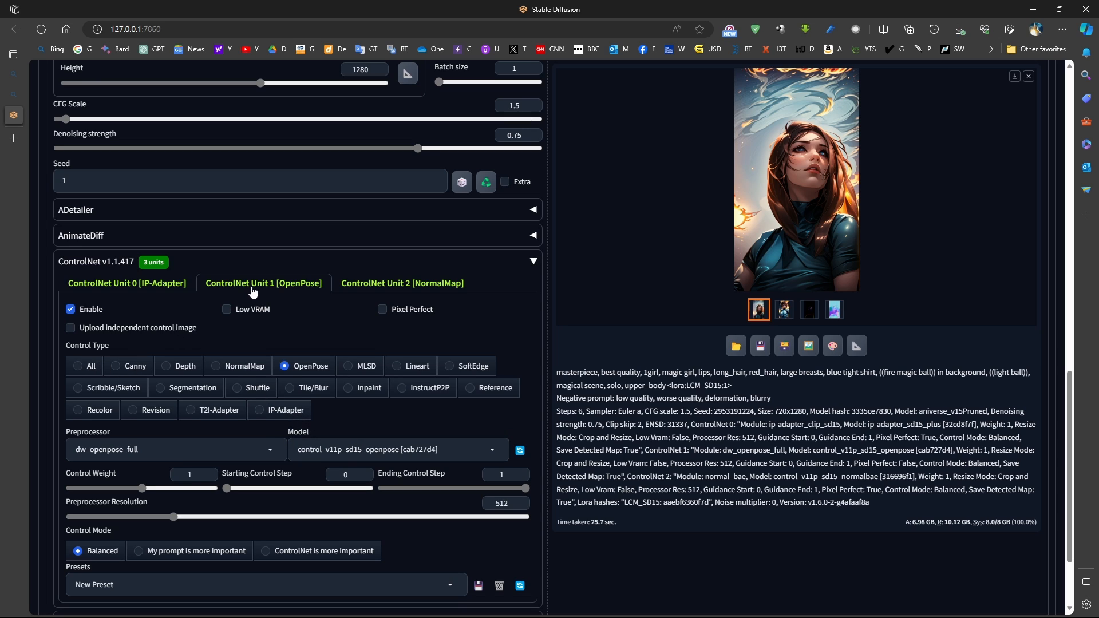
mouse_move(379, 285)
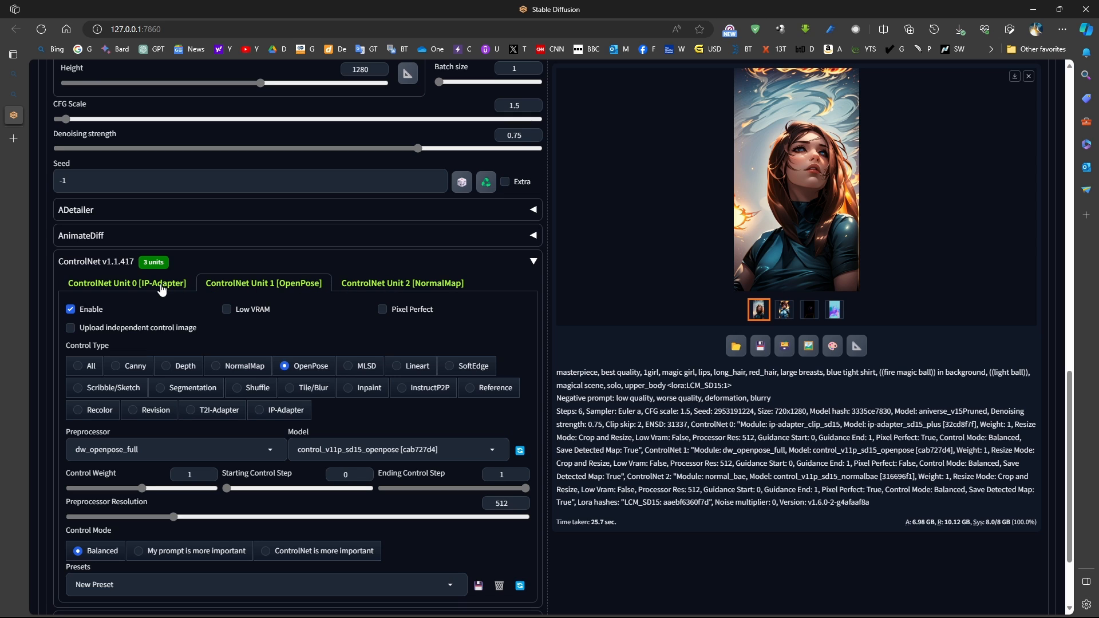
click(402, 283)
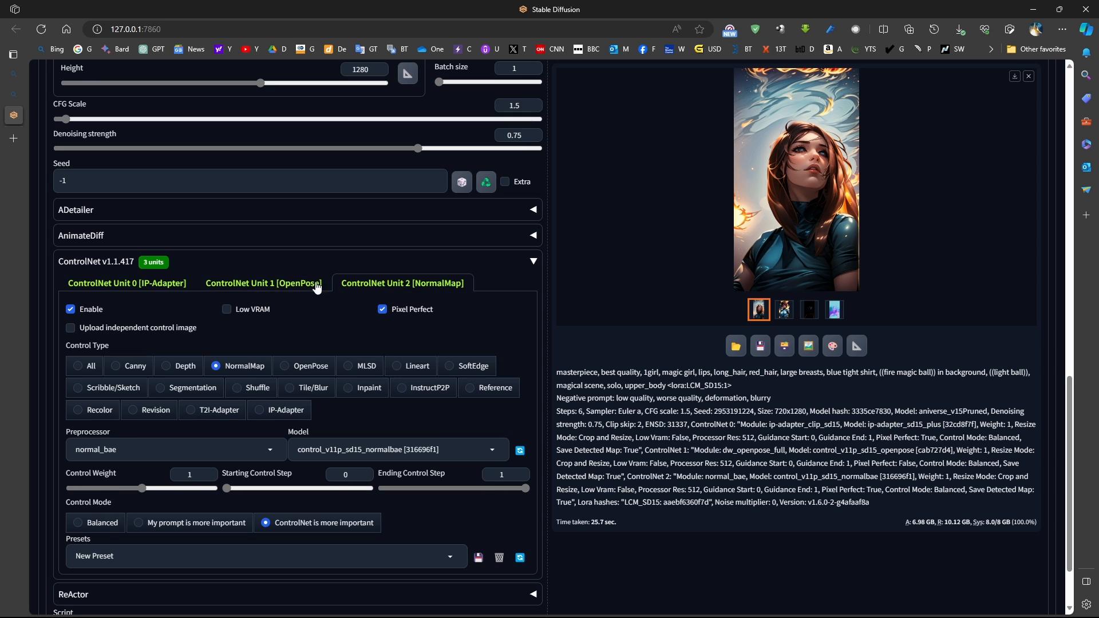
click(263, 283)
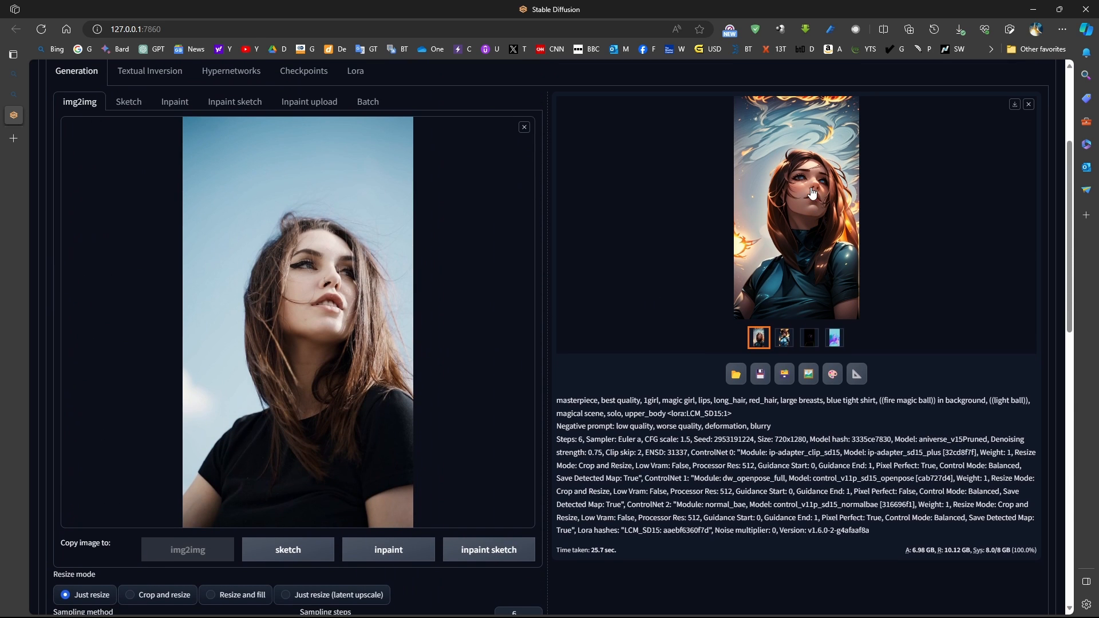
mouse_move(815, 213)
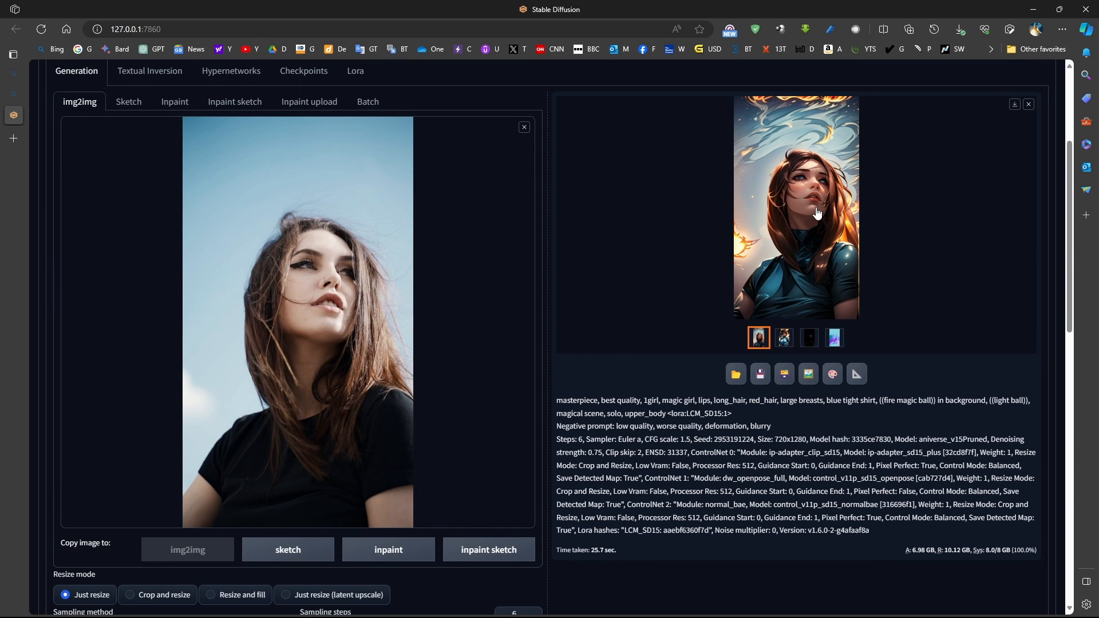
scroll(down, 3)
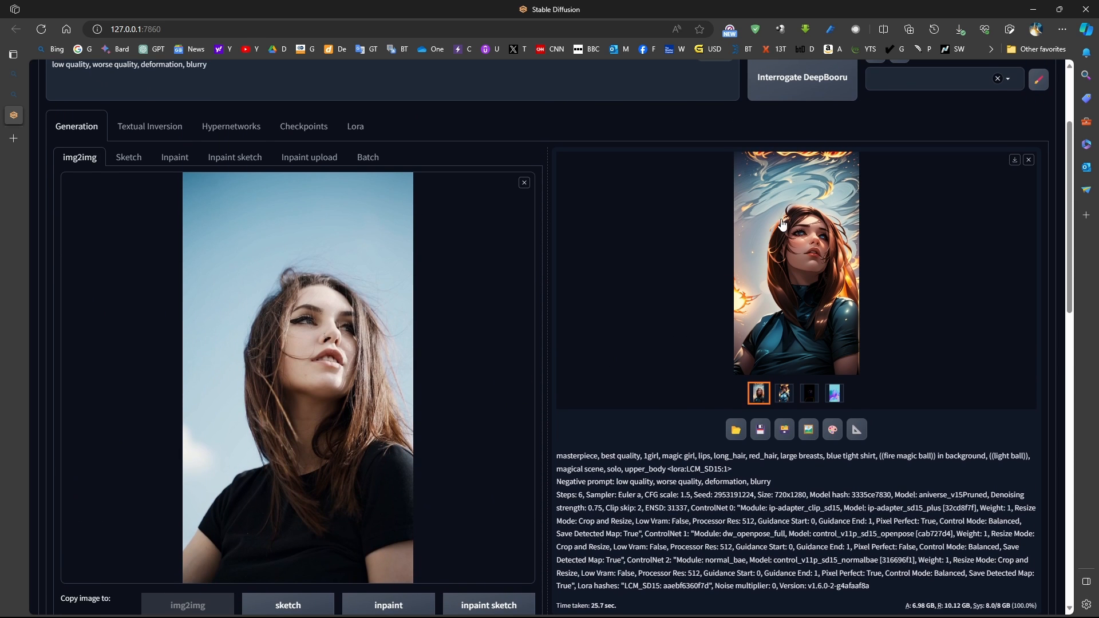
mouse_move(836, 187)
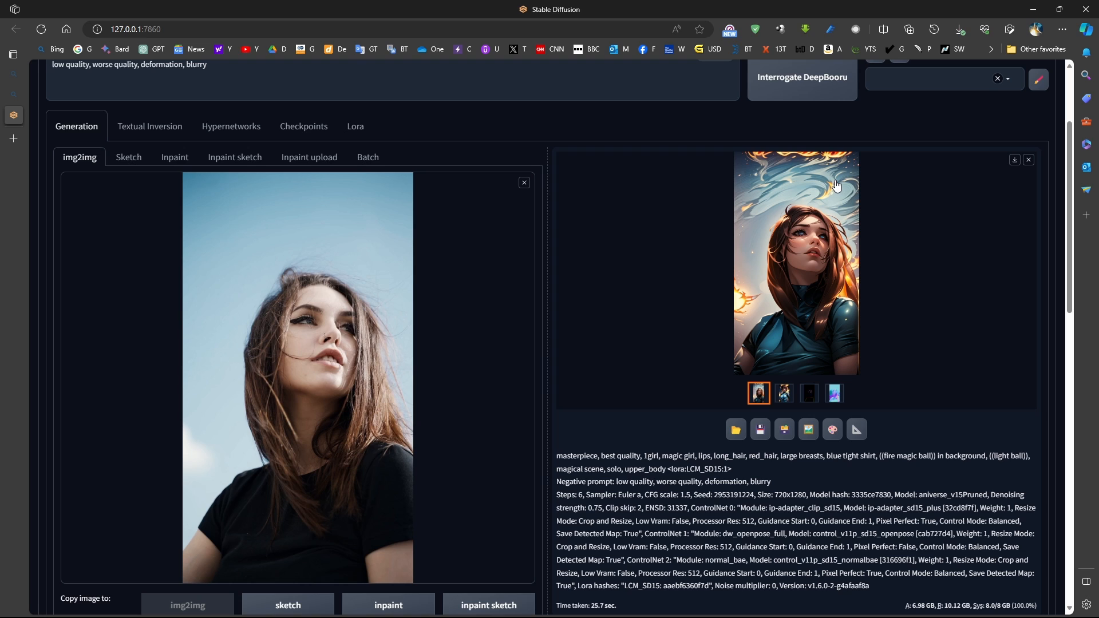
mouse_move(804, 255)
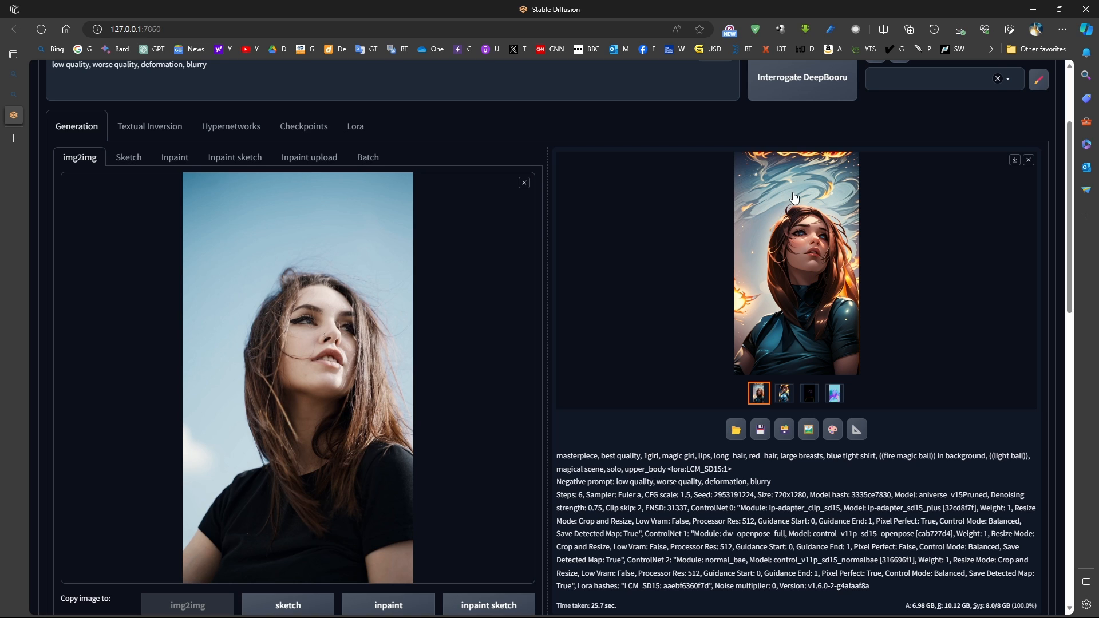
Scroll through the results and return to the IP-Adapter unit's monster-girl reference image
scroll(down, 3)
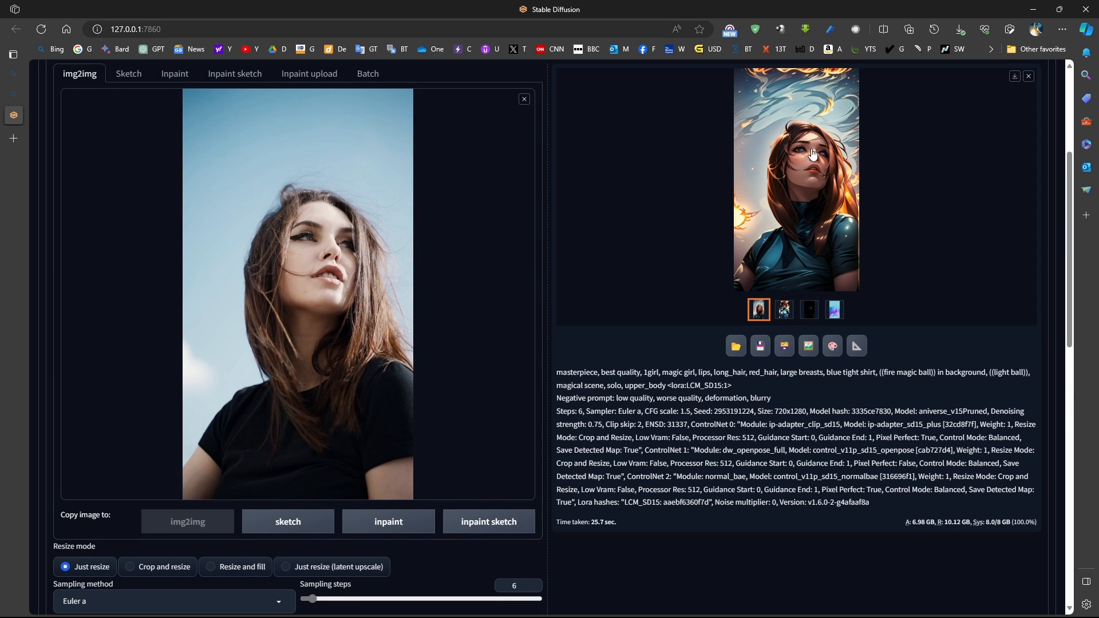
mouse_move(834, 187)
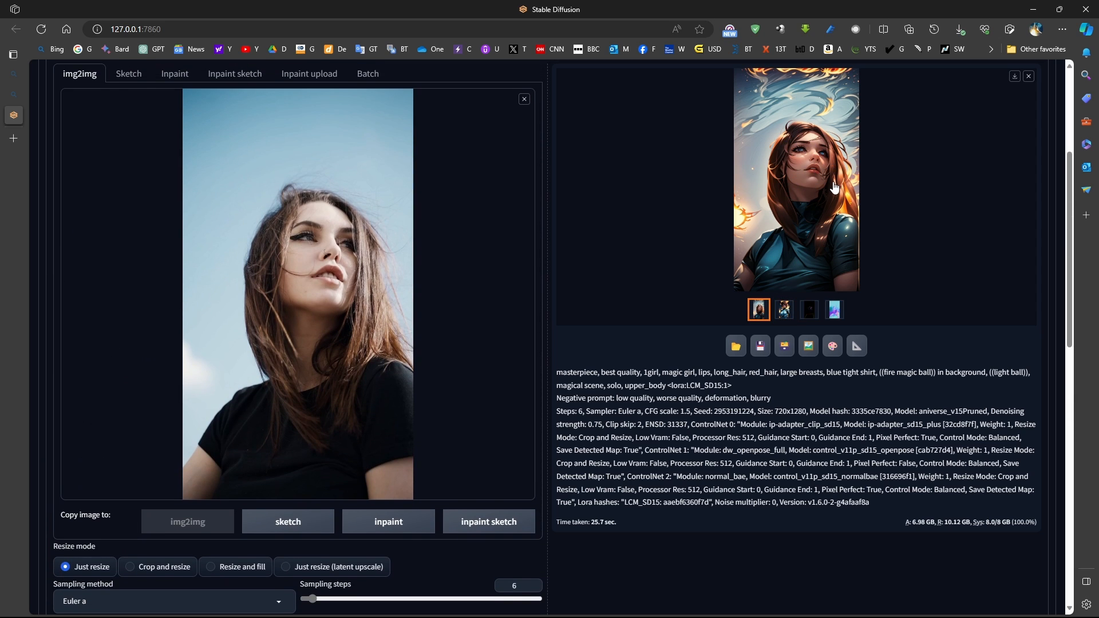
scroll(down, 3)
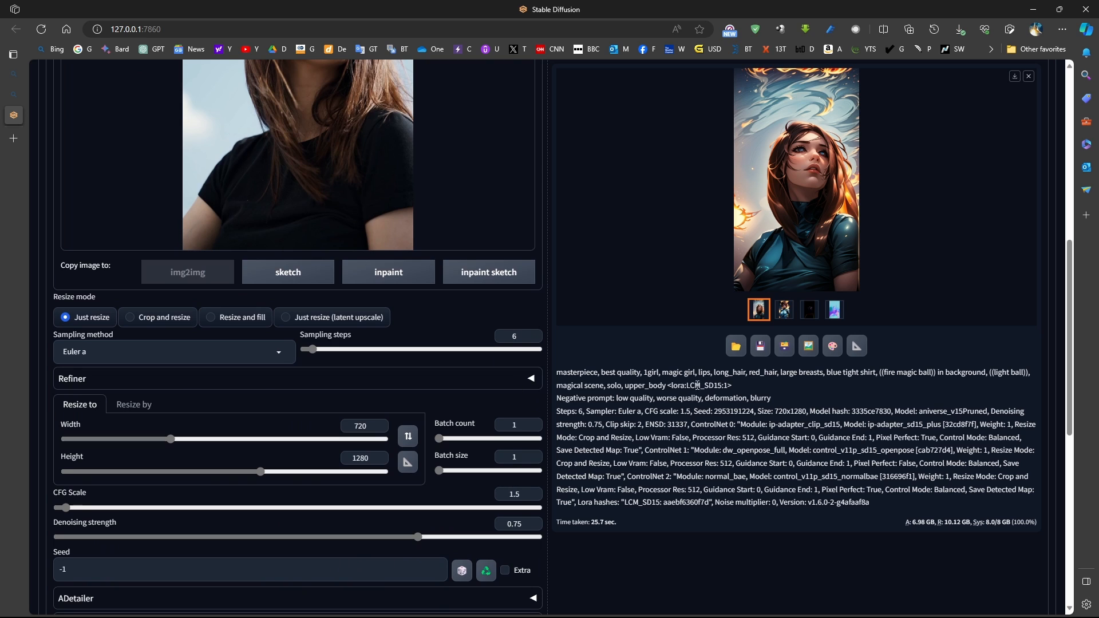
scroll(down, 3)
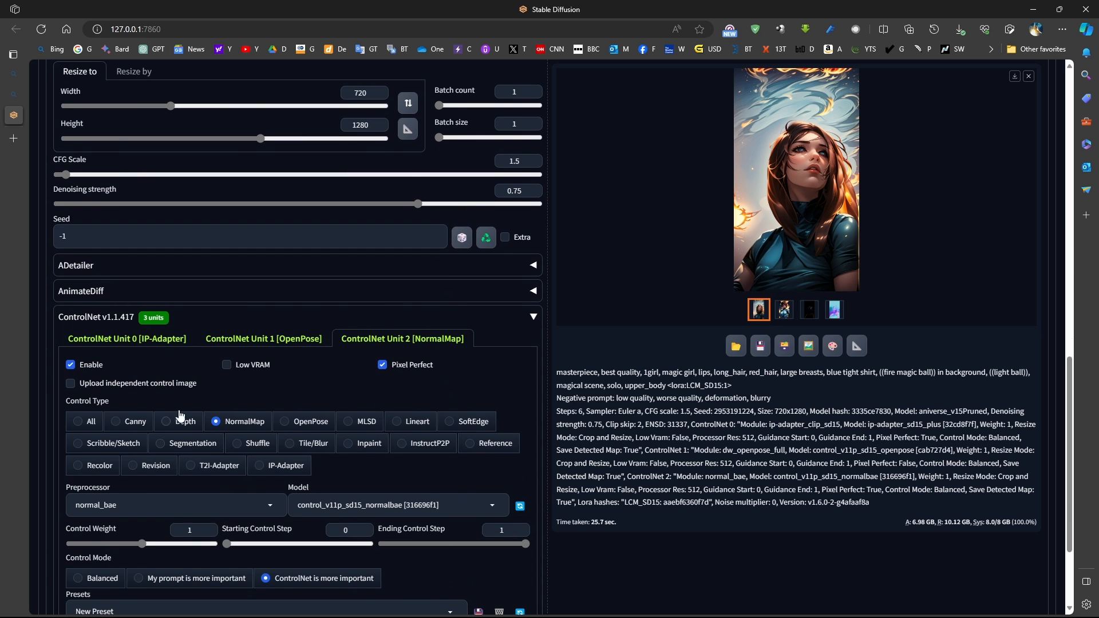
click(127, 339)
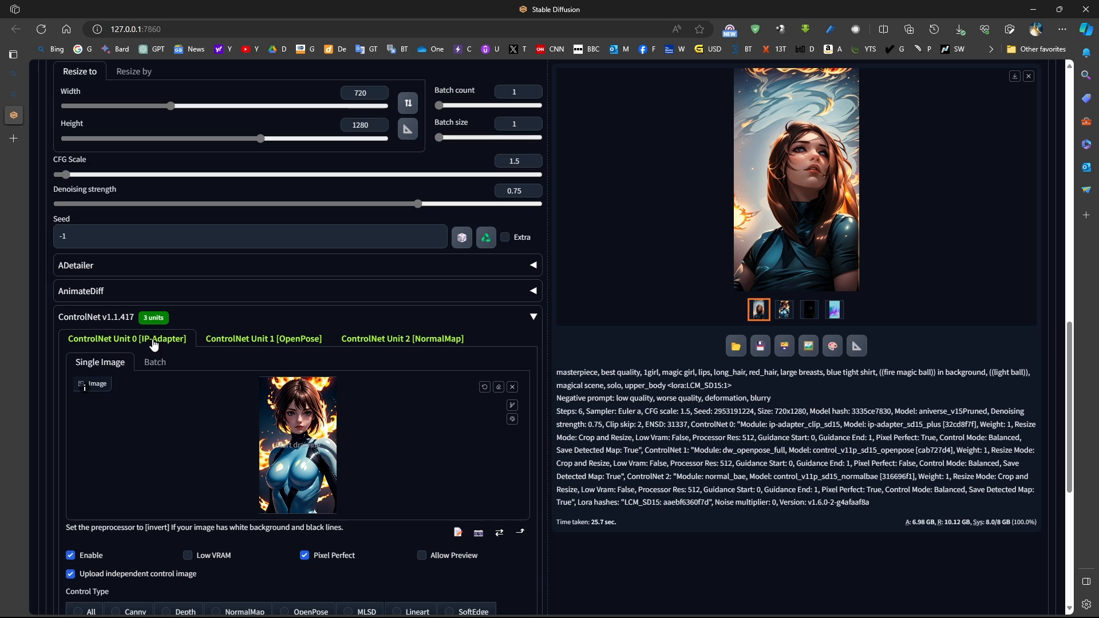
mouse_move(153, 346)
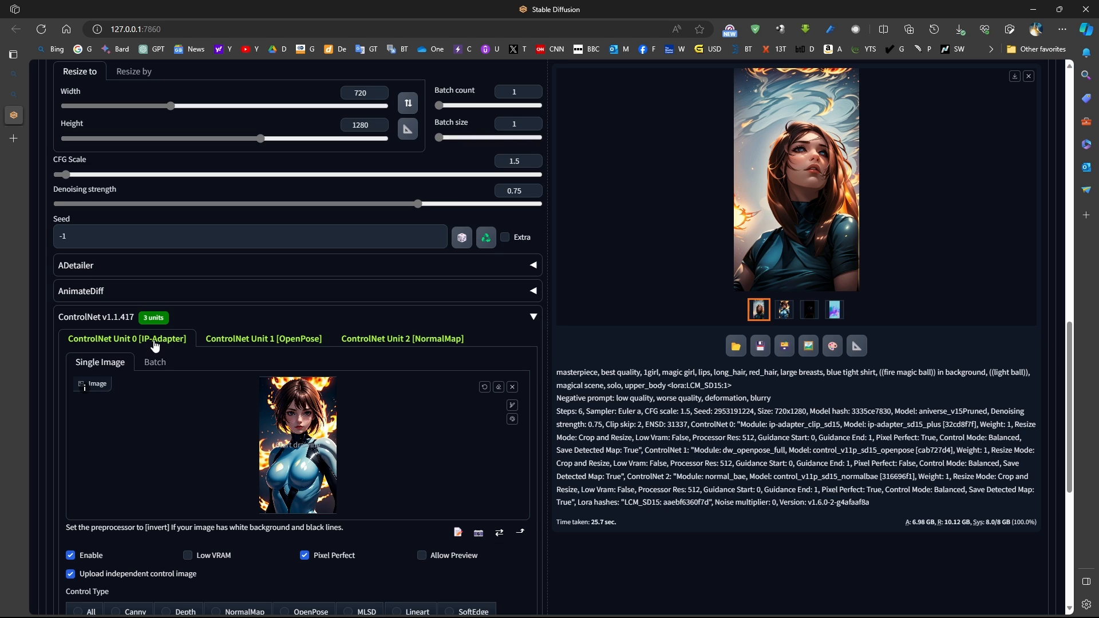
mouse_move(251, 423)
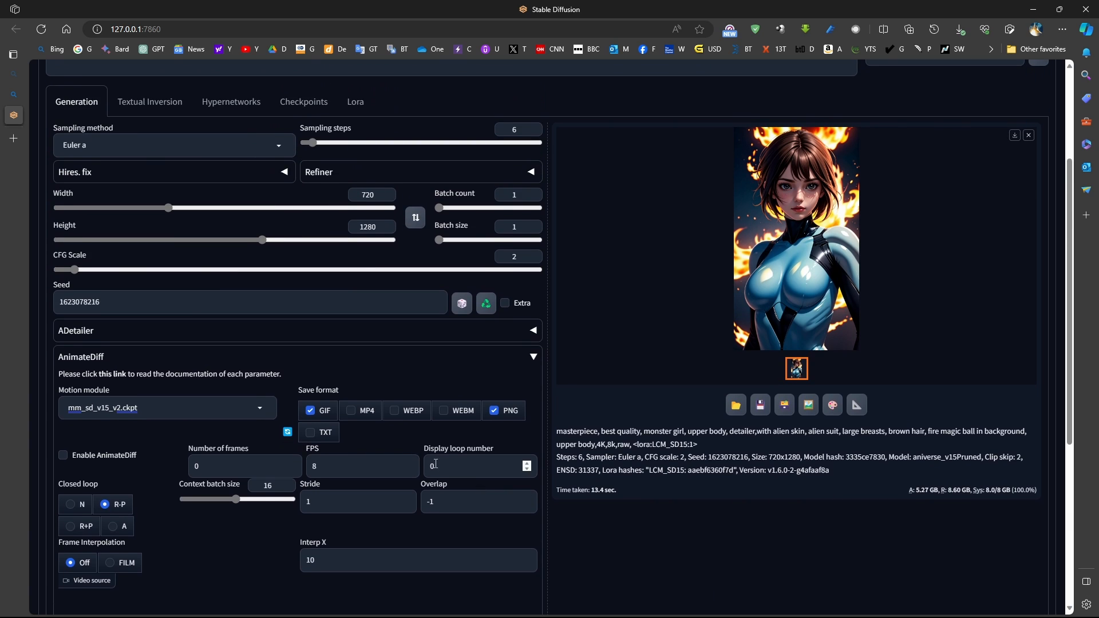
Show the txt2img page's AnimateDiff panel with mm_sd_v15_v2 module, GIF/PNG output and 8 FPS
scroll(down, 3)
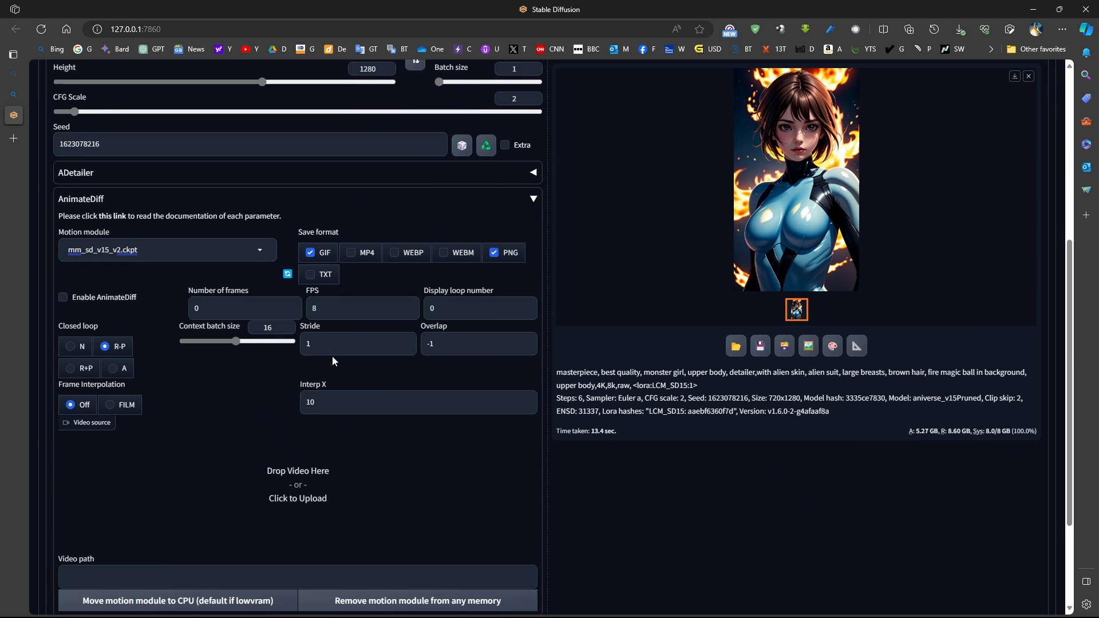
scroll(down, 3)
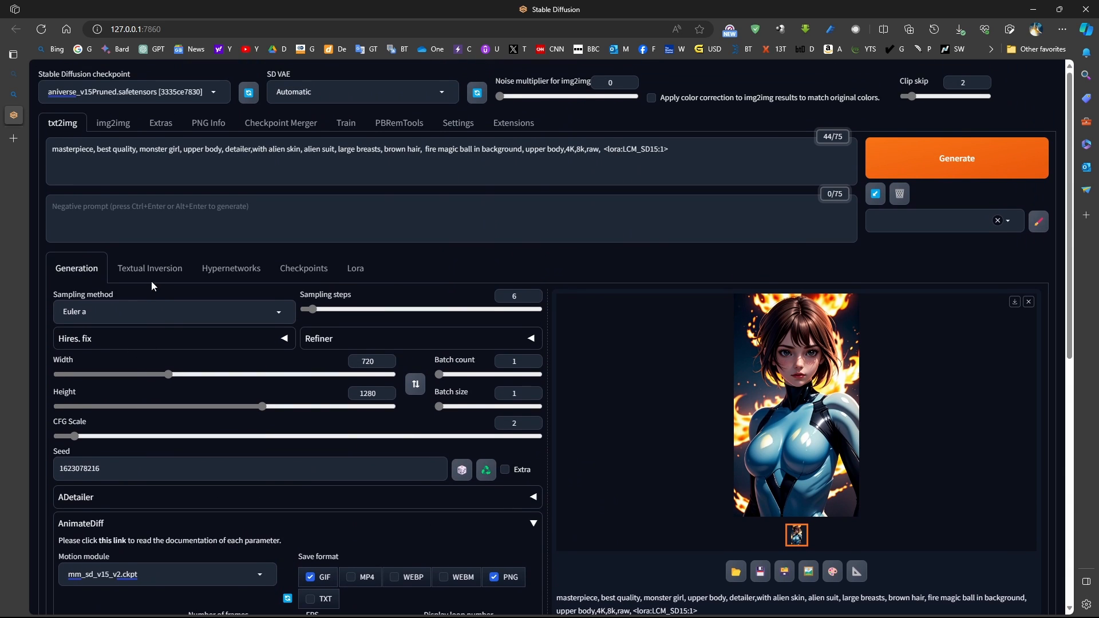
click(173, 312)
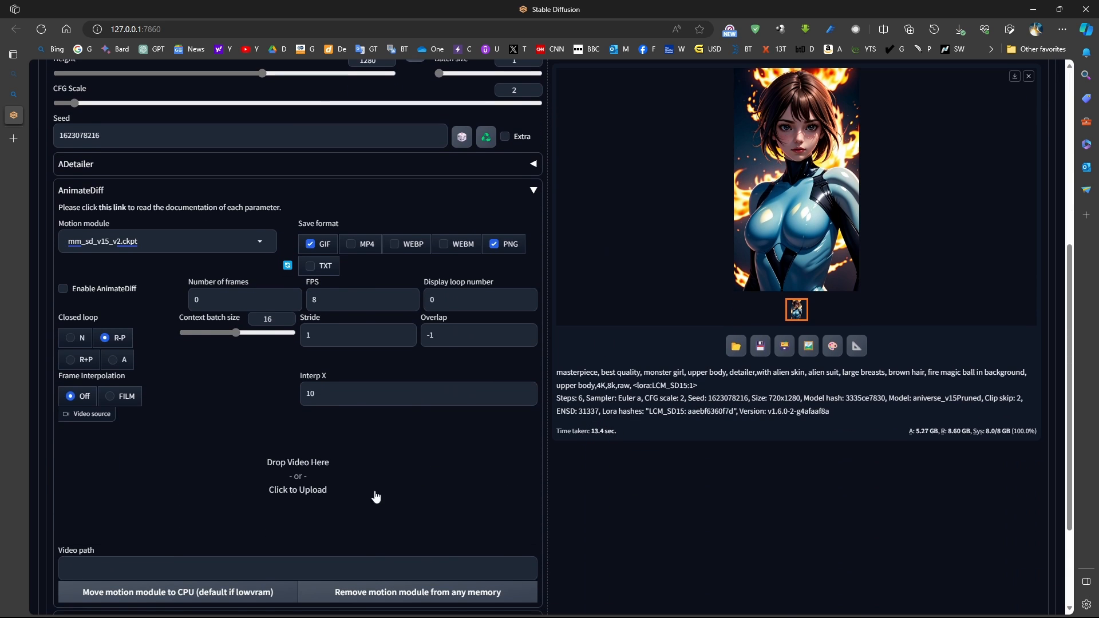
mouse_move(254, 434)
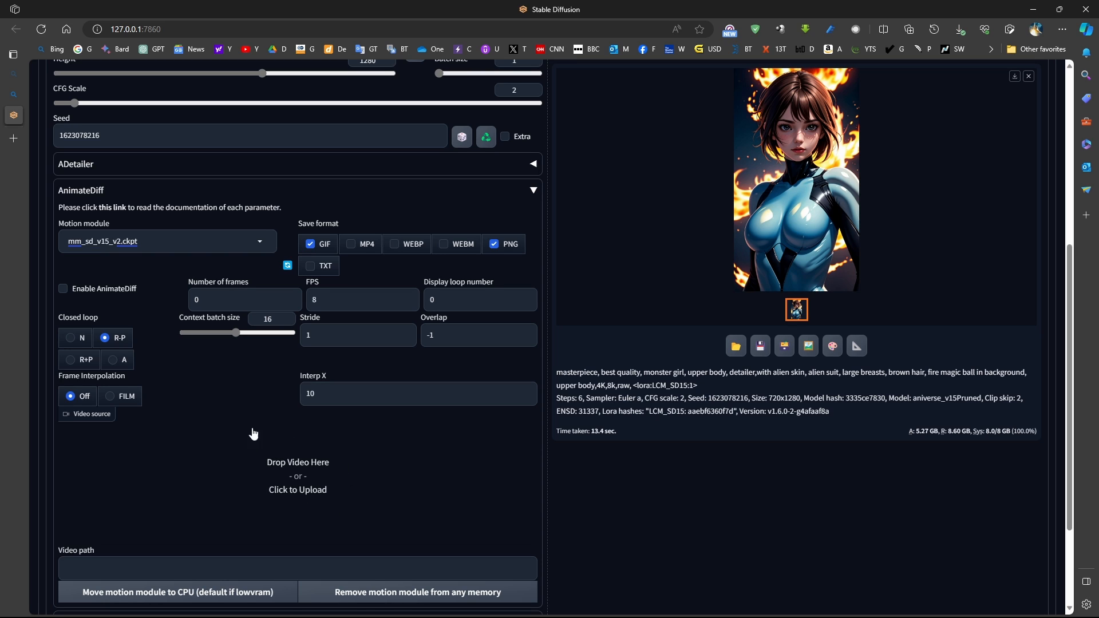
mouse_move(291, 485)
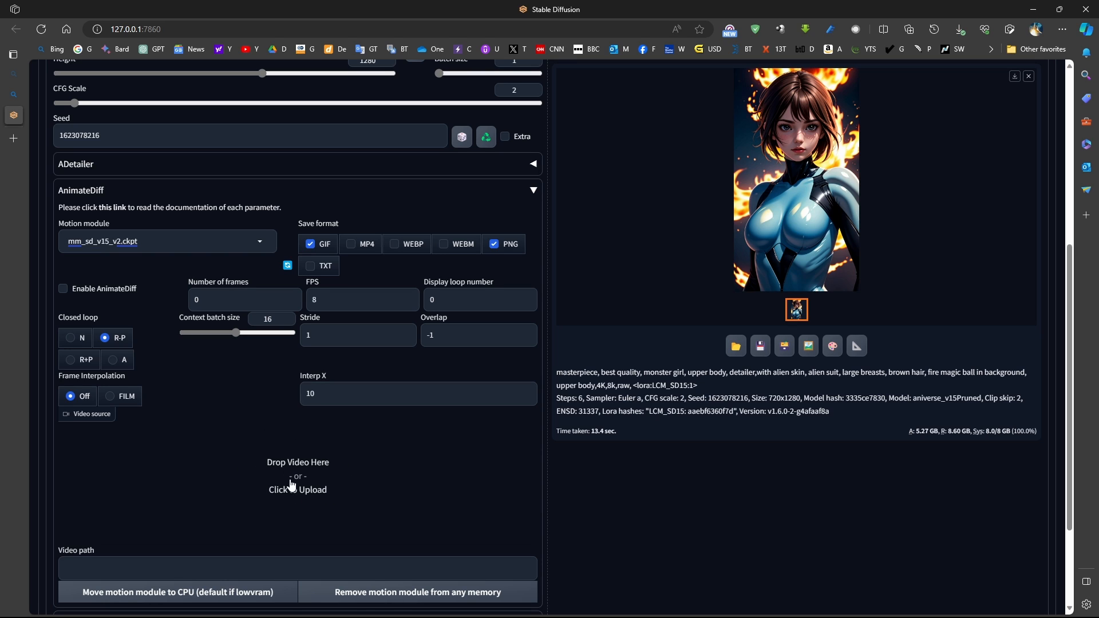
mouse_move(298, 459)
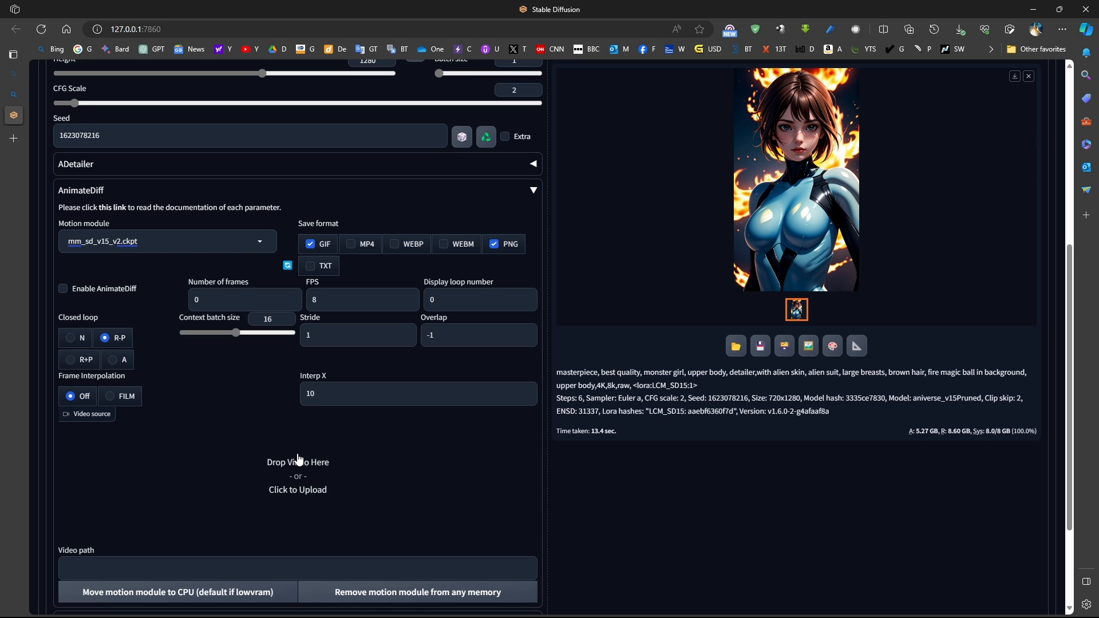
scroll(down, 3)
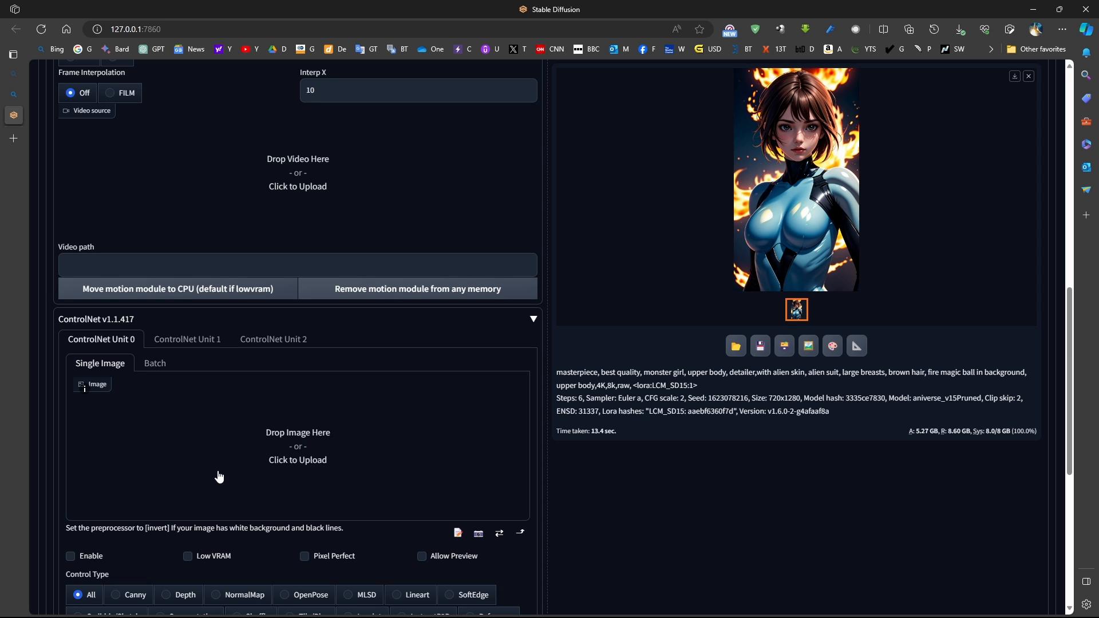
mouse_move(263, 288)
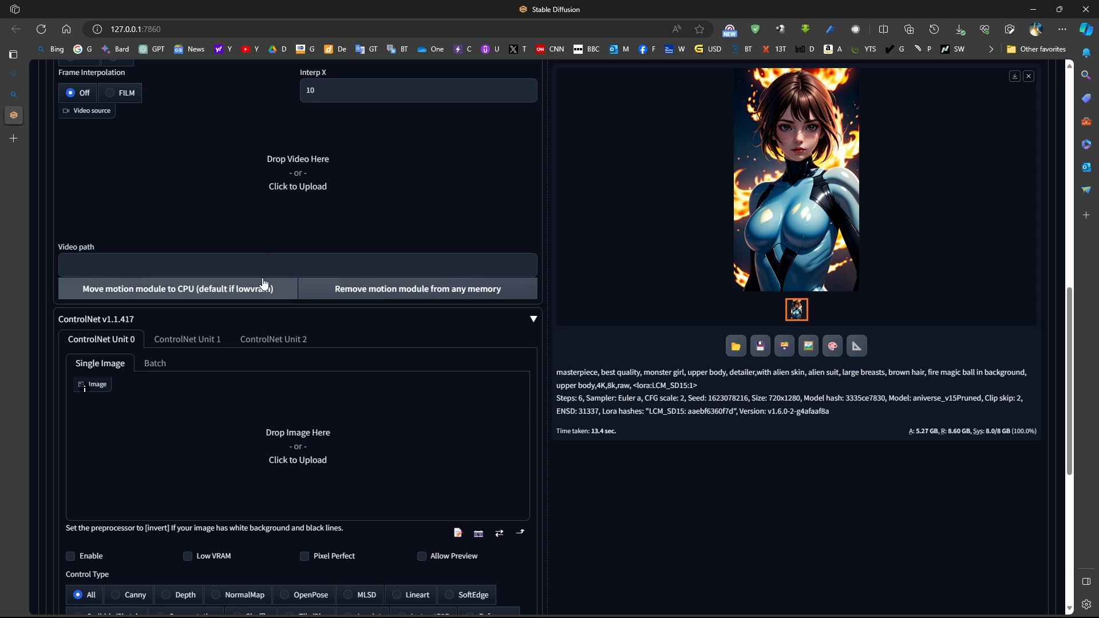
mouse_move(270, 204)
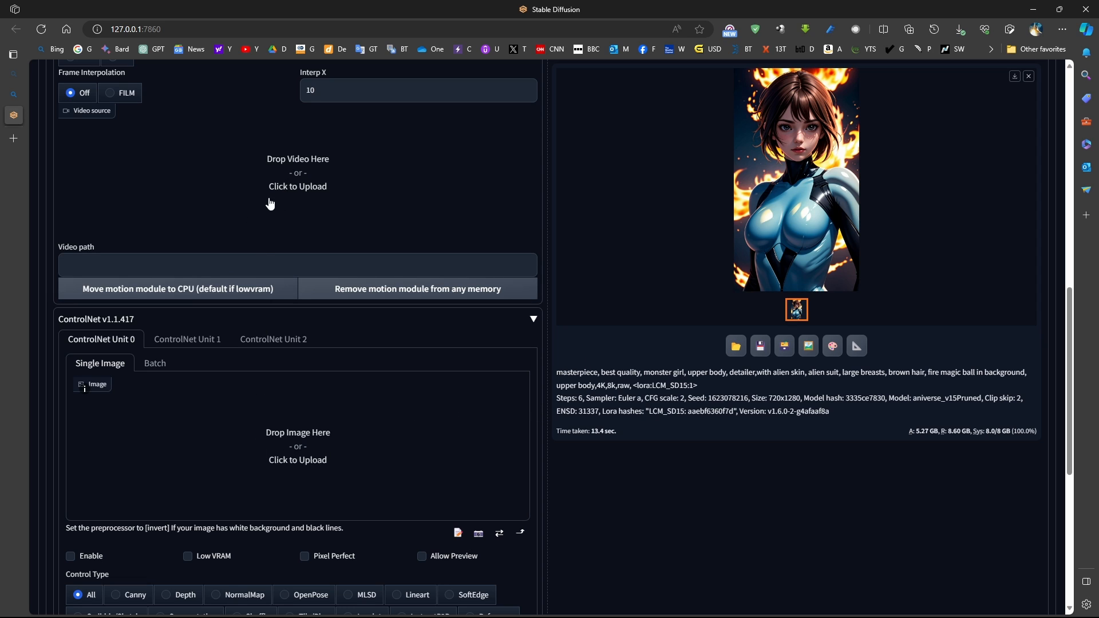
mouse_move(324, 219)
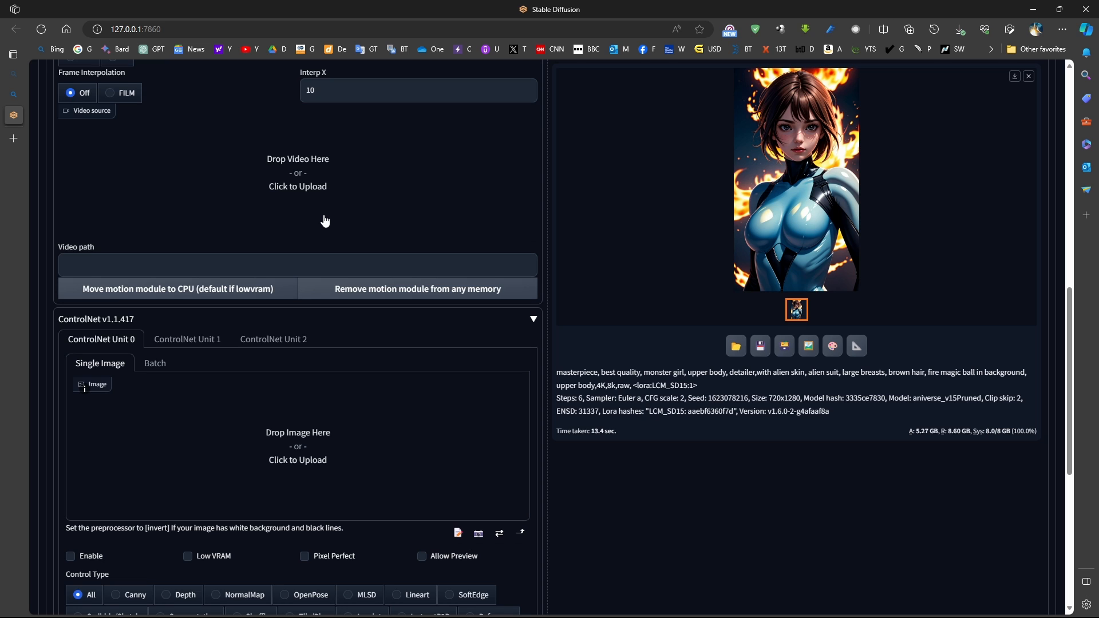
mouse_move(350, 350)
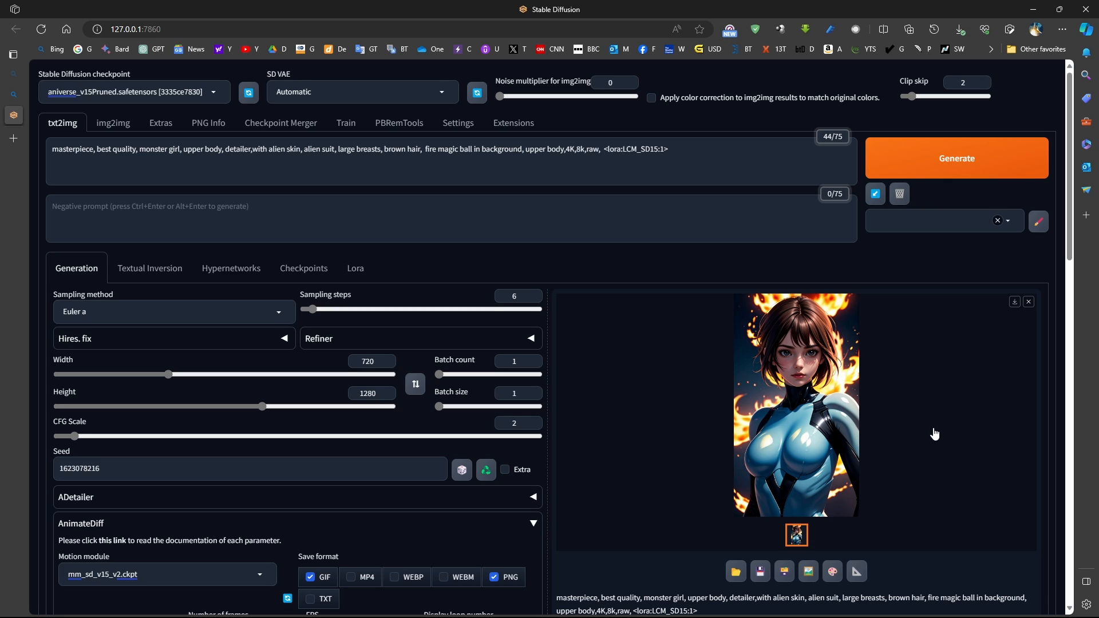
mouse_move(75, 533)
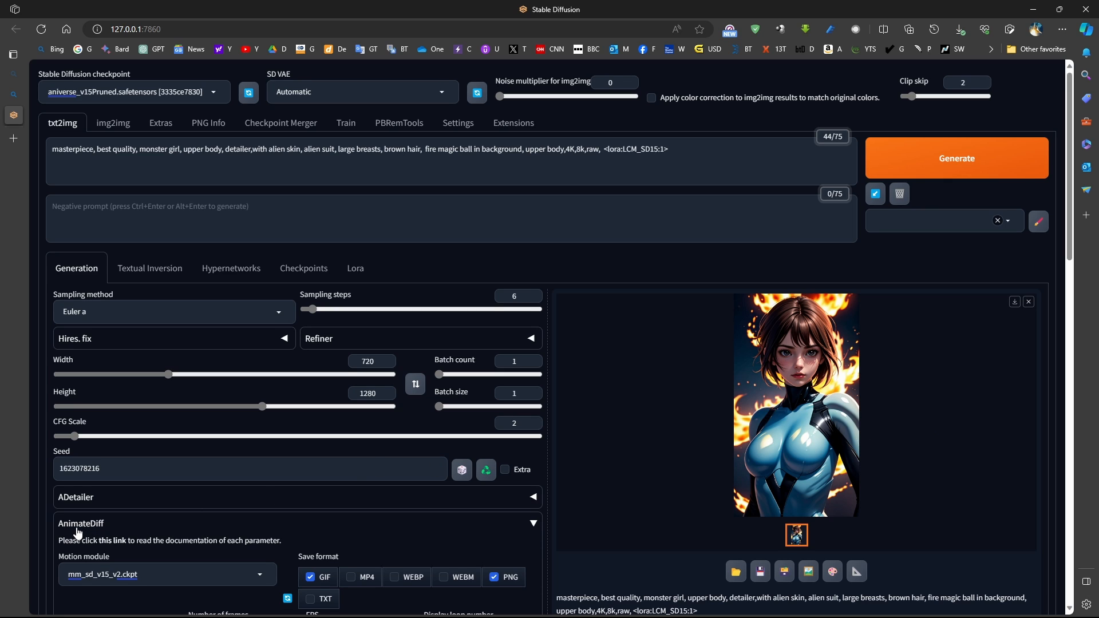
mouse_move(113, 123)
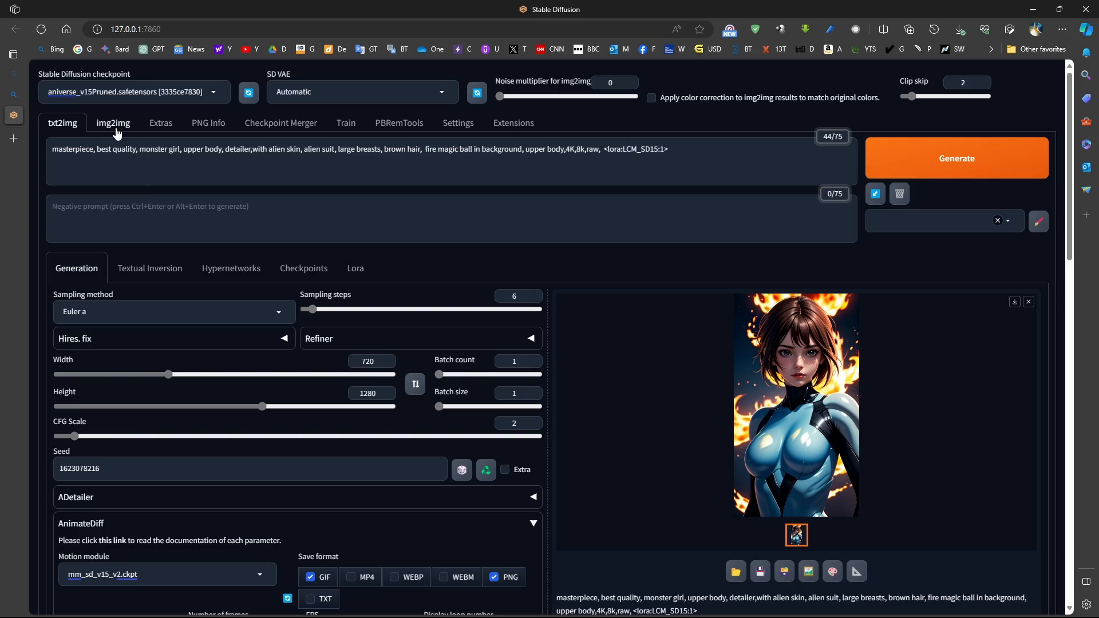